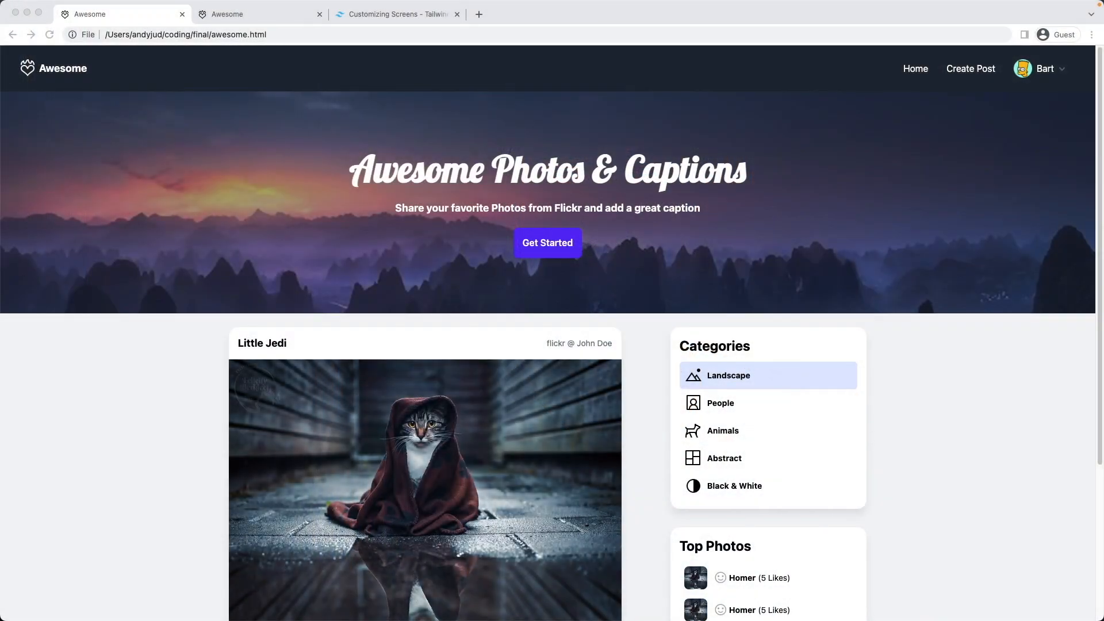
Narrow Chrome to phone width to preview the finished site's hamburger header
{"action": "left_click", "coordinate": [458, 14]}
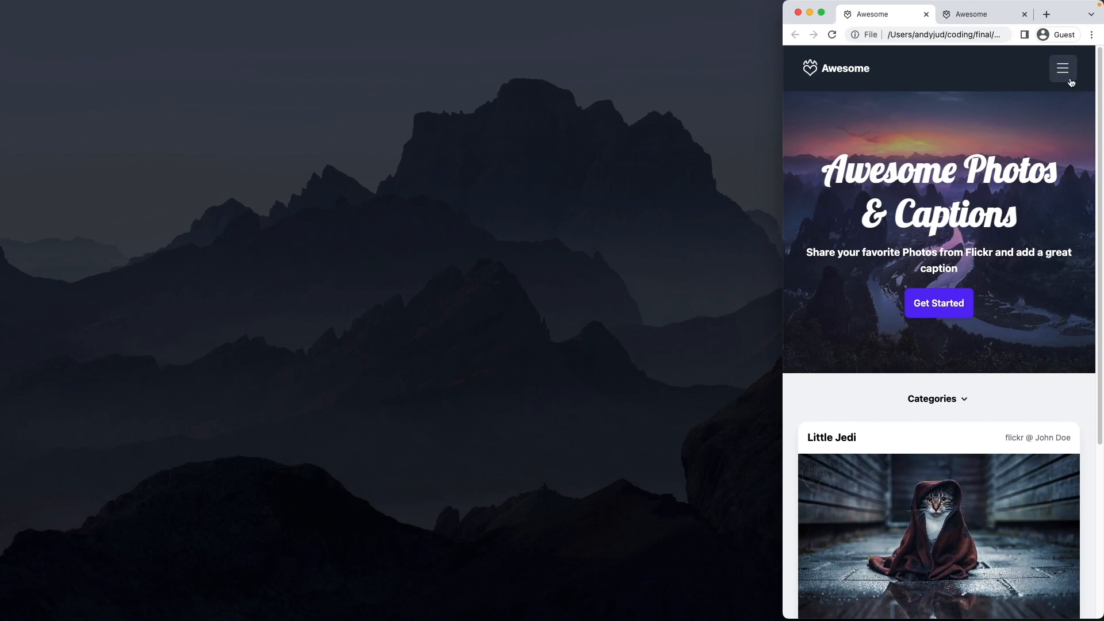
{"action": "mouse_move", "coordinate": [1058, 100]}
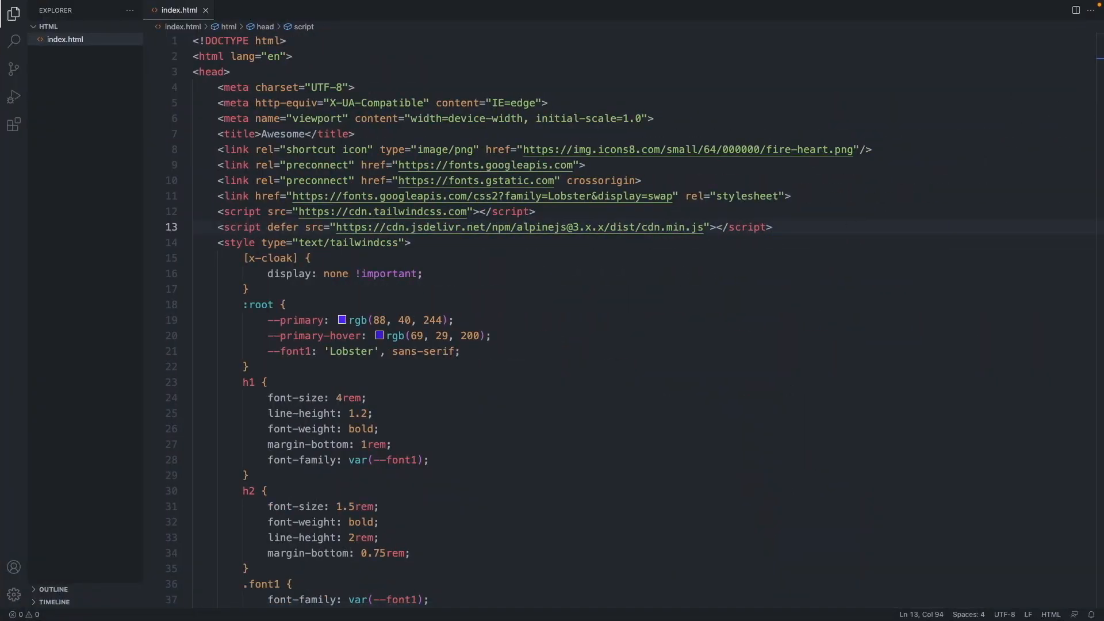
Paste a mobileicon block with a linked menu.png image after the logo in index.html
{"action": "scroll", "scroll_direction": "down", "scroll_amount": 3}
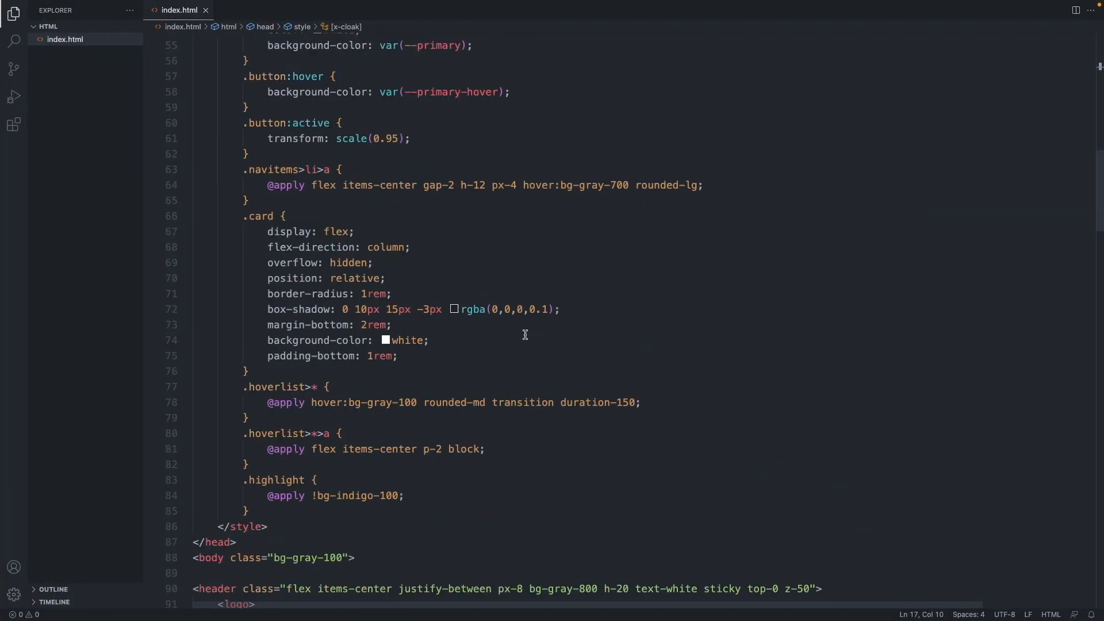
{"action": "scroll", "scroll_direction": "down", "scroll_amount": 3}
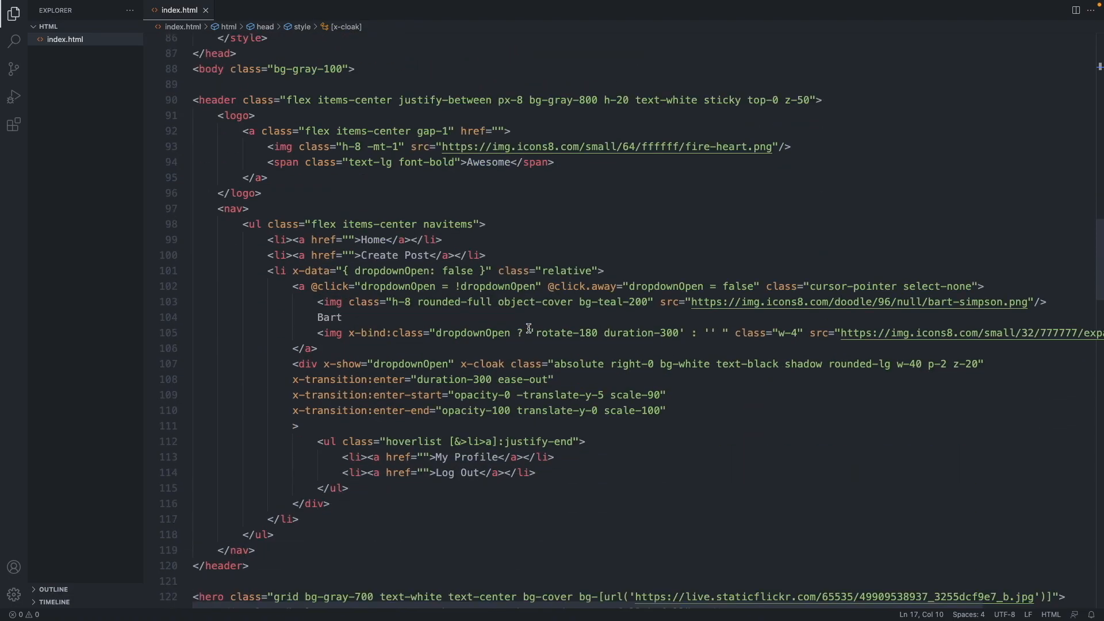
{"action": "left_click", "coordinate": [272, 193]}
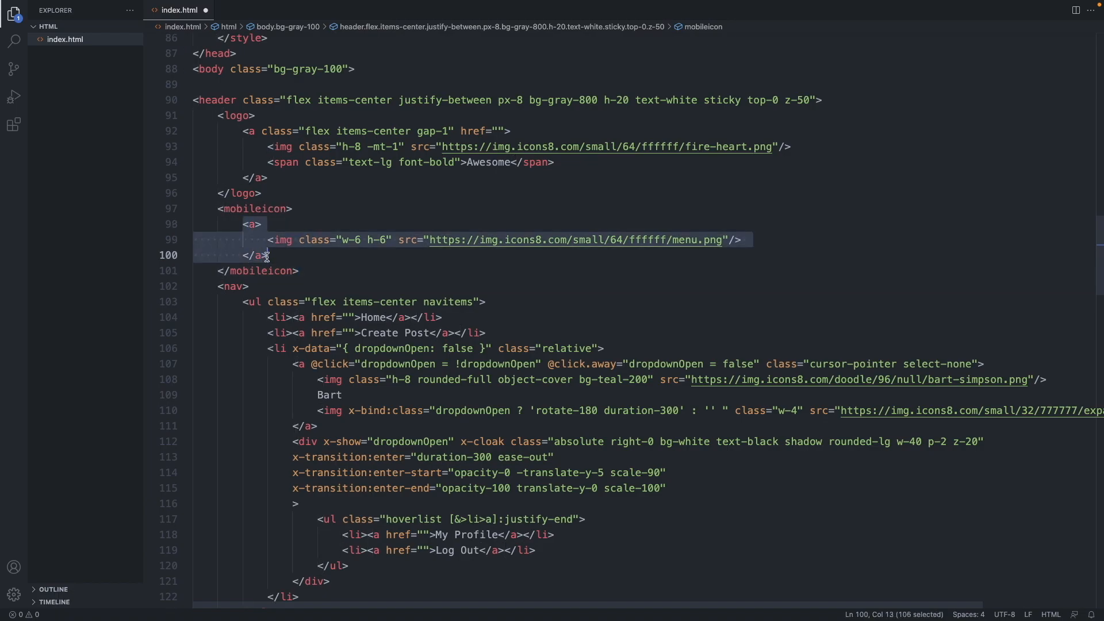
{"action": "left_click", "coordinate": [267, 255]}
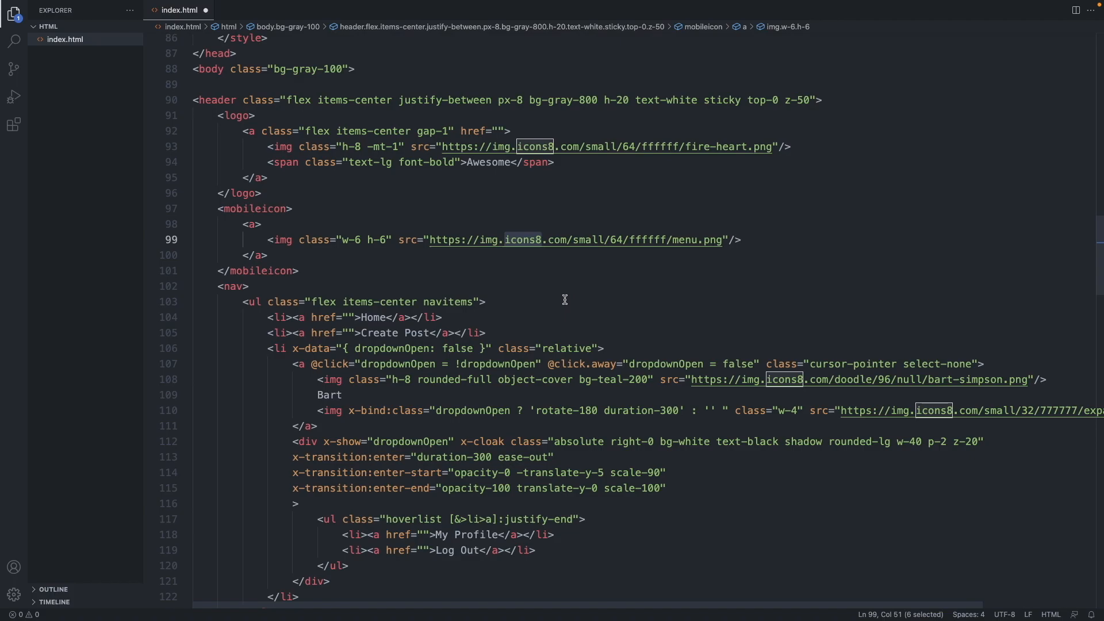
{"action": "mouse_move", "coordinate": [393, 282]}
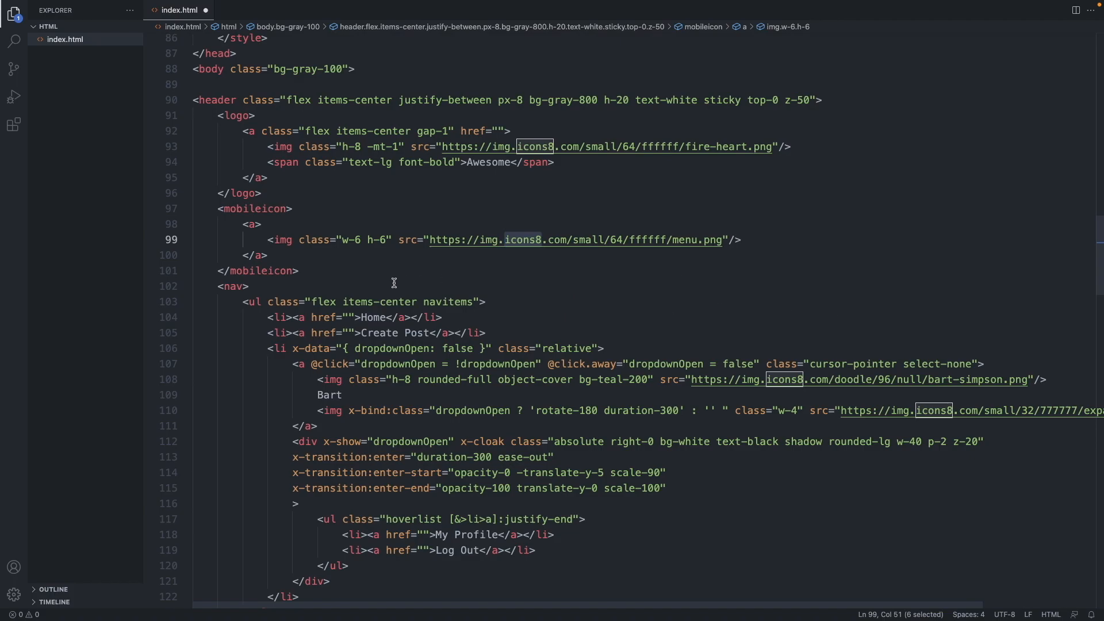
{"action": "mouse_move", "coordinate": [254, 224]}
{"action": "type", "text": " class="}
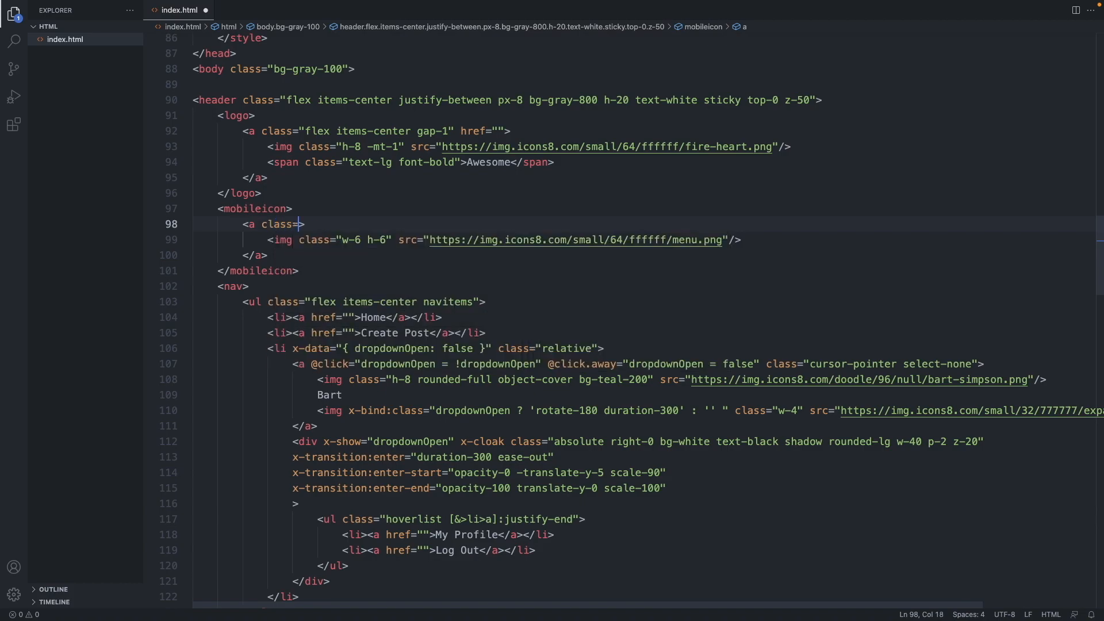
Give the menu link classes h-12 w-12 flex items-center justify-center cursor-pointer hover:bg-gray-700 rounded-lg
{"action": "type", "text": "\"\""}
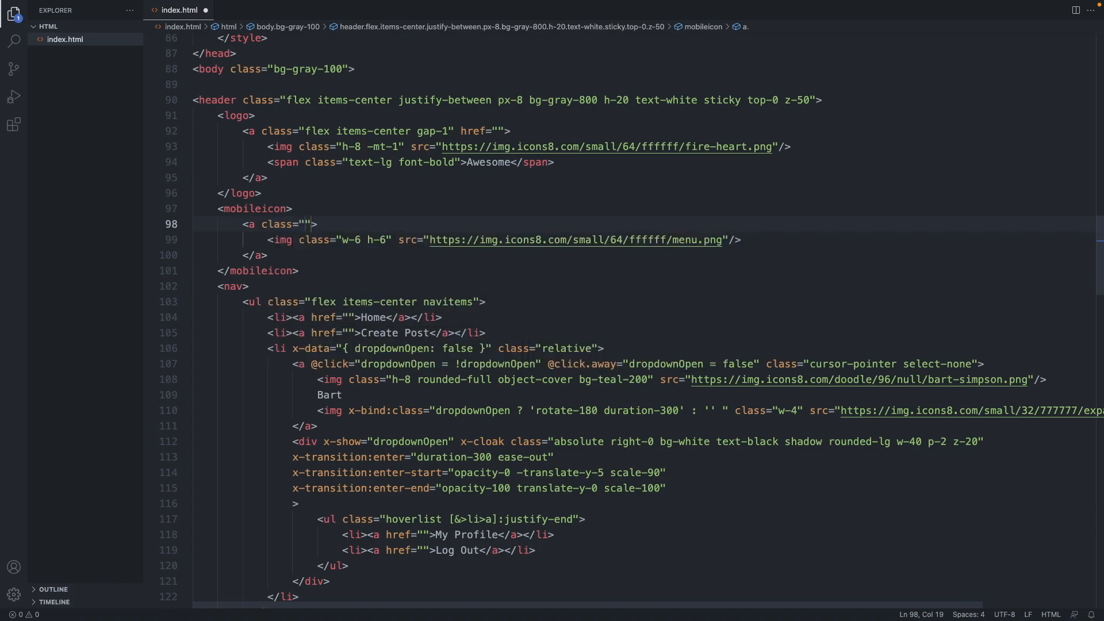
{"action": "type", "text": "h-12"}
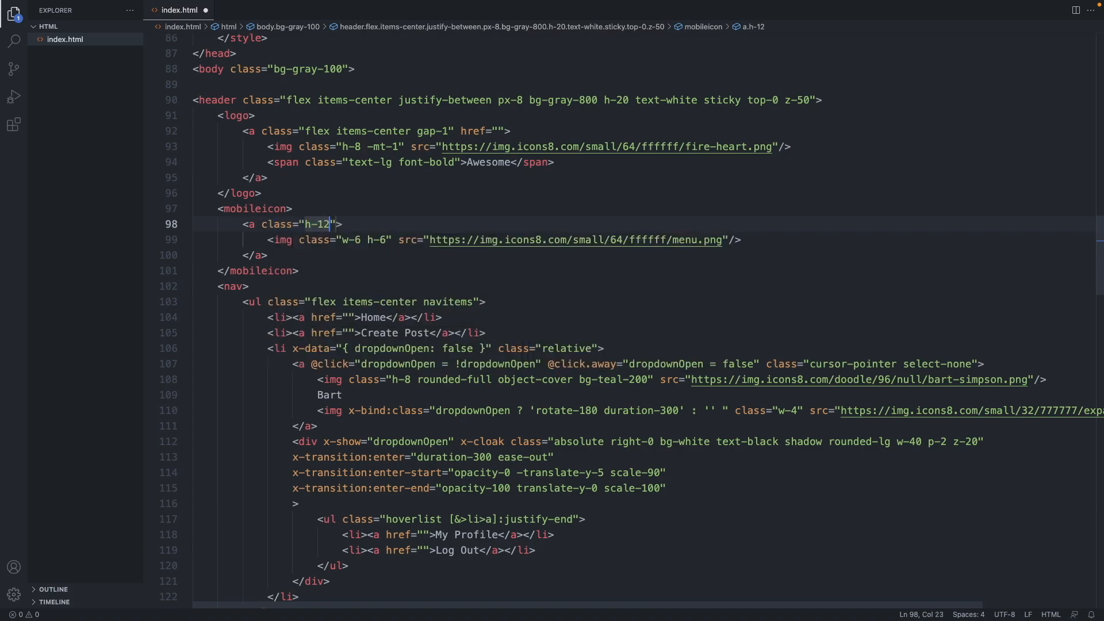
{"action": "type", "text": "w"}
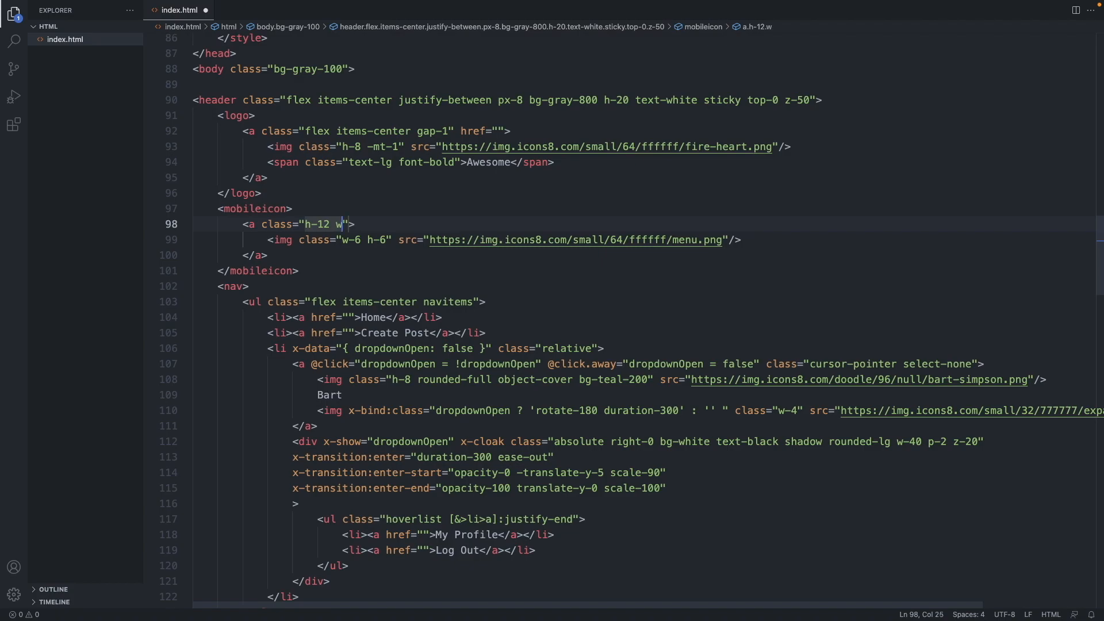
{"action": "type", "text": "-12"}
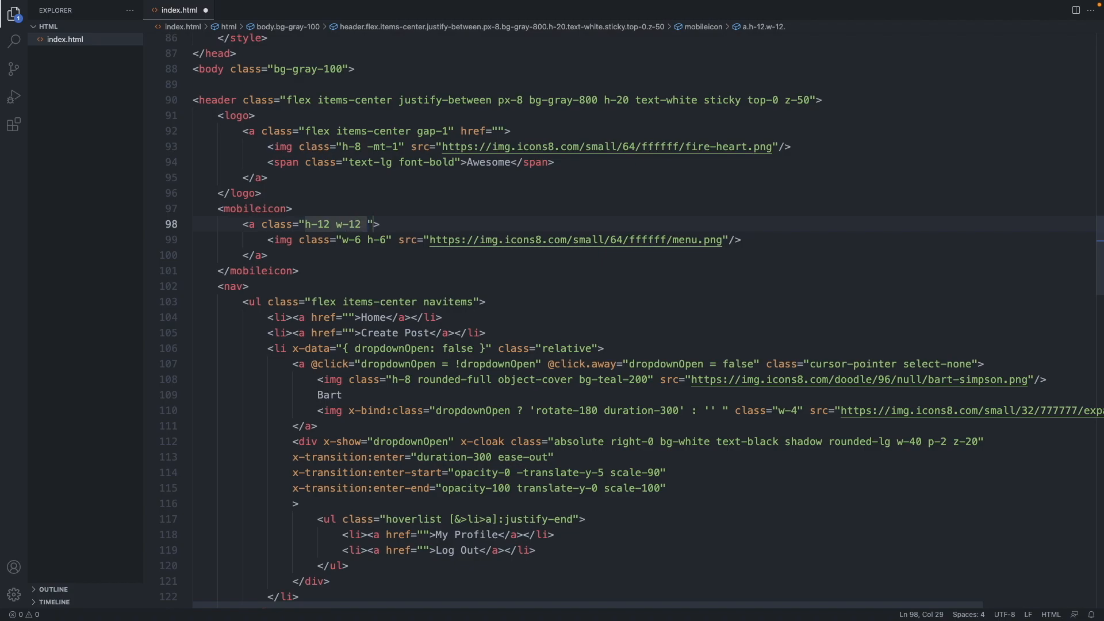
{"action": "mouse_move", "coordinate": [275, 224]}
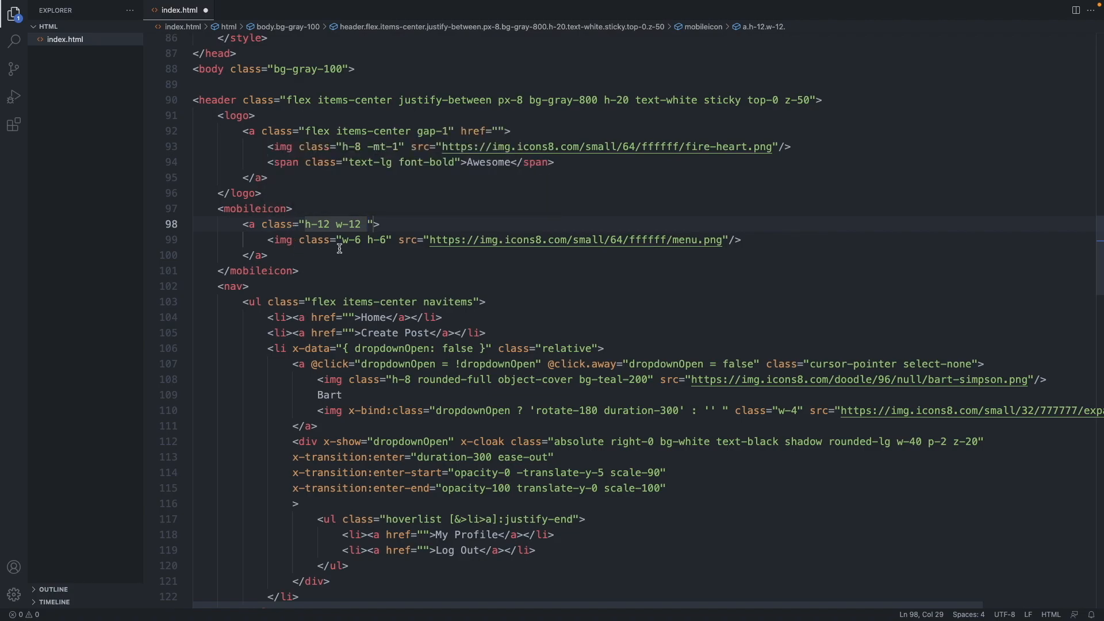
{"action": "type", "text": "flex"}
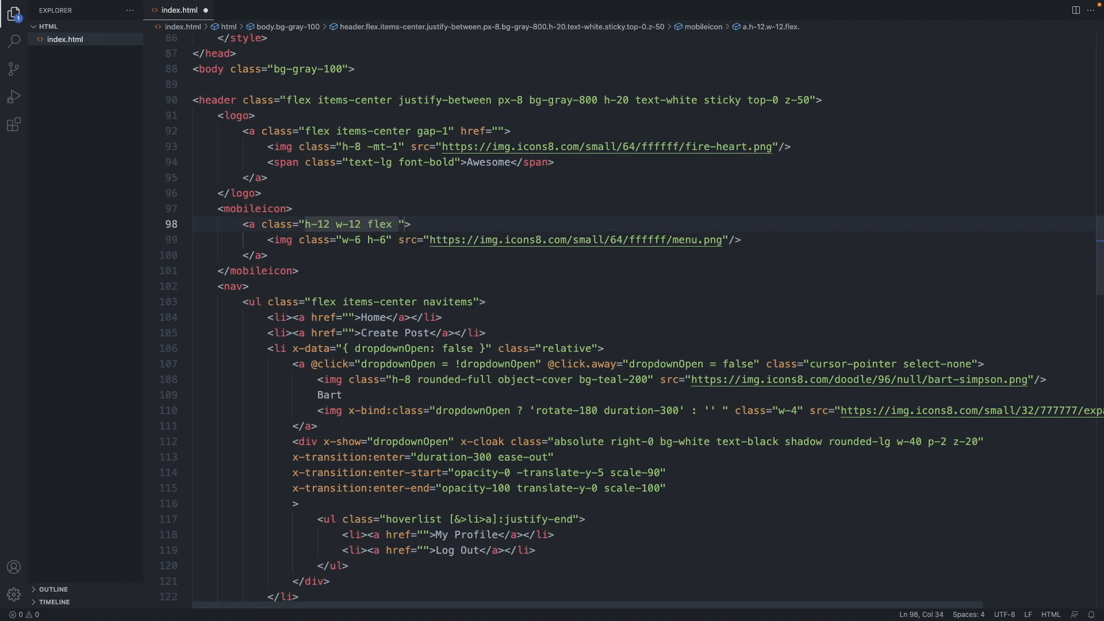
{"action": "type", "text": "items-center"}
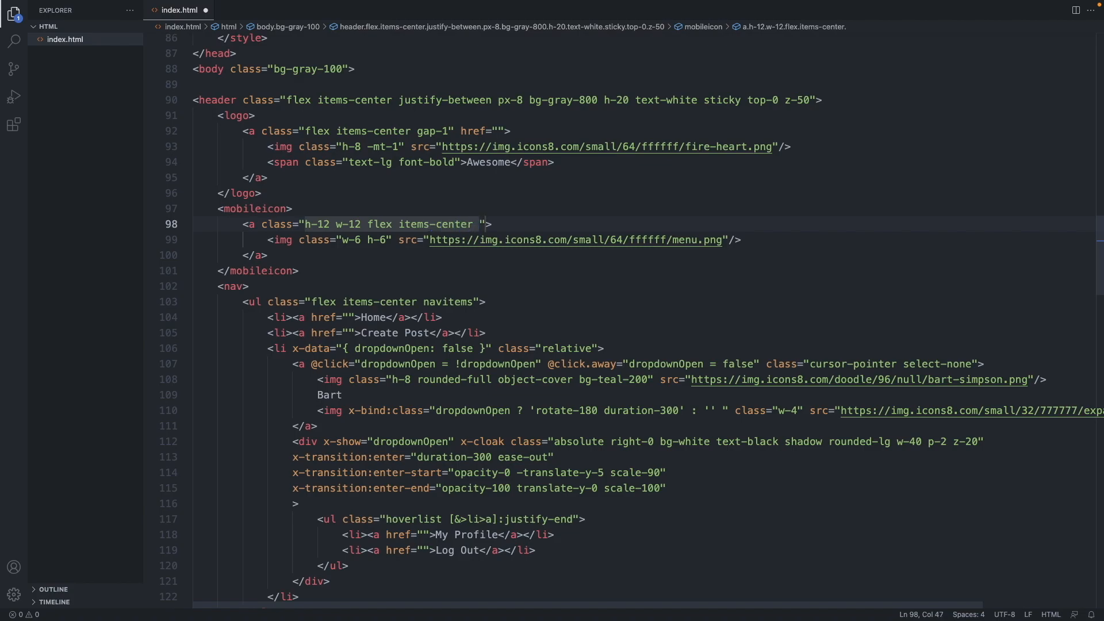
{"action": "type", "text": "justif"}
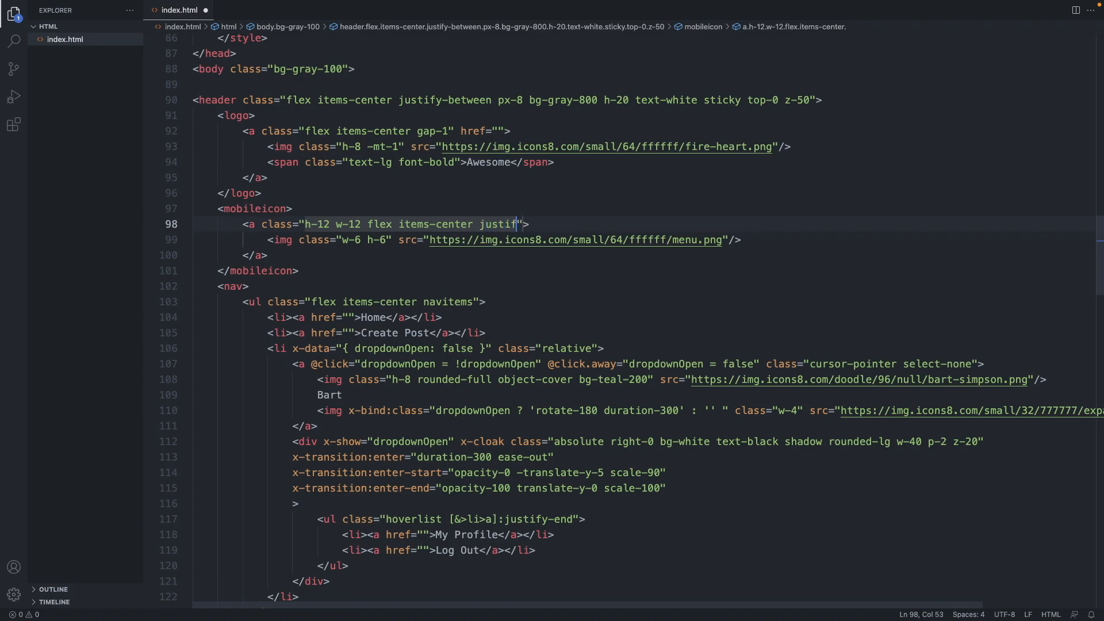
{"action": "type", "text": "y-cent"}
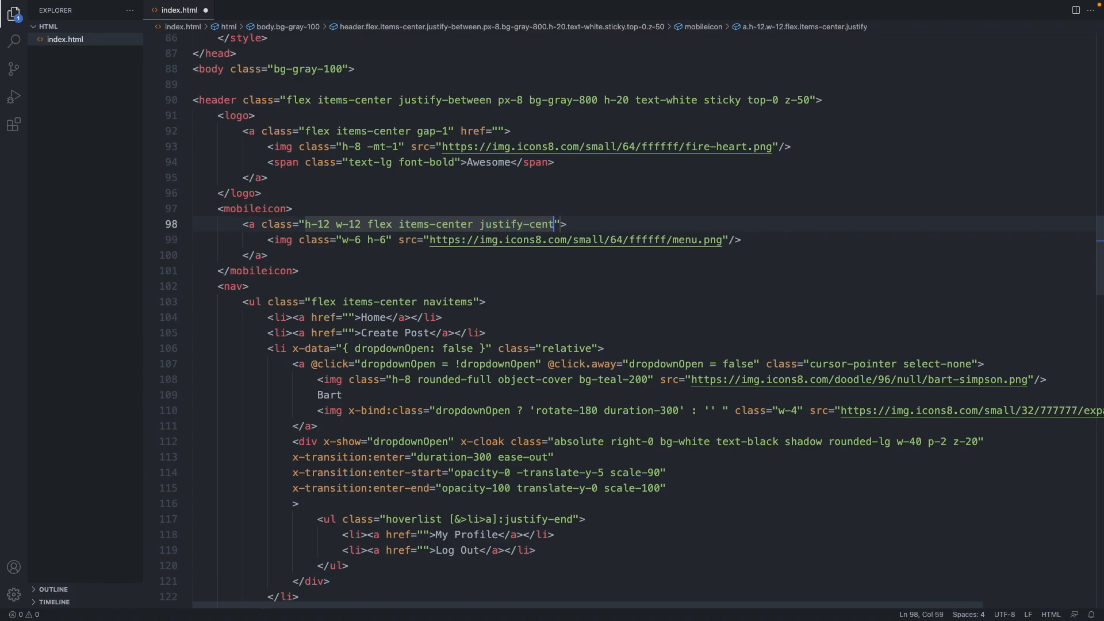
{"action": "type", "text": "er"}
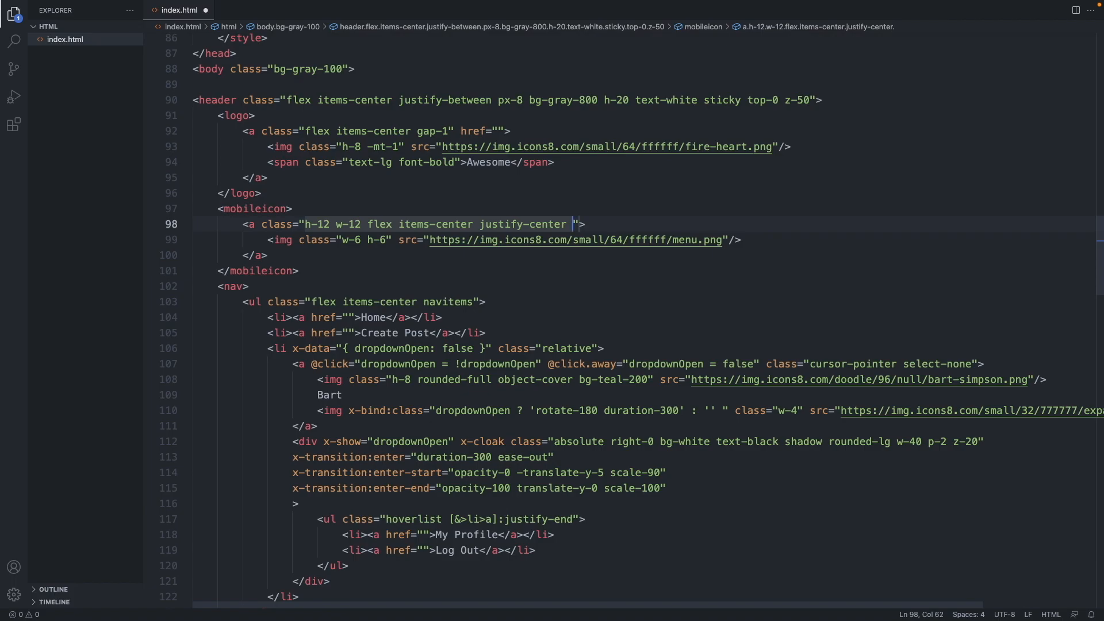
{"action": "type", "text": "cursor-p"}
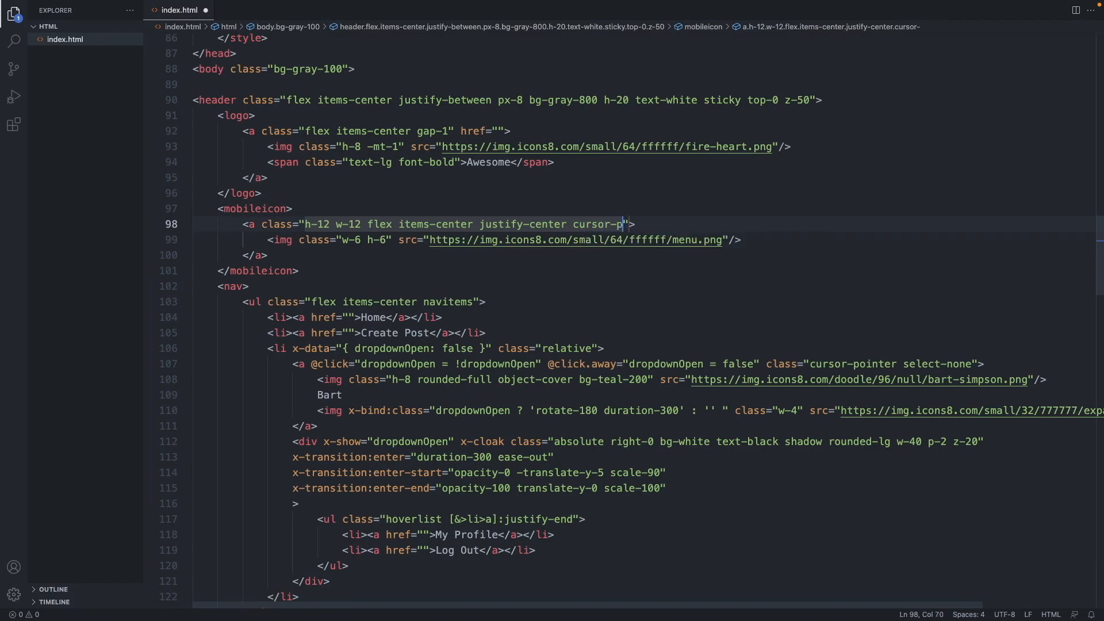
{"action": "type", "text": "ointer"}
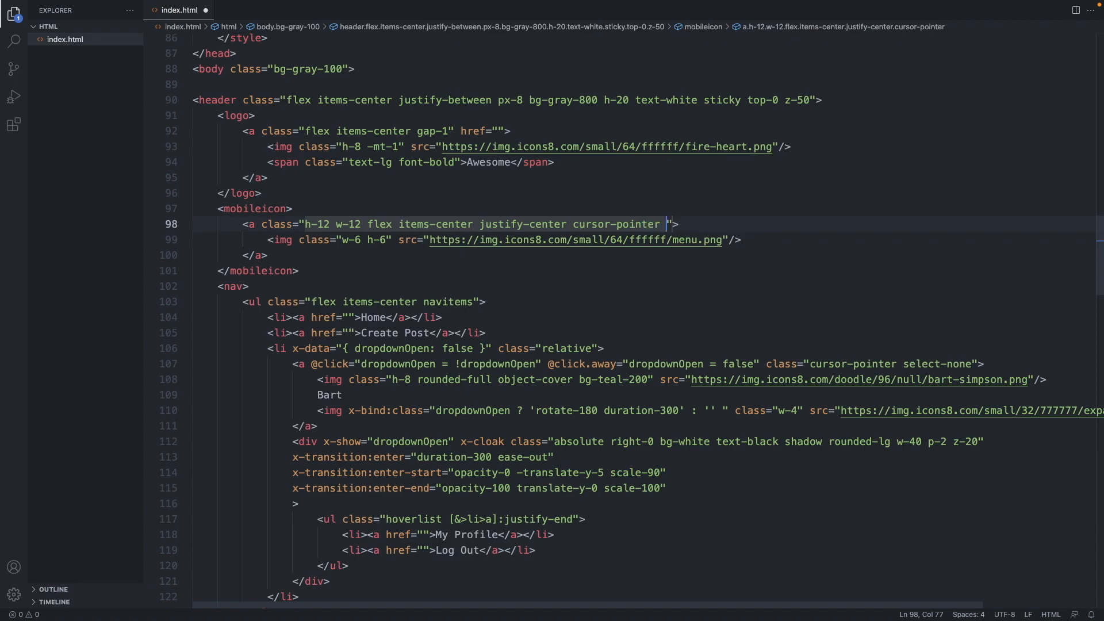
{"action": "type", "text": "hover:"}
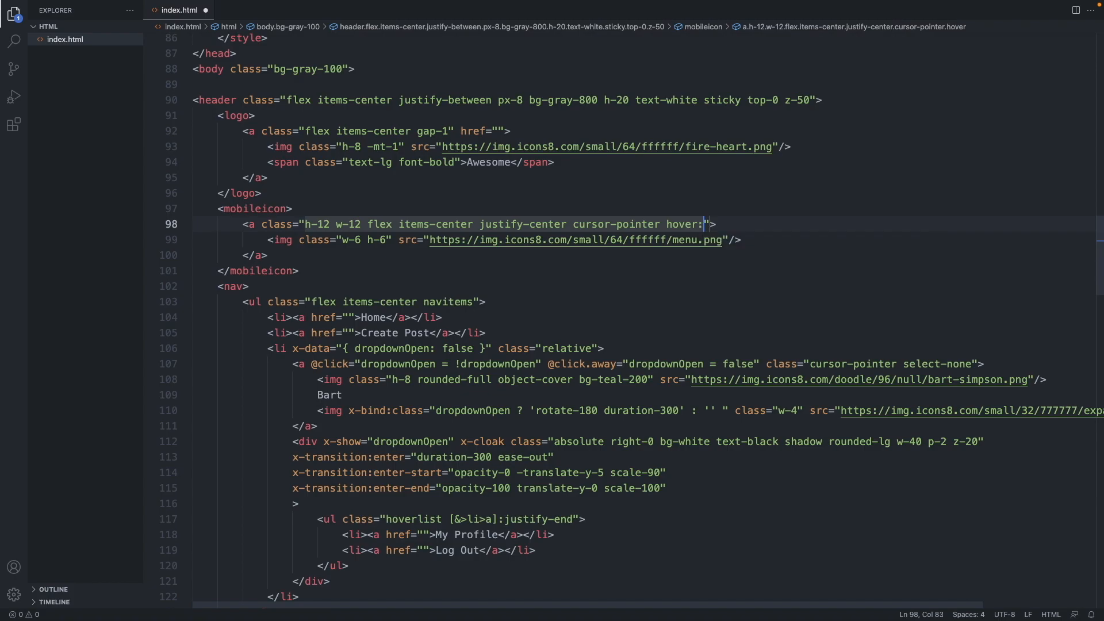
{"action": "type", "text": "bg"}
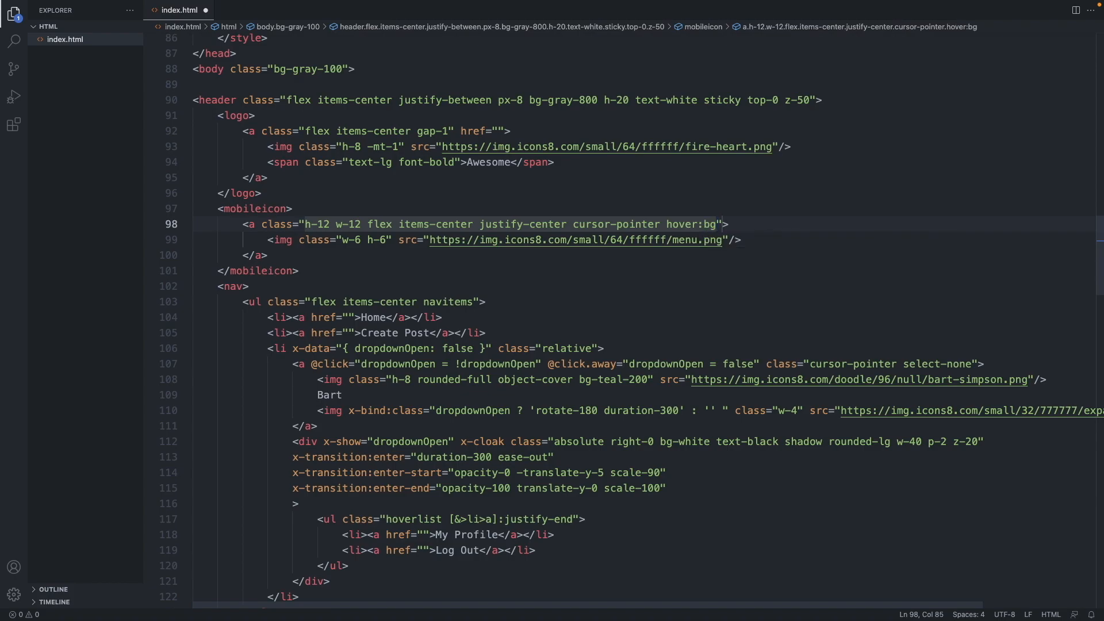
{"action": "type", "text": "-gray"}
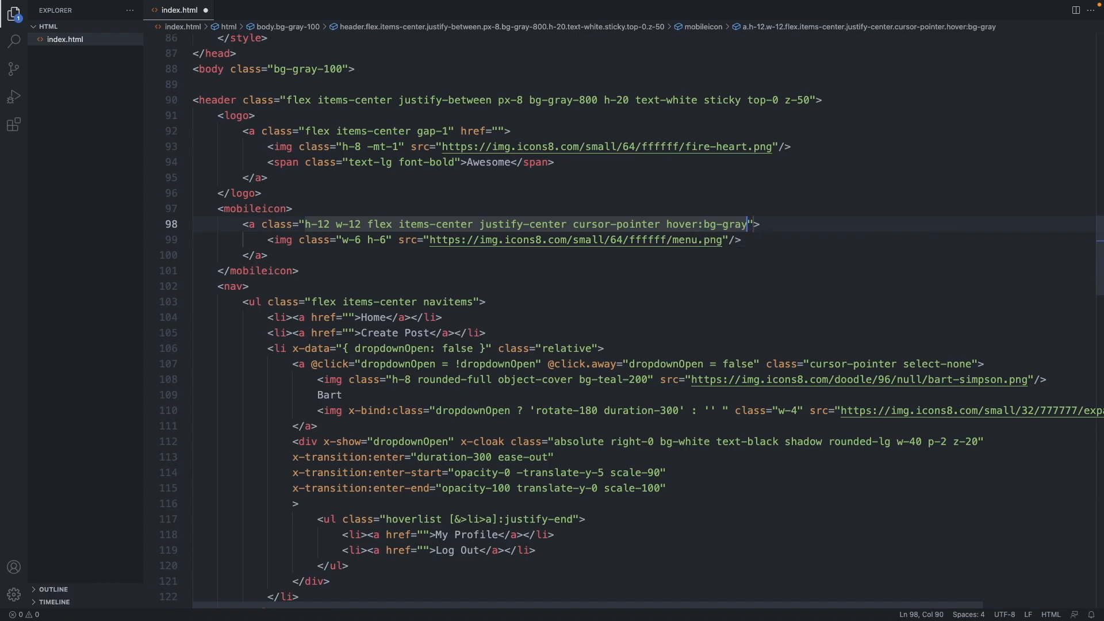
{"action": "type", "text": "-700"}
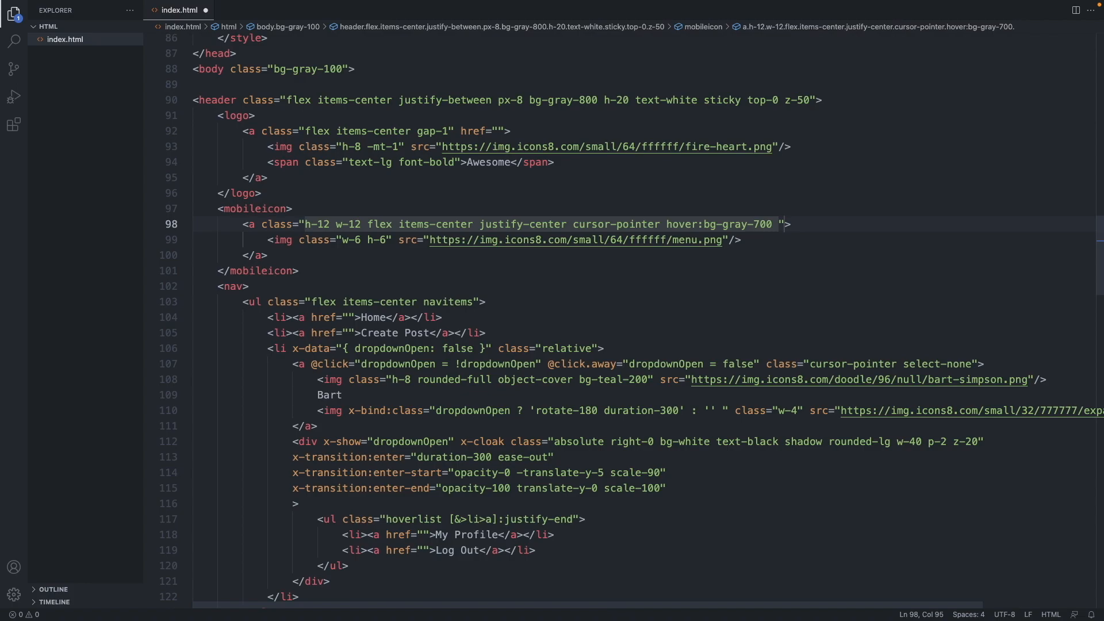
{"action": "type", "text": "r"}
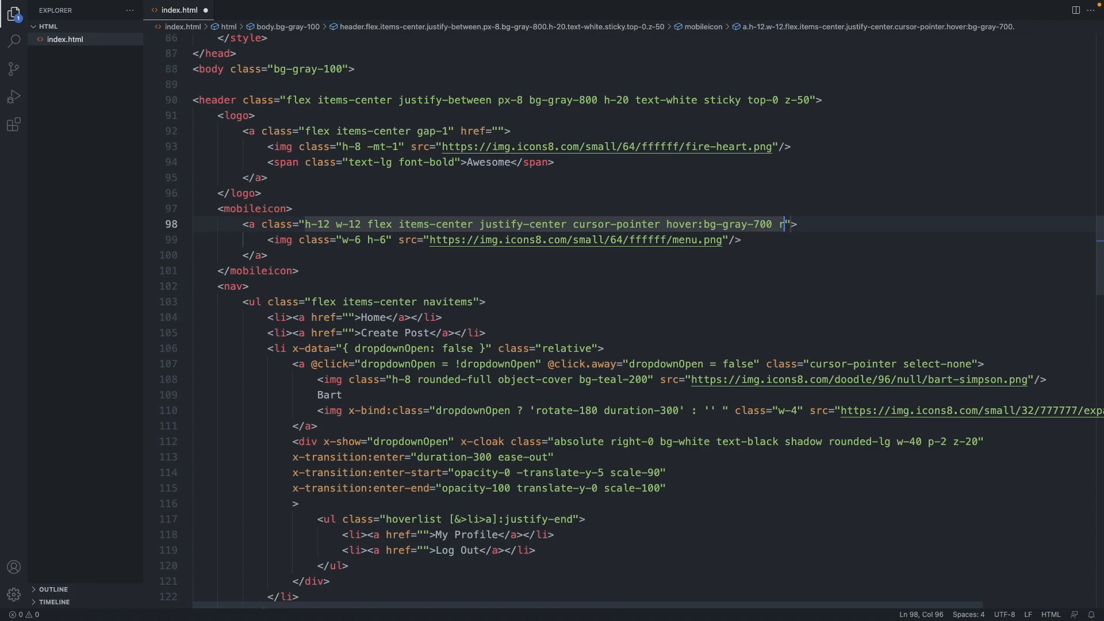
{"action": "type", "text": "ounded-"}
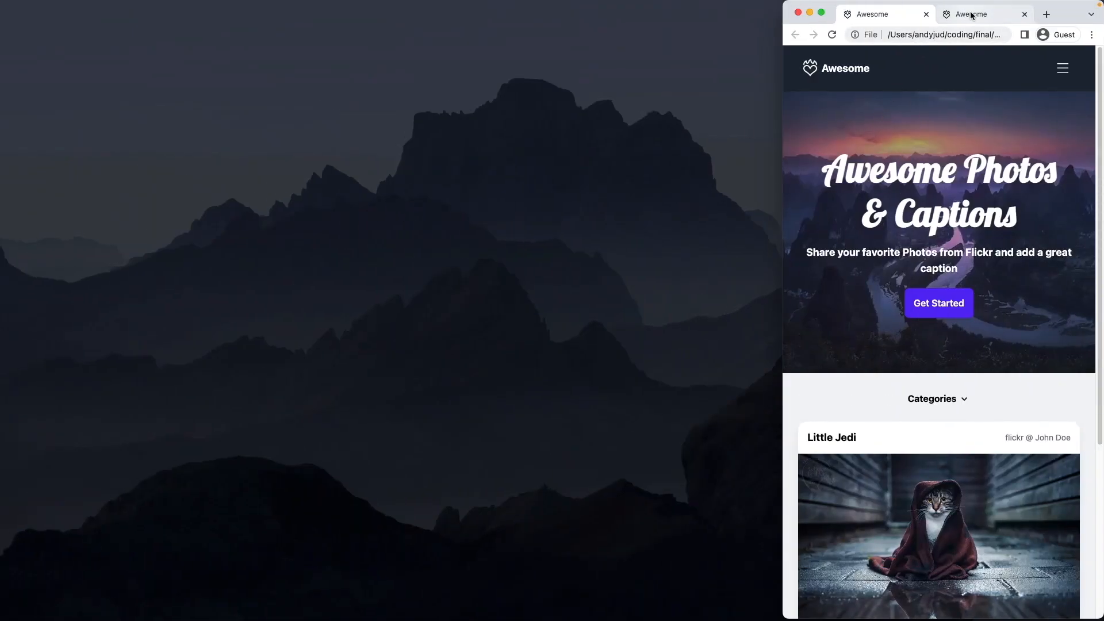
View the in-progress site's new menu icon in Chrome's second Awesome tab
{"action": "left_click", "coordinate": [984, 13]}
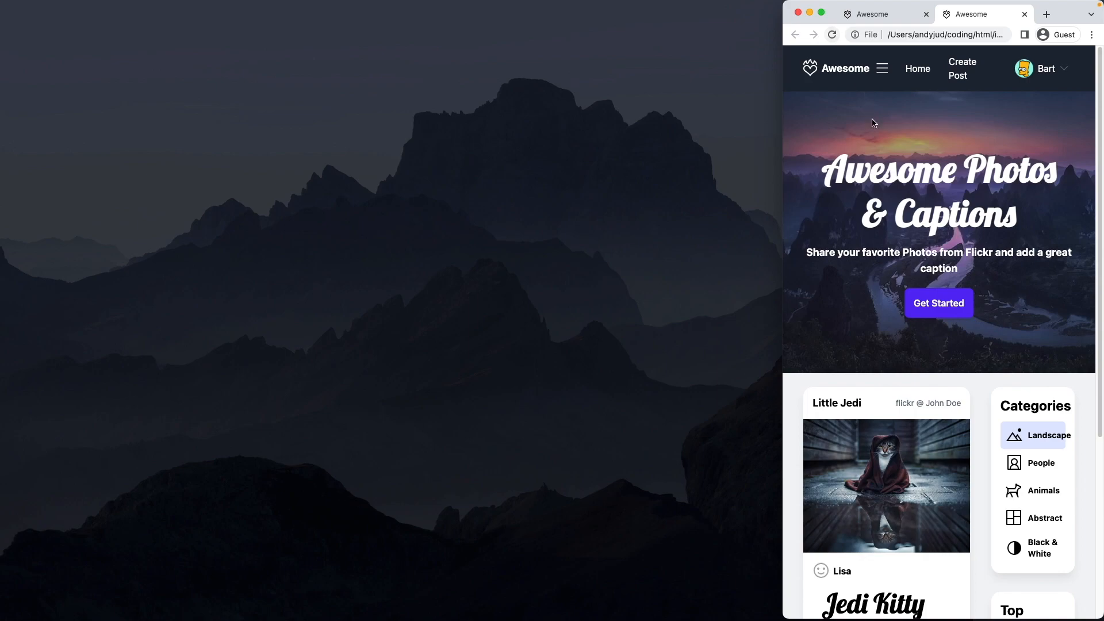
{"action": "mouse_move", "coordinate": [882, 68]}
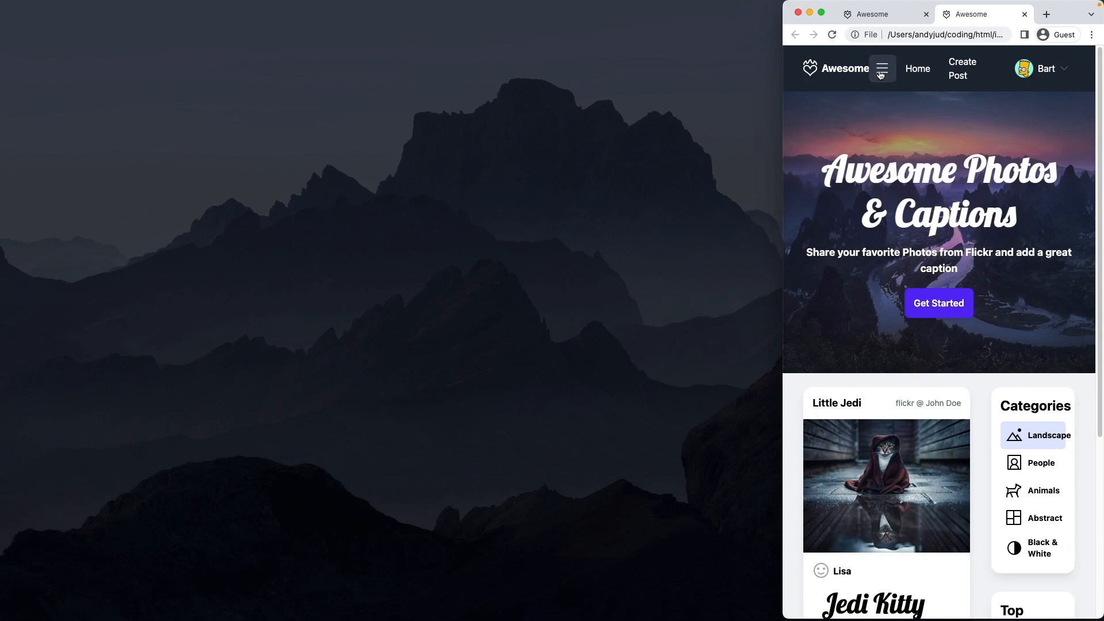
{"action": "mouse_move", "coordinate": [918, 69]}
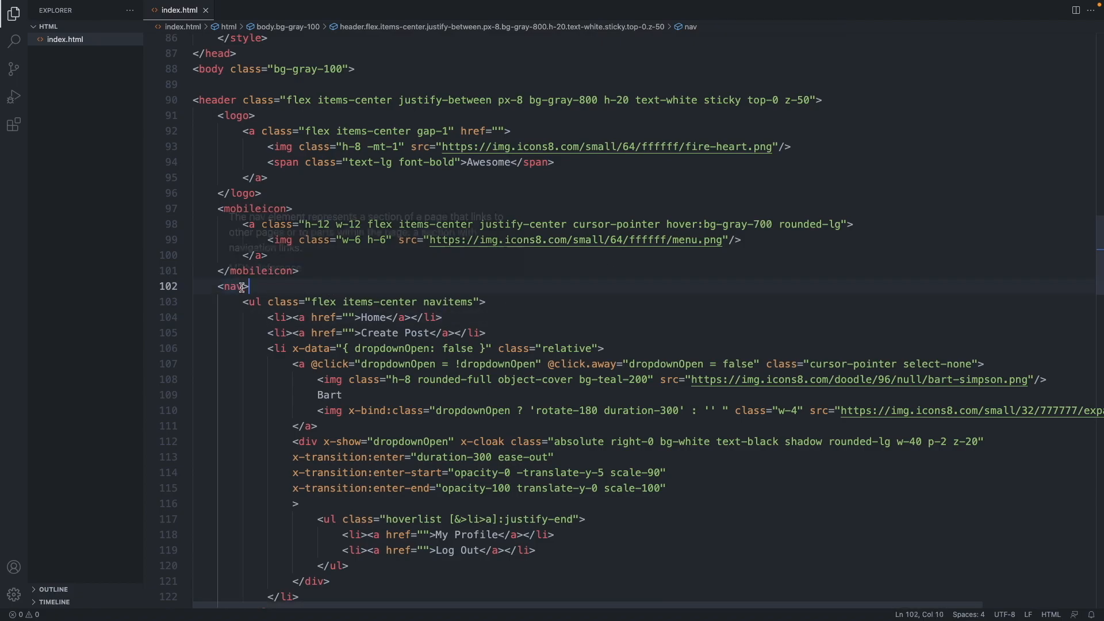
Set the nav element's class to "hidden md:block" in index.html
{"action": "type", "text": "class=\""}
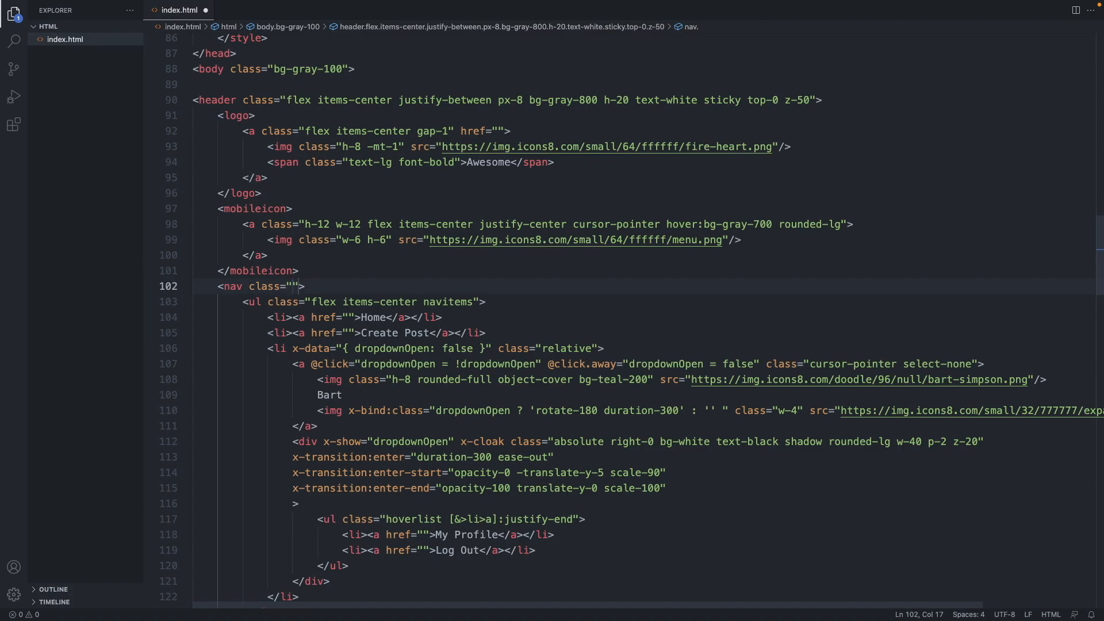
{"action": "type", "text": "hidden"}
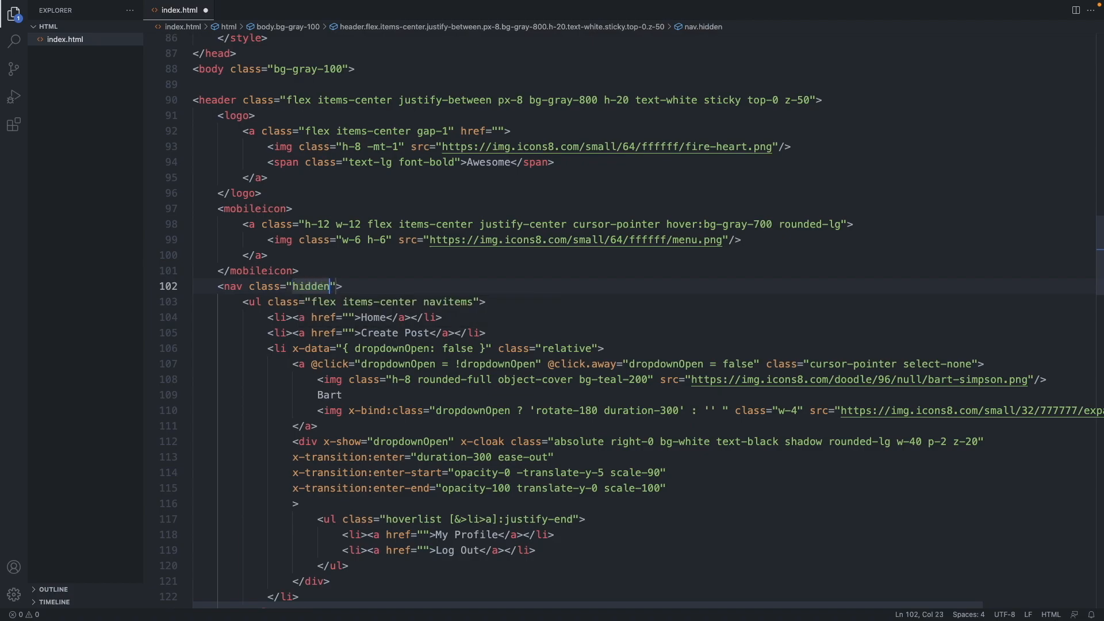
{"action": "type", "text": "m"}
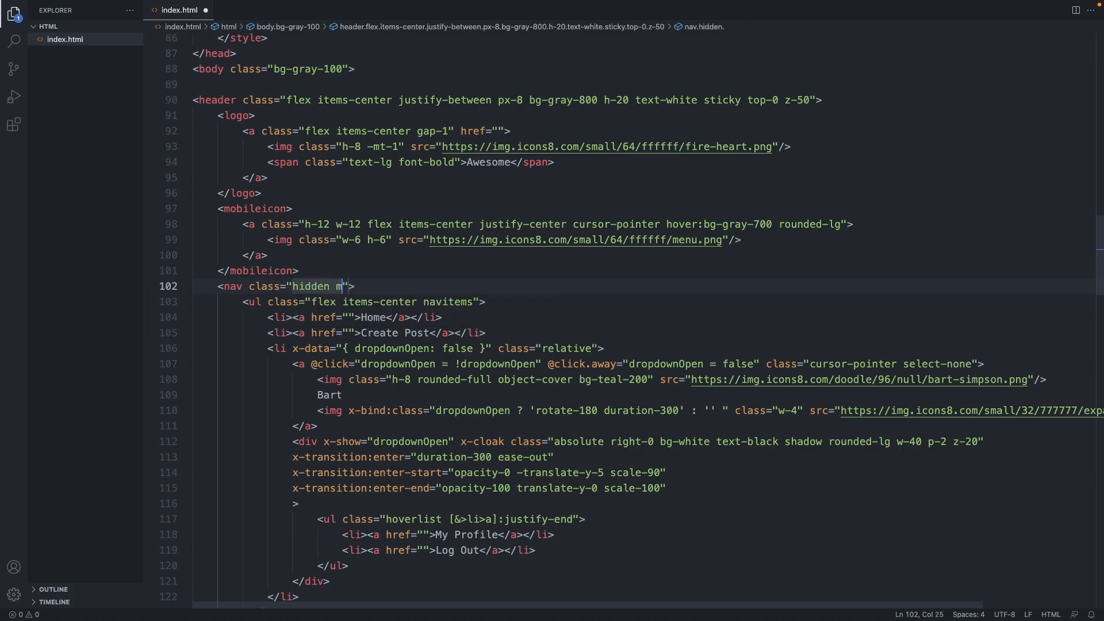
{"action": "type", "text": "md:"}
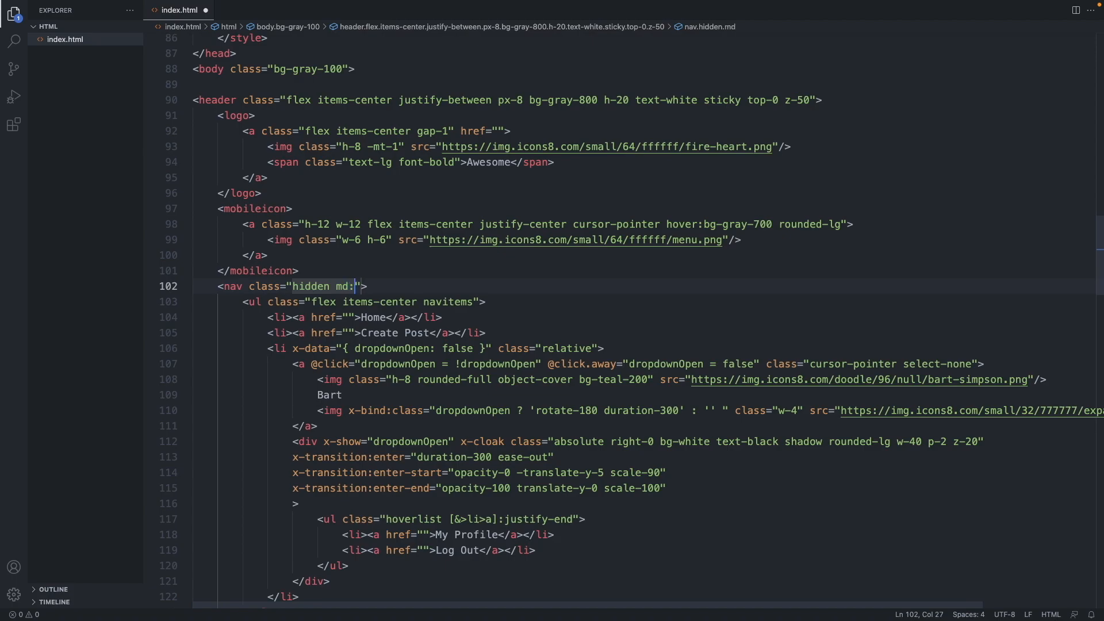
{"action": "type", "text": "block"}
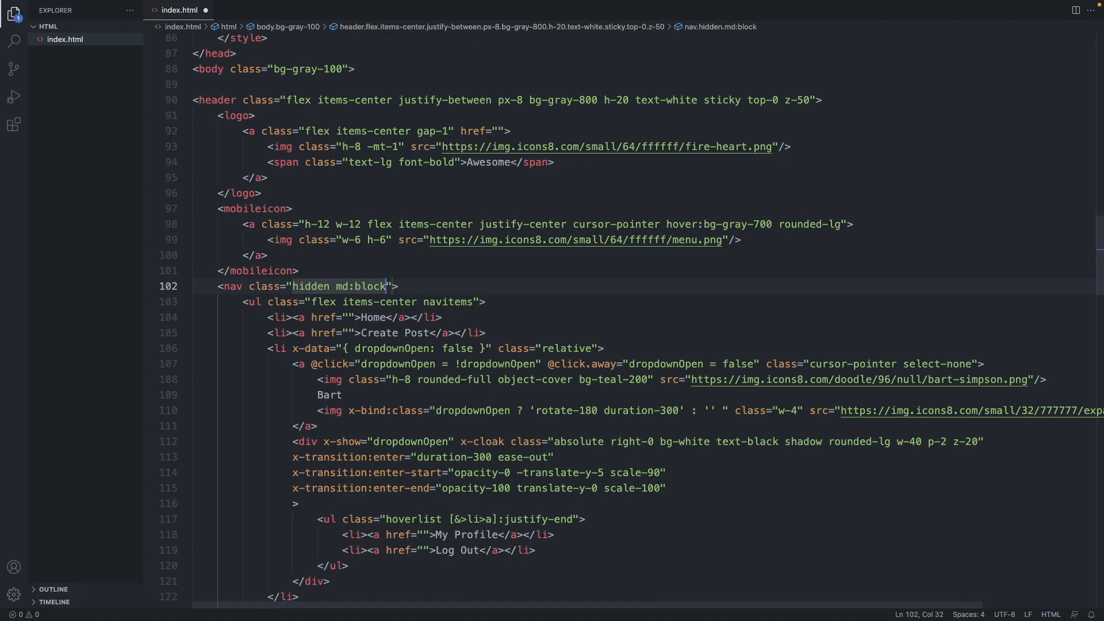
{"action": "mouse_move", "coordinate": [622, 210]}
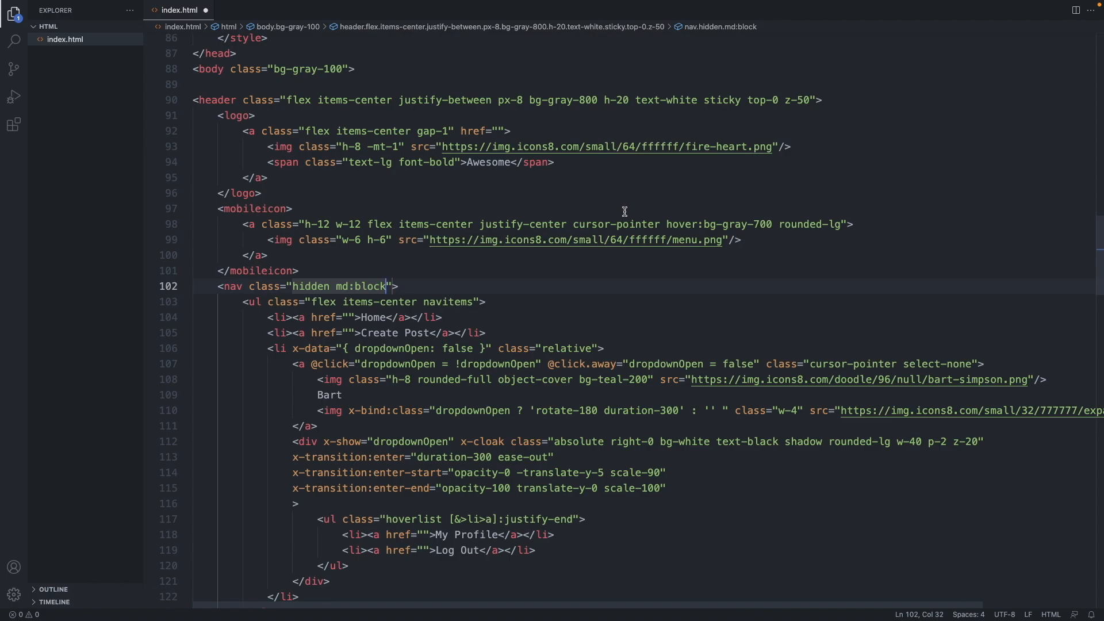
{"action": "mouse_move", "coordinate": [618, 217]}
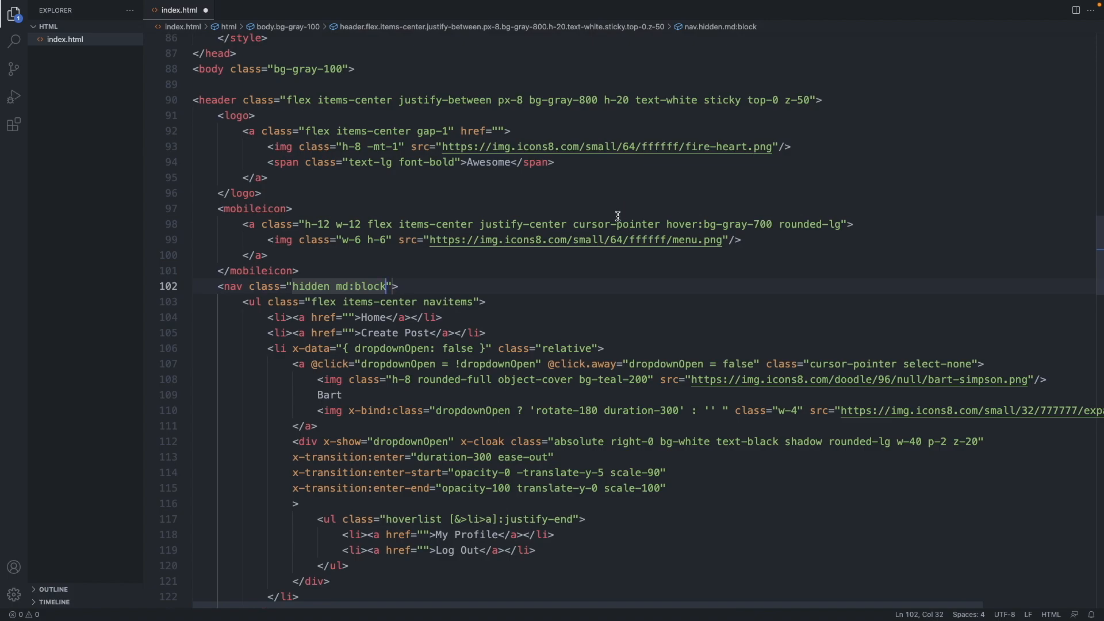
{"action": "left_click", "coordinate": [247, 208]}
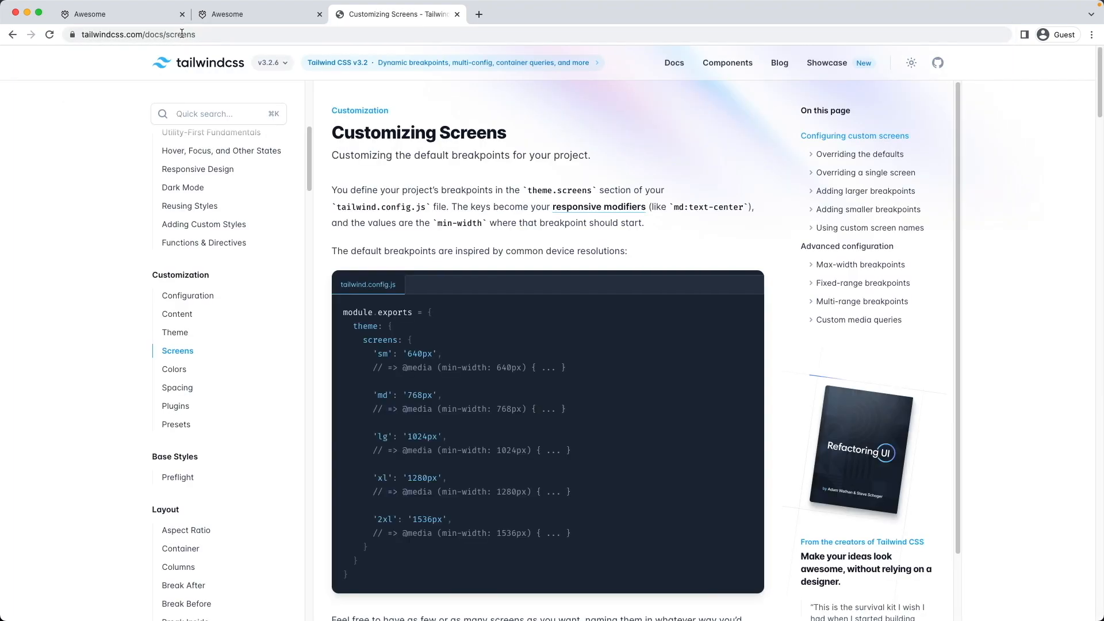
{"action": "mouse_move", "coordinate": [549, 226]}
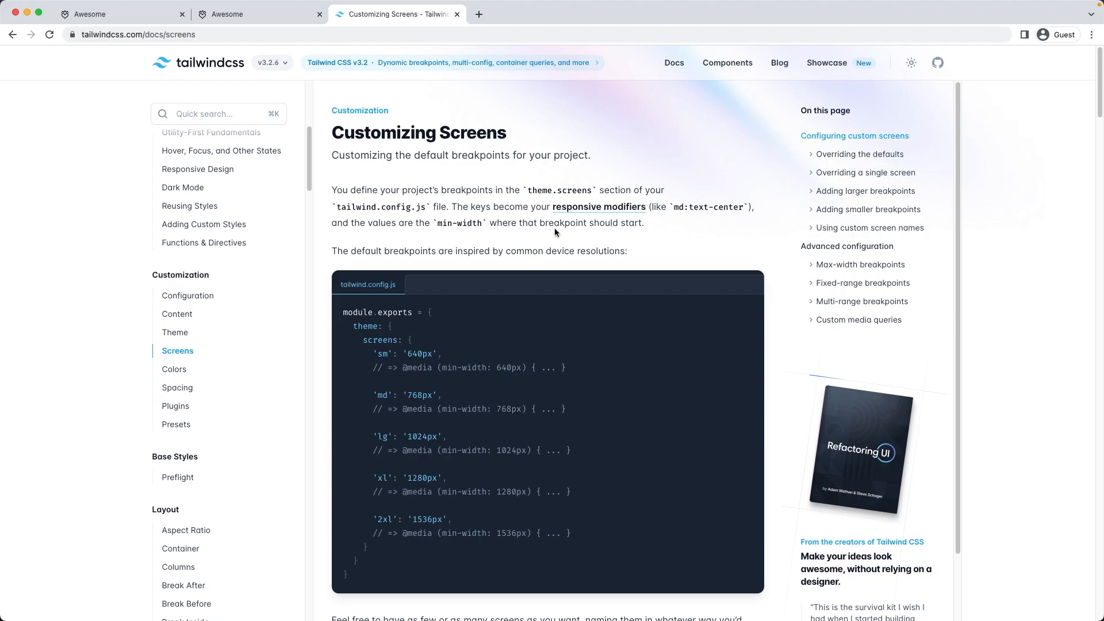
Check Tailwind's Customizing Screens docs for the 768px md breakpoint, then return to the site
{"action": "scroll", "scroll_direction": "down", "scroll_amount": 3}
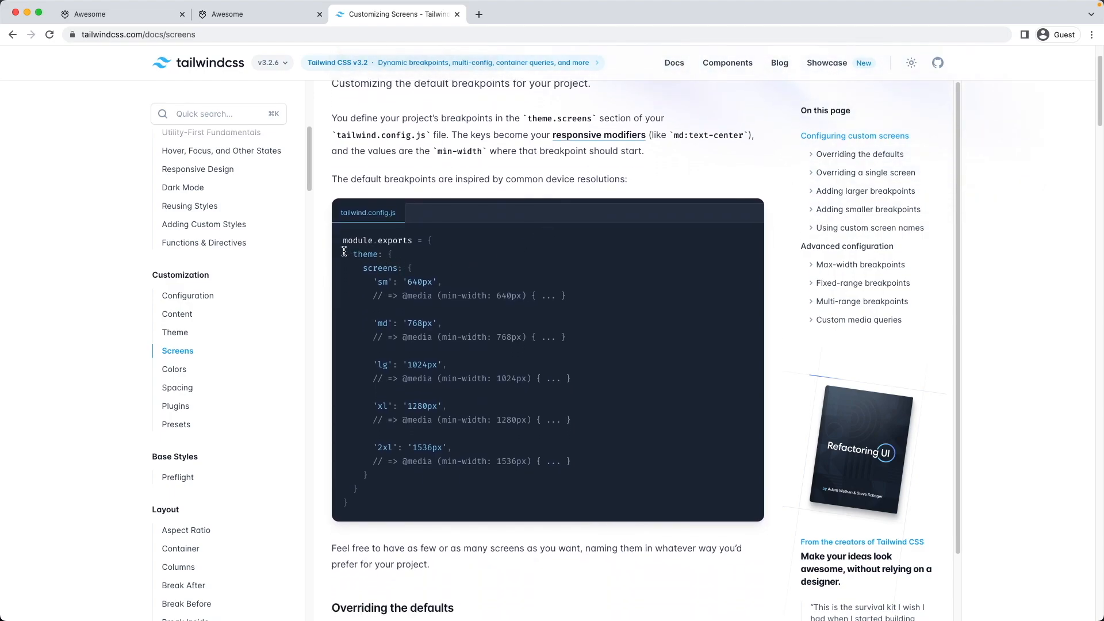
{"action": "mouse_move", "coordinate": [662, 366]}
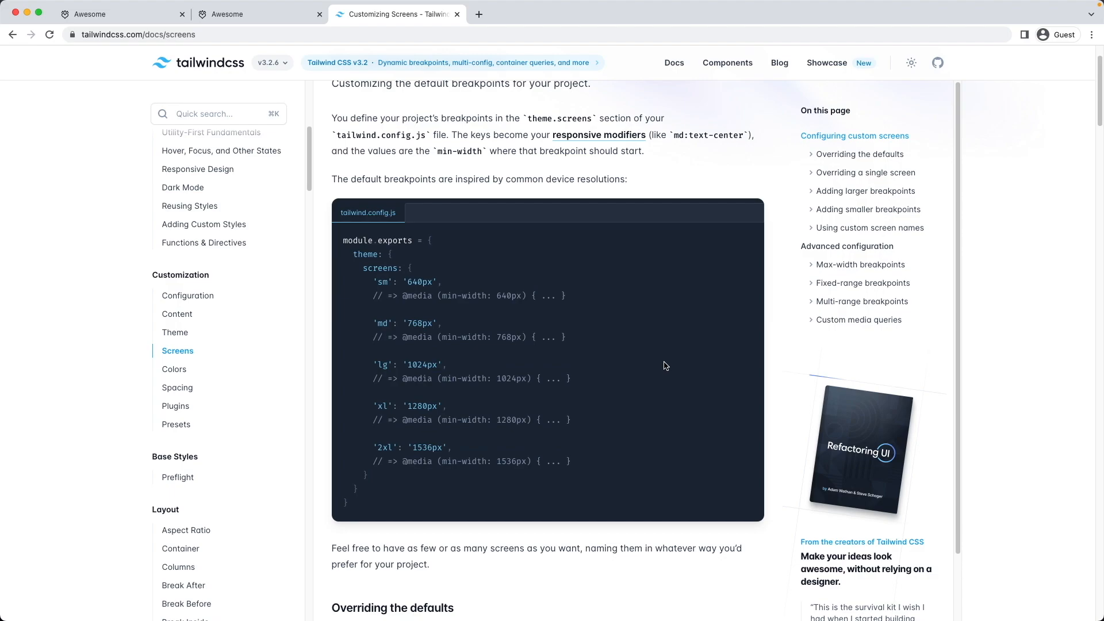
{"action": "scroll", "scroll_direction": "up", "scroll_amount": 3}
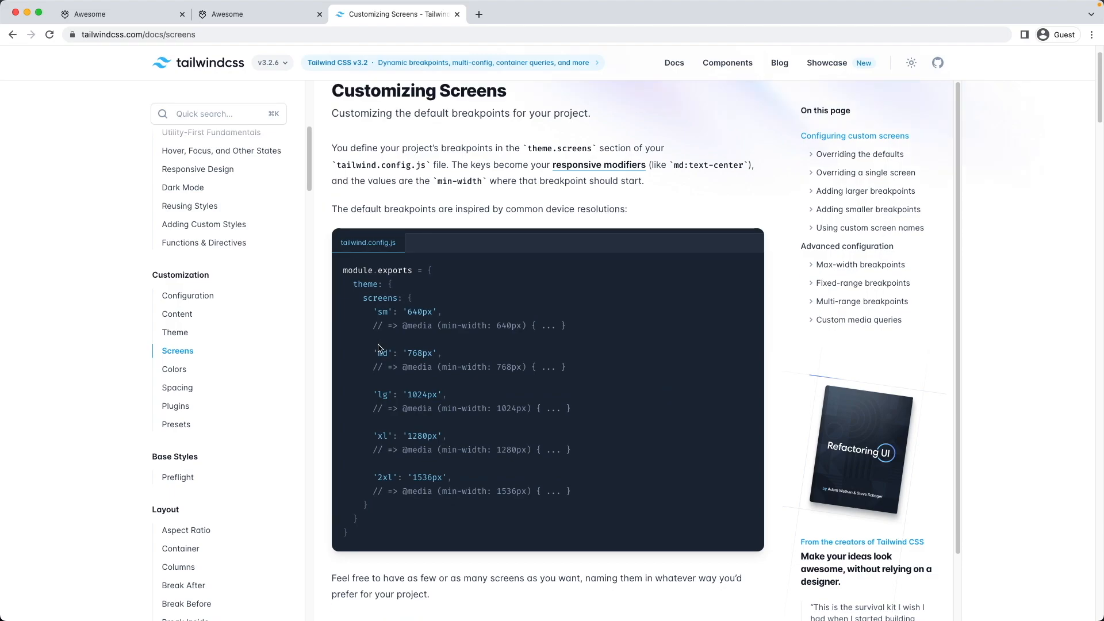
{"action": "mouse_move", "coordinate": [373, 354]}
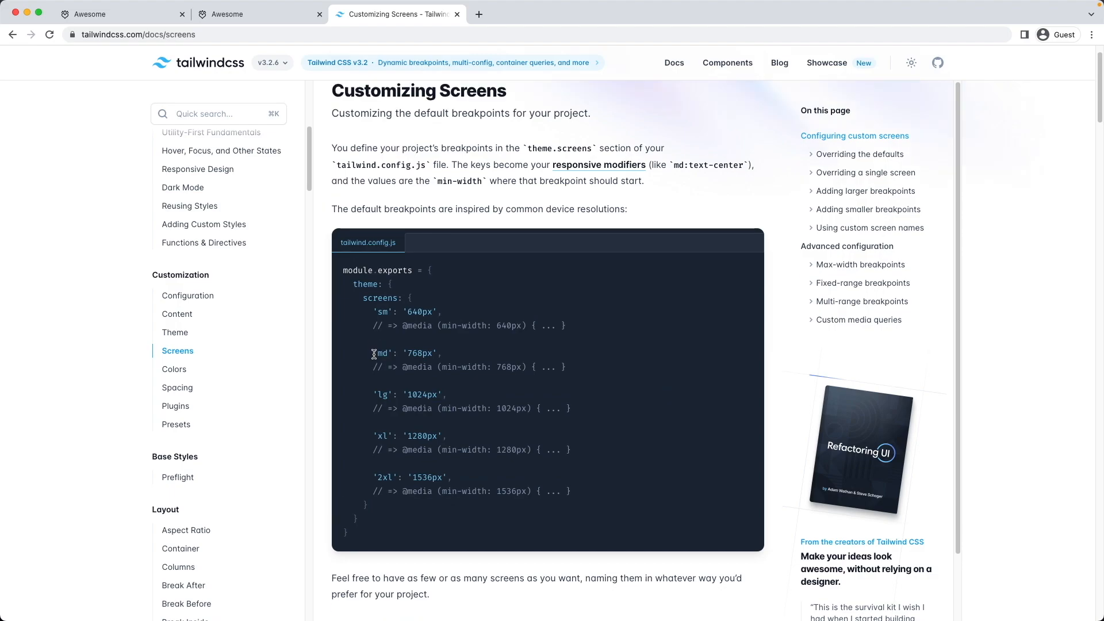
{"action": "double_click", "coordinate": [383, 353]}
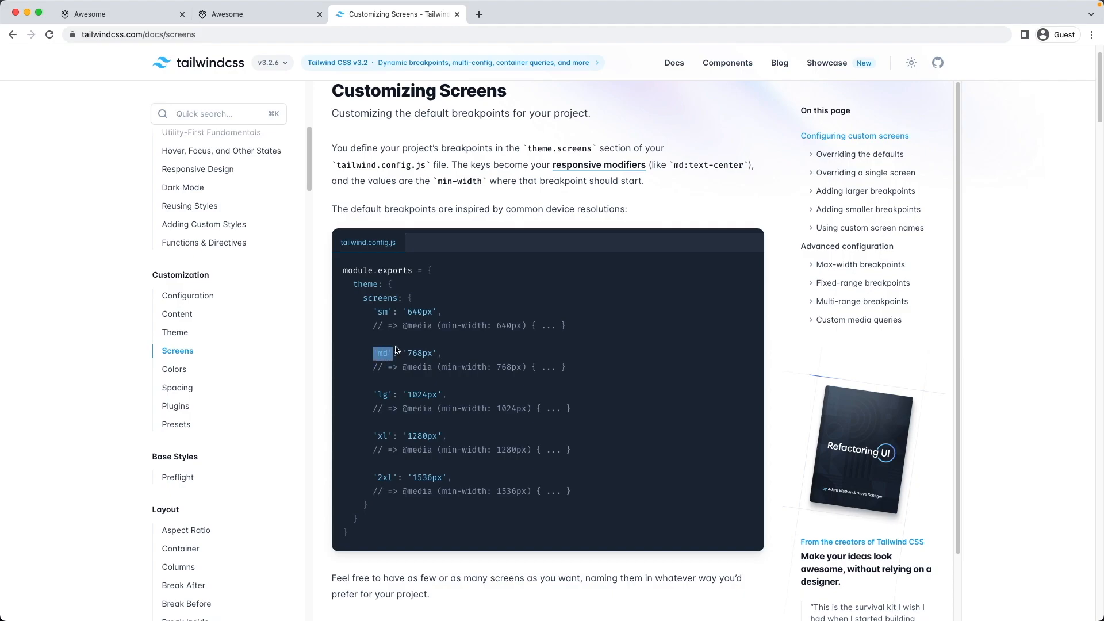
{"action": "mouse_move", "coordinate": [392, 355]}
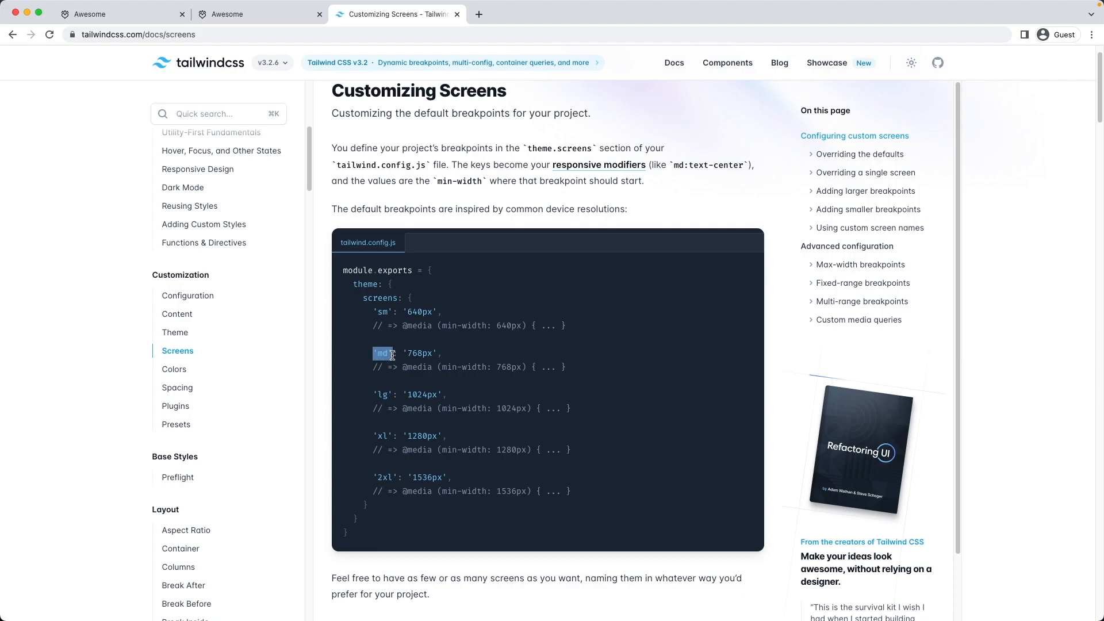
{"action": "left_click", "coordinate": [405, 352]}
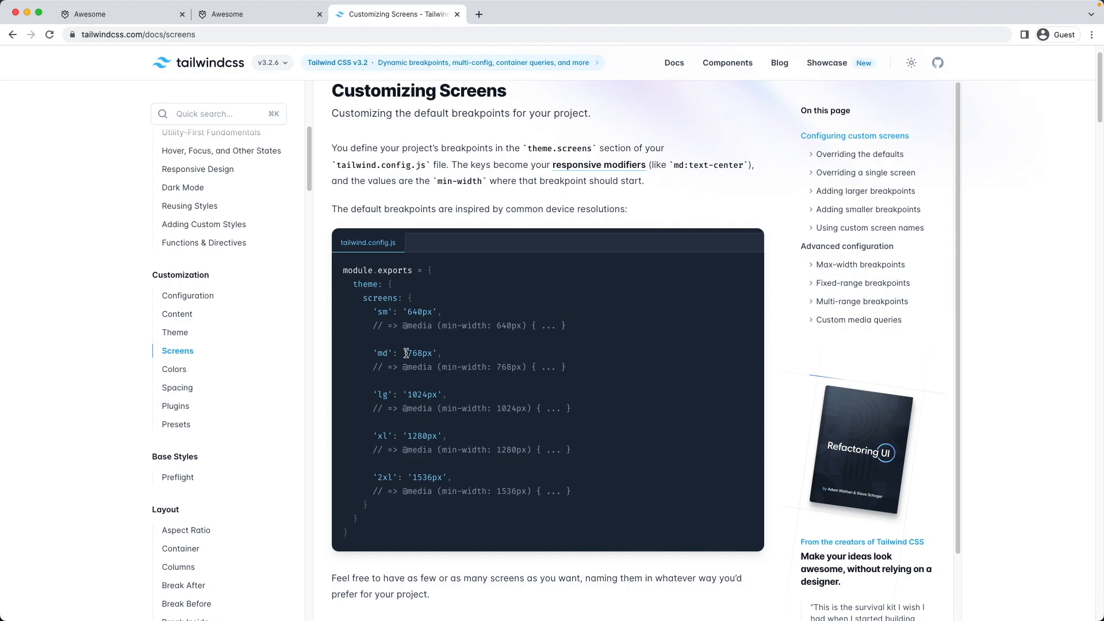
{"action": "mouse_move", "coordinate": [403, 345]}
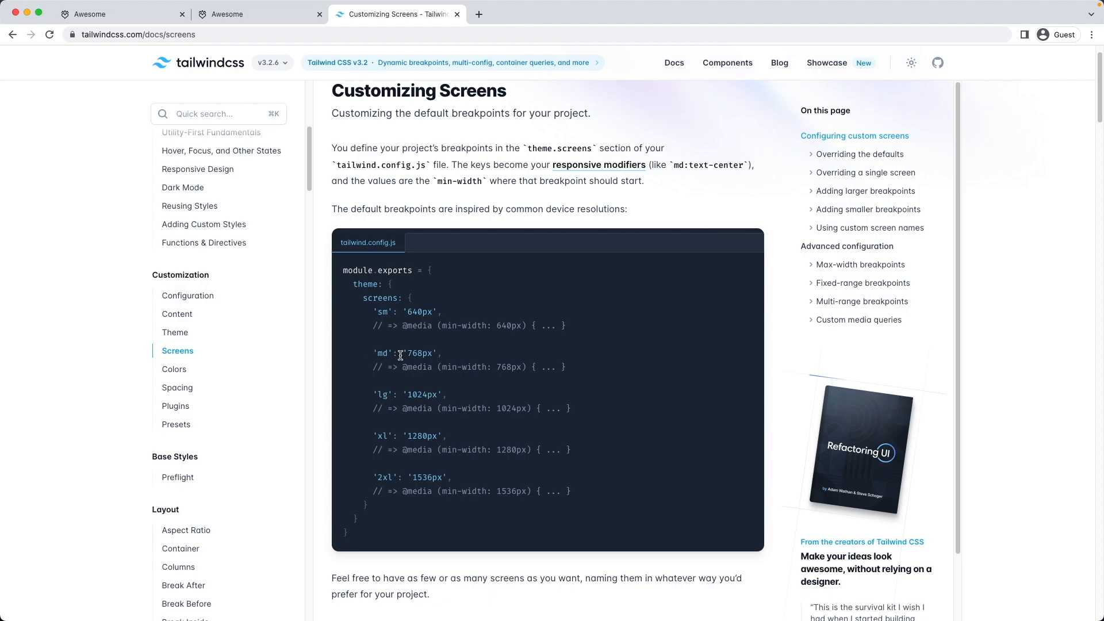
{"action": "mouse_move", "coordinate": [440, 346]}
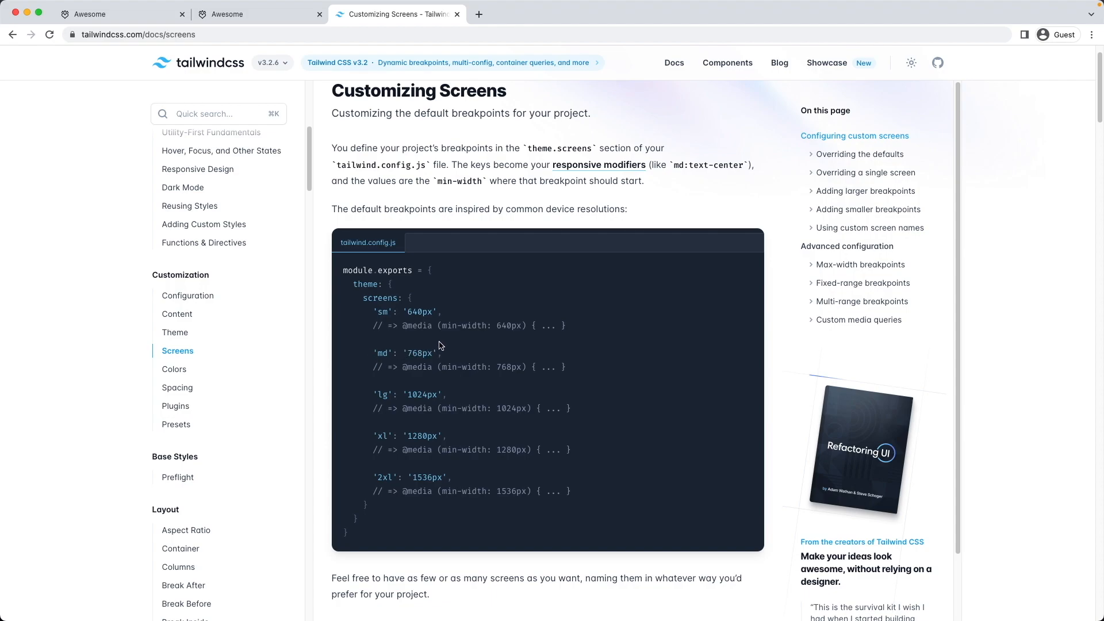
{"action": "left_click", "coordinate": [258, 14]}
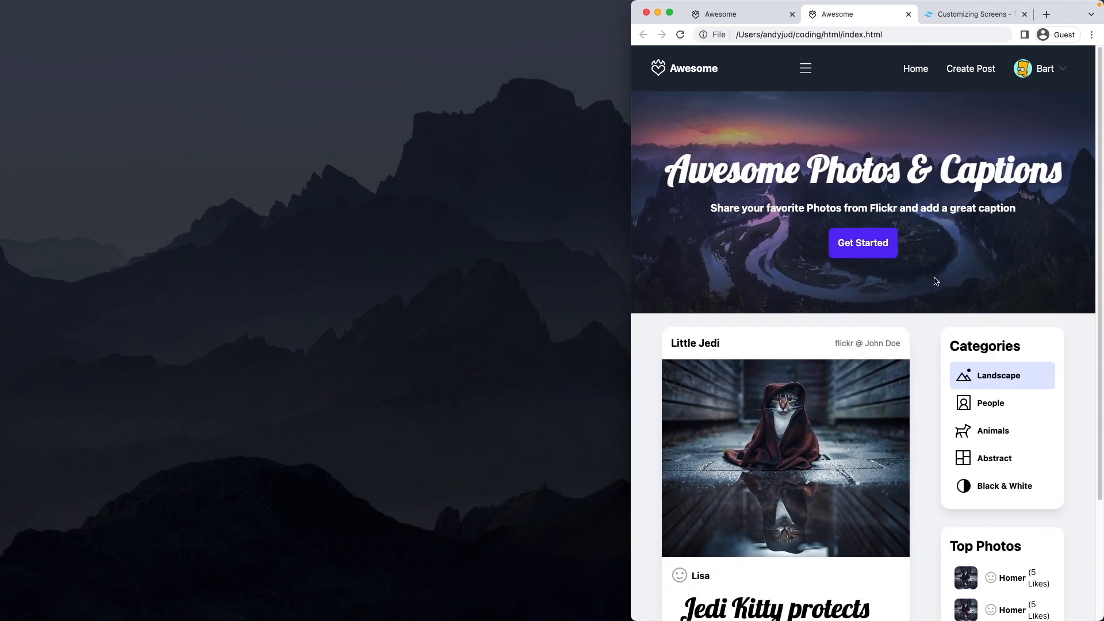
{"action": "mouse_move", "coordinate": [880, 180]}
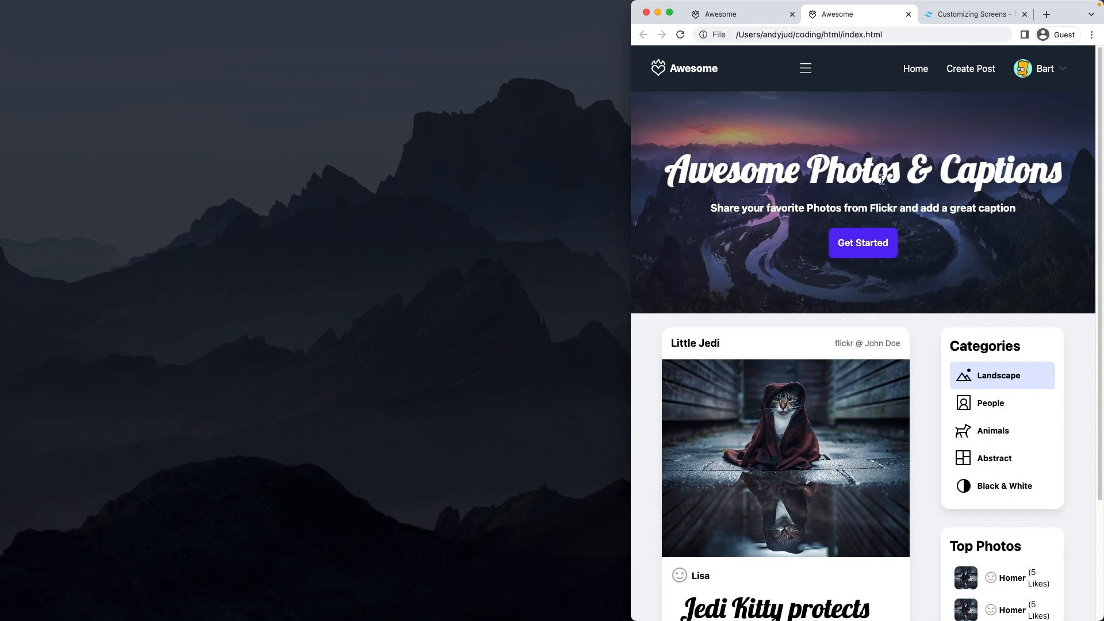
{"action": "mouse_move", "coordinate": [867, 84]}
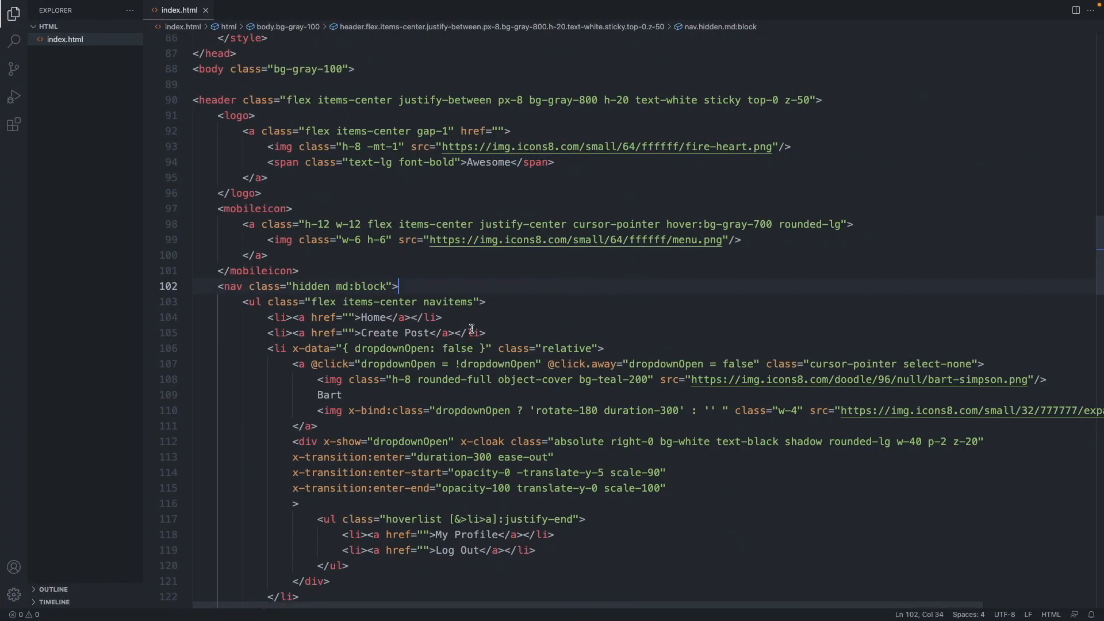
{"action": "mouse_move", "coordinate": [408, 286]}
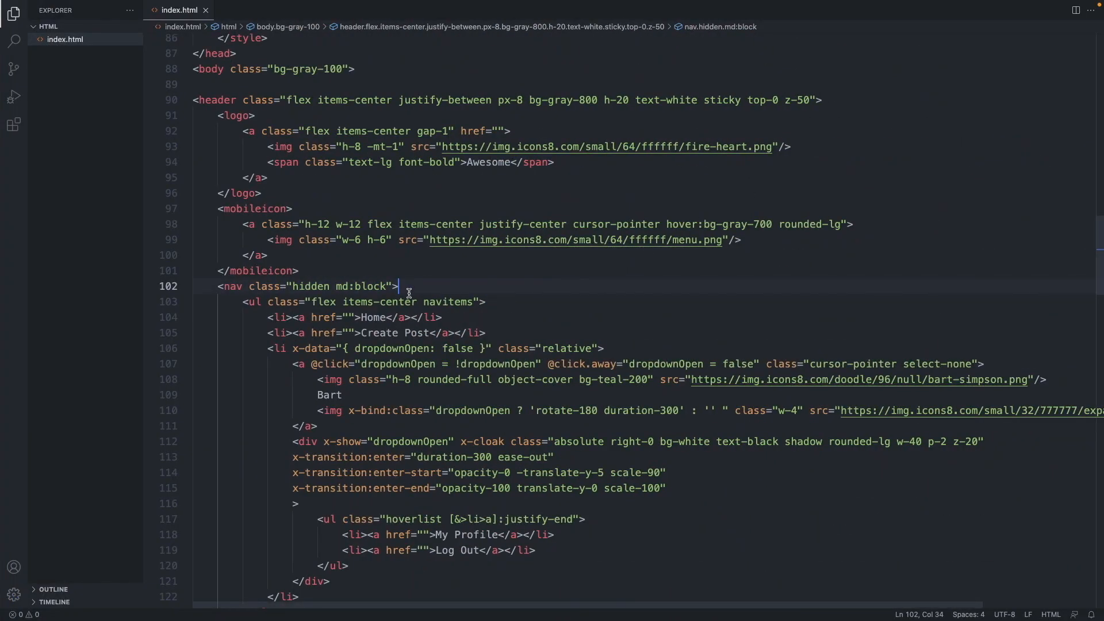
Add class="md:hidden" to the mobileicon opening tag
{"action": "scroll", "scroll_direction": "up", "scroll_amount": 3}
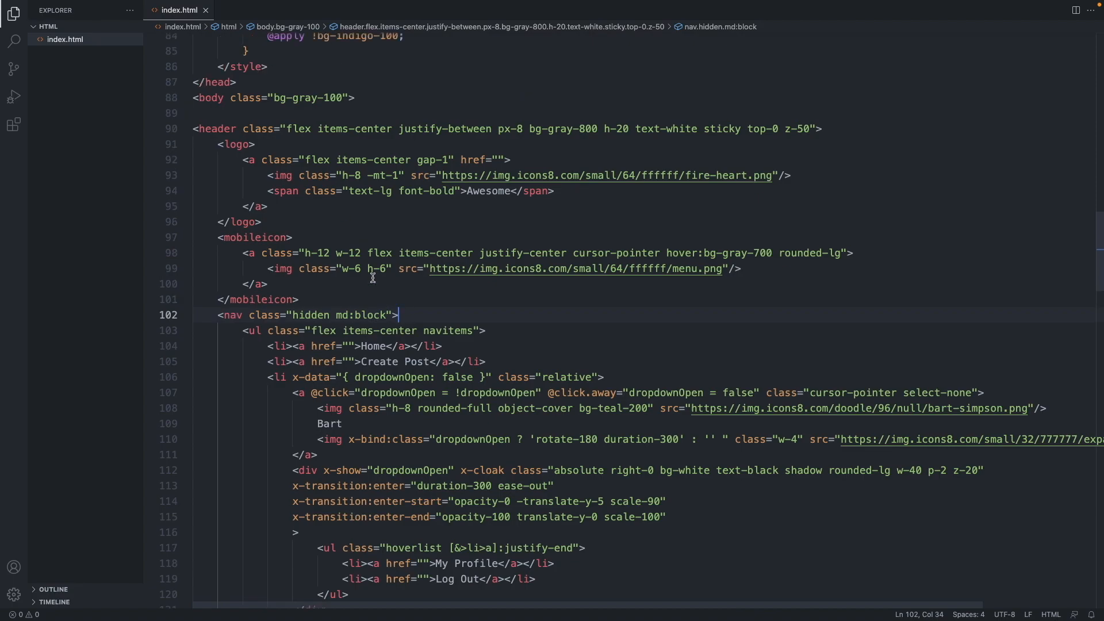
{"action": "left_click", "coordinate": [253, 265]}
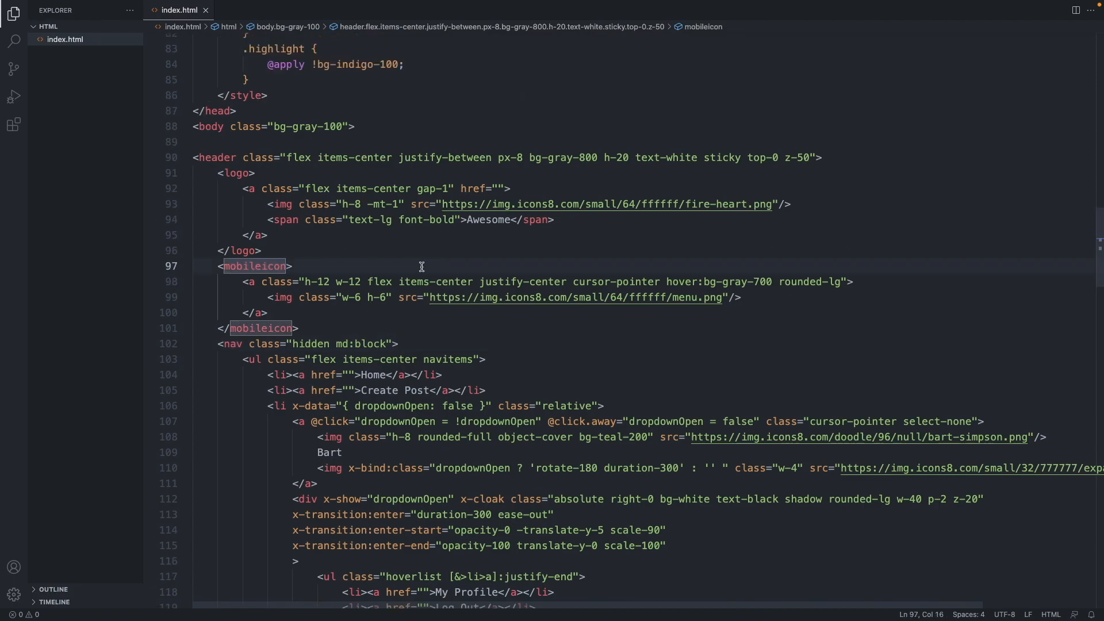
{"action": "type", "text": "class=\"\""}
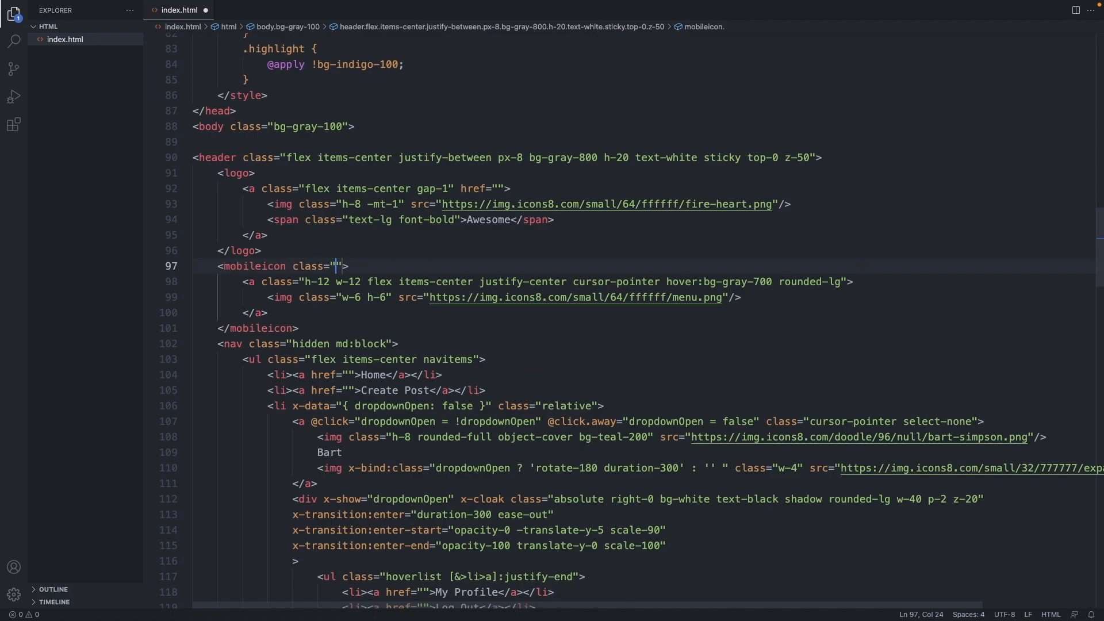
{"action": "type", "text": "m"}
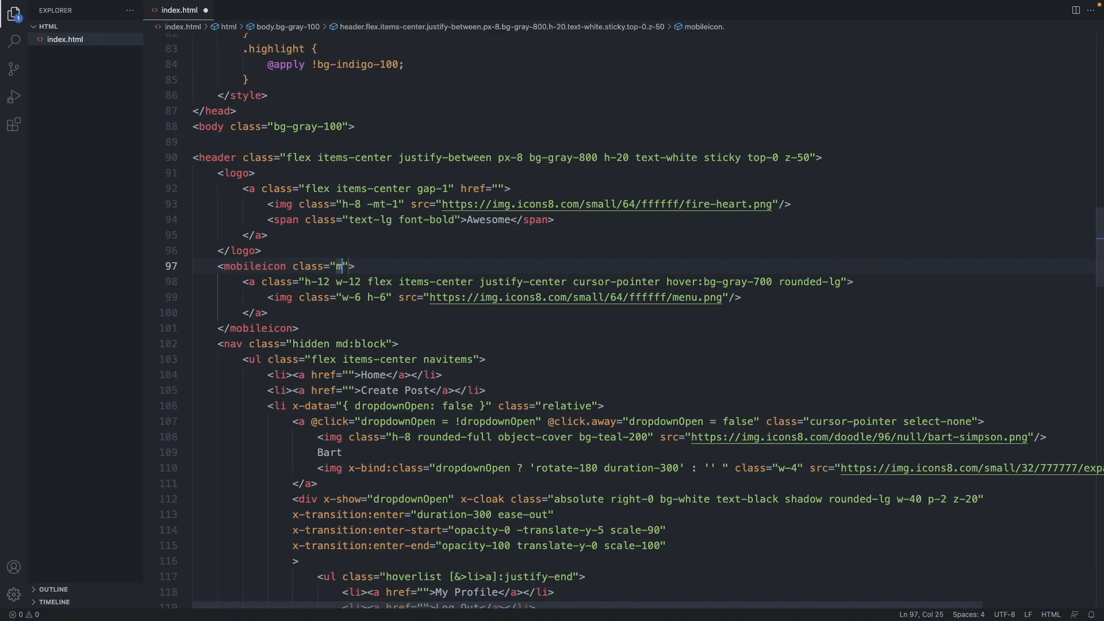
{"action": "type", "text": "d:"}
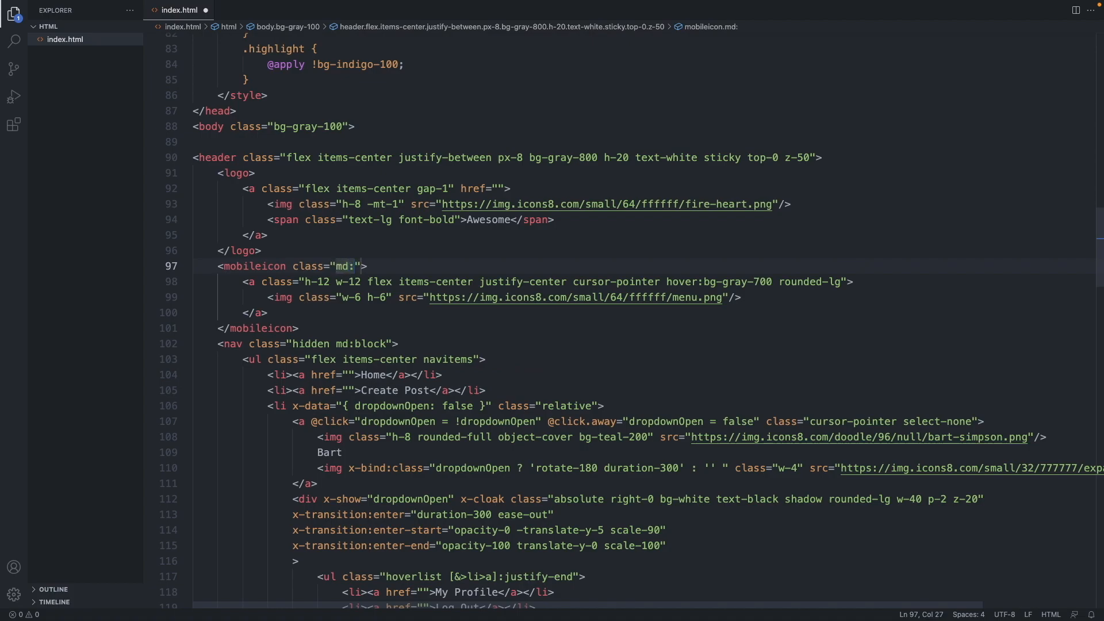
{"action": "type", "text": "hidden"}
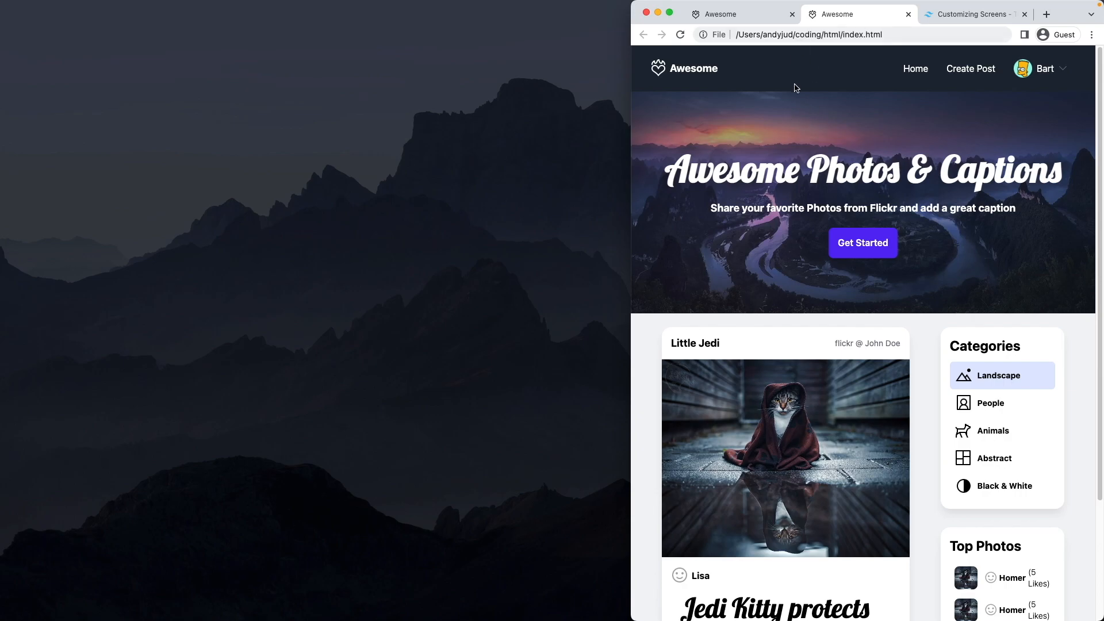
{"action": "mouse_move", "coordinate": [788, 69]}
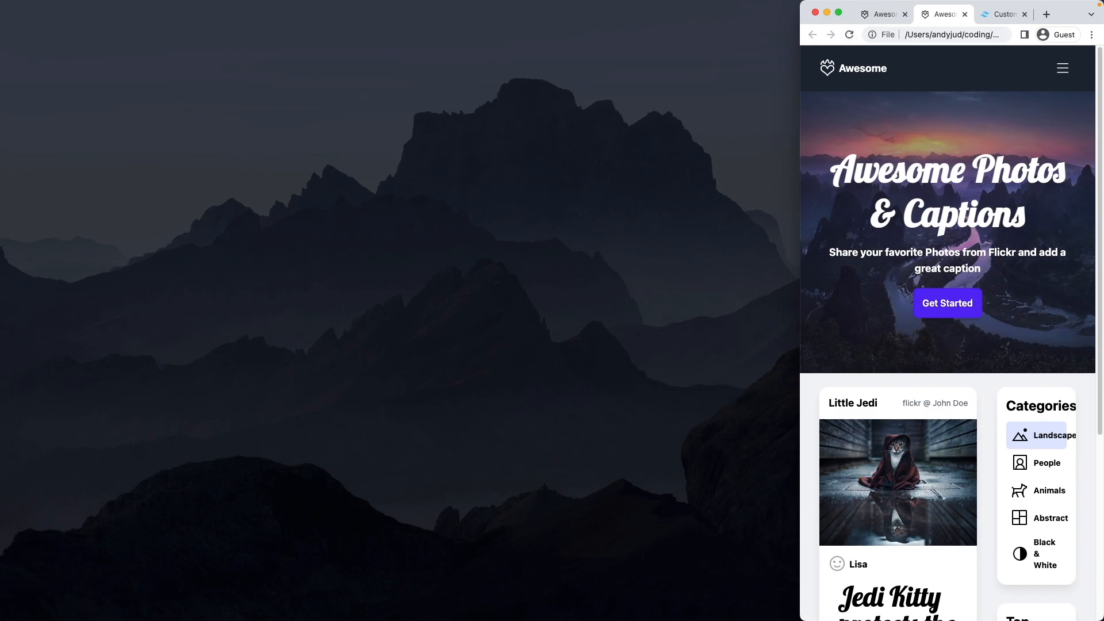
{"action": "mouse_move", "coordinate": [1063, 68]}
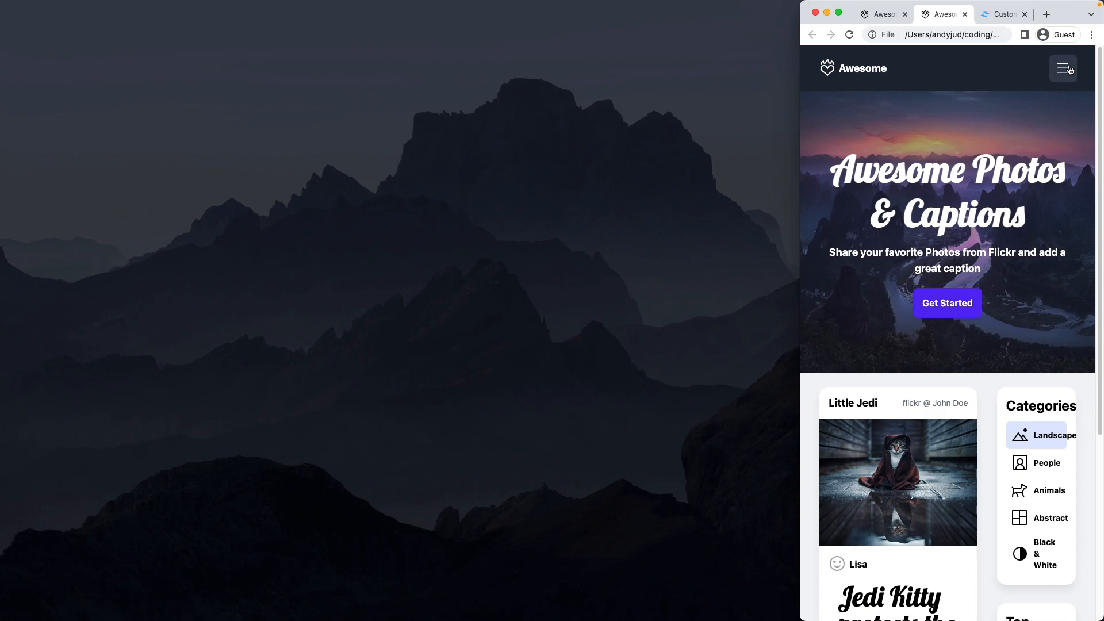
{"action": "mouse_move", "coordinate": [971, 113]}
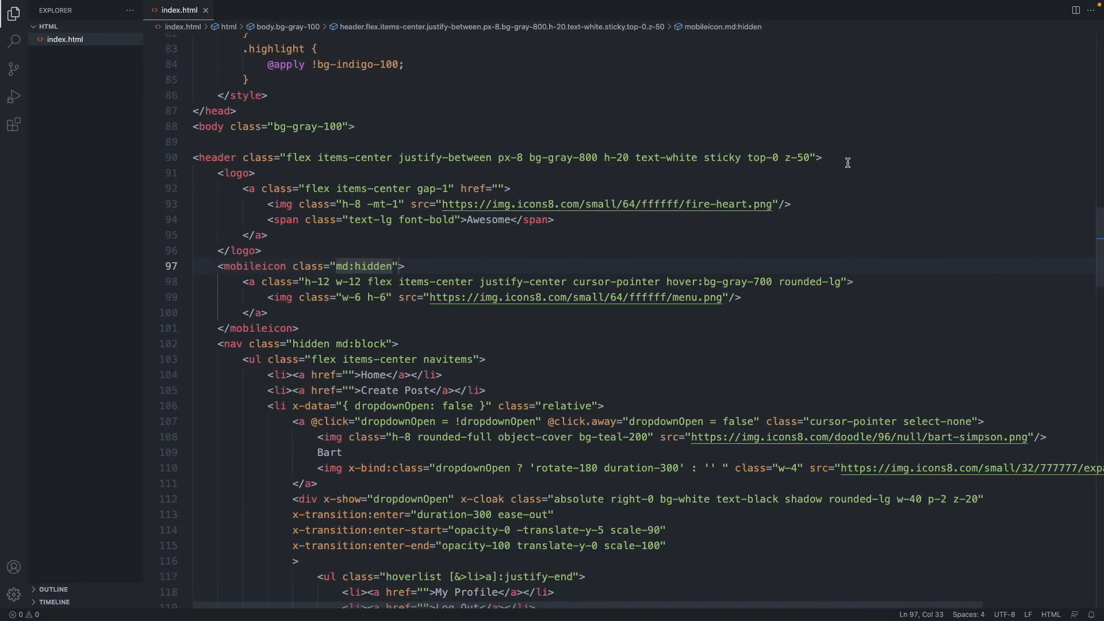
{"action": "left_click", "coordinate": [260, 250]}
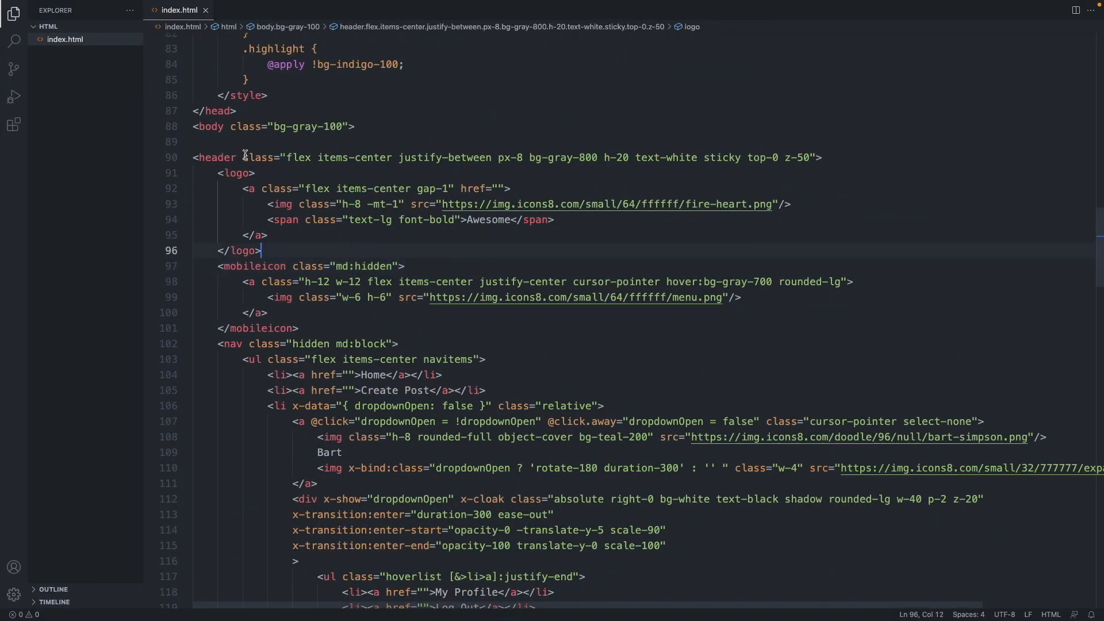
{"action": "left_click", "coordinate": [594, 157]}
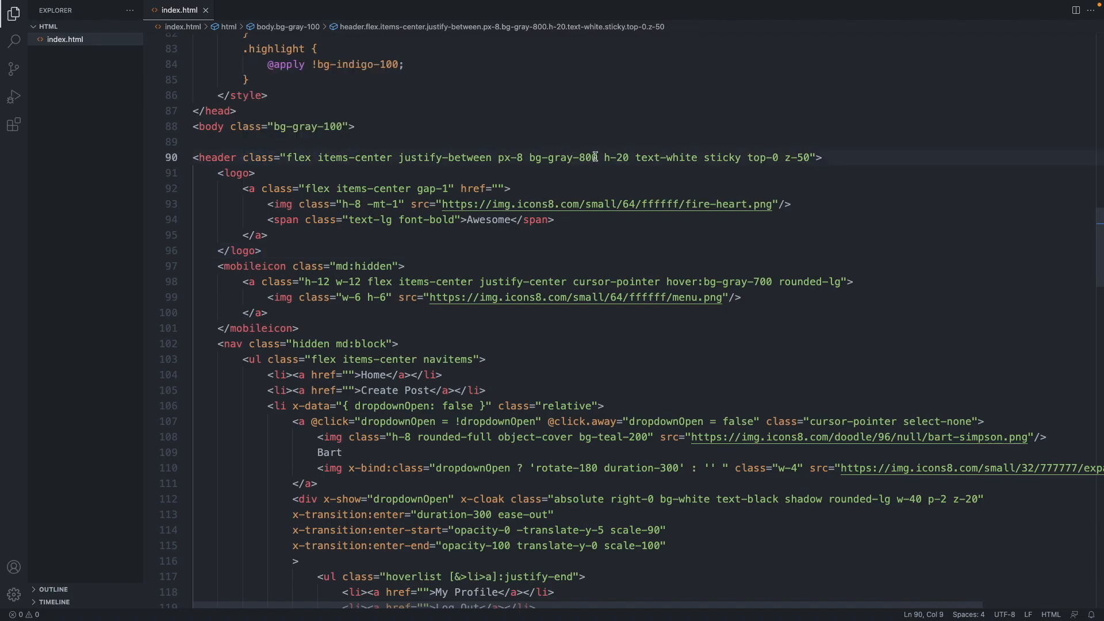
{"action": "type", "text": "x-data=\""}
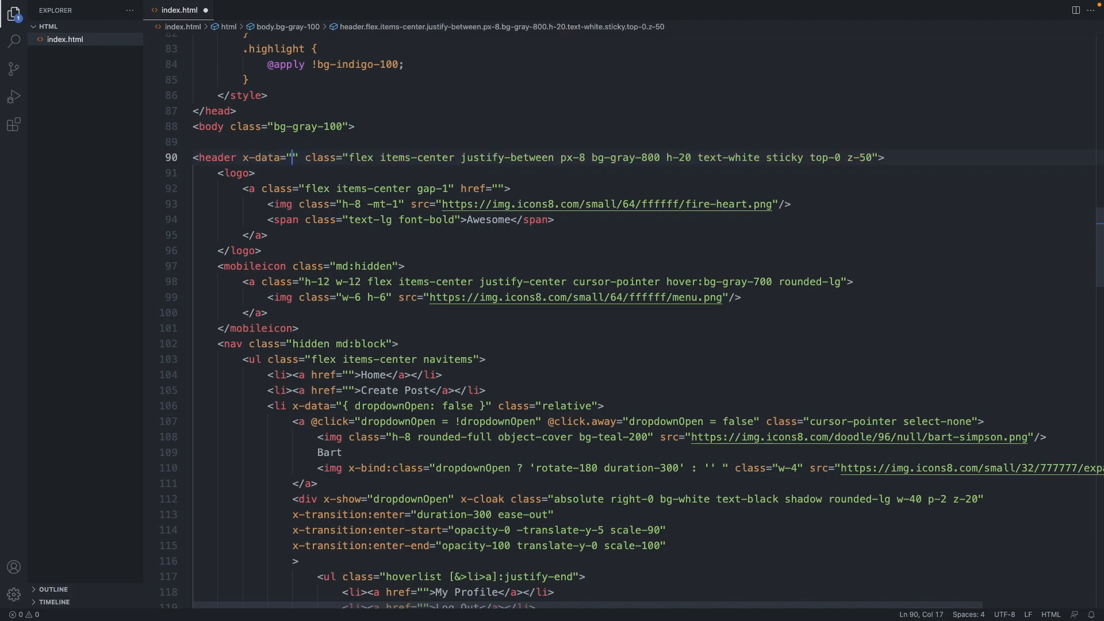
{"action": "type", "text": "{ }"}
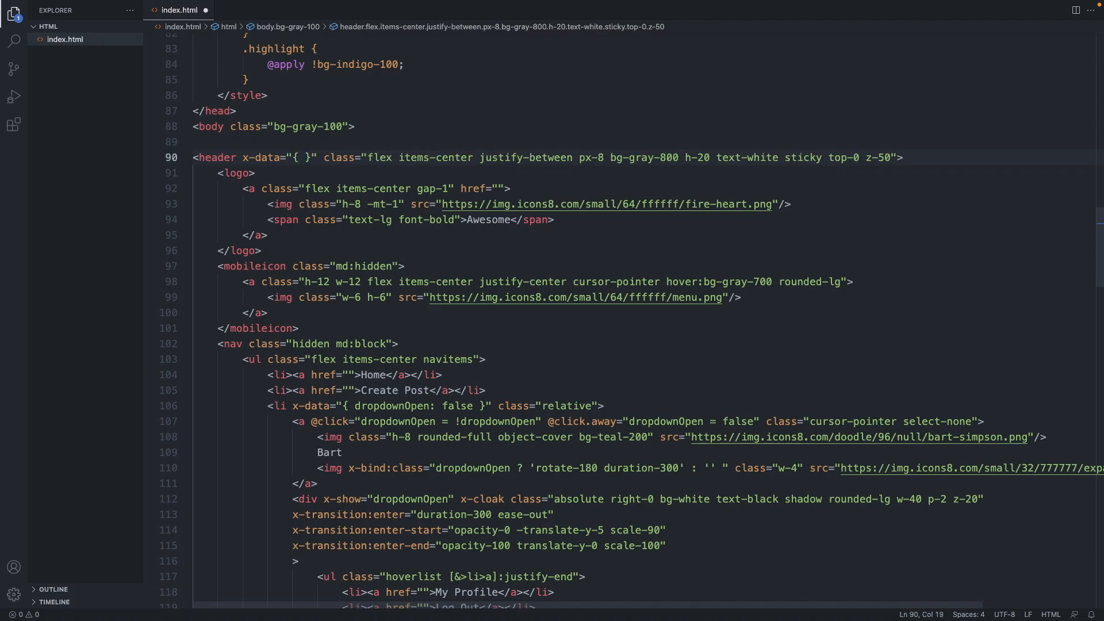
{"action": "type", "text": "mobilenavOpen:"}
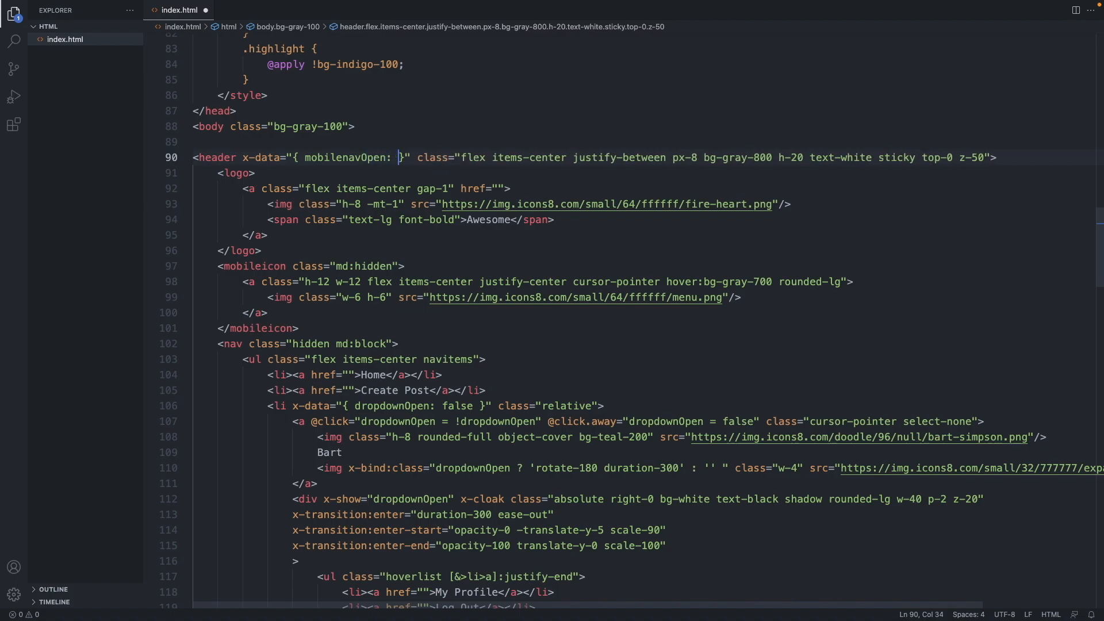
{"action": "type", "text": "false"}
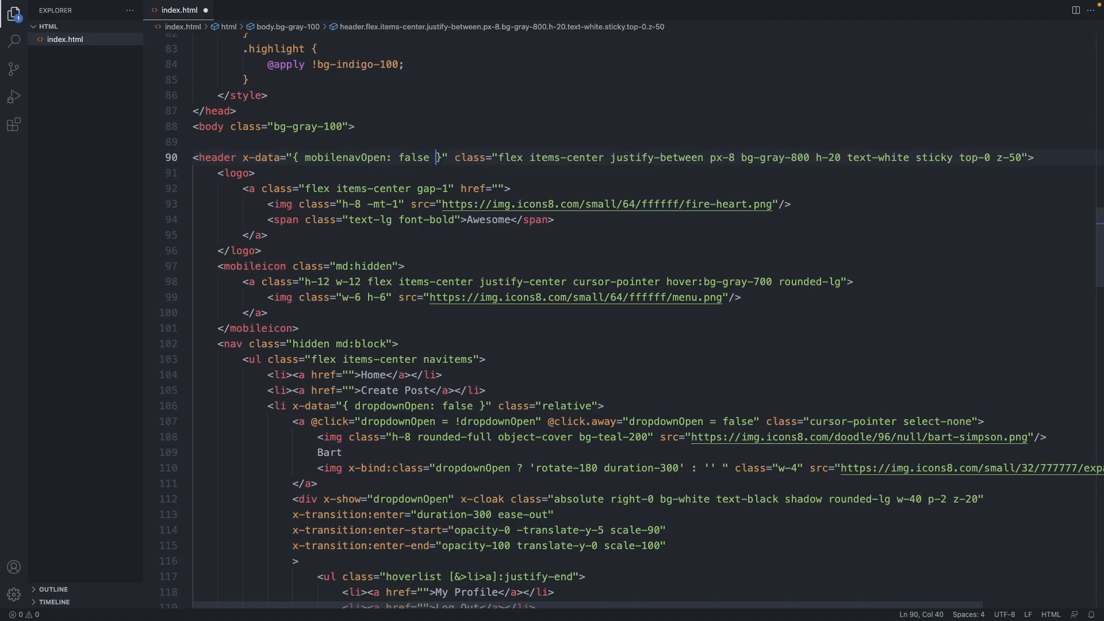
{"action": "mouse_move", "coordinate": [381, 171]}
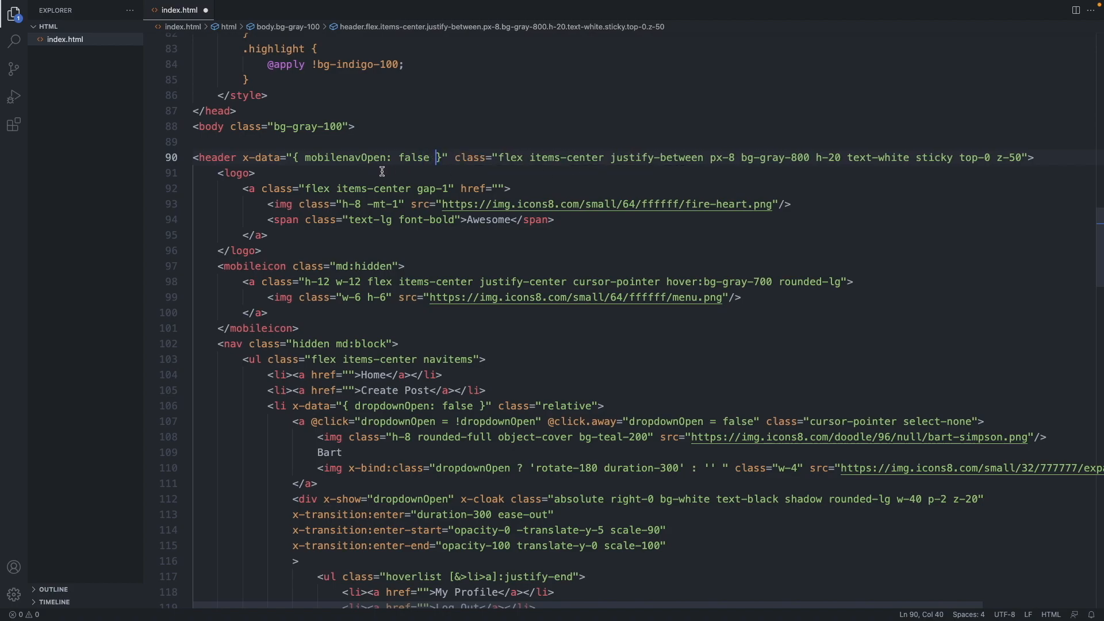
{"action": "mouse_move", "coordinate": [258, 201]}
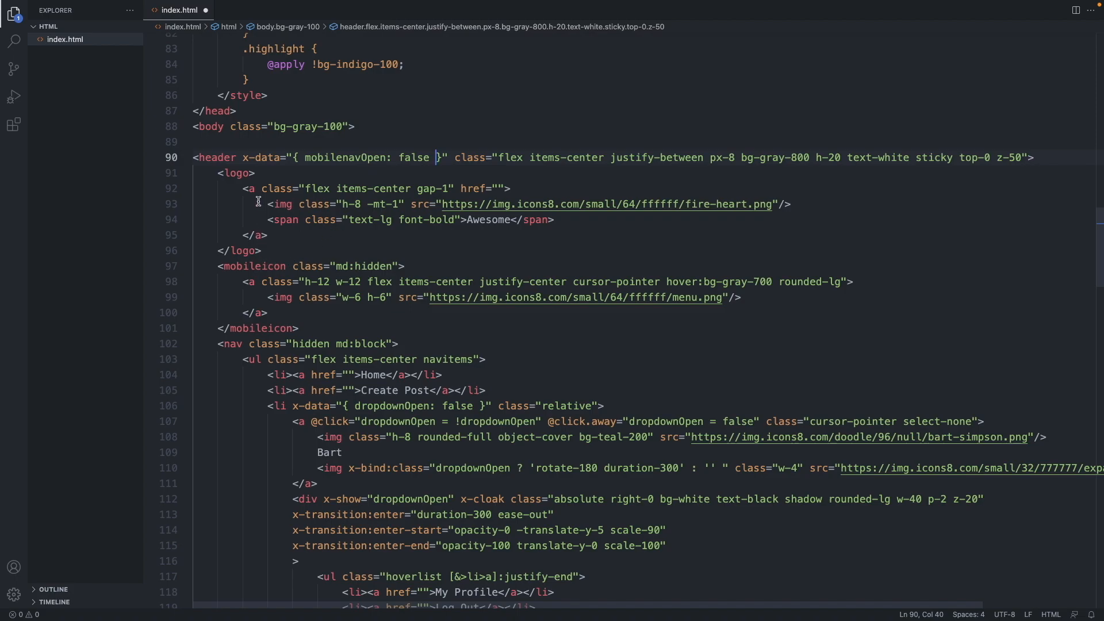
{"action": "left_click", "coordinate": [263, 282]}
{"action": "type", "text": " @click=\"mobilena"}
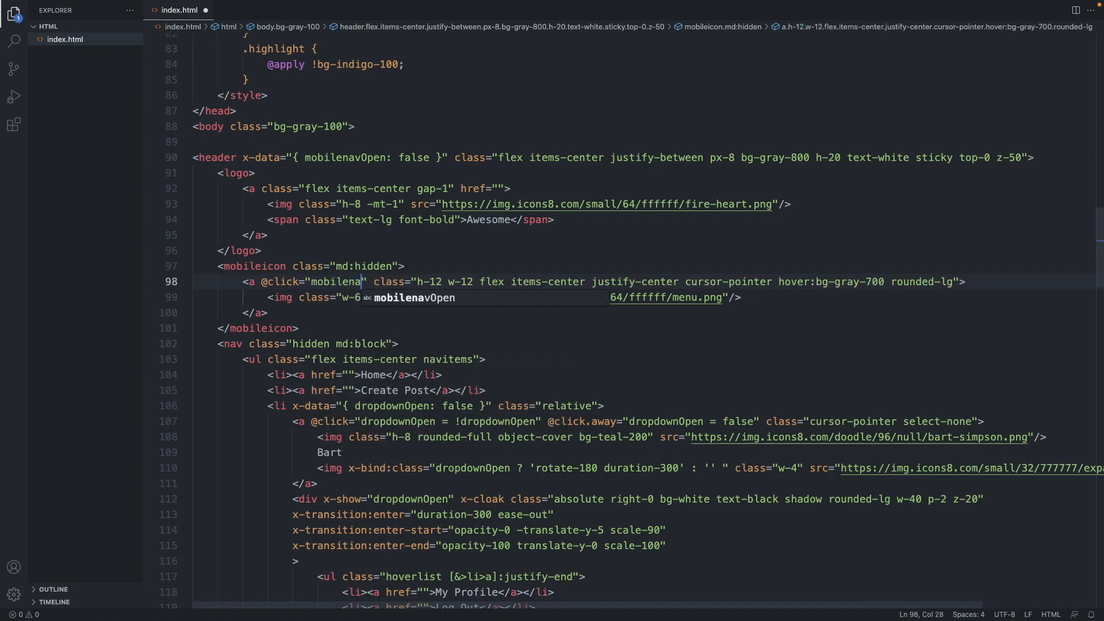
{"action": "type", "text": "vOpen = !mobilenavOpen"}
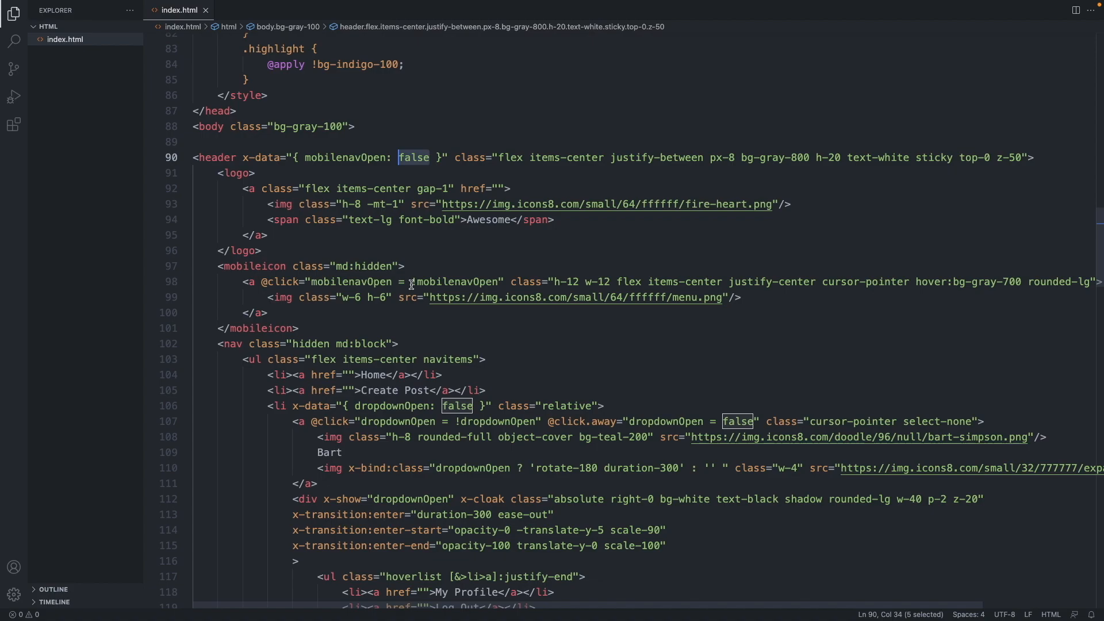
{"action": "mouse_move", "coordinate": [484, 329]}
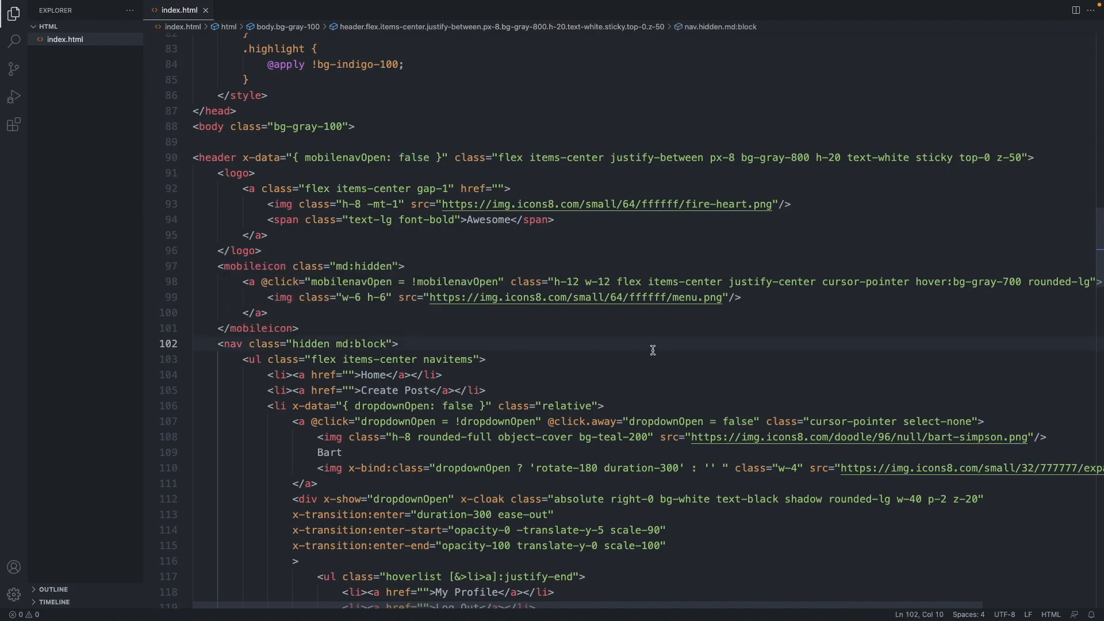
Add an x-show attribute to the nav, typing mobilenav into its value
{"action": "left_click", "coordinate": [251, 344]}
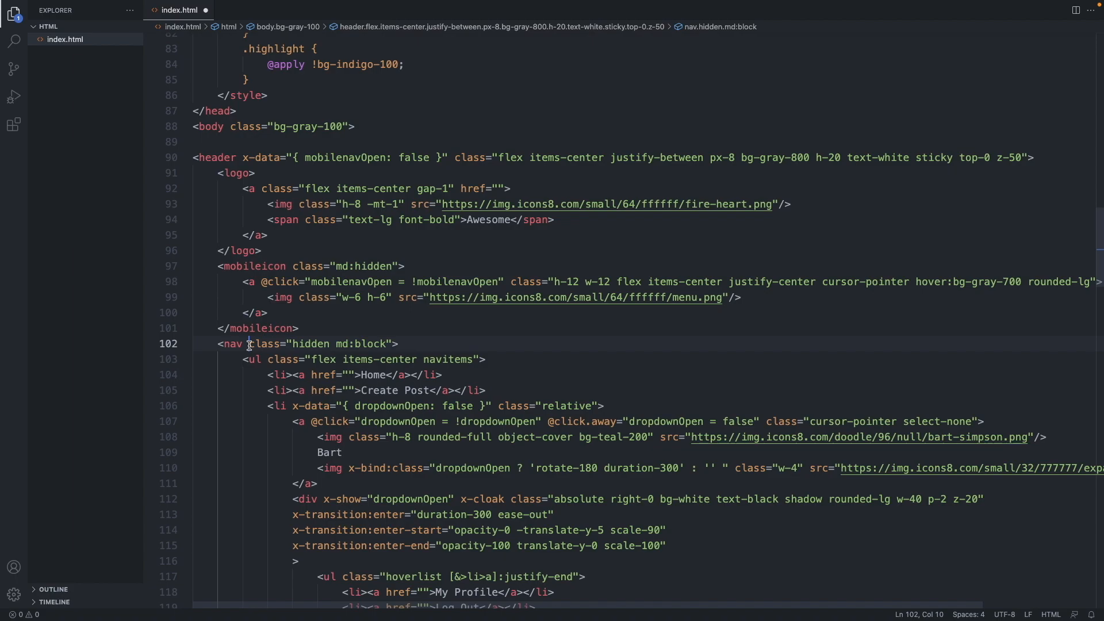
{"action": "type", "text": "x-show=\""}
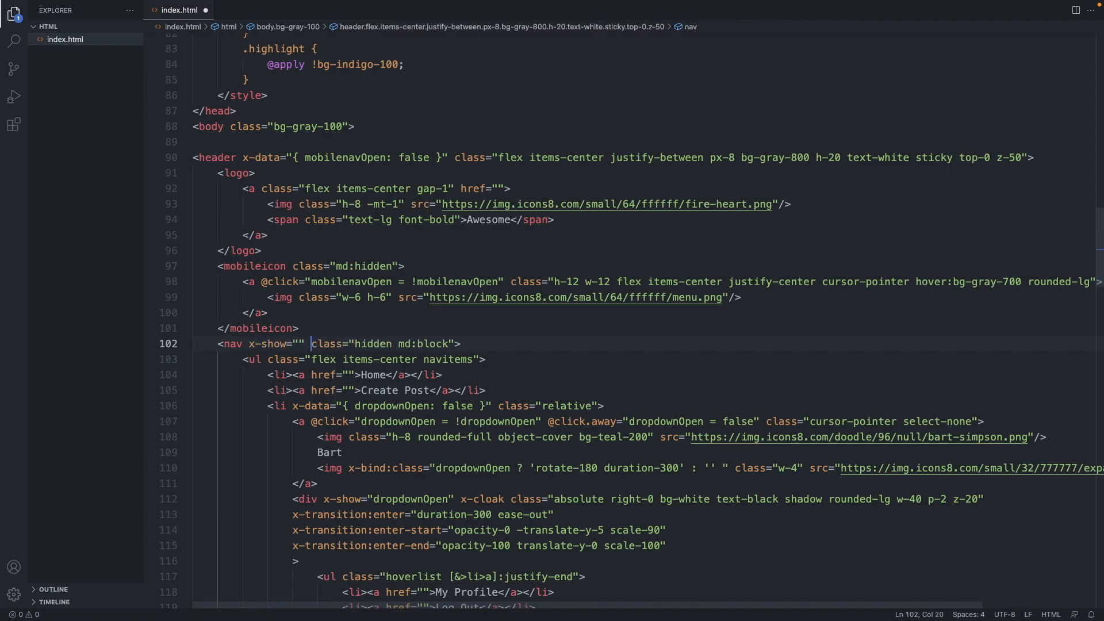
{"action": "left_click", "coordinate": [312, 344]}
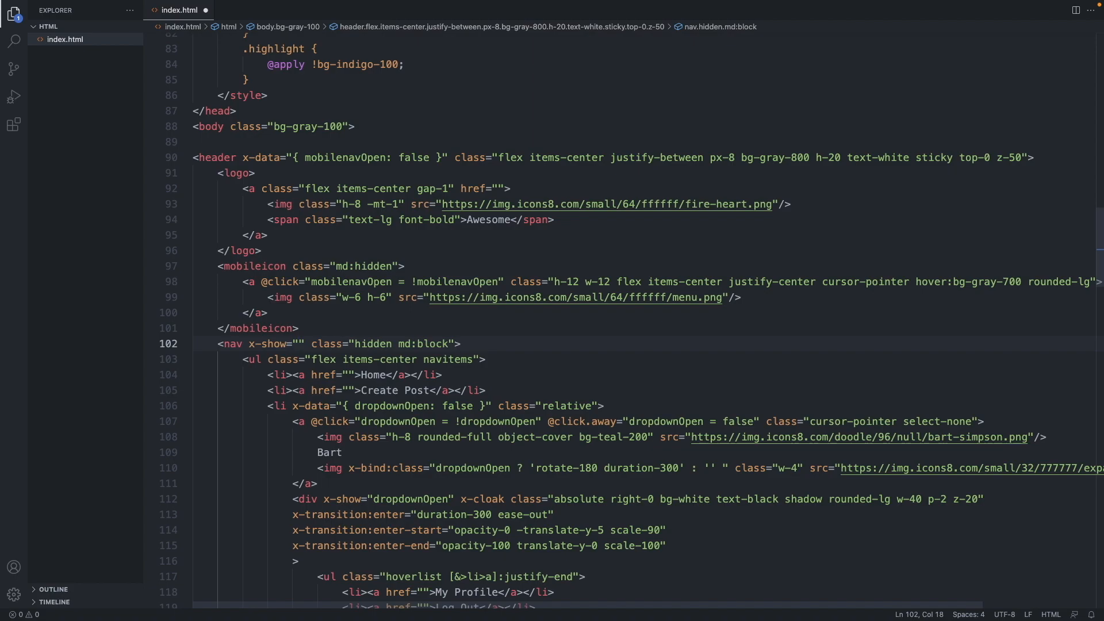
{"action": "type", "text": "mobilenav"}
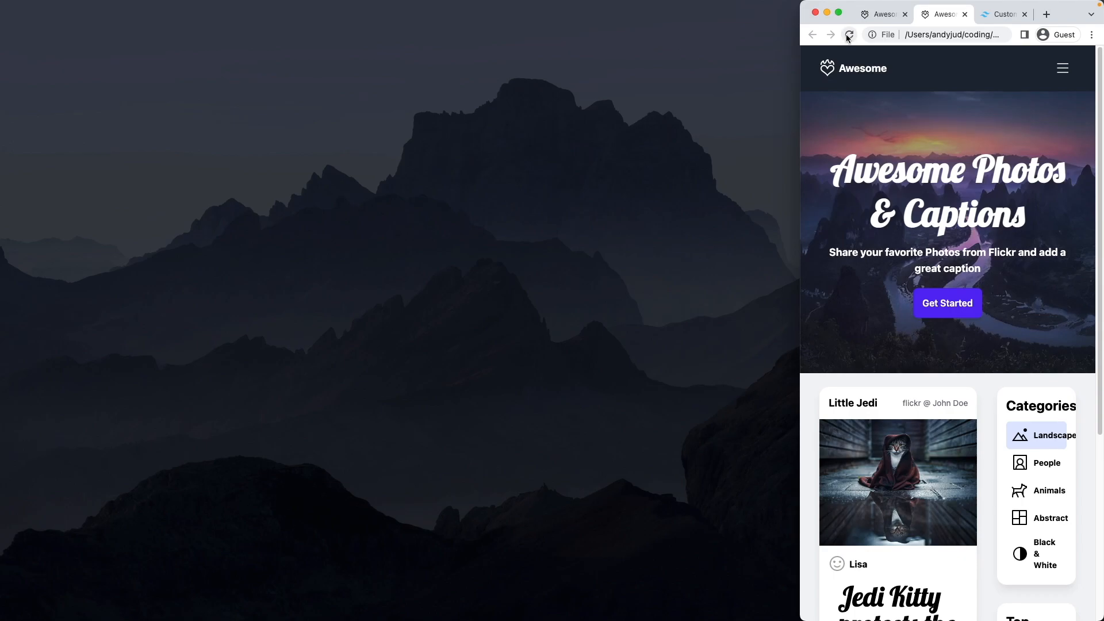
{"action": "mouse_move", "coordinate": [1063, 68]}
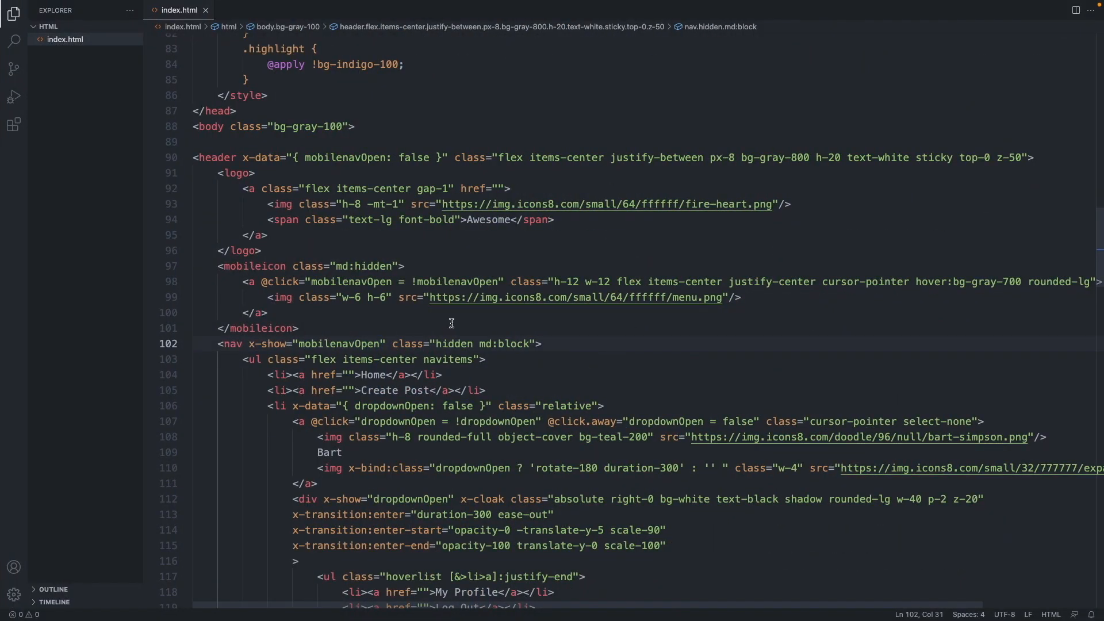
Remove the 'hidden' class from the nav, leaving md:block
{"action": "double_click", "coordinate": [455, 344]}
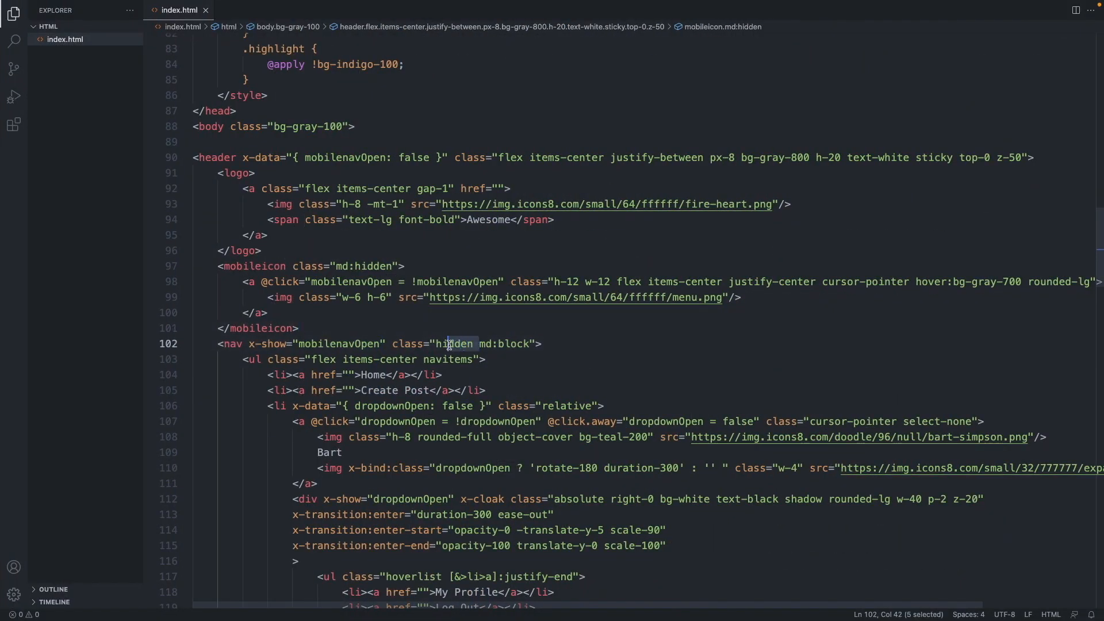
{"action": "double_click", "coordinate": [455, 344]}
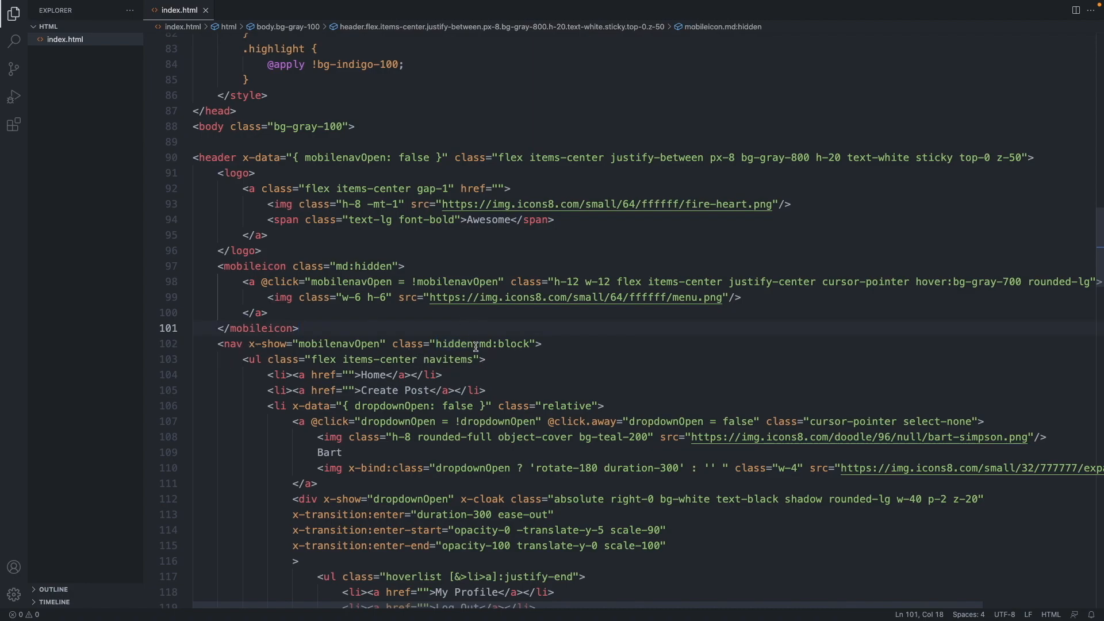
{"action": "double_click", "coordinate": [456, 344]}
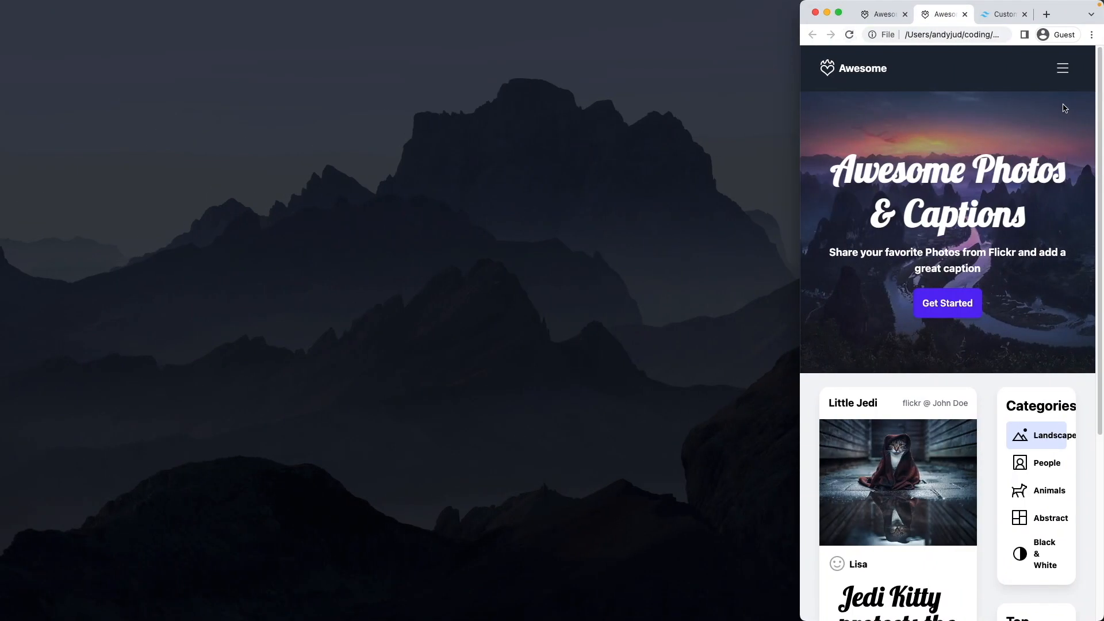
Open and close the Home, Create Post and profile links with the menu icon
{"action": "left_click", "coordinate": [1062, 68]}
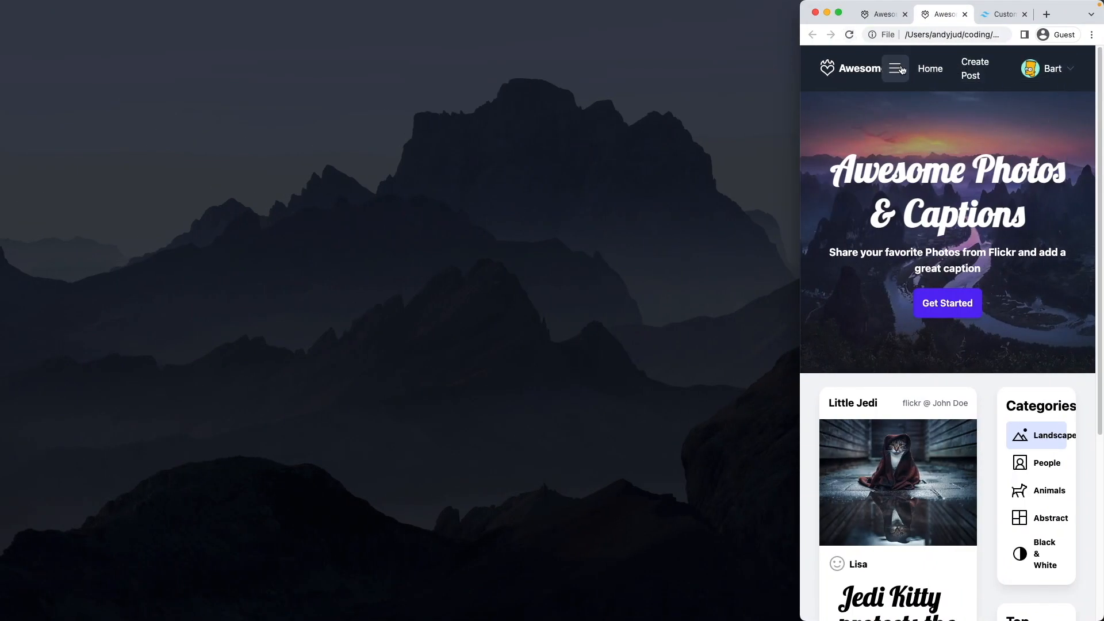
{"action": "mouse_move", "coordinate": [903, 68]}
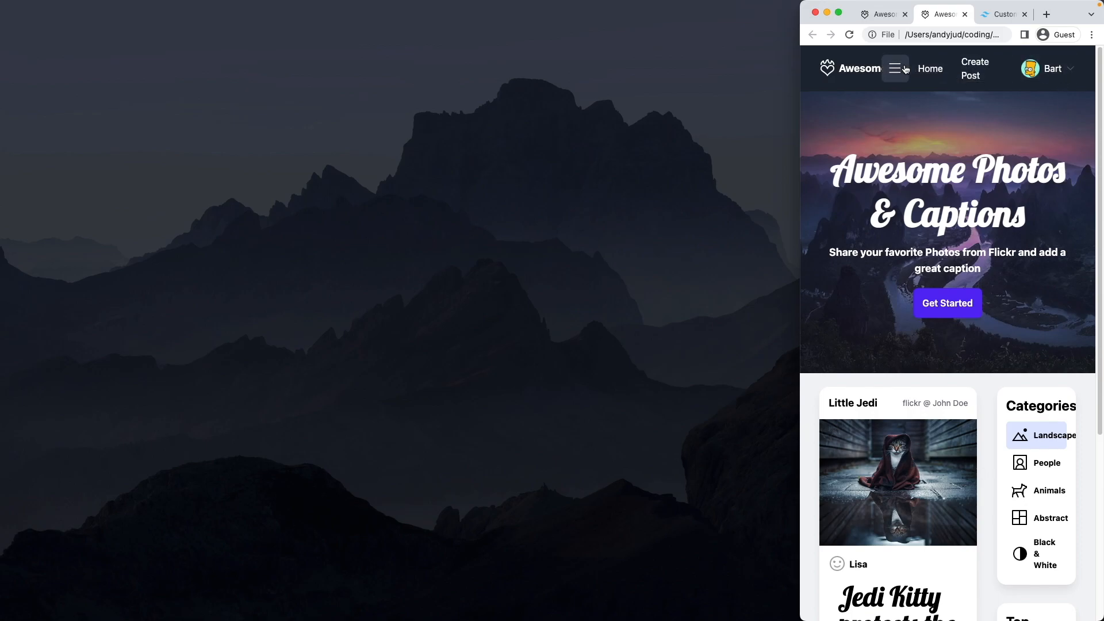
{"action": "left_click", "coordinate": [896, 69]}
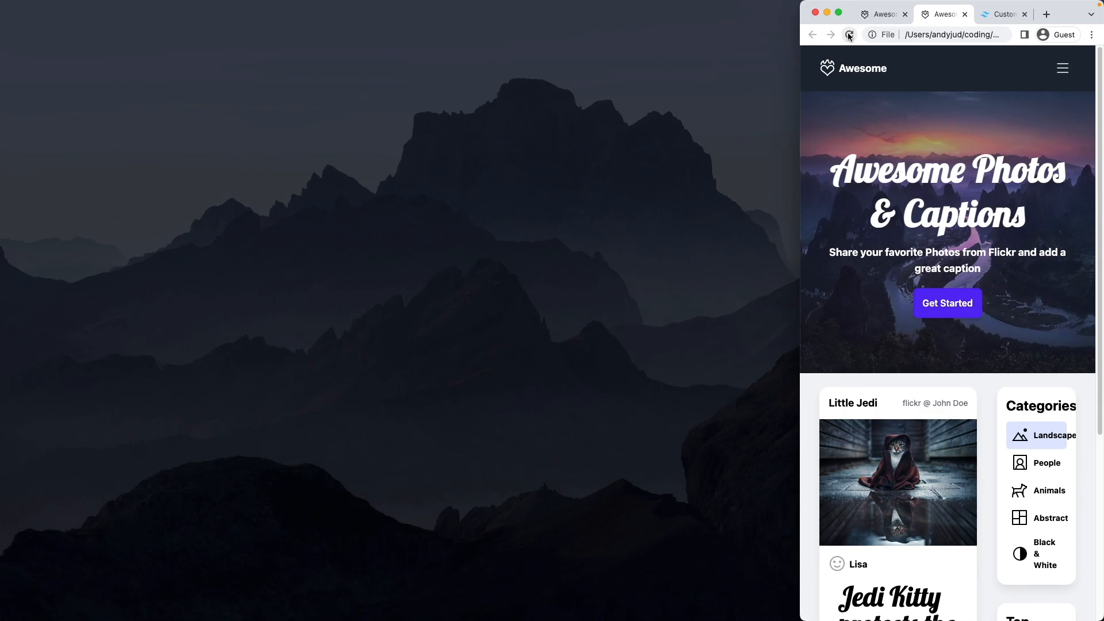
{"action": "mouse_move", "coordinate": [989, 75]}
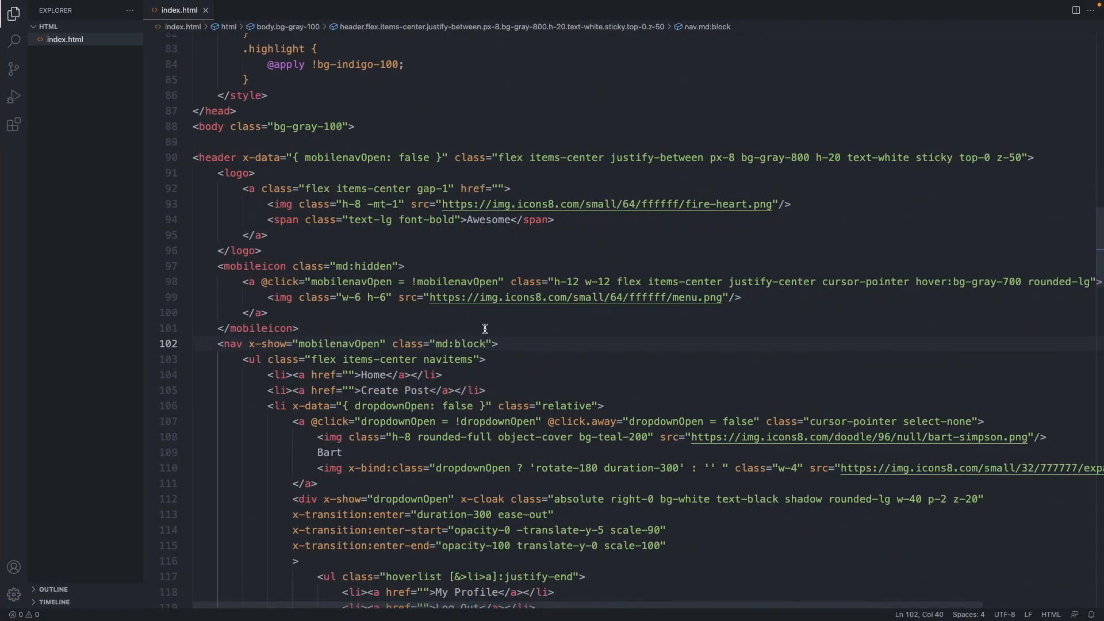
Add x-cloak to the nav tag, then toggle the hamburger menu open and closed in Chrome
{"action": "left_click", "coordinate": [392, 344]}
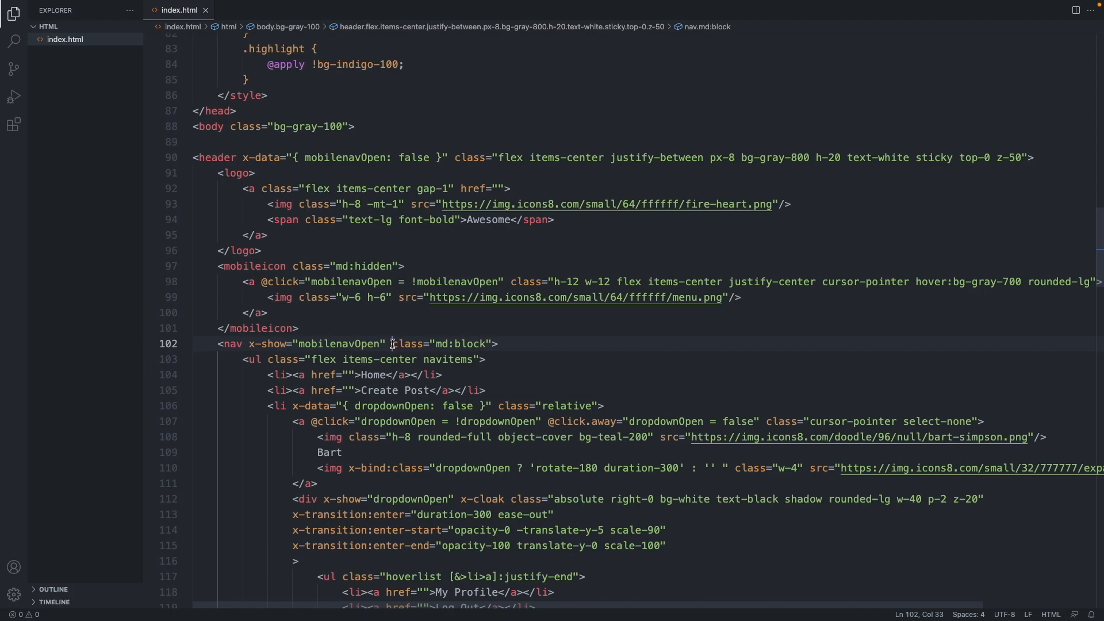
{"action": "type", "text": "x-clo"}
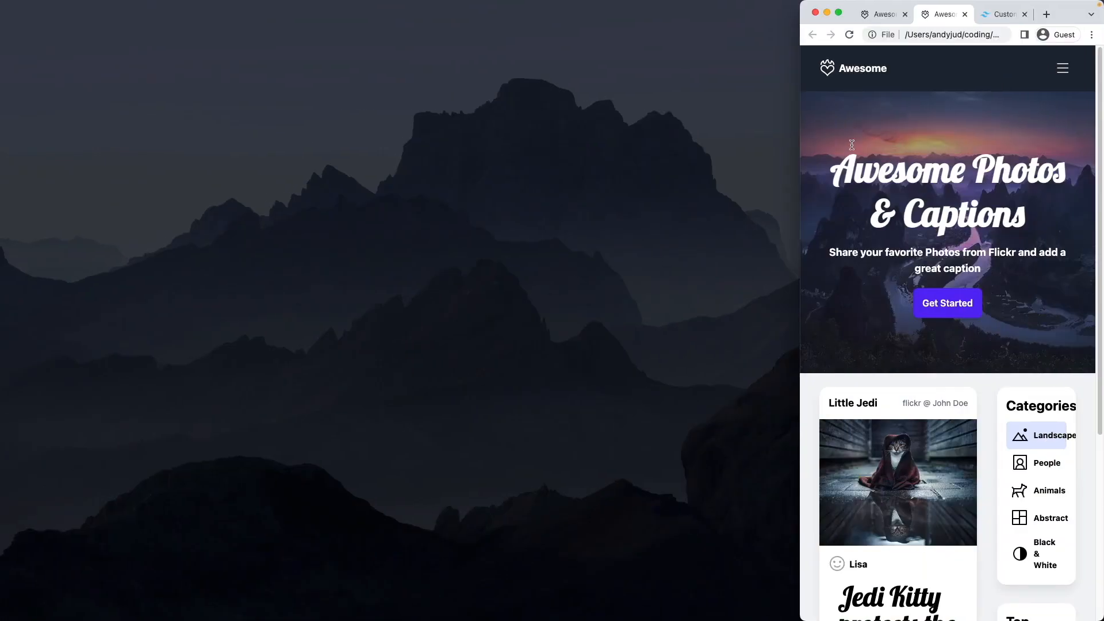
{"action": "mouse_move", "coordinate": [998, 74]}
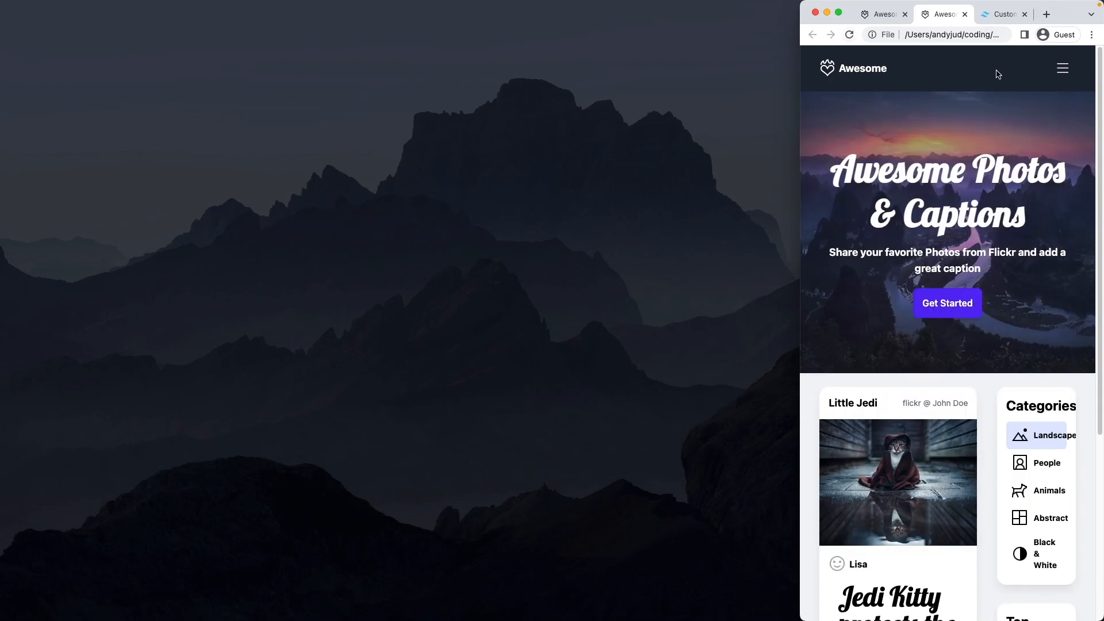
{"action": "mouse_move", "coordinate": [1020, 120]}
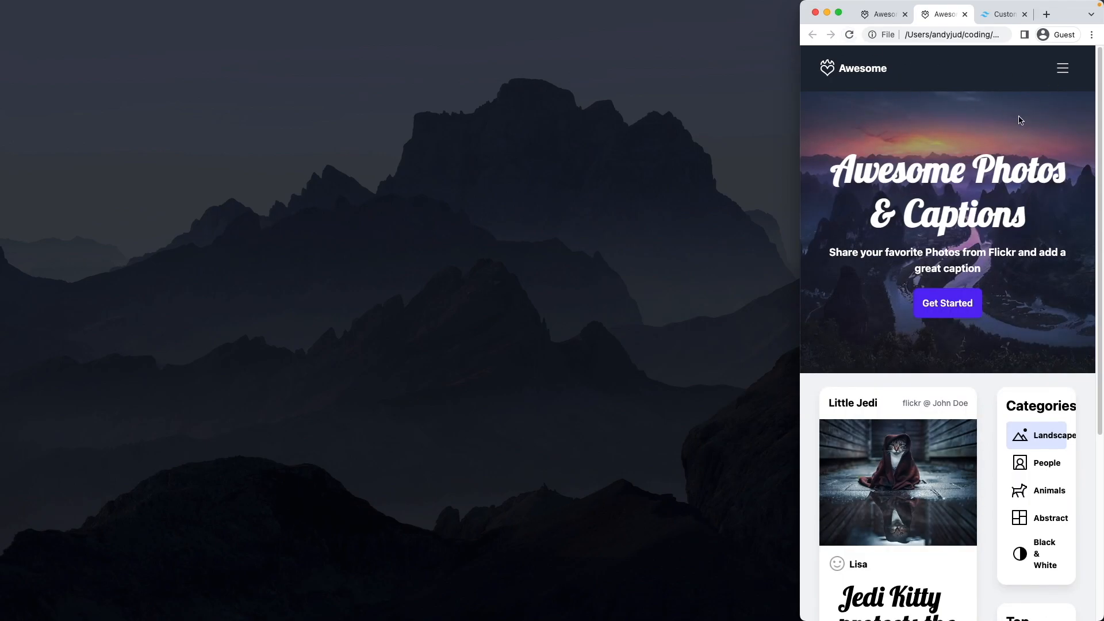
{"action": "mouse_move", "coordinate": [1063, 68]}
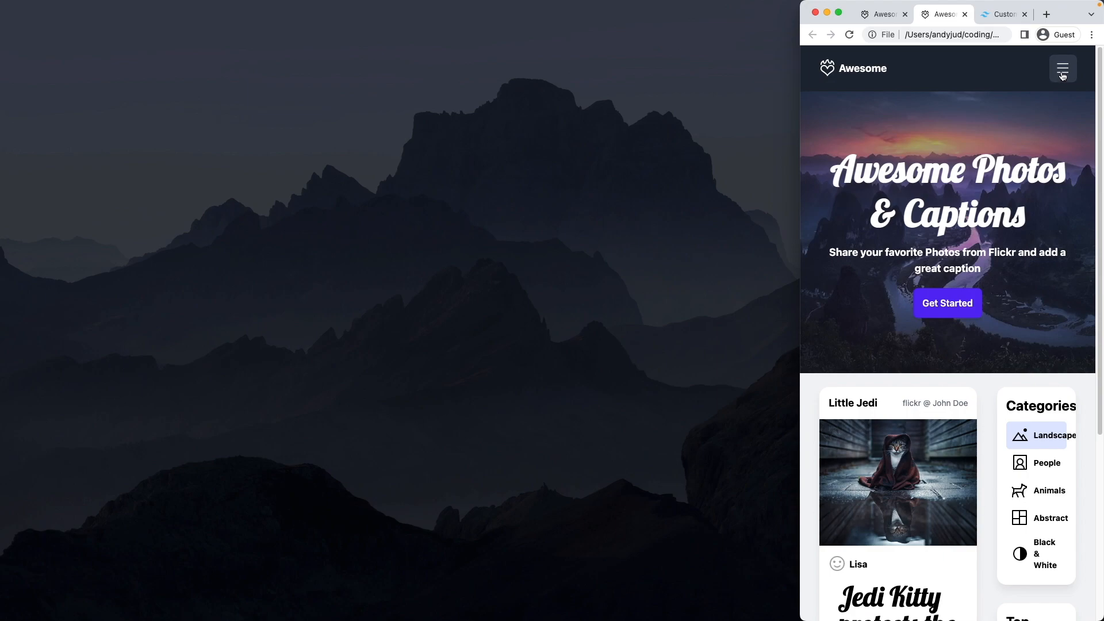
{"action": "left_click", "coordinate": [1063, 69]}
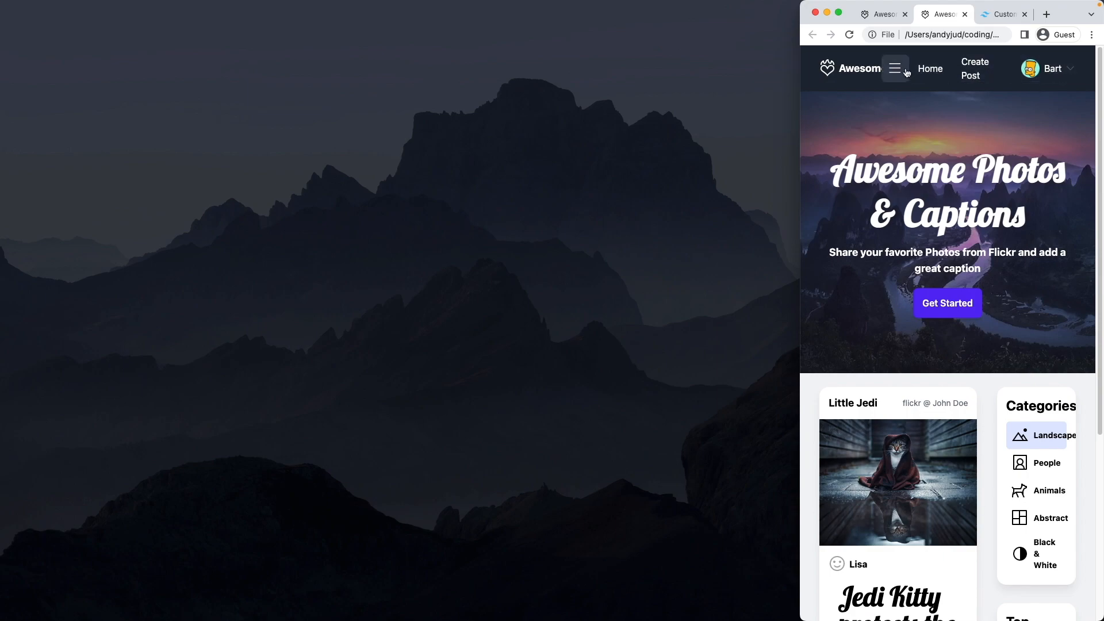
{"action": "left_click", "coordinate": [895, 68]}
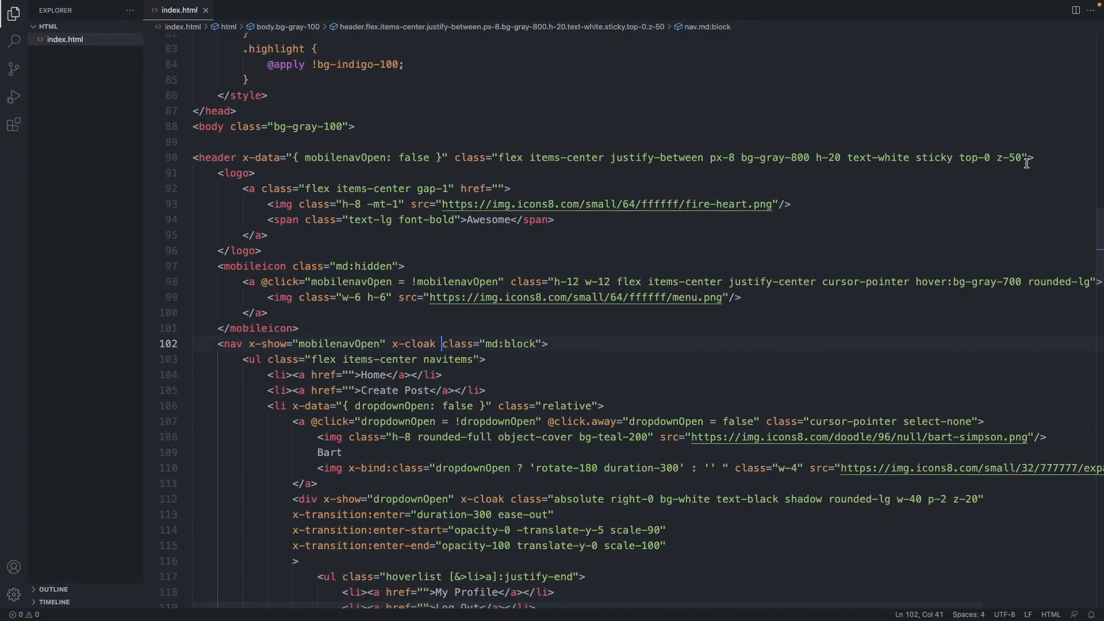
Wrap the logo and mobile icon markup in a new div
{"action": "left_click", "coordinate": [641, 234]}
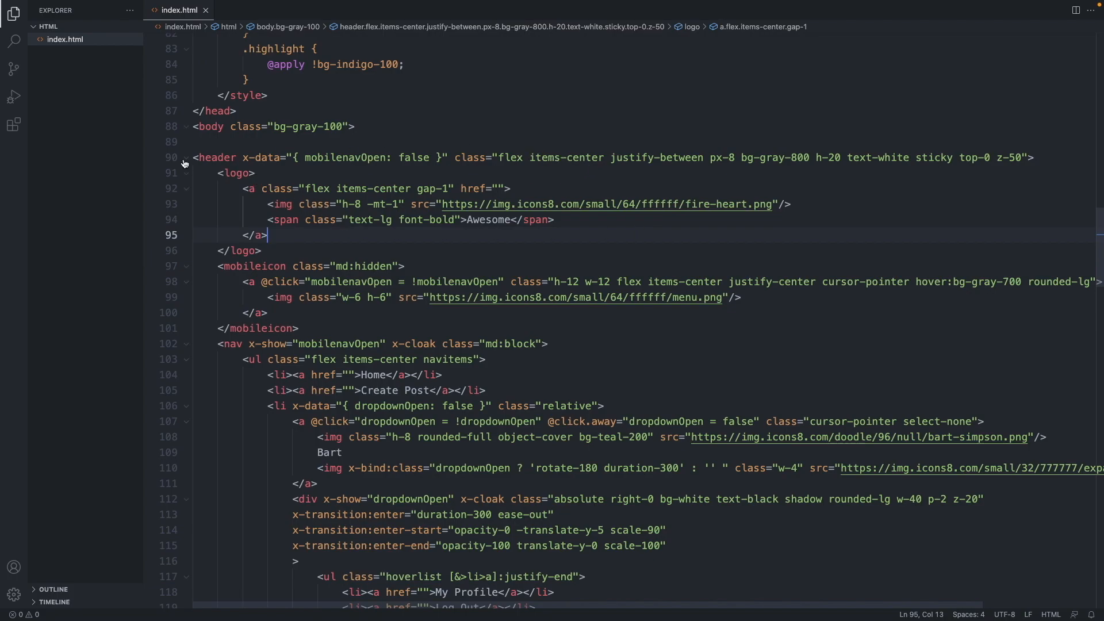
{"action": "mouse_move", "coordinate": [529, 159]}
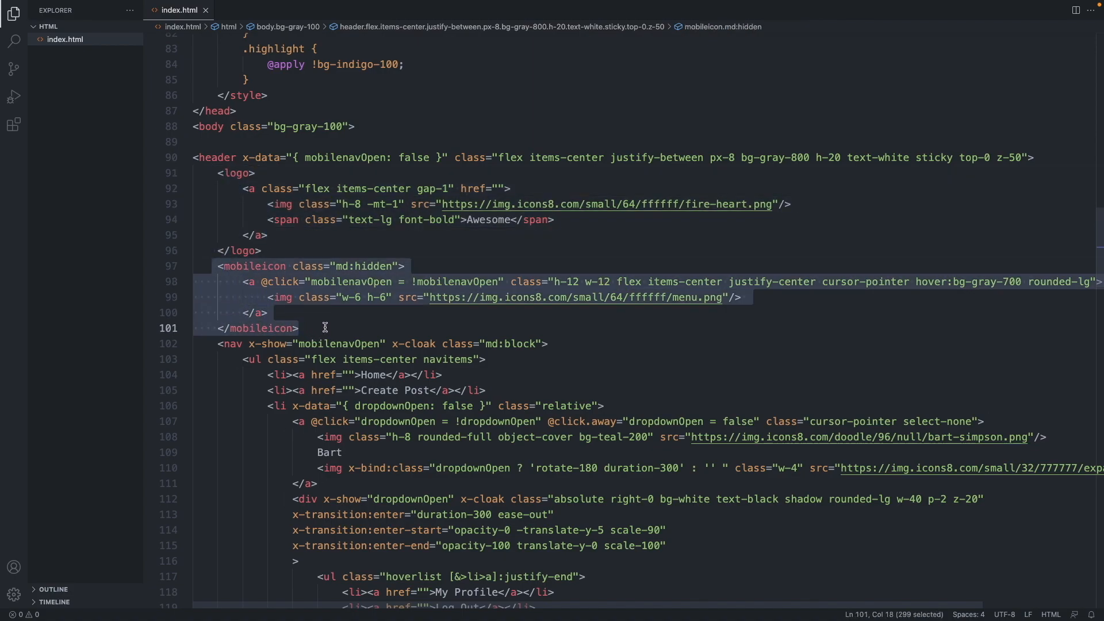
{"action": "mouse_move", "coordinate": [338, 323]}
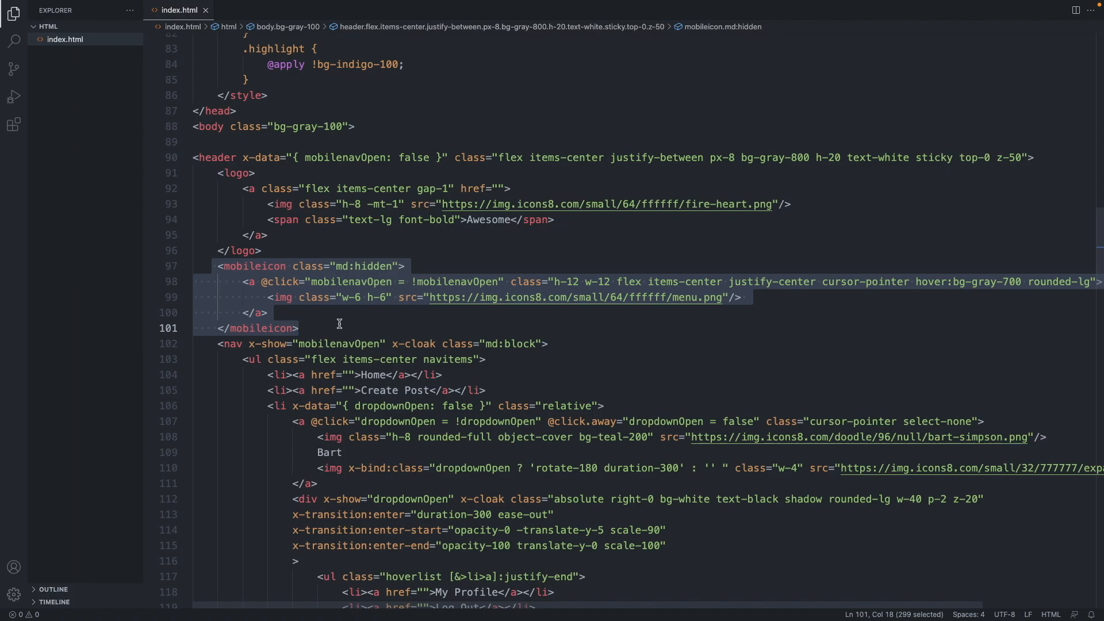
{"action": "left_click", "coordinate": [298, 329]}
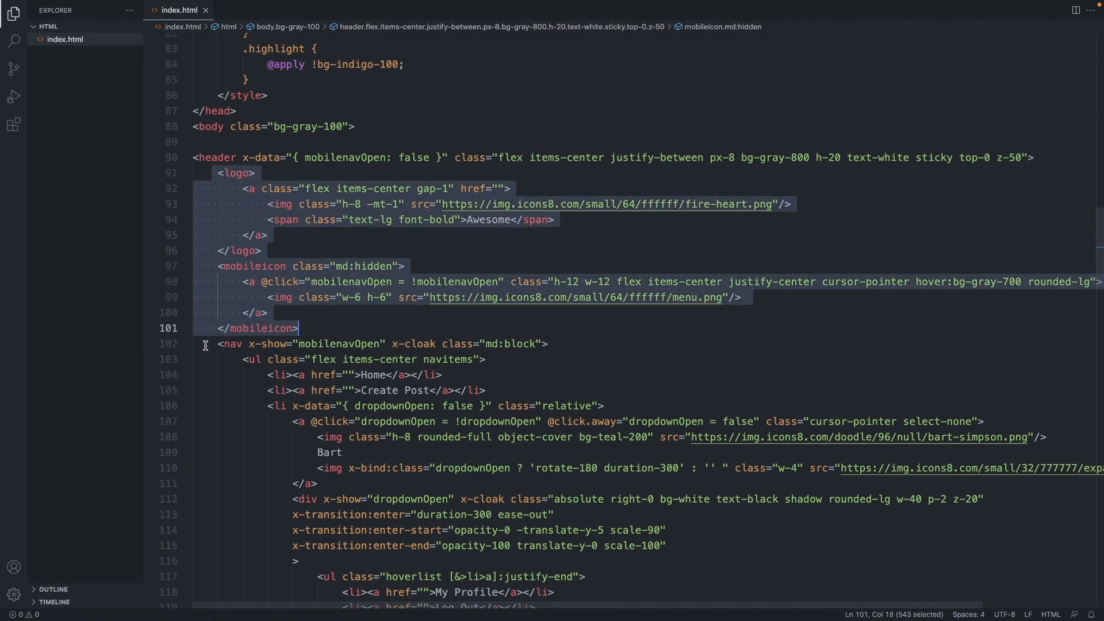
{"action": "left_click", "coordinate": [296, 560]}
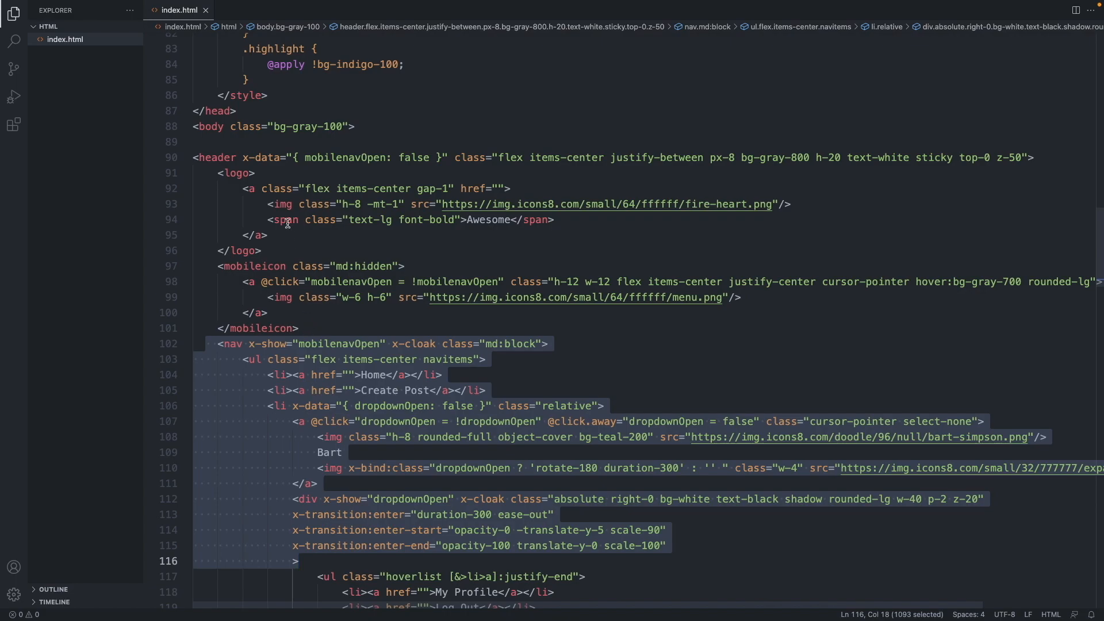
{"action": "left_click", "coordinate": [220, 172]}
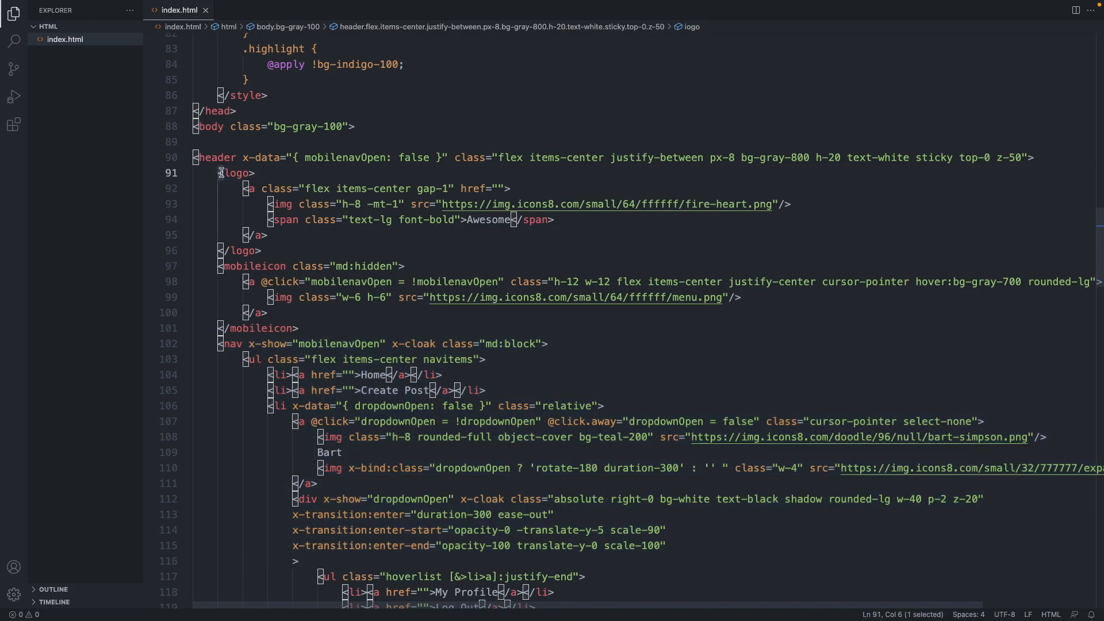
{"action": "key", "text": "Enter"}
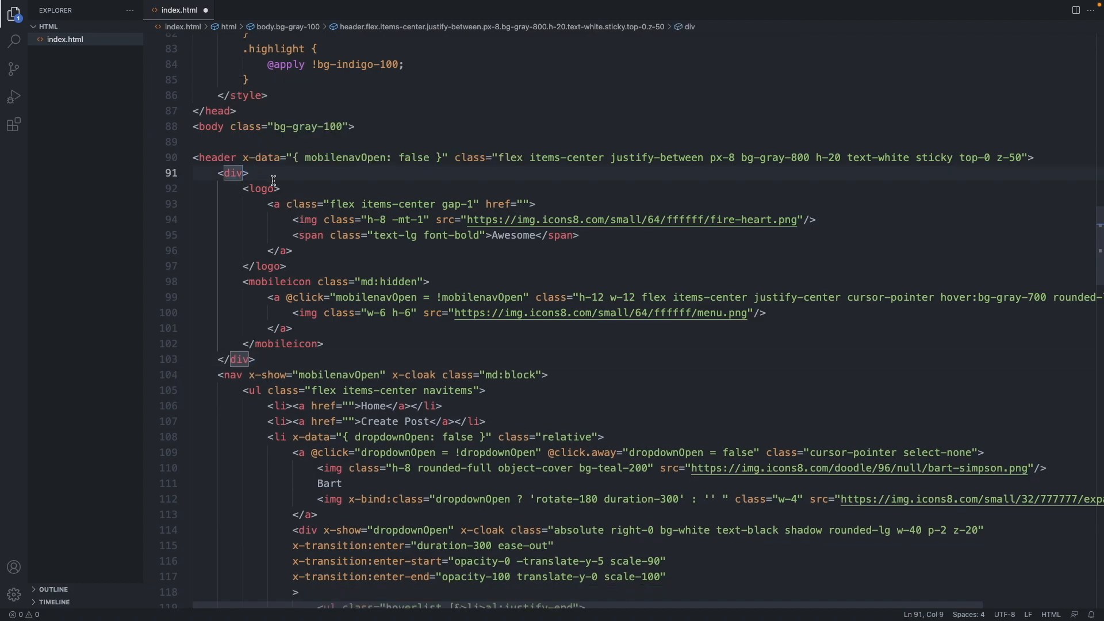
Class the wrapper div flex items-center justify-between h-20 and change the header's flex to md:flex
{"action": "type", "text": "class=\""}
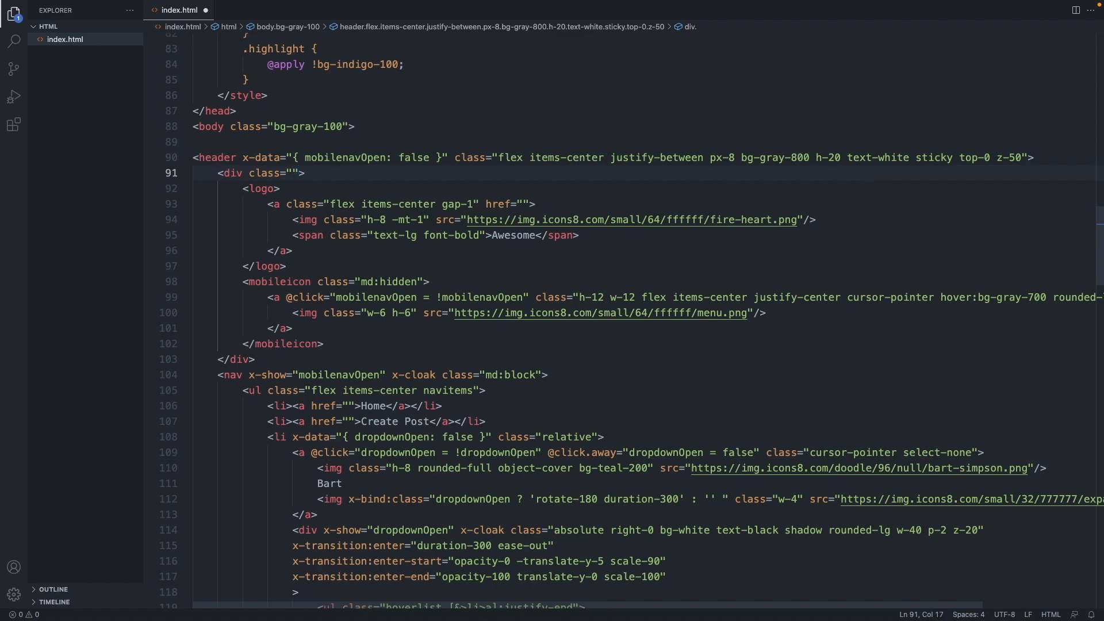
{"action": "type", "text": "flex"}
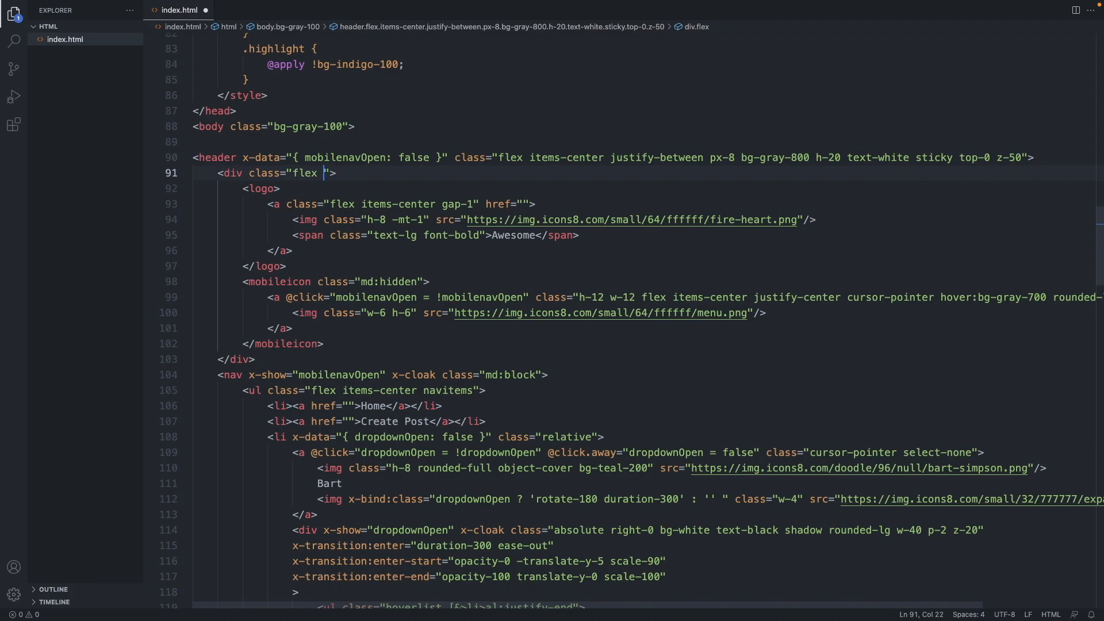
{"action": "type", "text": "items-c"}
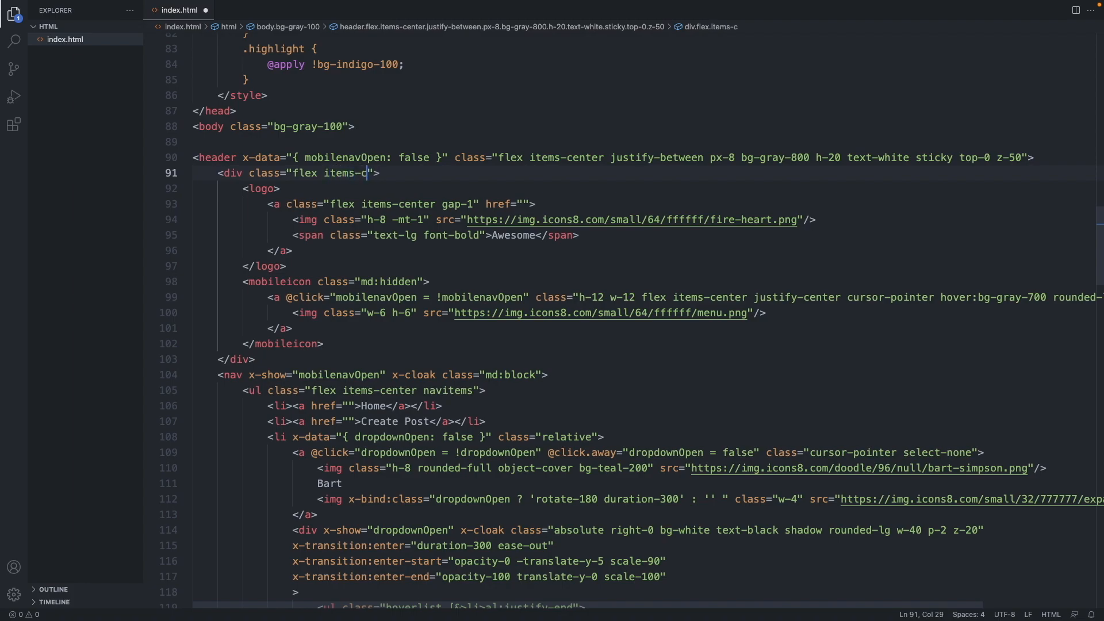
{"action": "type", "text": "enter"}
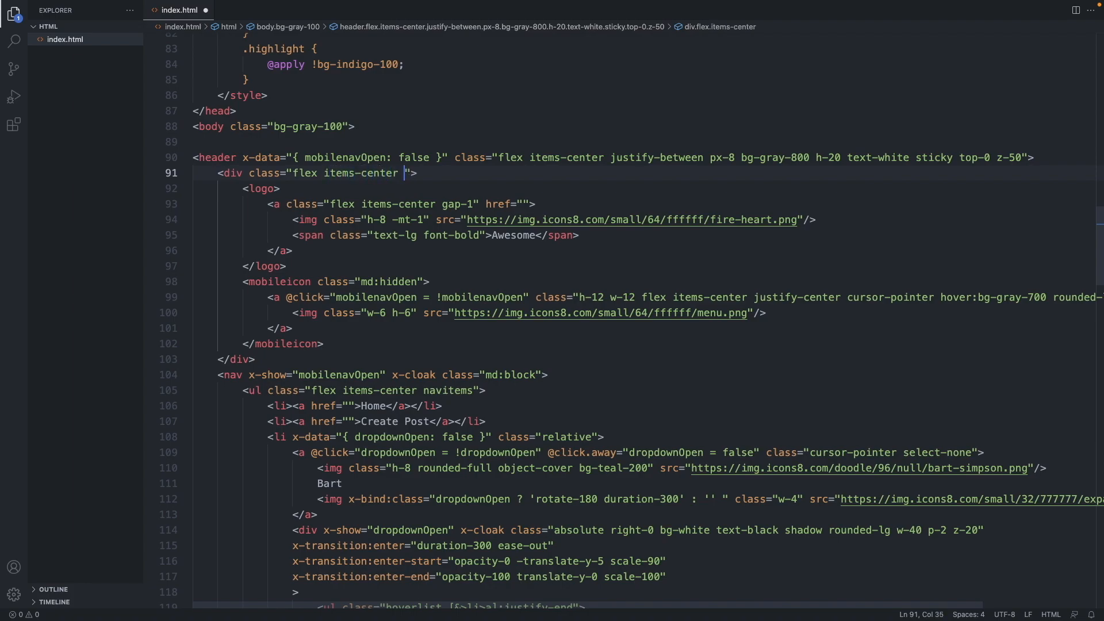
{"action": "type", "text": "justify"}
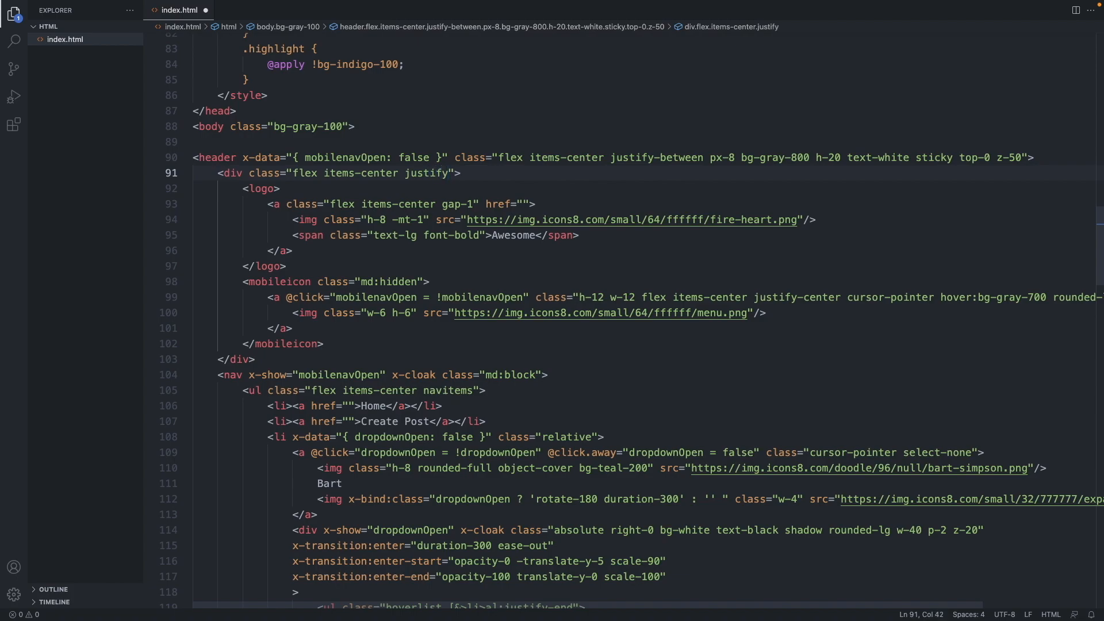
{"action": "type", "text": "-between"}
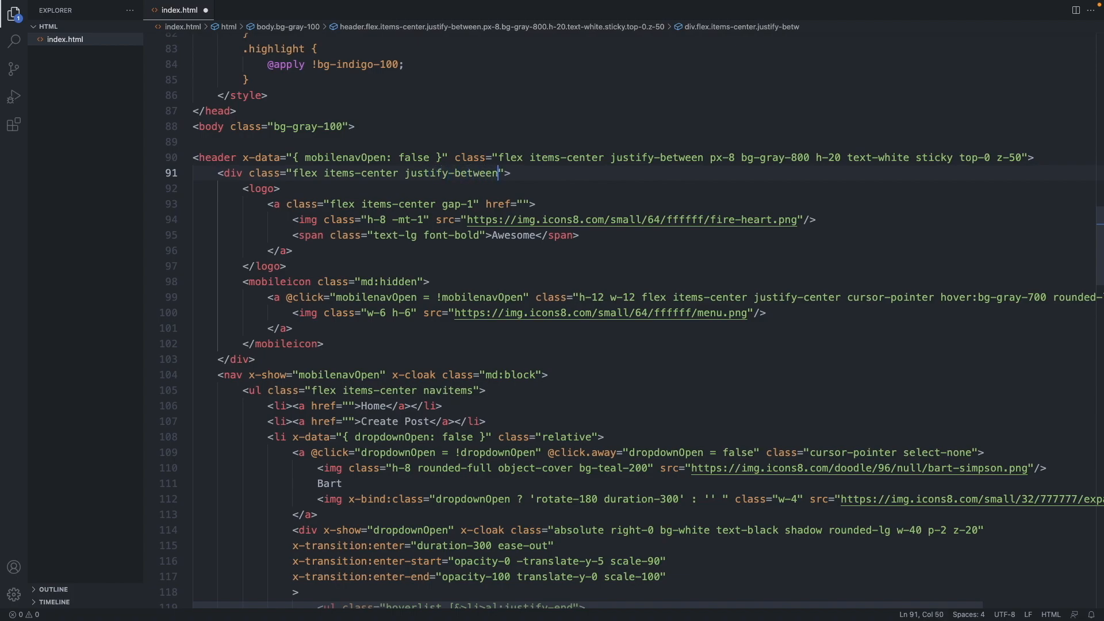
{"action": "type", "text": "h-20"}
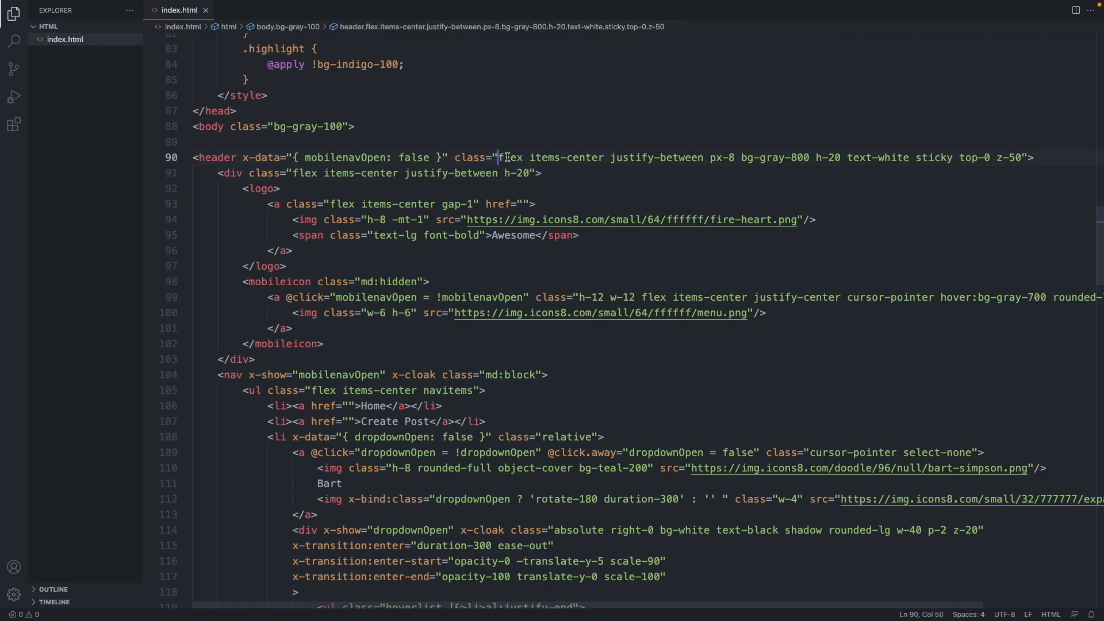
{"action": "type", "text": "md"}
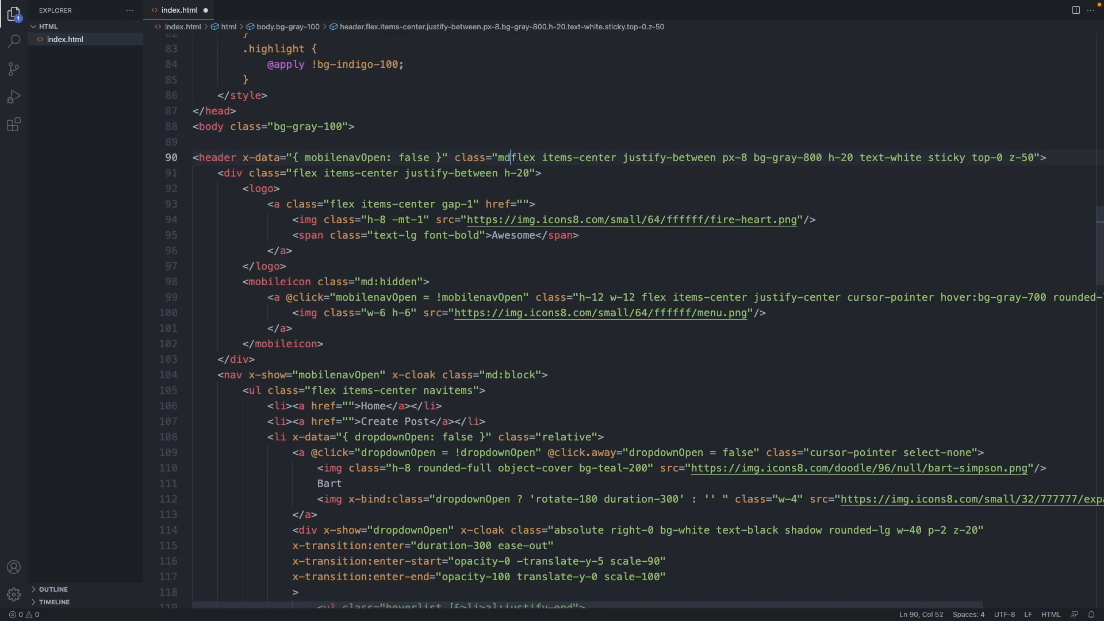
{"action": "type", "text": ":"}
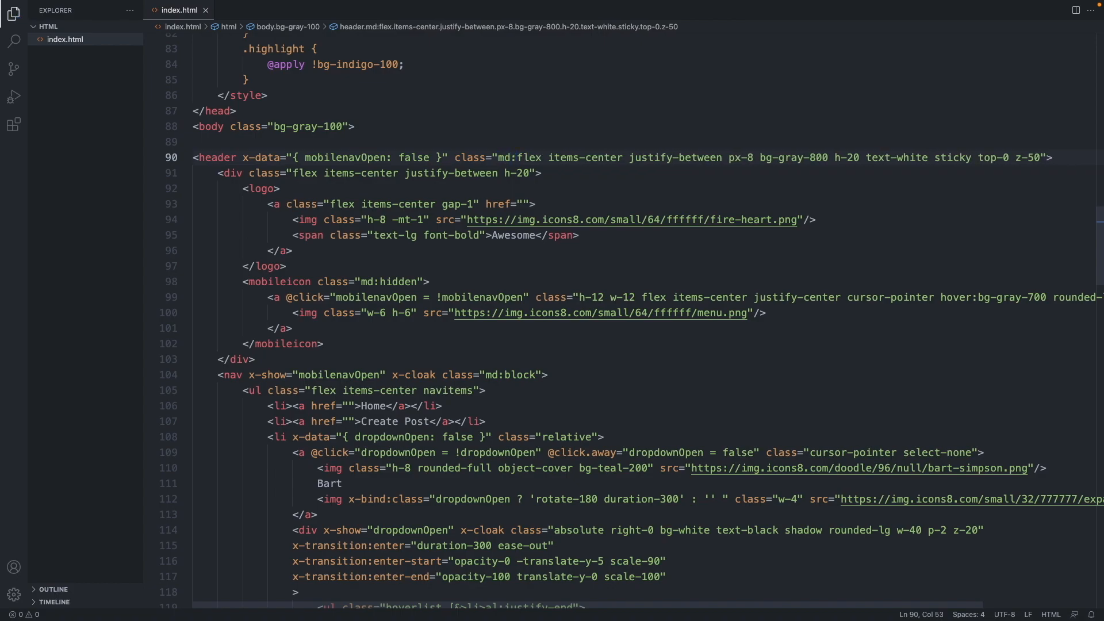
Reload the Awesome page in Chrome and check the header at narrow and full width
{"action": "left_click", "coordinate": [552, 172]}
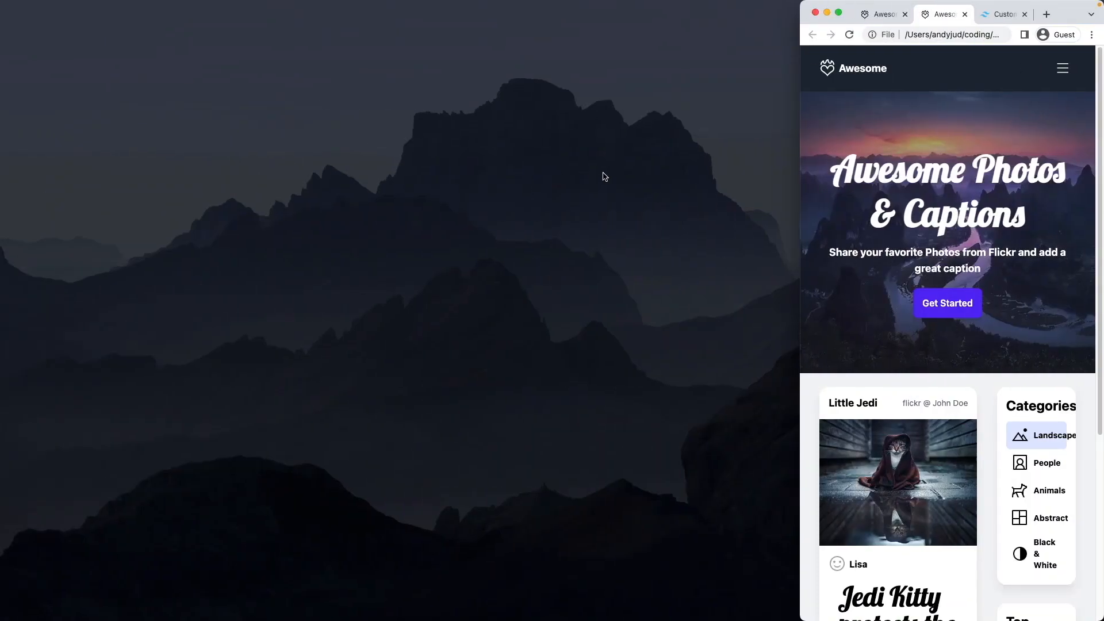
{"action": "mouse_move", "coordinate": [941, 185]}
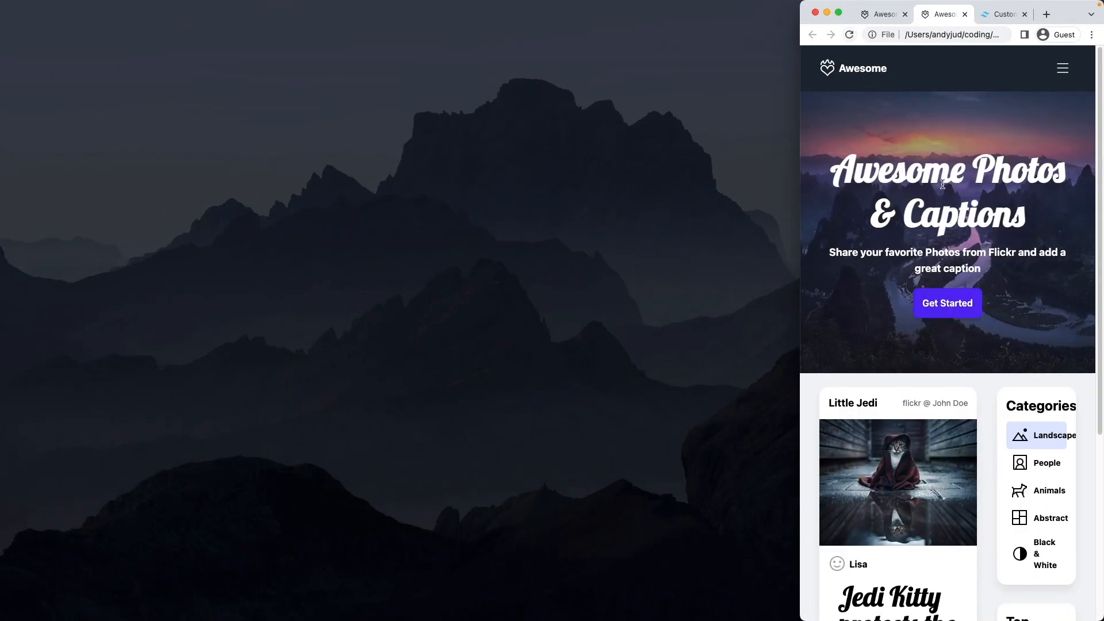
{"action": "left_click", "coordinate": [1062, 68]}
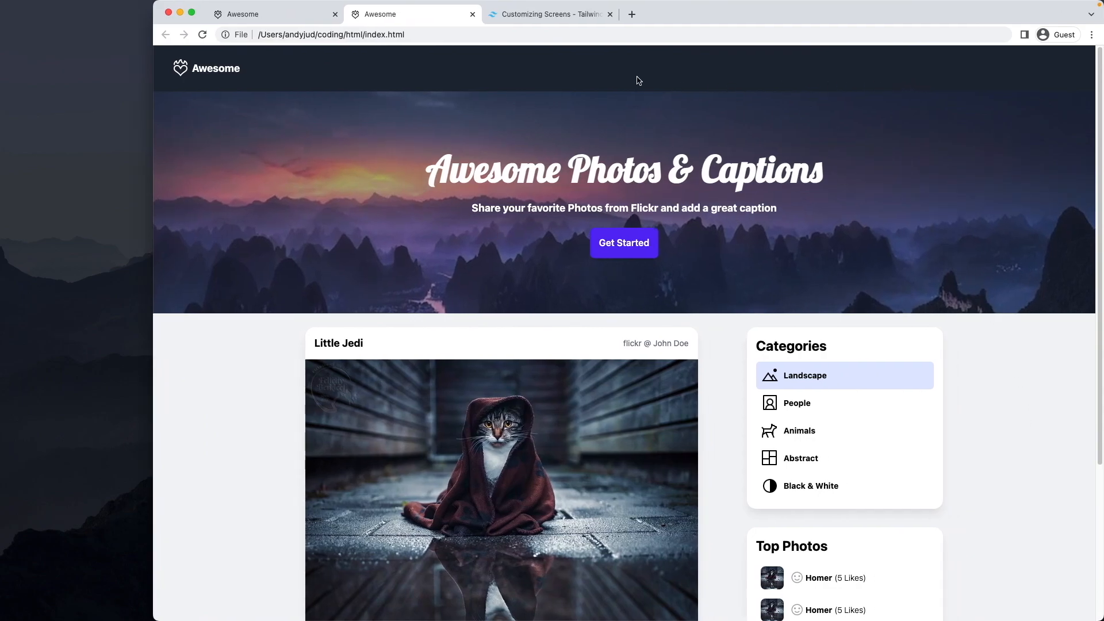
{"action": "mouse_move", "coordinate": [998, 85]}
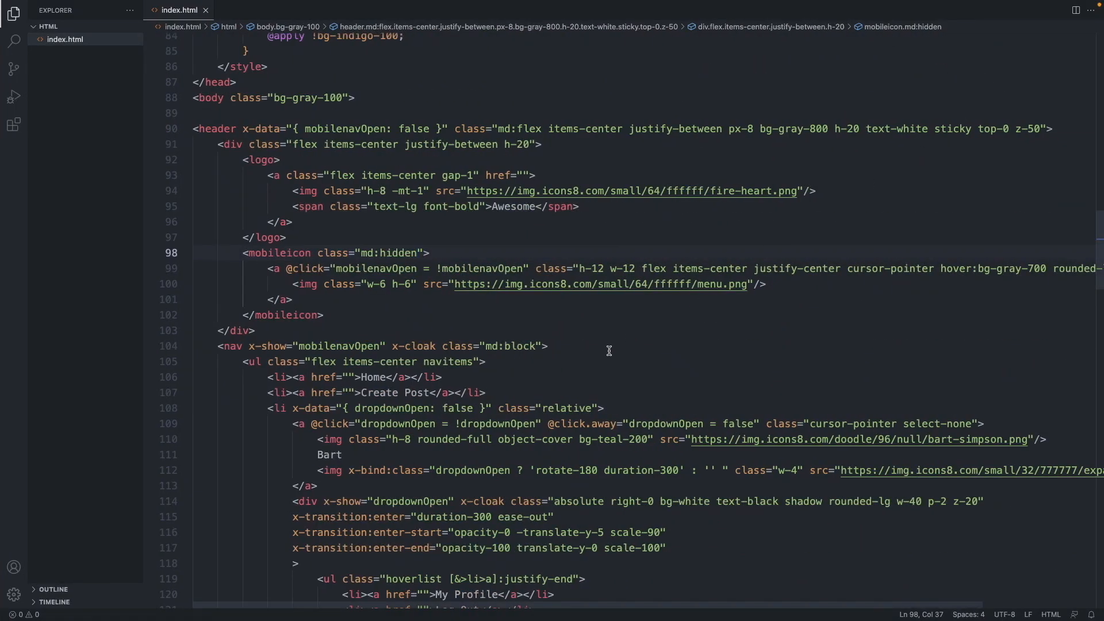
Change the nav's md:block class to md:!block so the links show on desktop
{"action": "left_click", "coordinate": [484, 361]}
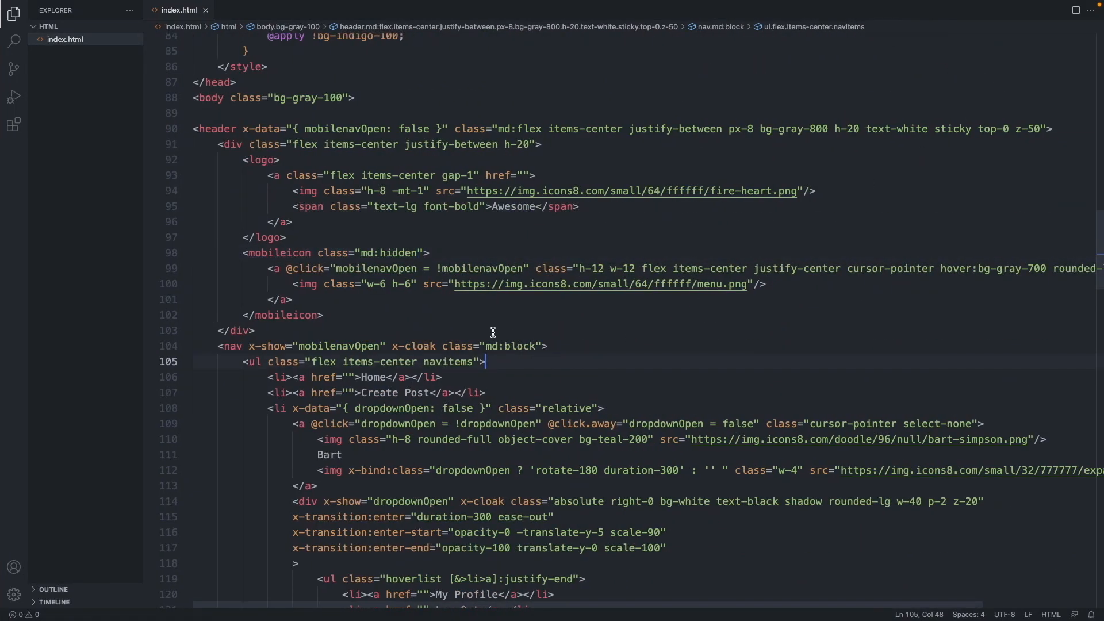
{"action": "left_click", "coordinate": [255, 330]}
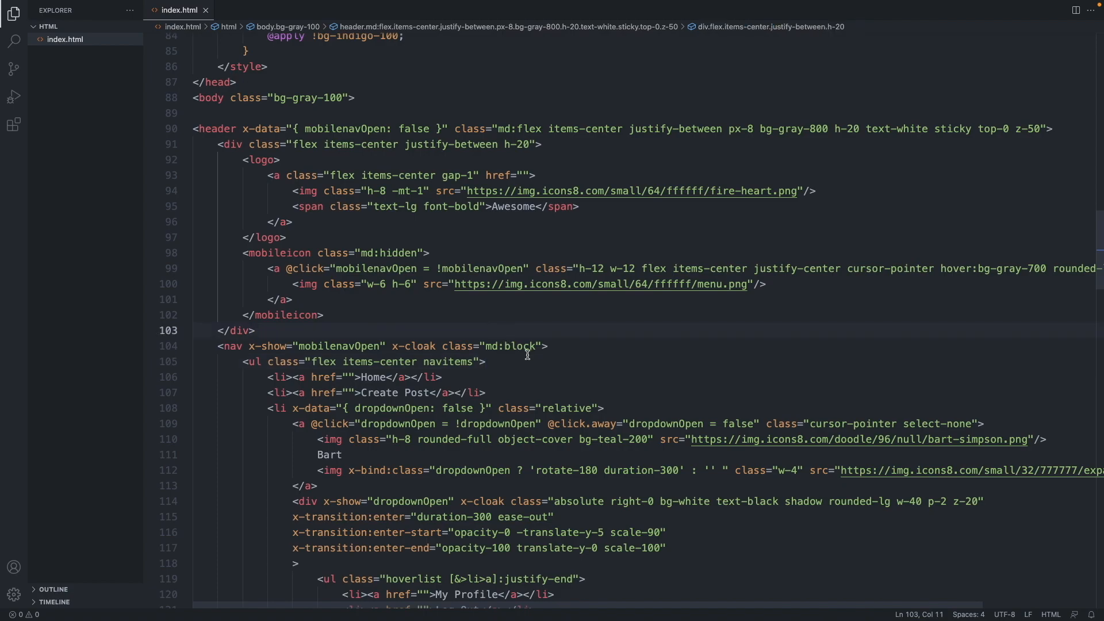
{"action": "left_click", "coordinate": [505, 346]}
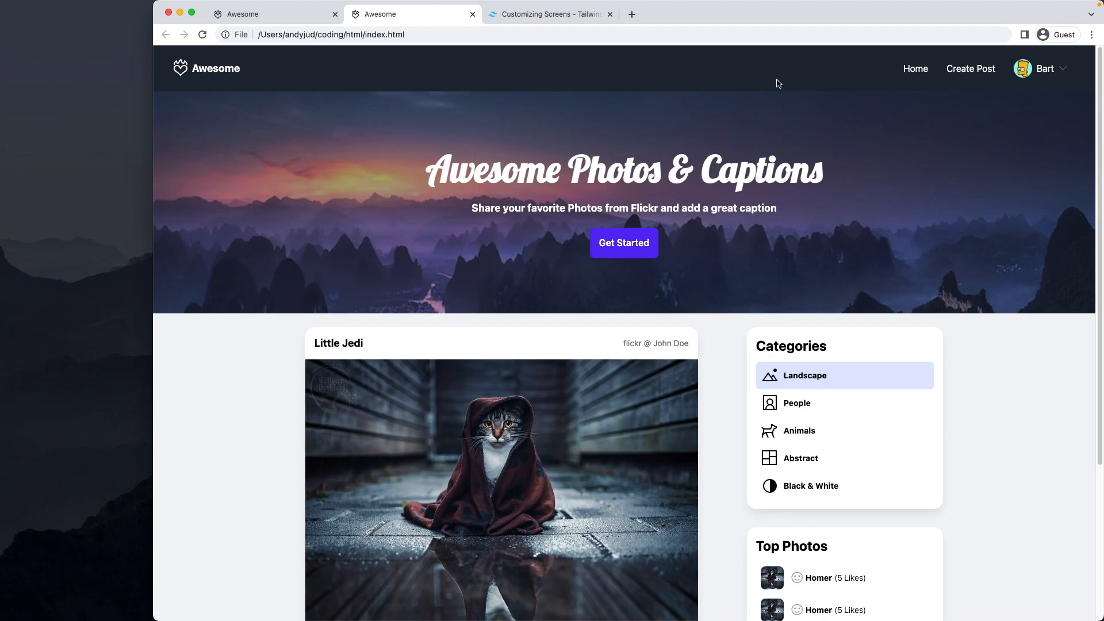
{"action": "mouse_move", "coordinate": [327, 422]}
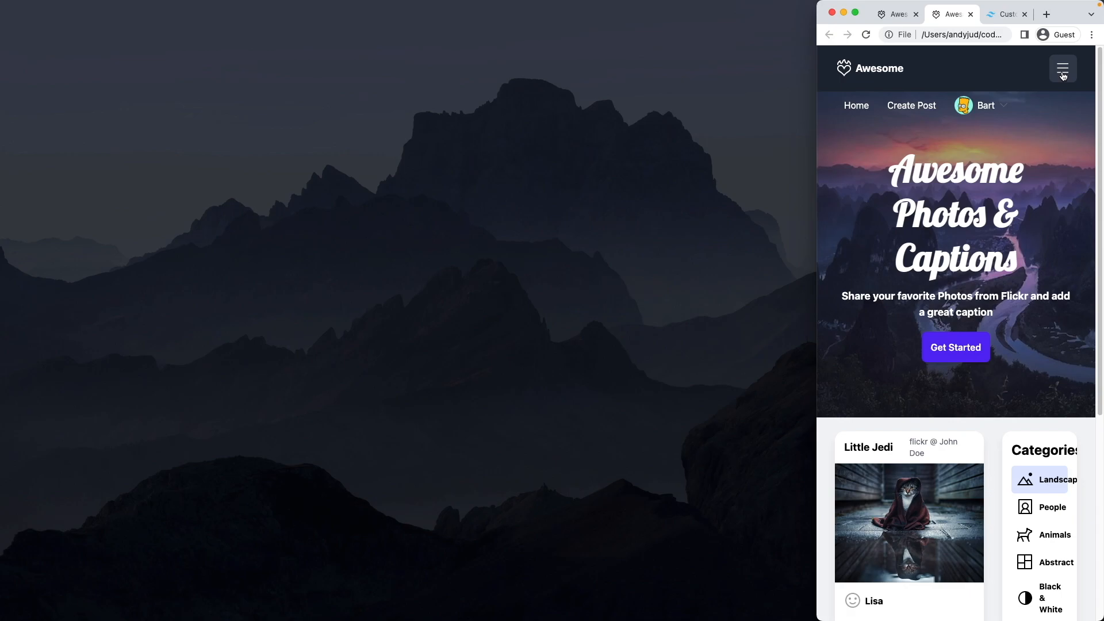
Show the menu image only when mobilenavOpen is false and delete-sign when true, then reload Chrome
{"action": "left_click", "coordinate": [1062, 68]}
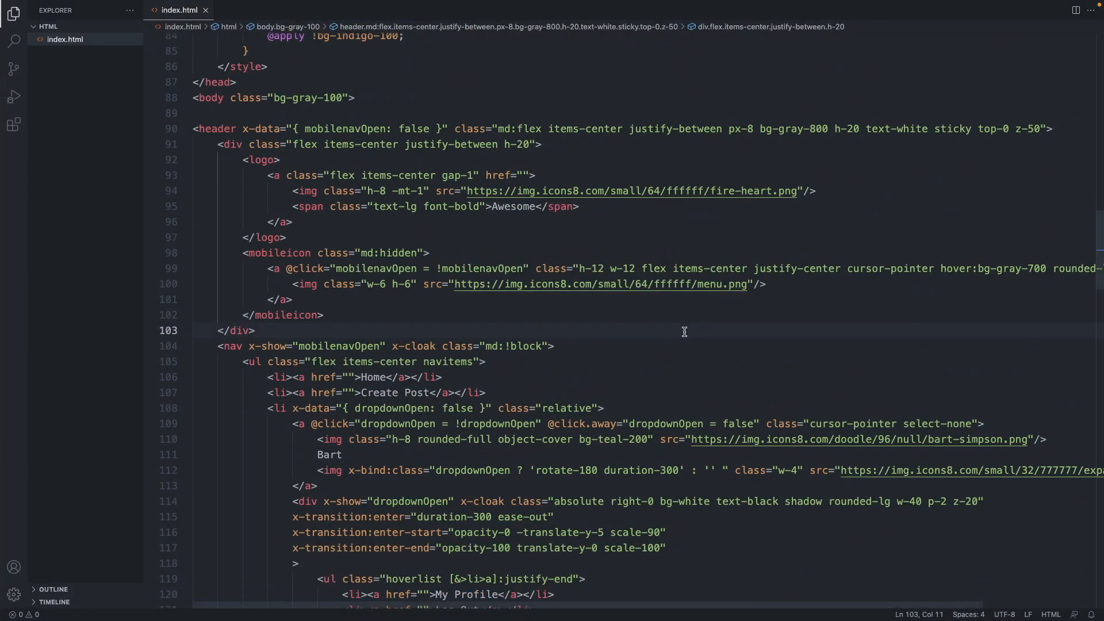
{"action": "left_click", "coordinate": [533, 175]}
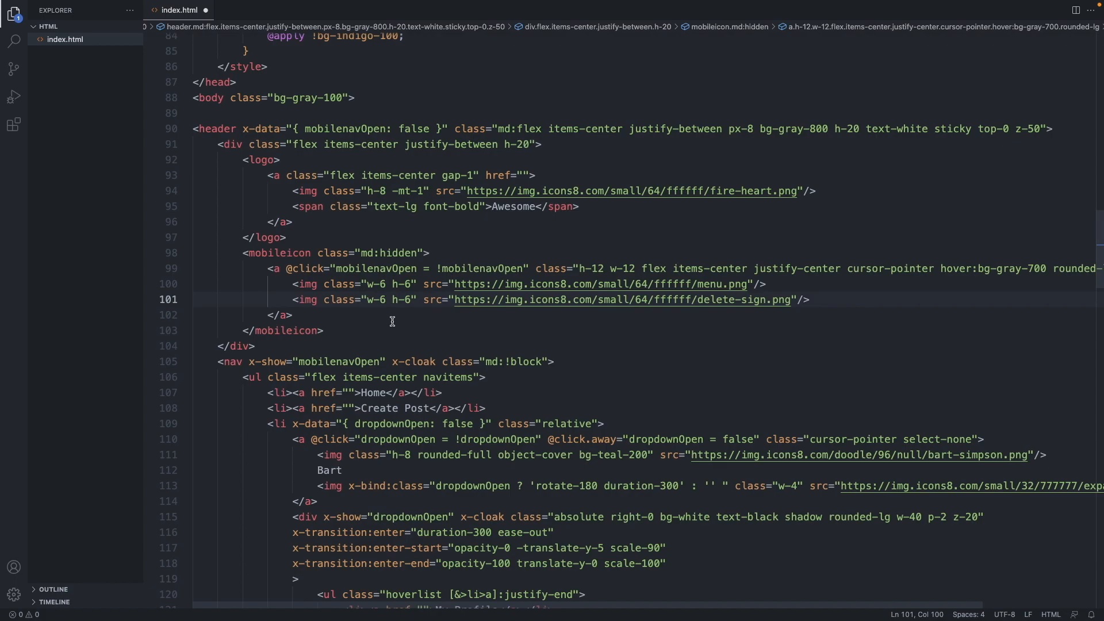
{"action": "mouse_move", "coordinate": [568, 298]}
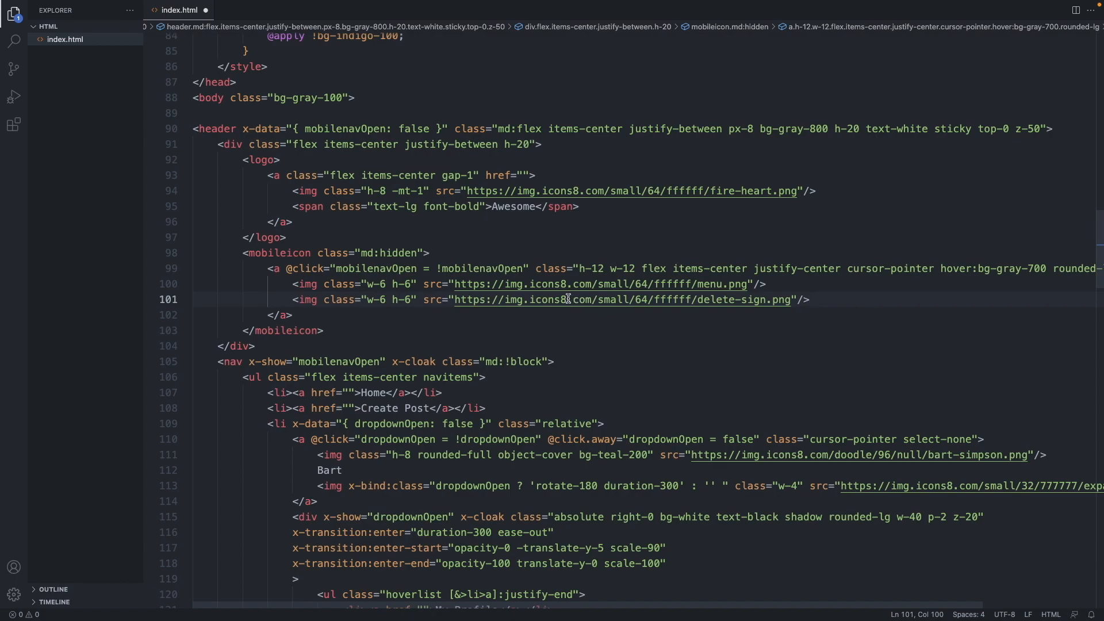
{"action": "double_click", "coordinate": [552, 299]}
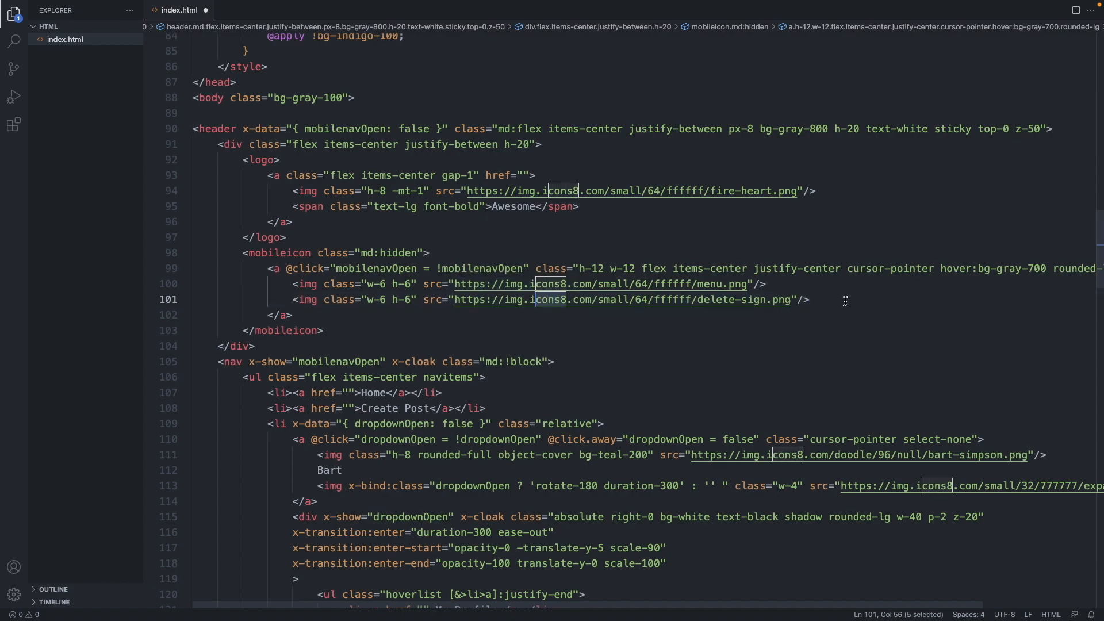
{"action": "left_click", "coordinate": [468, 314]}
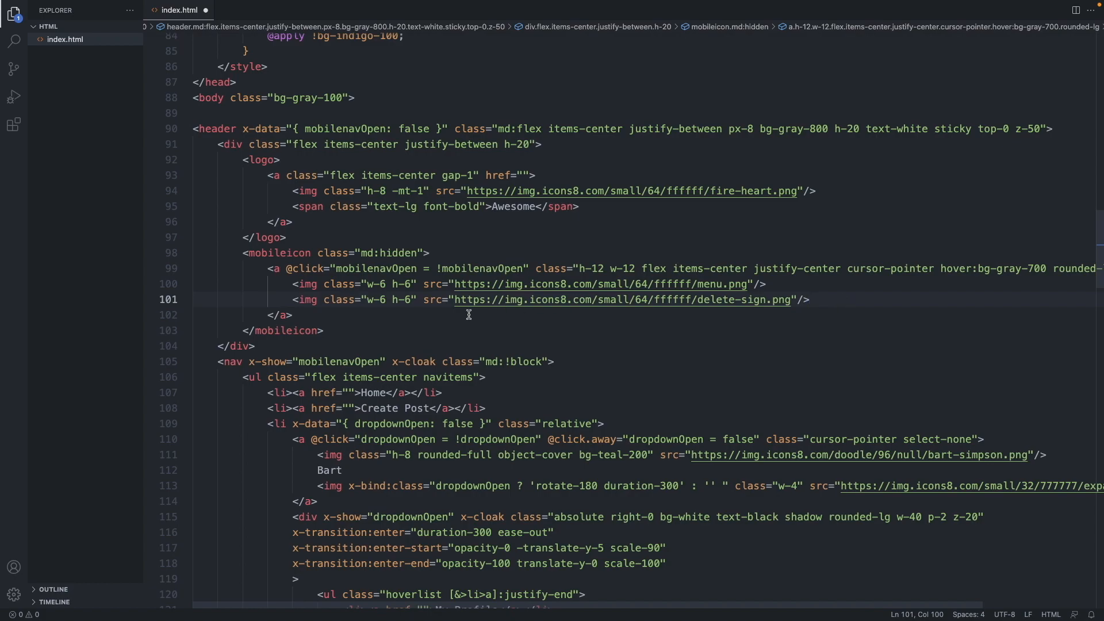
{"action": "mouse_move", "coordinate": [650, 284]}
{"action": "type", "text": "x-show="}
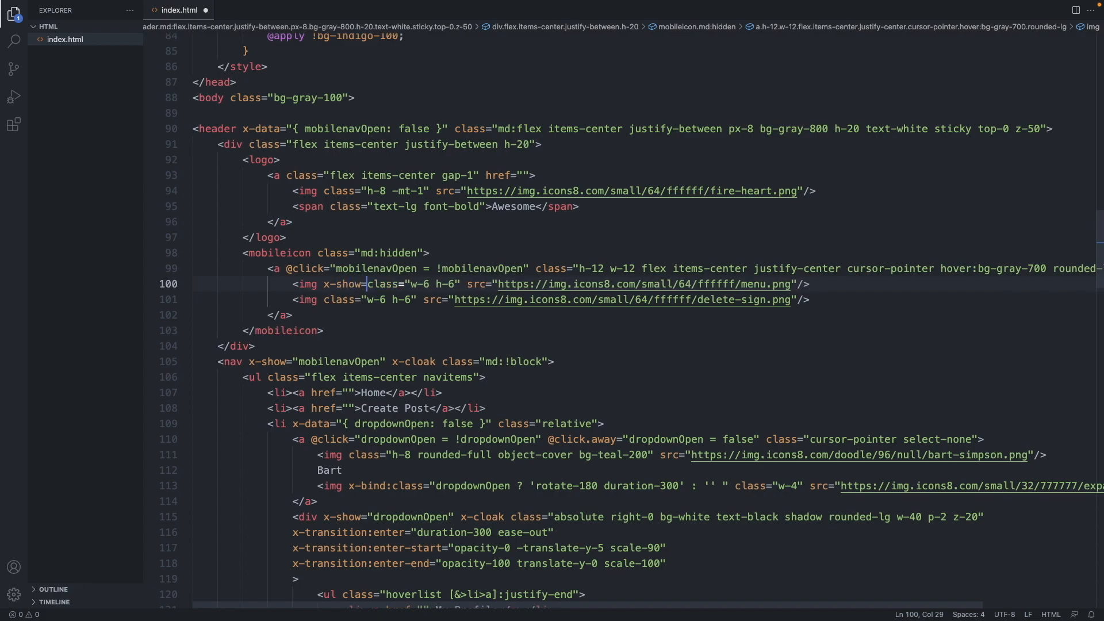
{"action": "type", "text": "\"\""}
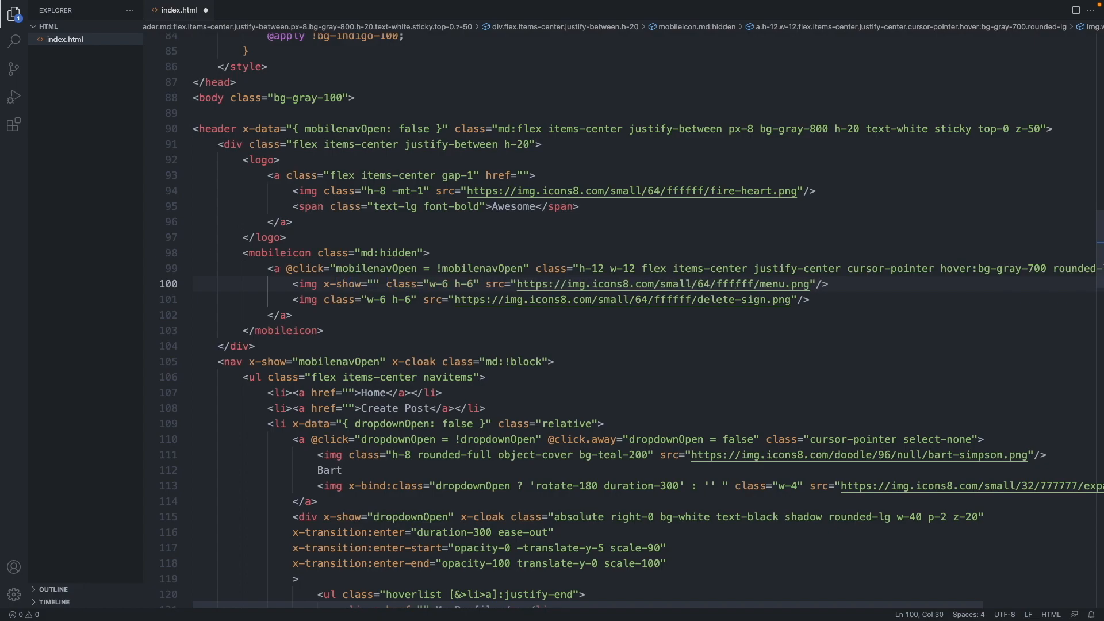
{"action": "type", "text": "mobilenavOpen"}
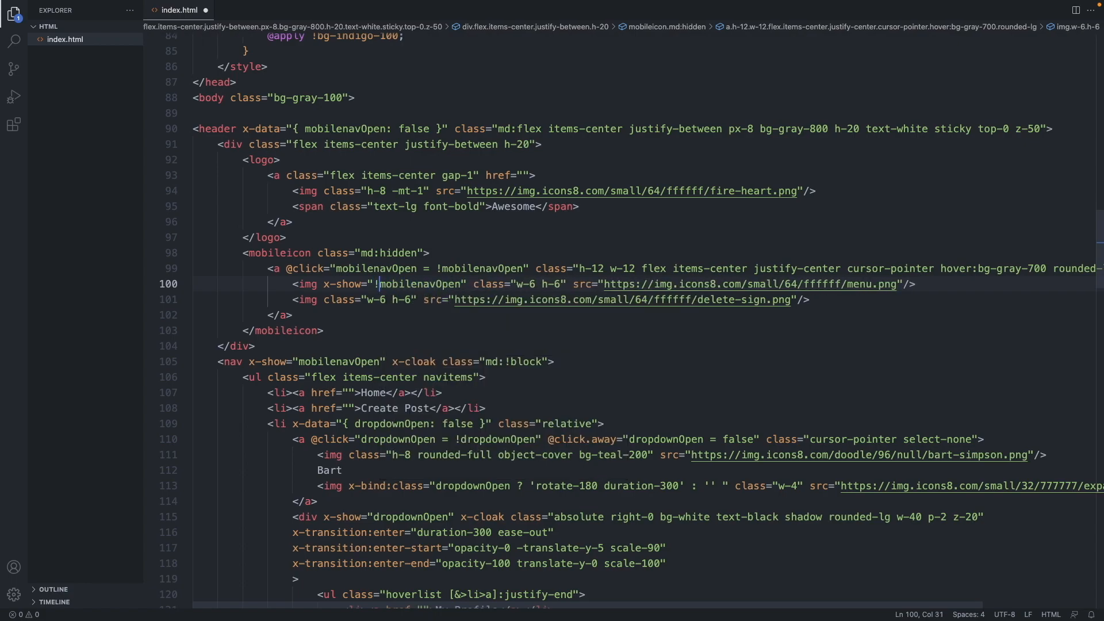
{"action": "mouse_move", "coordinate": [747, 285]}
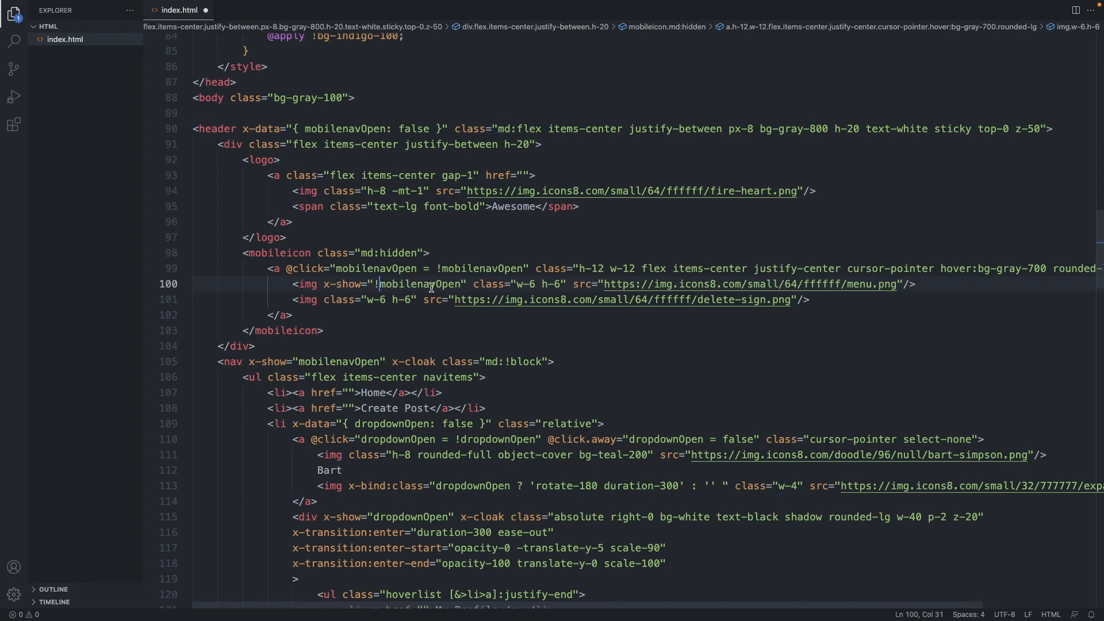
{"action": "mouse_move", "coordinate": [461, 283]}
{"action": "type", "text": " x-show=\"!mobilenavOpen\""}
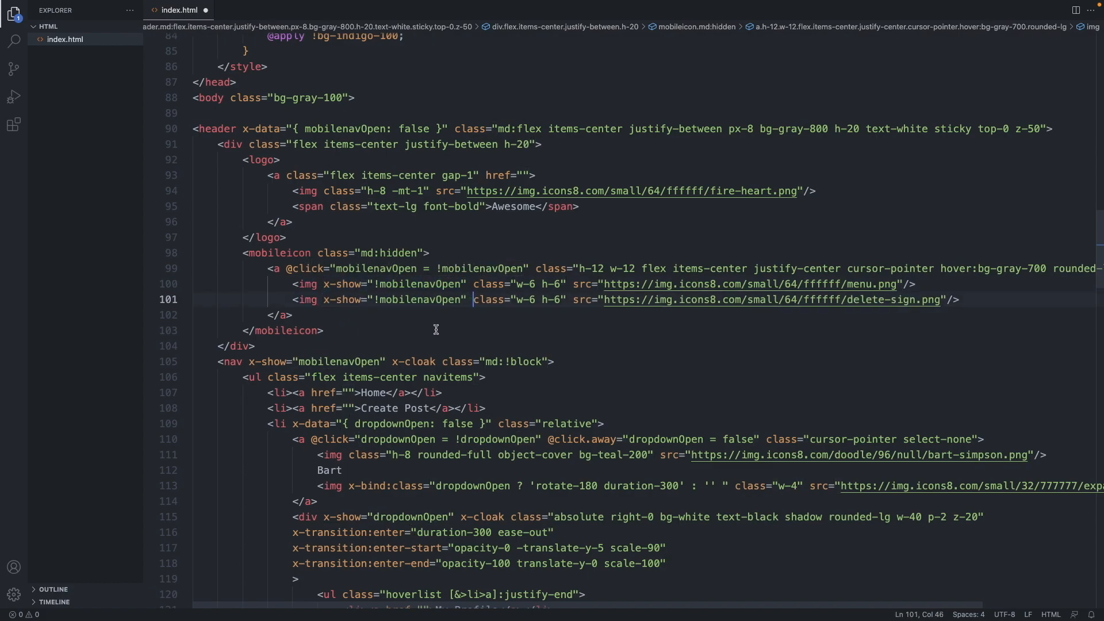
{"action": "left_click", "coordinate": [380, 299]}
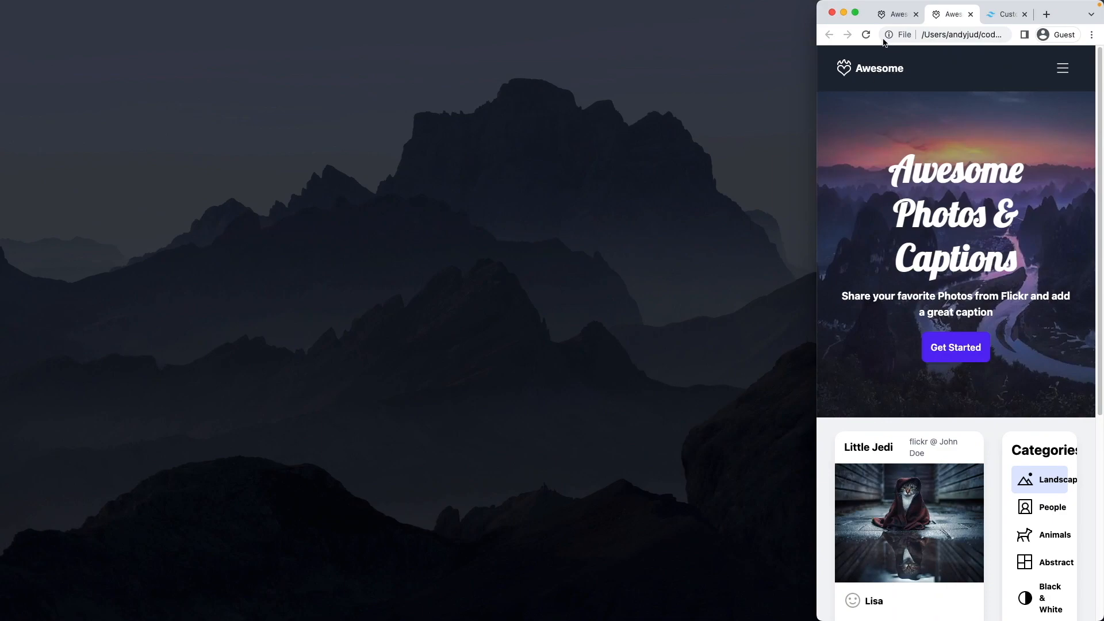
{"action": "mouse_move", "coordinate": [1063, 69]}
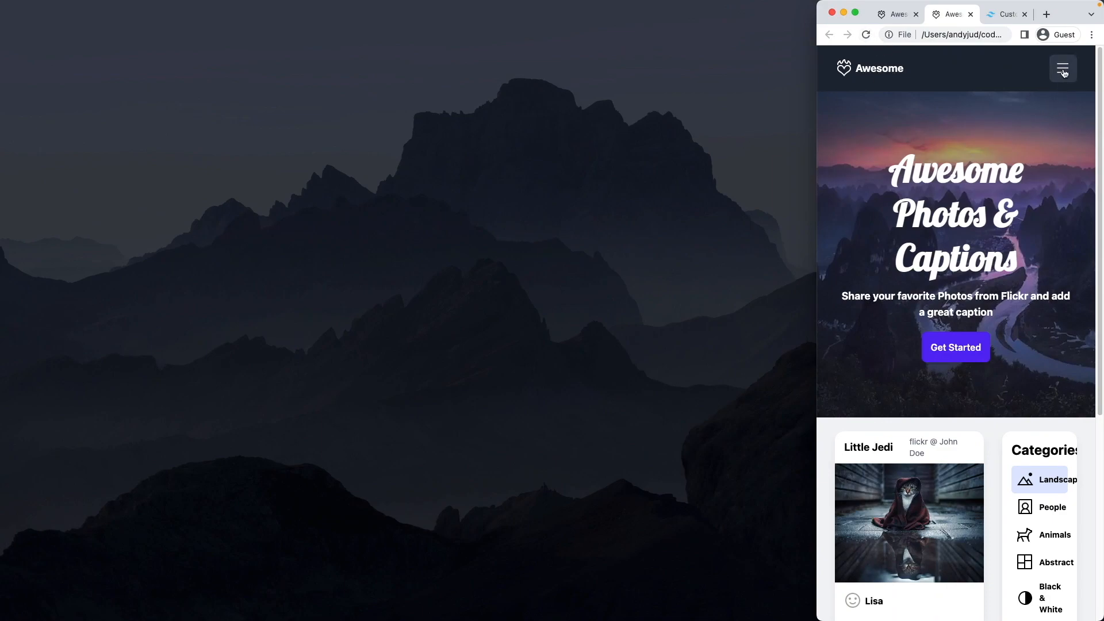
{"action": "mouse_move", "coordinate": [1064, 79]}
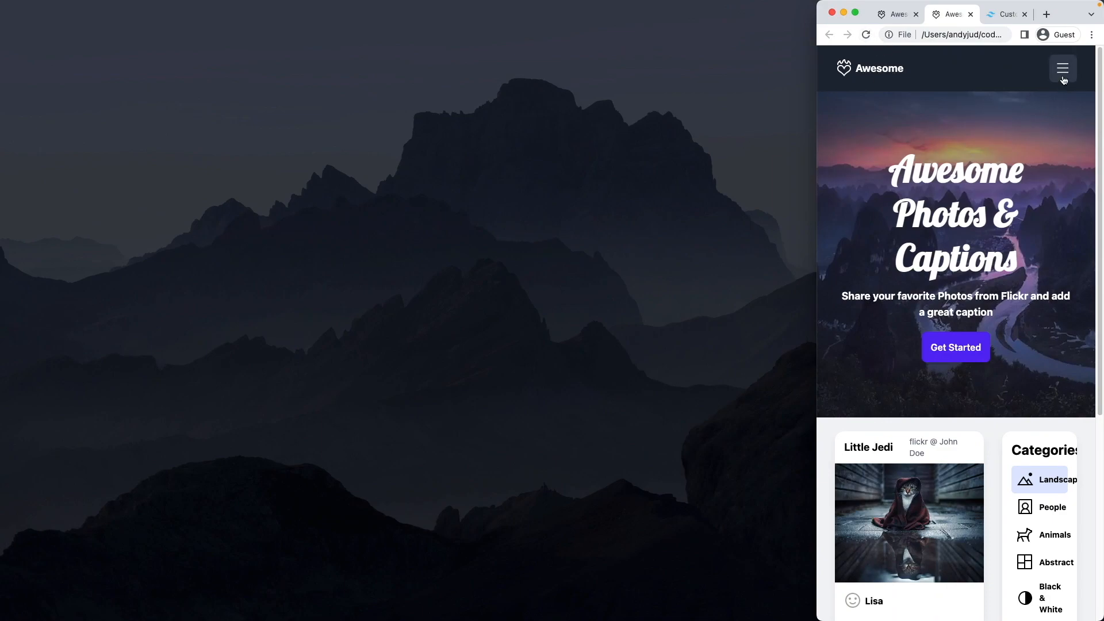
{"action": "mouse_move", "coordinate": [1001, 132]}
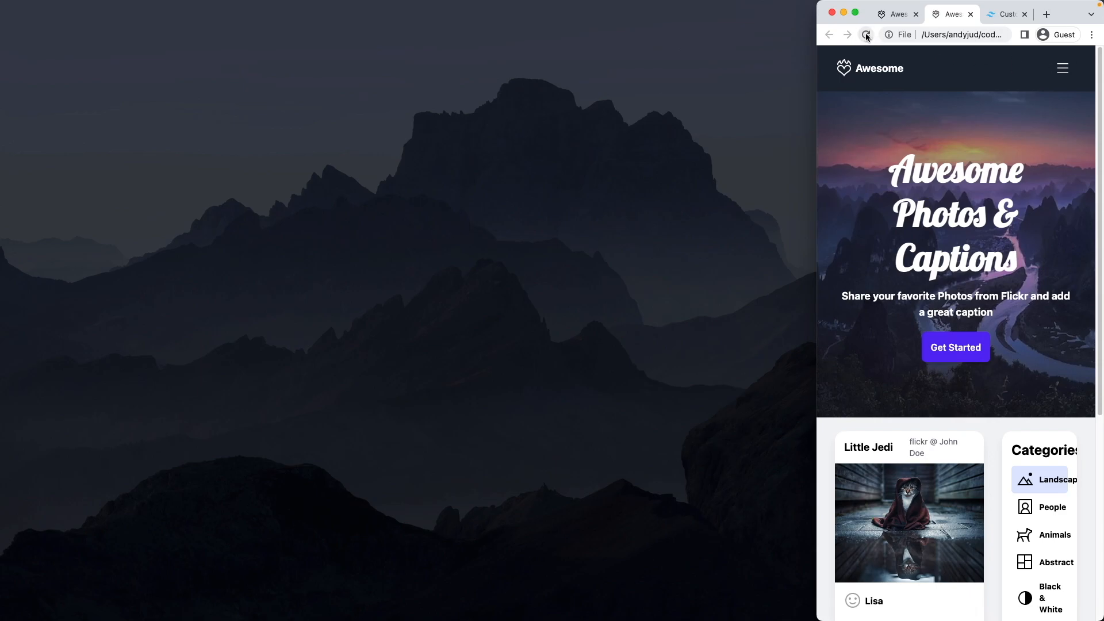
{"action": "left_click", "coordinate": [866, 34]}
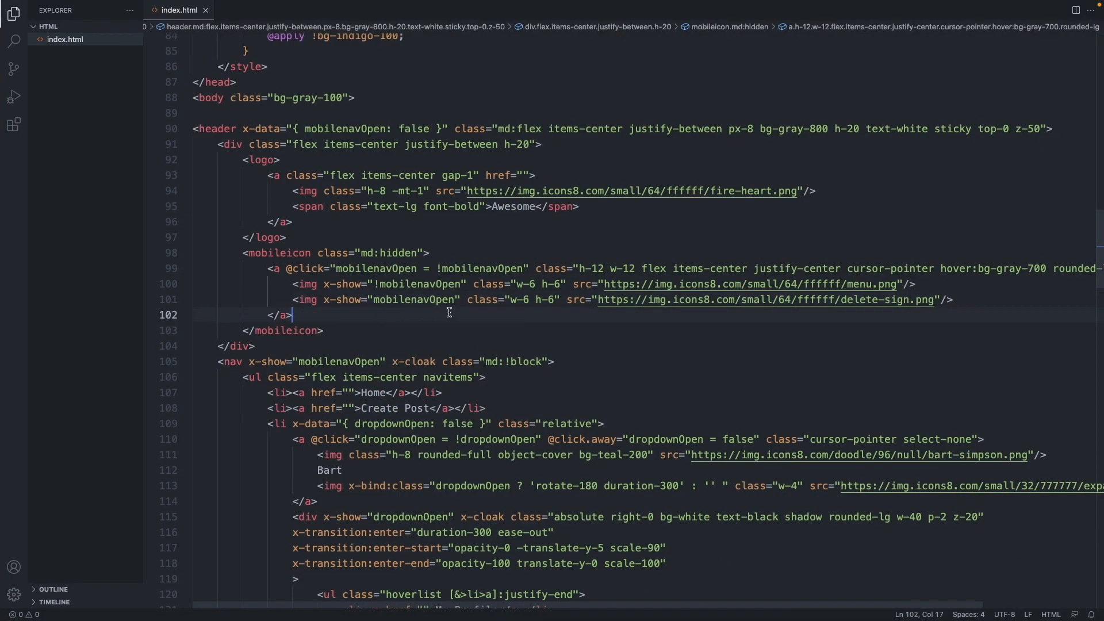
Add x-cloak to the delete-sign image and select-none to both icon images, then open the menu in Chrome
{"action": "left_click", "coordinate": [467, 299]}
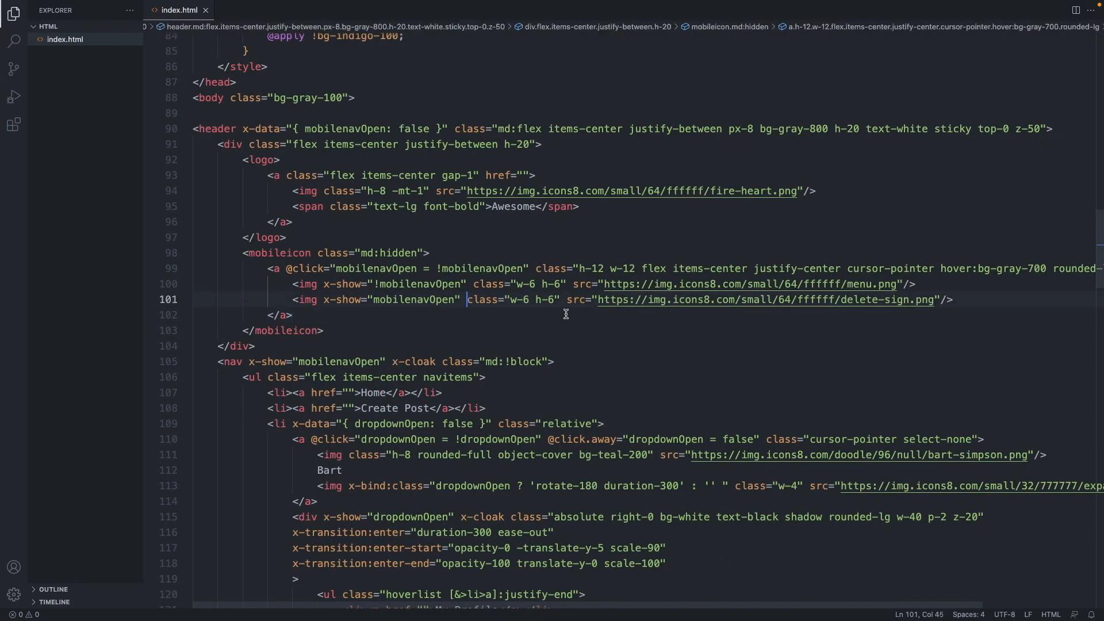
{"action": "type", "text": "x-cloak"}
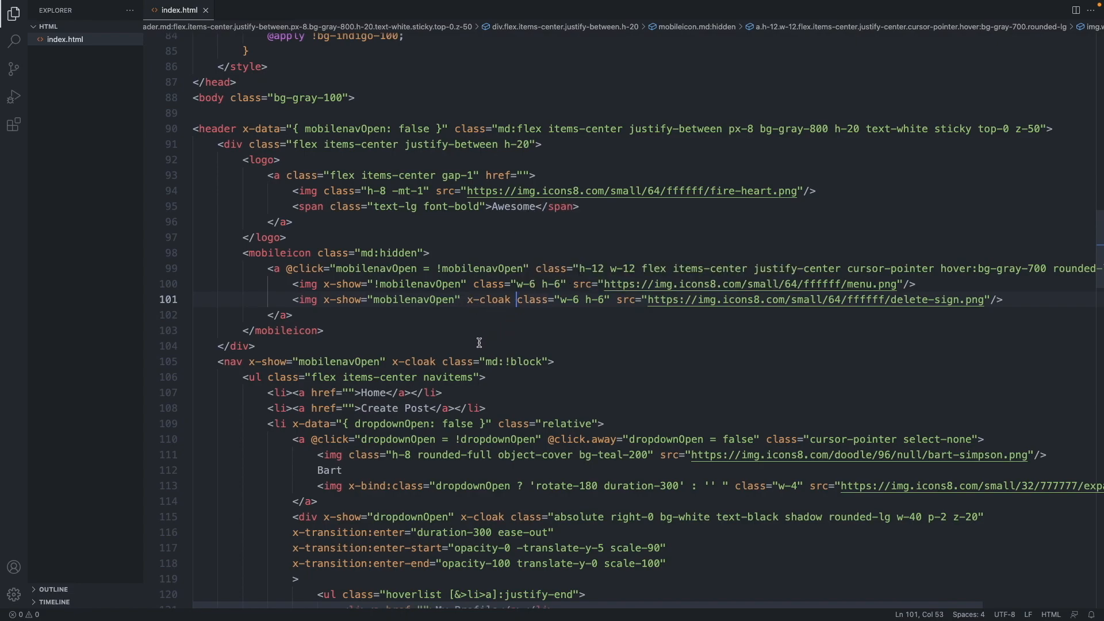
{"action": "mouse_move", "coordinate": [456, 311]}
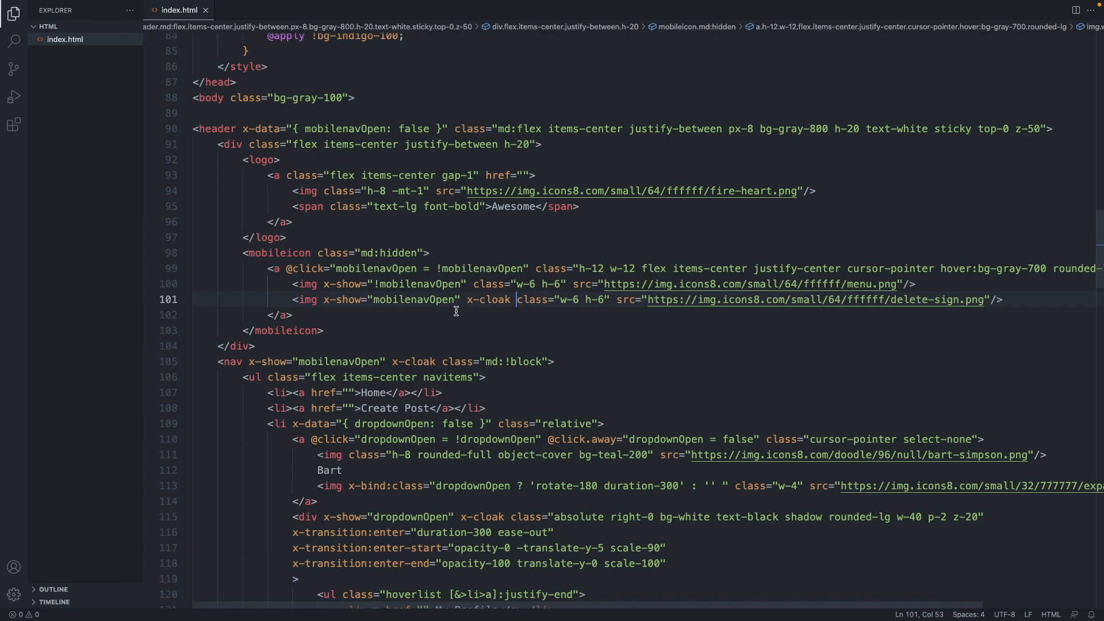
{"action": "left_click", "coordinate": [578, 284]}
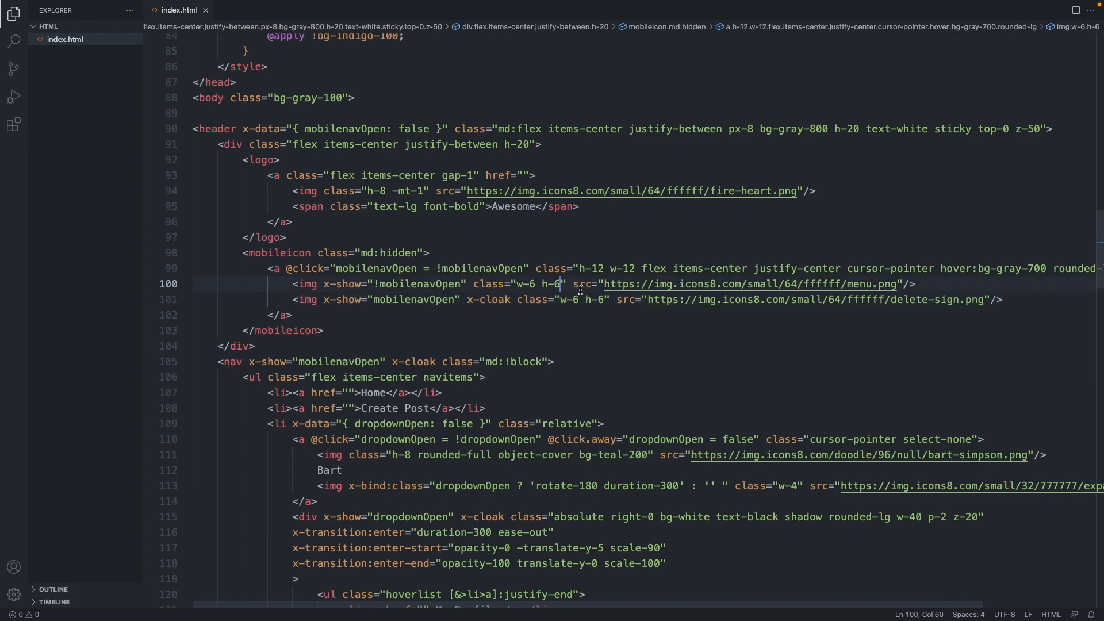
{"action": "type", "text": "select-none"}
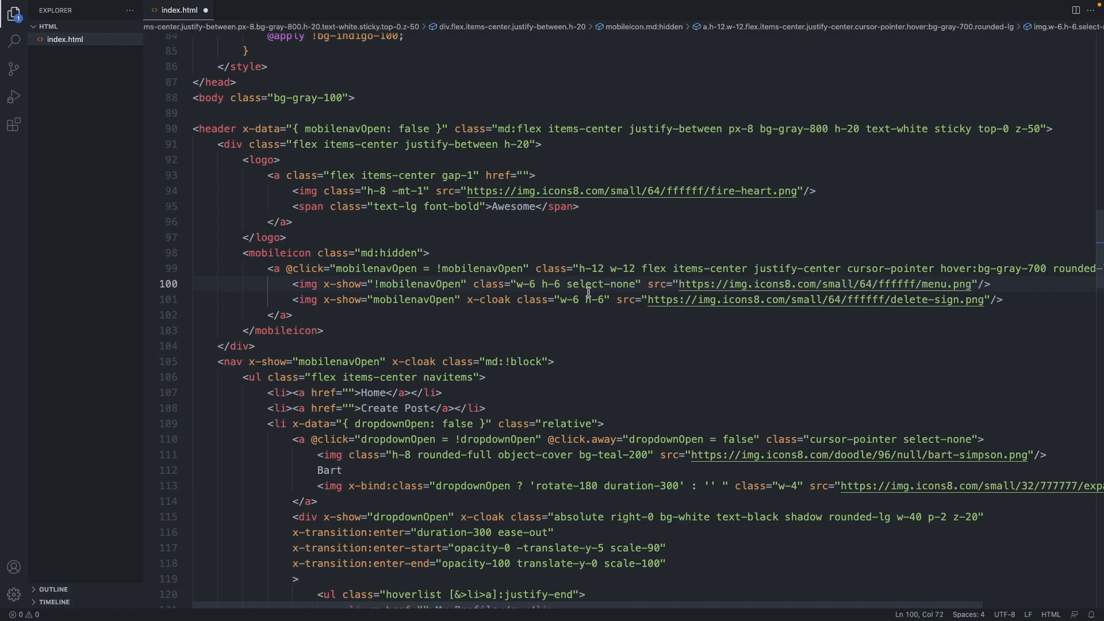
{"action": "double_click", "coordinate": [600, 284]}
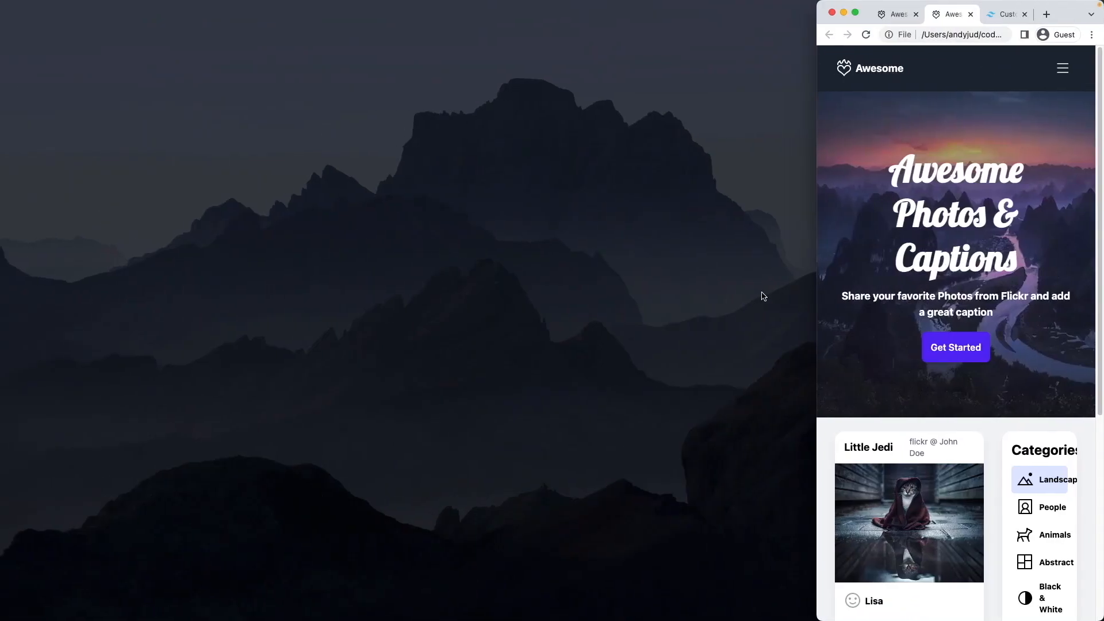
{"action": "mouse_move", "coordinate": [1062, 69]}
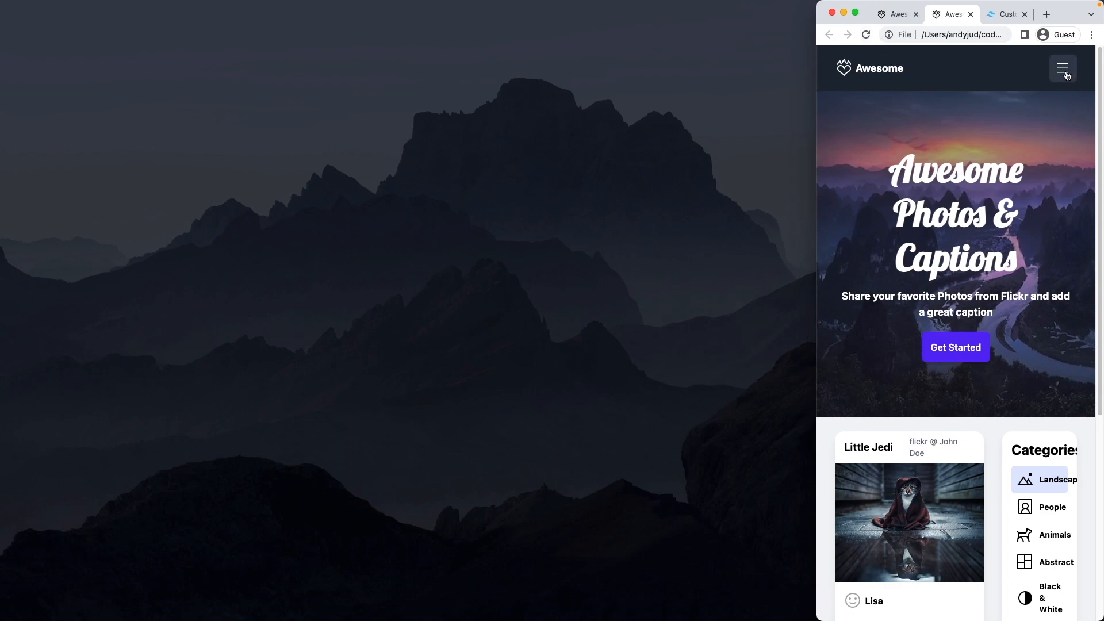
{"action": "left_click", "coordinate": [1062, 69]}
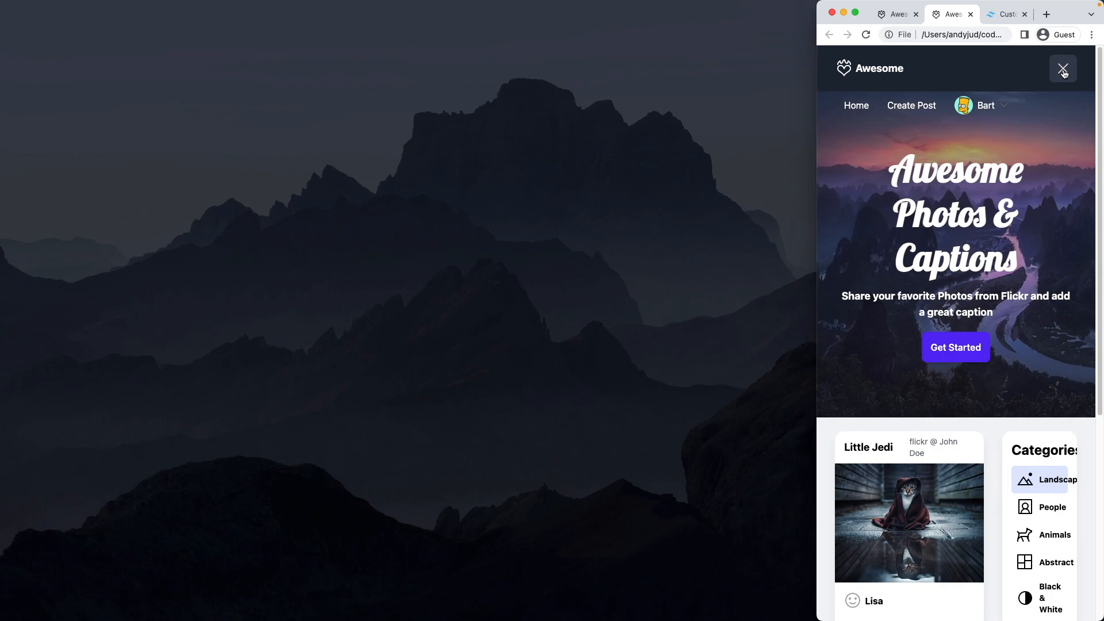
{"action": "mouse_move", "coordinate": [976, 154]}
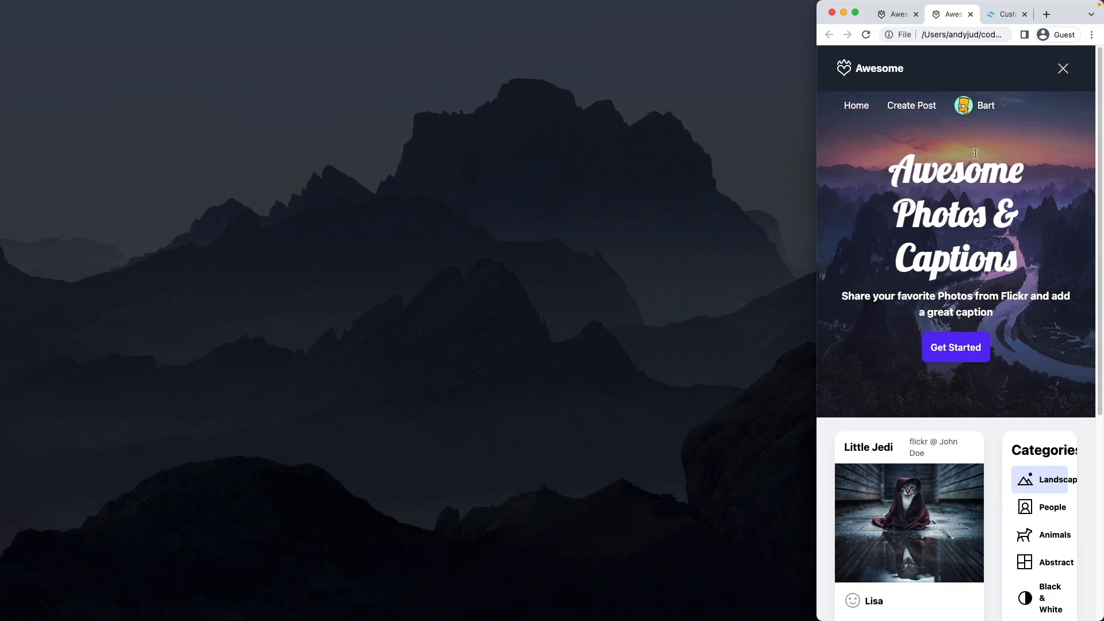
{"action": "mouse_move", "coordinate": [993, 148]}
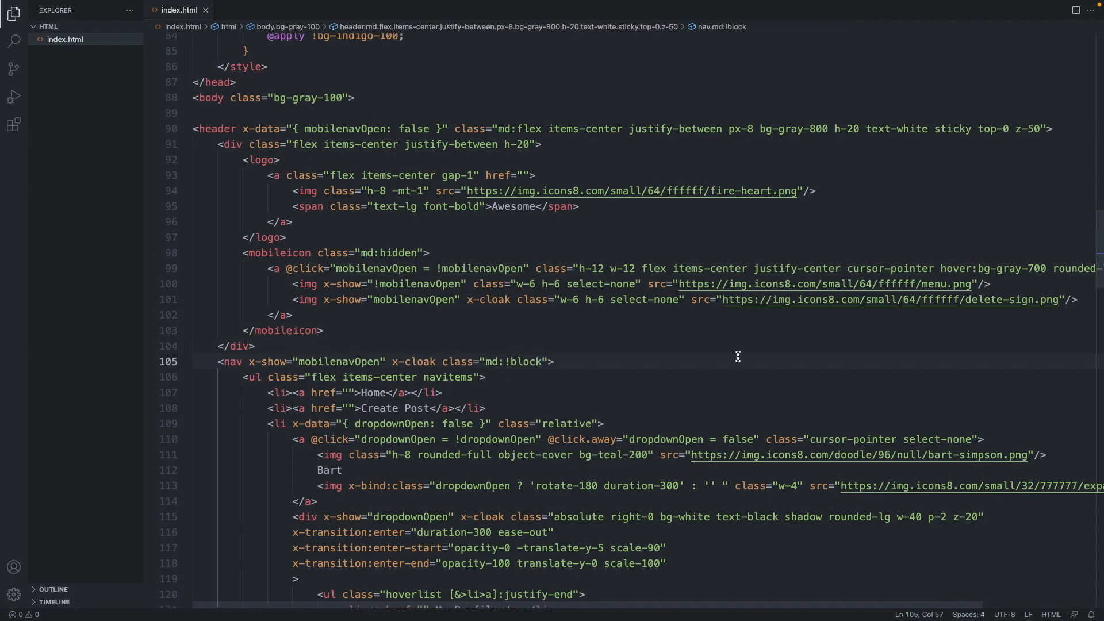
Add bg-gray-800 h-screen w-screen md:h-auto md:w-auto to the nav's classes
{"action": "type", "text": "bg"}
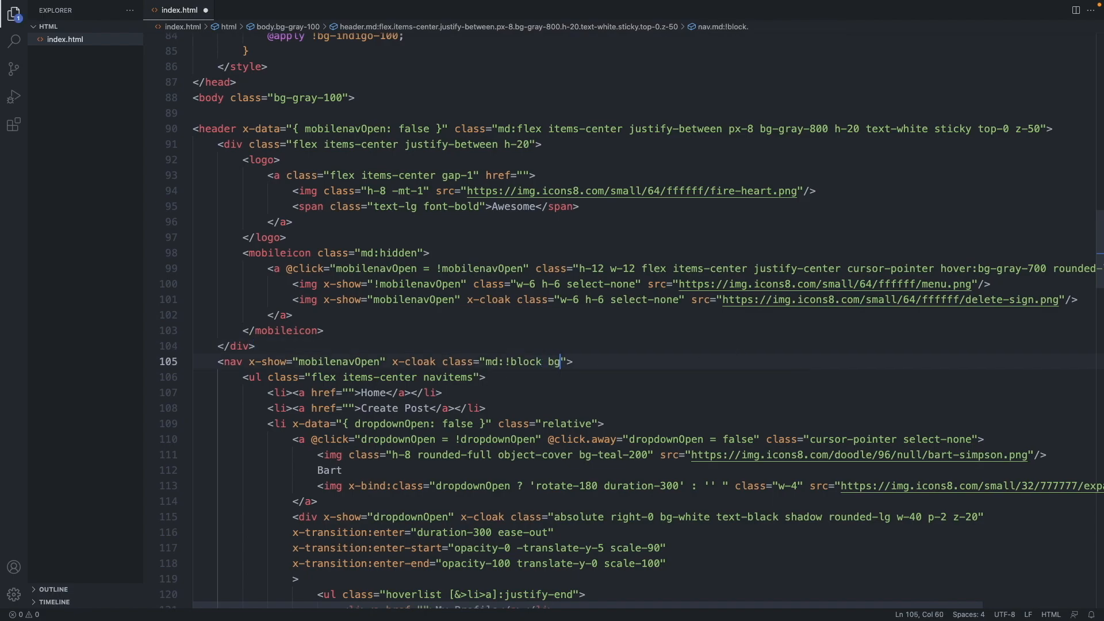
{"action": "type", "text": "-gary"}
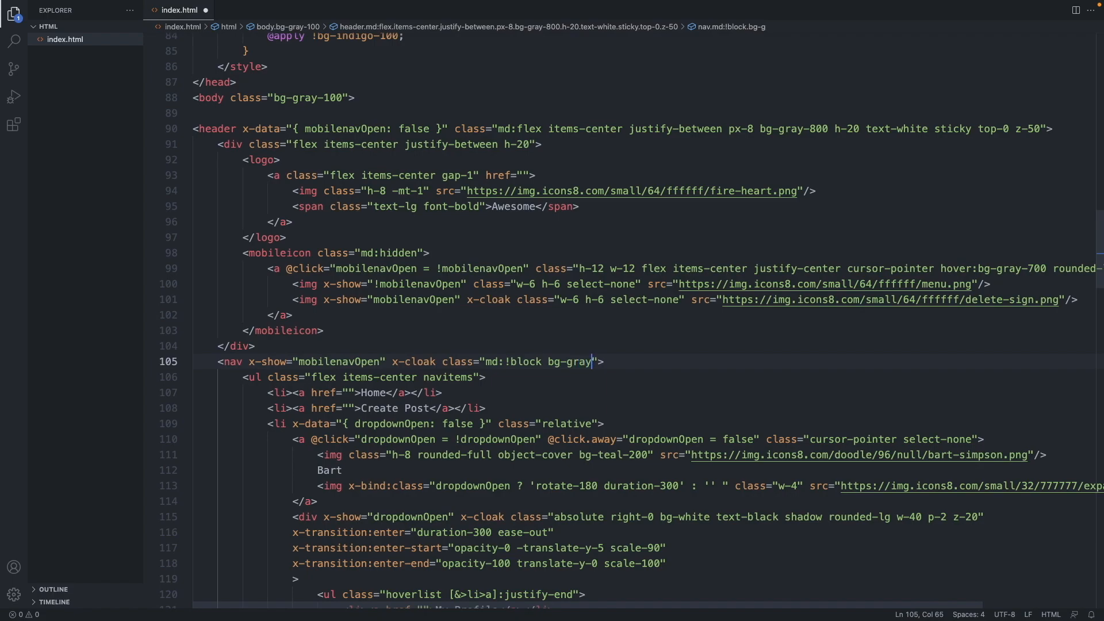
{"action": "type", "text": "-800"}
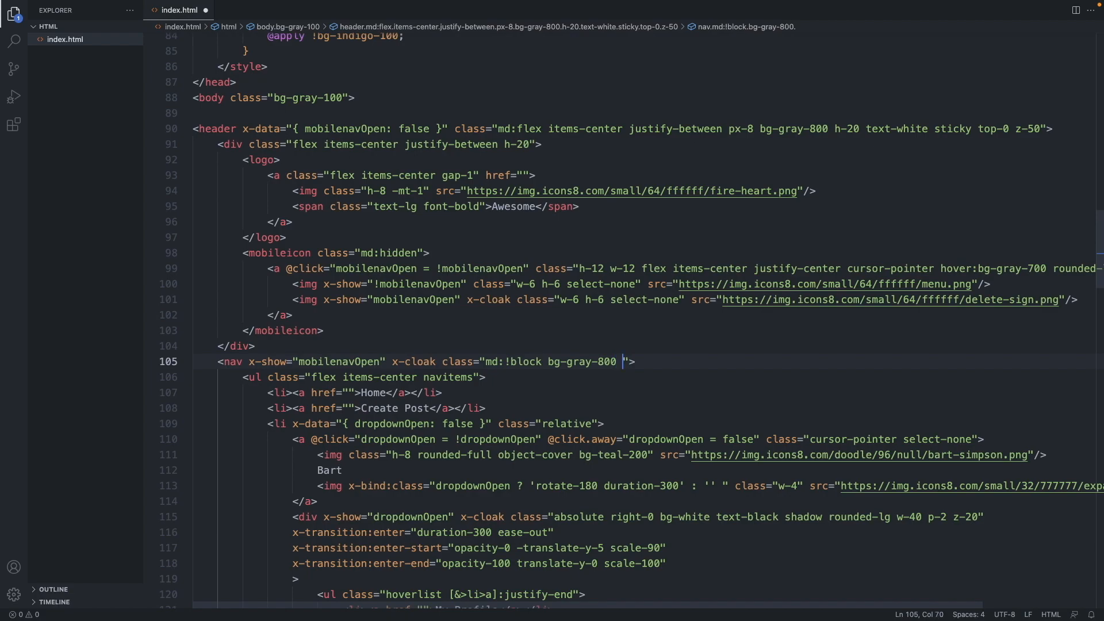
{"action": "type", "text": "h-"}
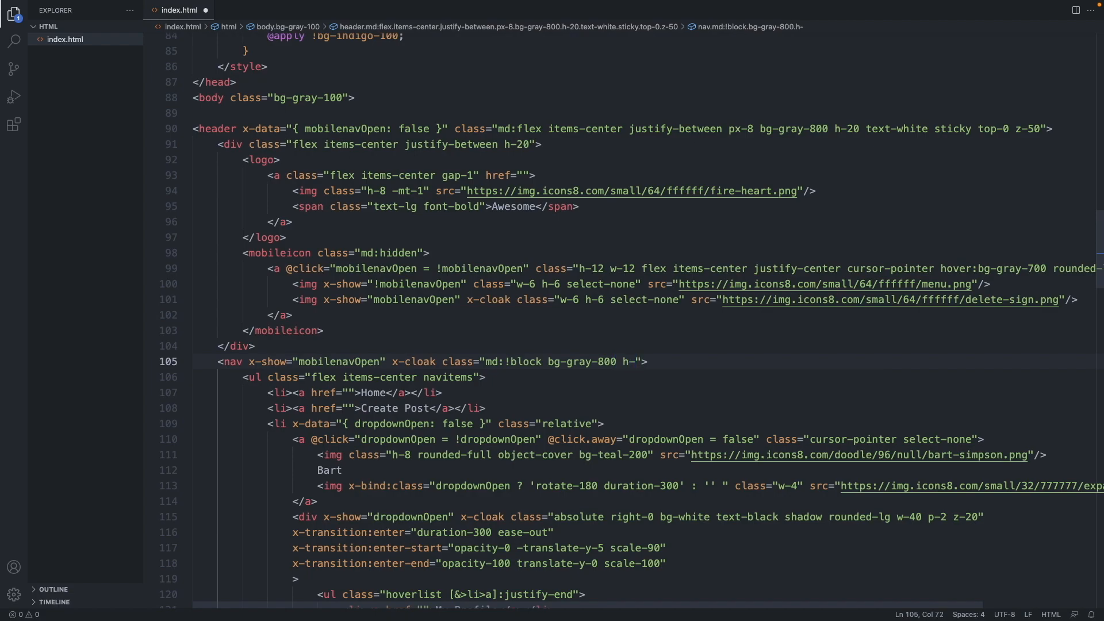
{"action": "type", "text": "scr"}
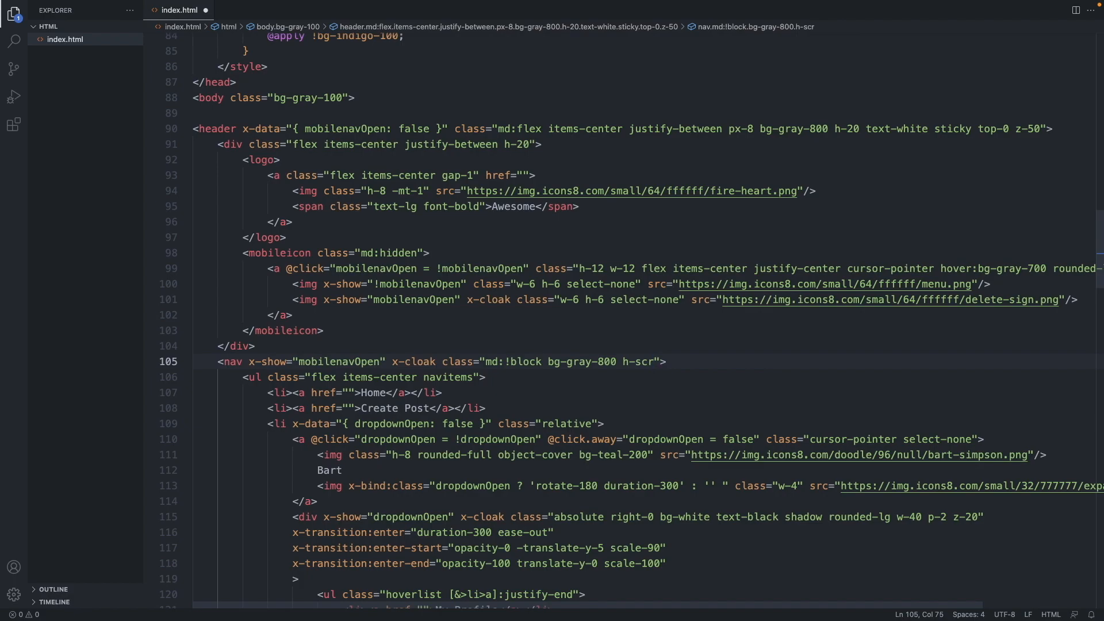
{"action": "type", "text": "een"}
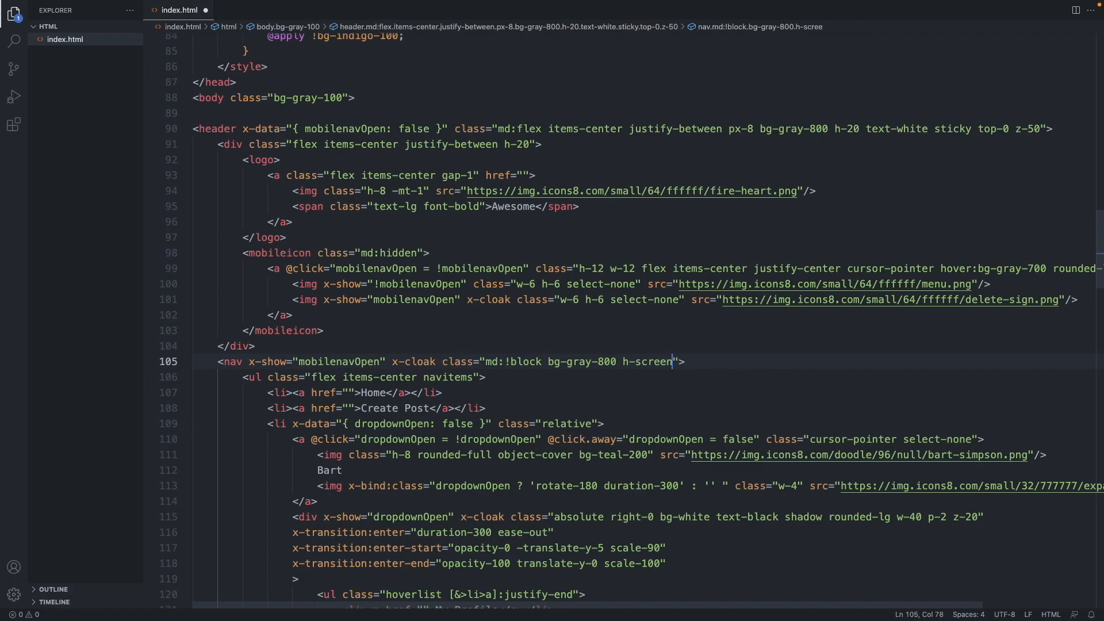
{"action": "type", "text": "w-screen"}
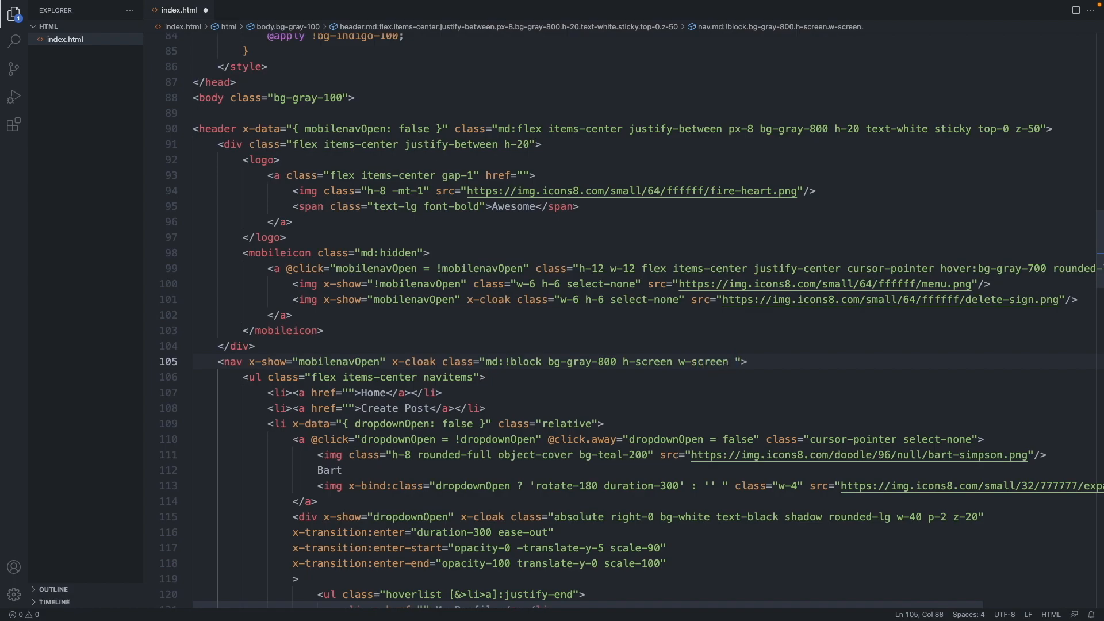
{"action": "type", "text": "md:h-"}
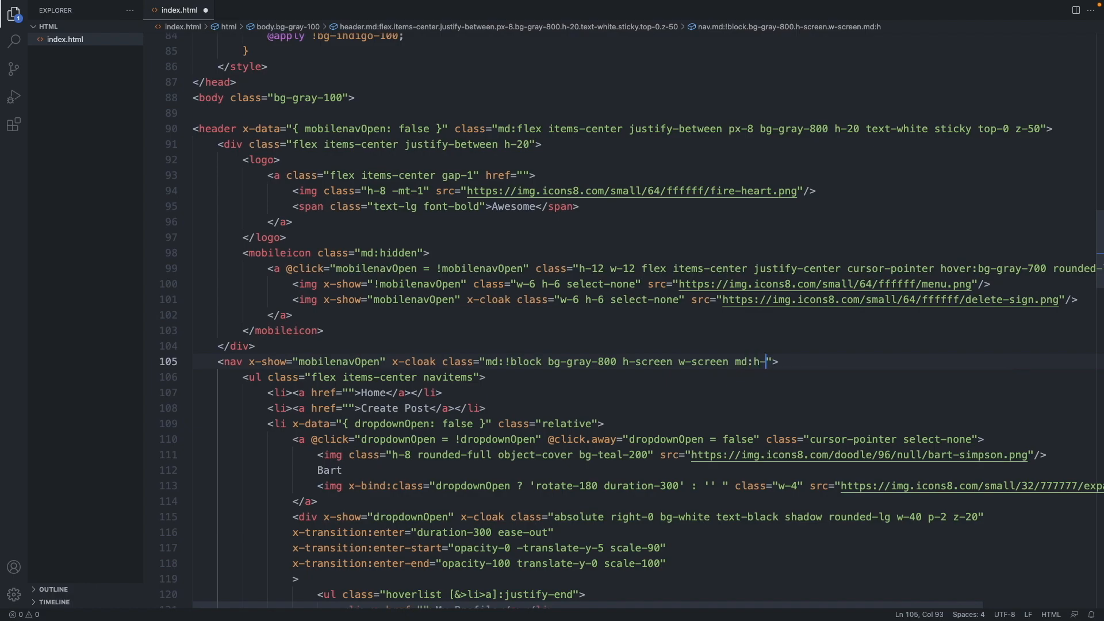
{"action": "type", "text": "auto md:"}
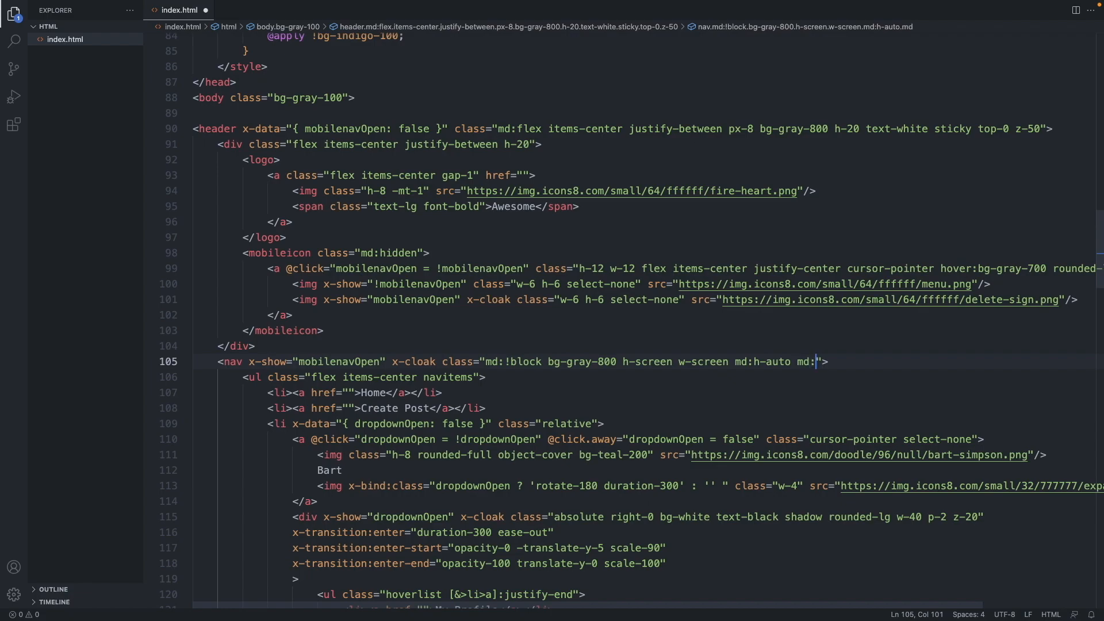
{"action": "type", "text": "w-au"}
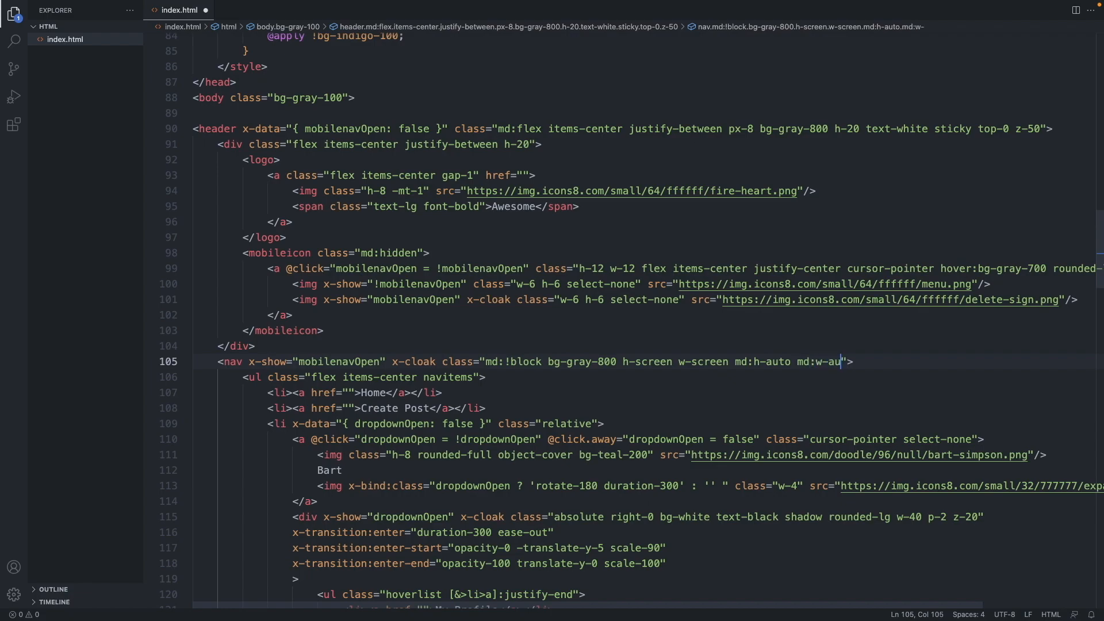
{"action": "type", "text": "to"}
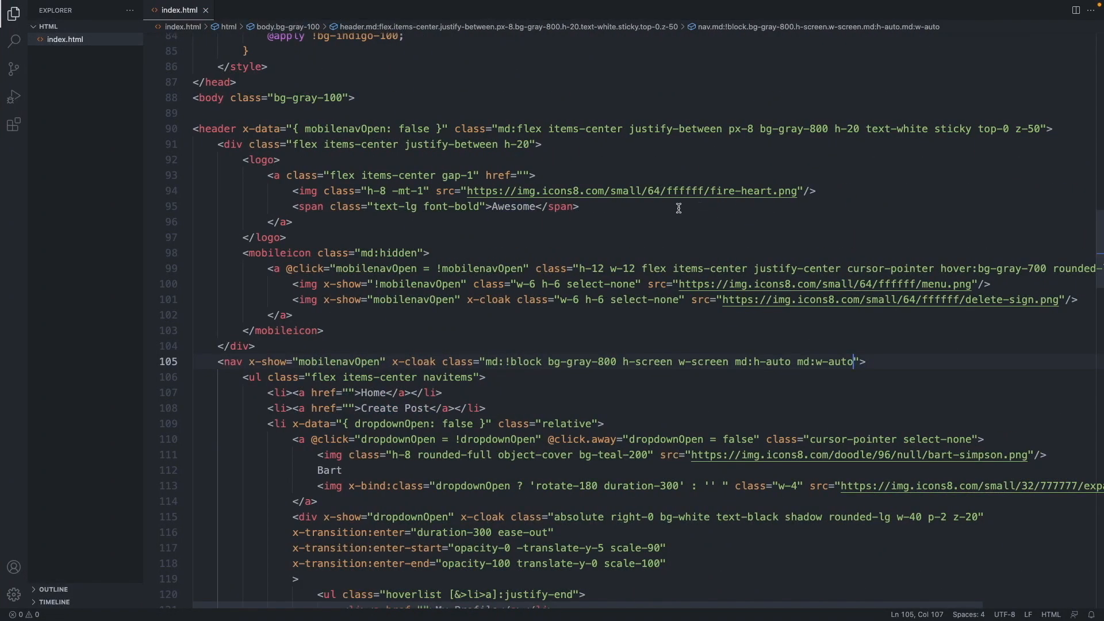
{"action": "left_click", "coordinate": [541, 144]}
{"action": "type", "text": "["}
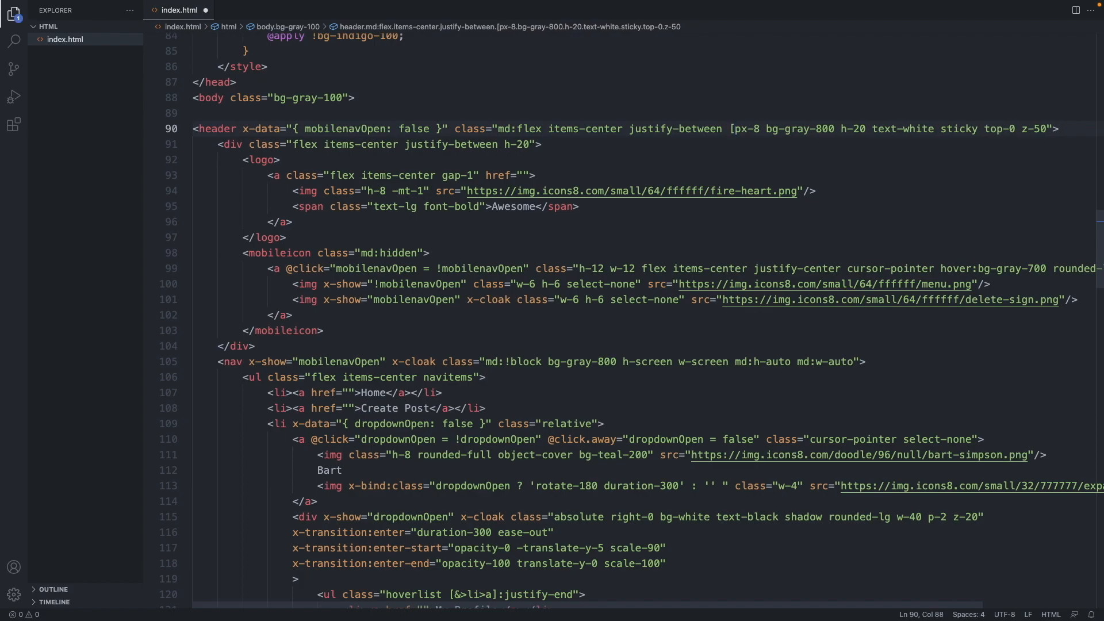
Open the mobile menu in Chrome to see the full-screen dark gray nav
{"action": "left_click", "coordinate": [741, 129]}
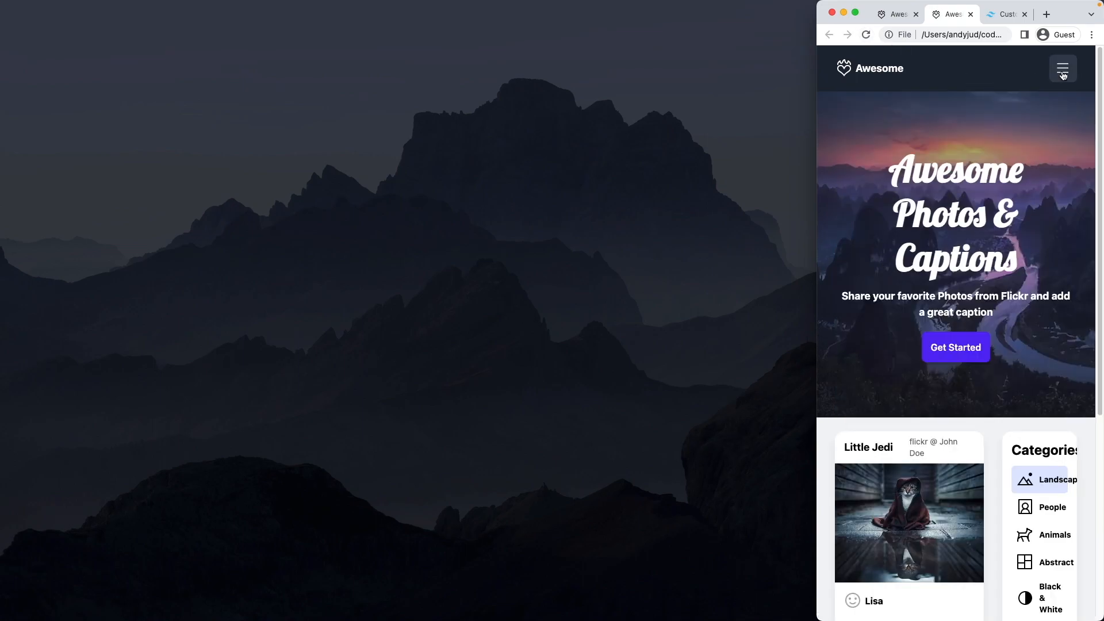
{"action": "left_click", "coordinate": [1062, 69]}
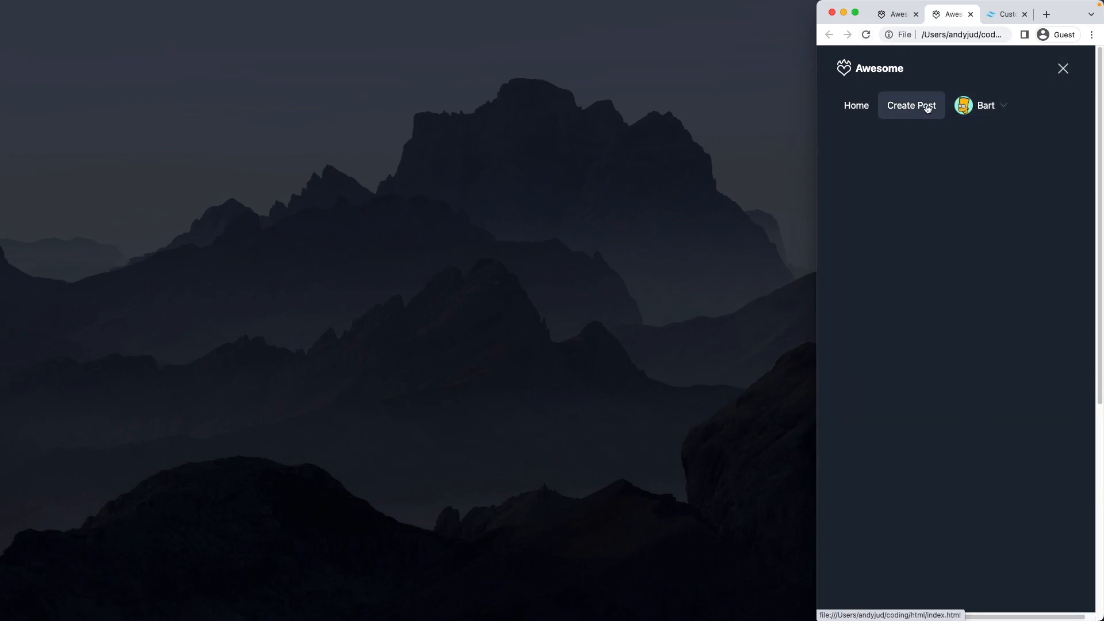
{"action": "mouse_move", "coordinate": [981, 137]}
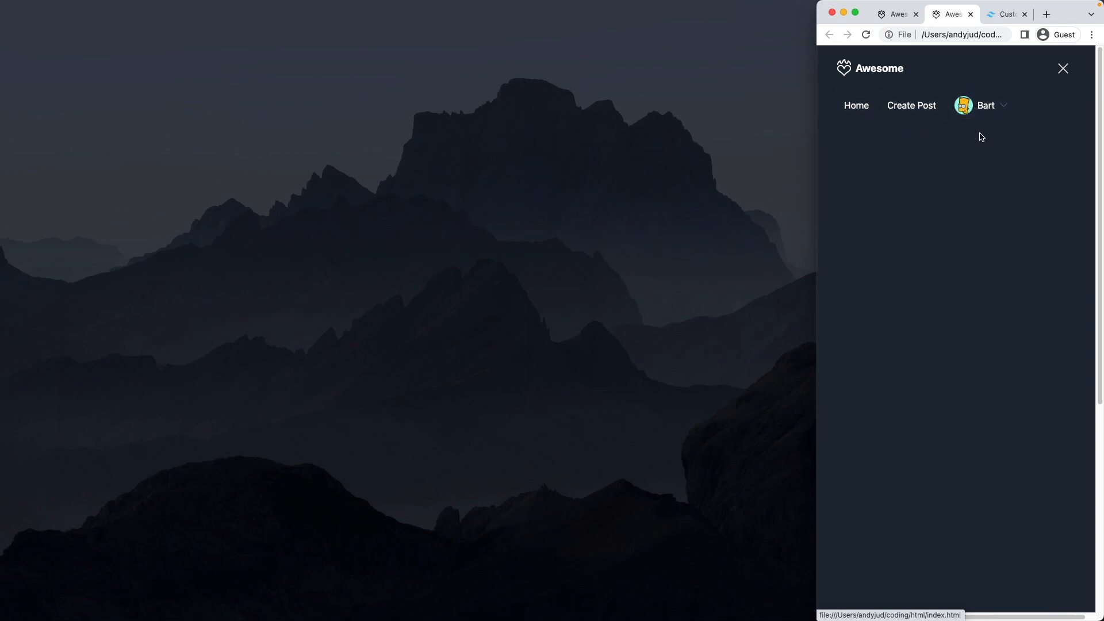
{"action": "mouse_move", "coordinate": [945, 150]}
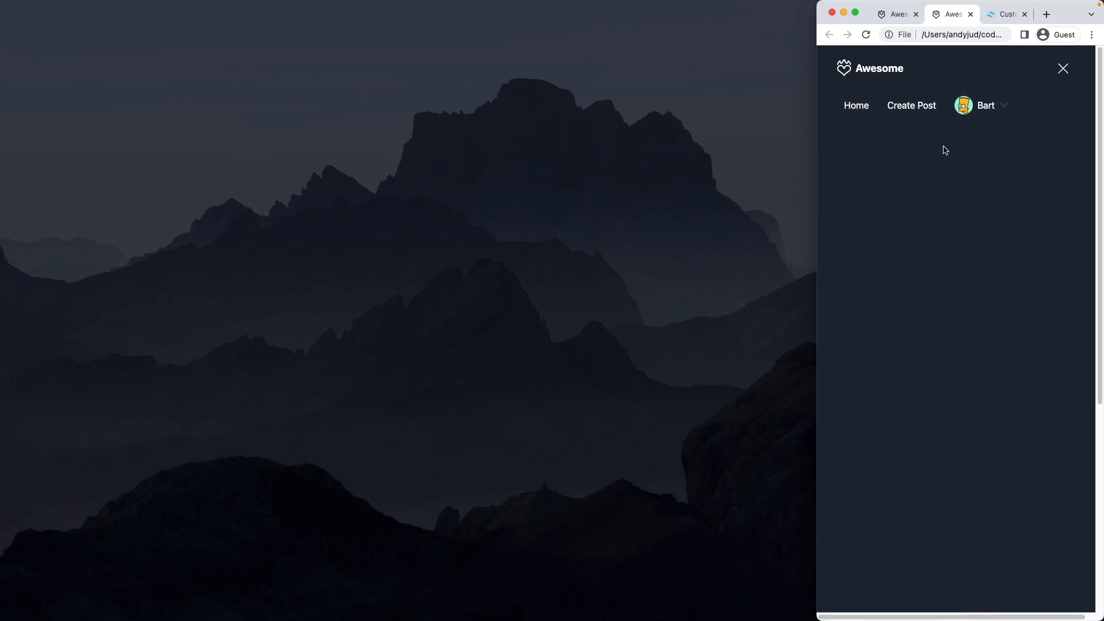
{"action": "mouse_move", "coordinate": [950, 211]}
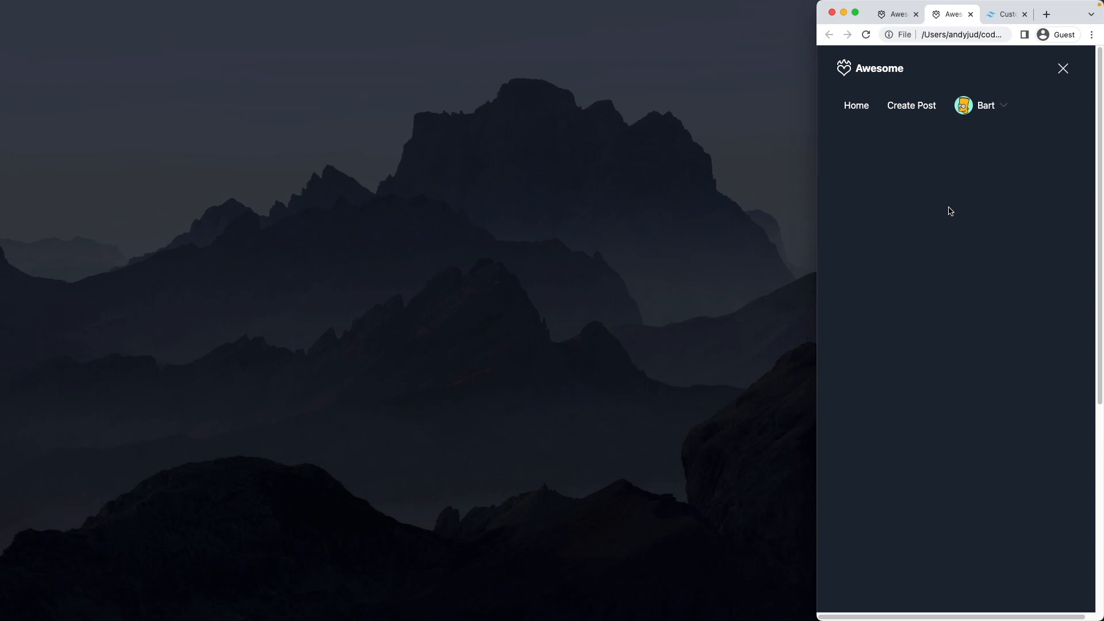
{"action": "mouse_move", "coordinate": [894, 128]}
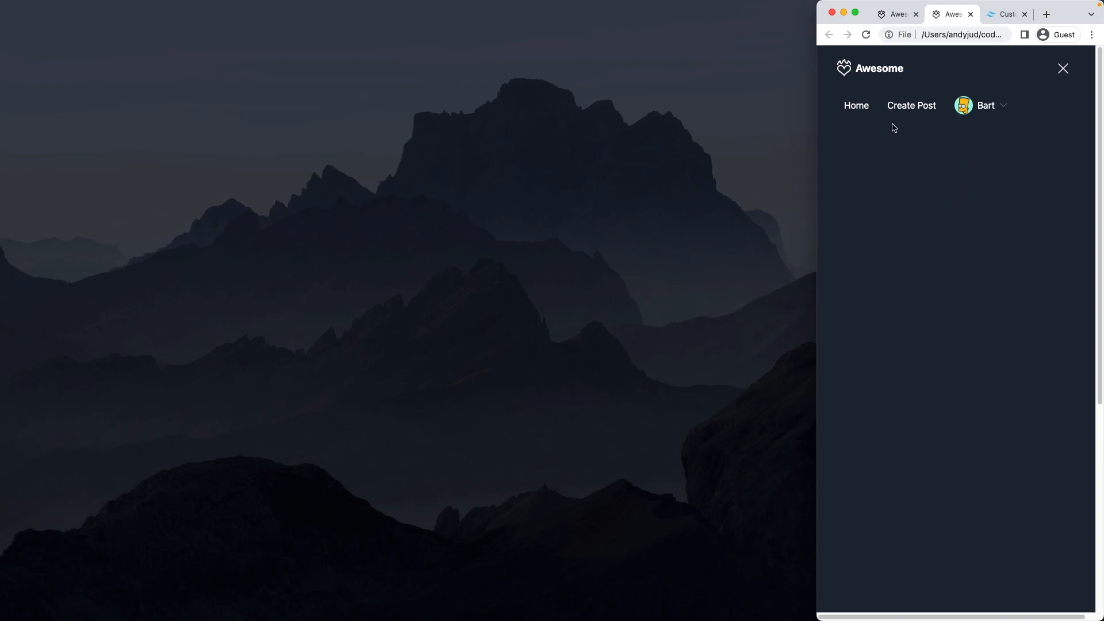
{"action": "mouse_move", "coordinate": [978, 133]}
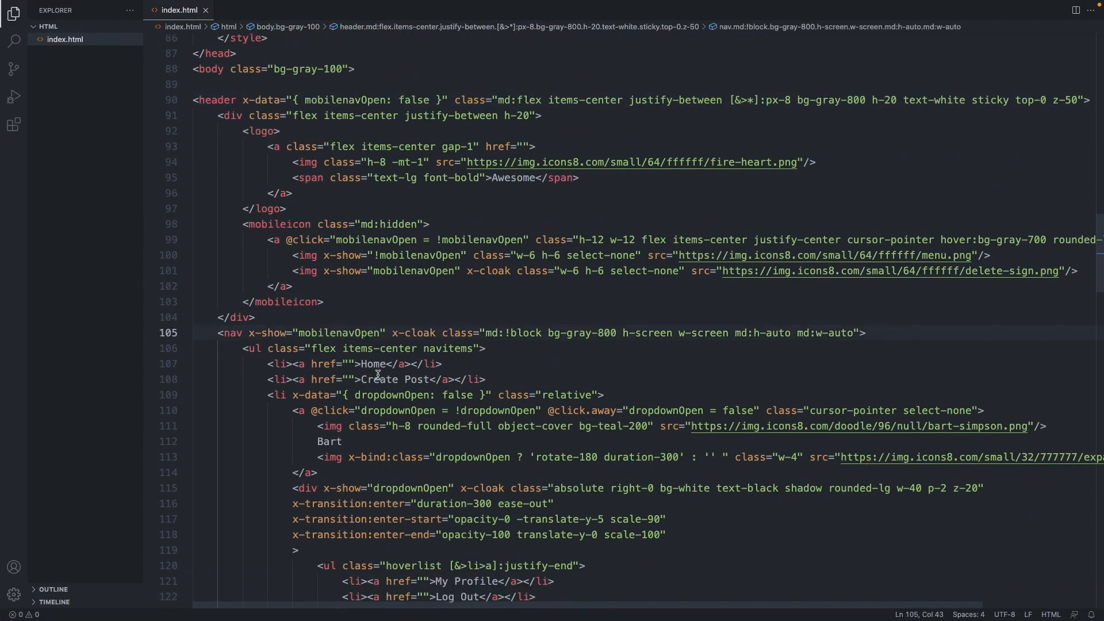
Add flex-col md:flex-row to the nav list, save, and open the menu in Chrome
{"action": "scroll", "scroll_direction": "down", "scroll_amount": 3}
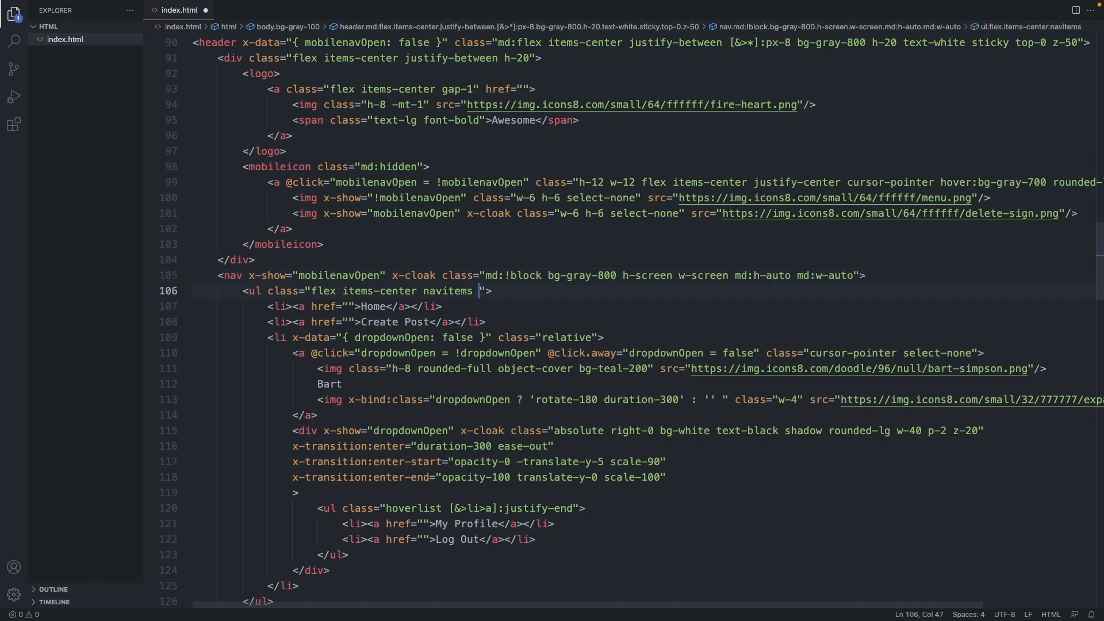
{"action": "type", "text": "flex-"}
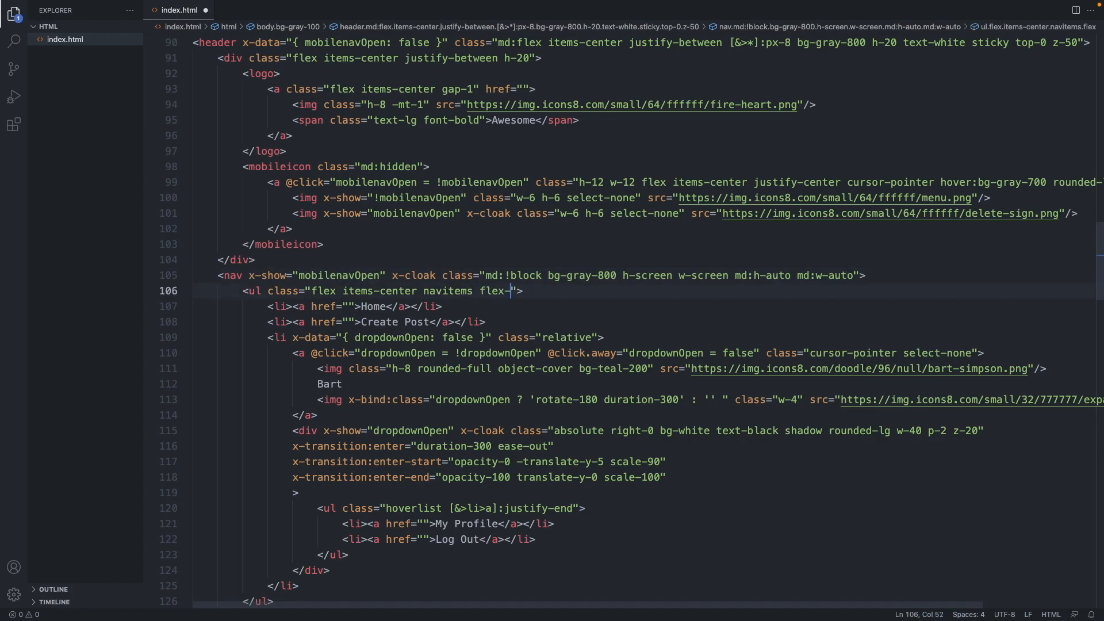
{"action": "type", "text": "col md:flex-row"}
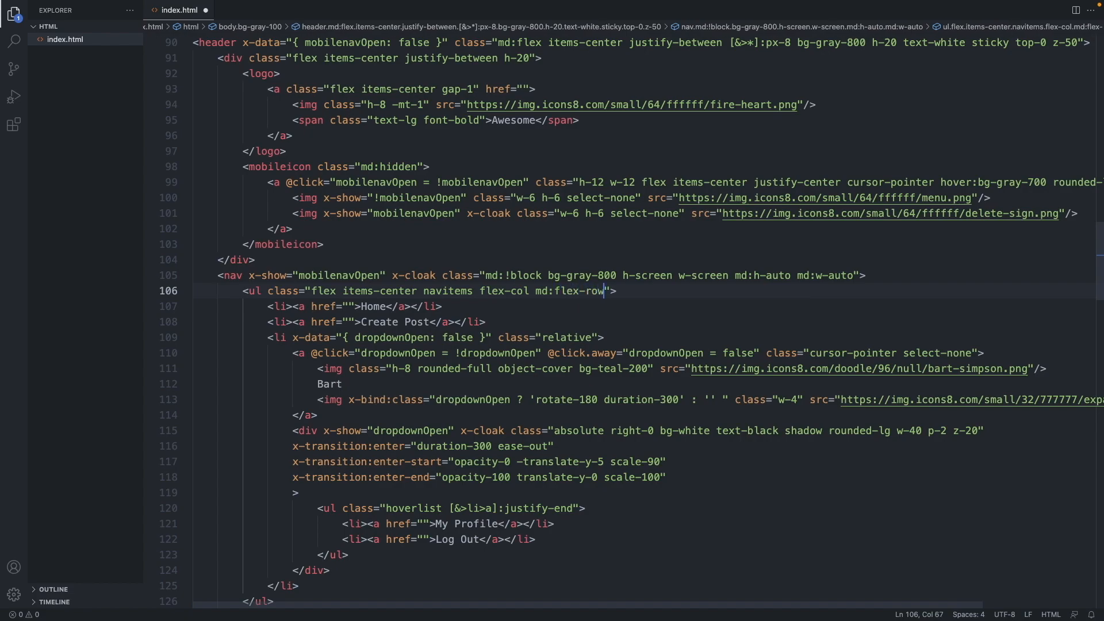
{"action": "key", "text": "ctrl+s"}
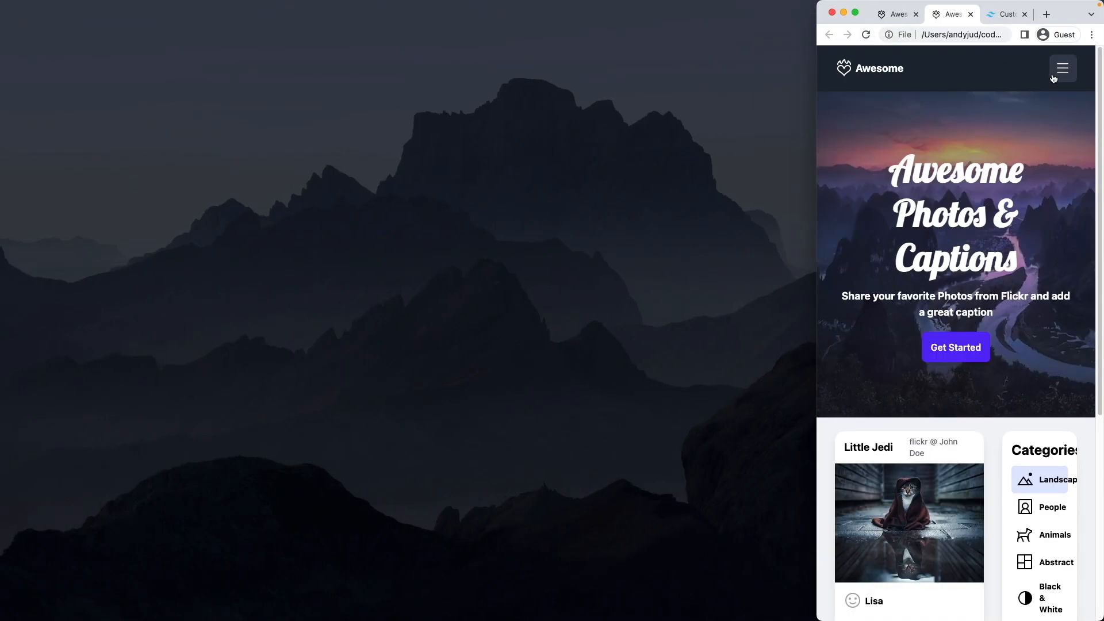
{"action": "left_click", "coordinate": [1062, 69]}
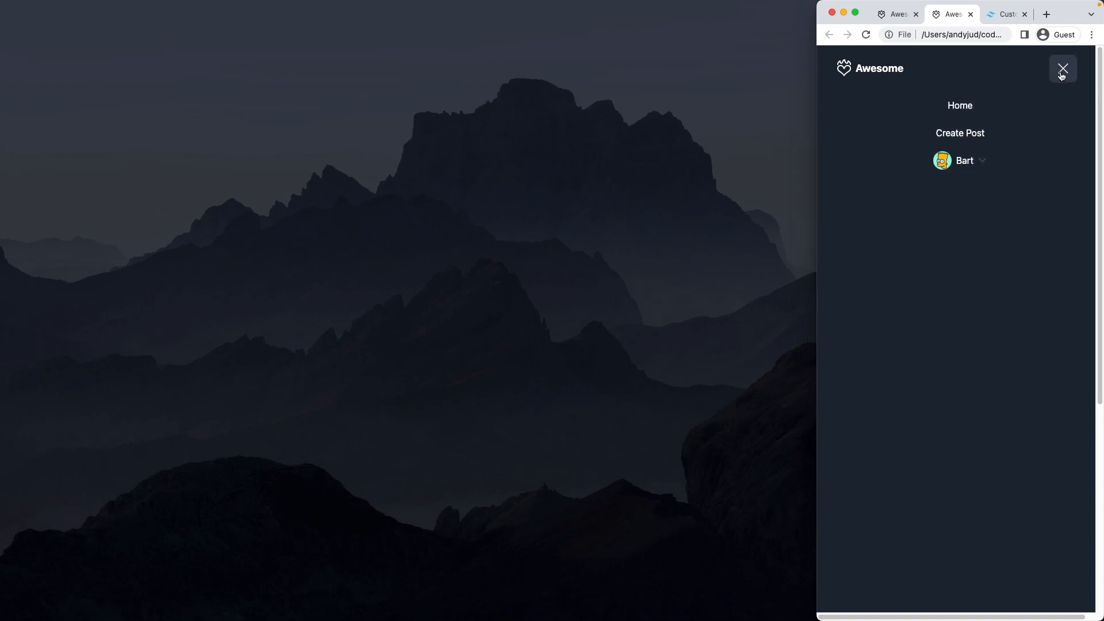
{"action": "mouse_move", "coordinate": [845, 525]}
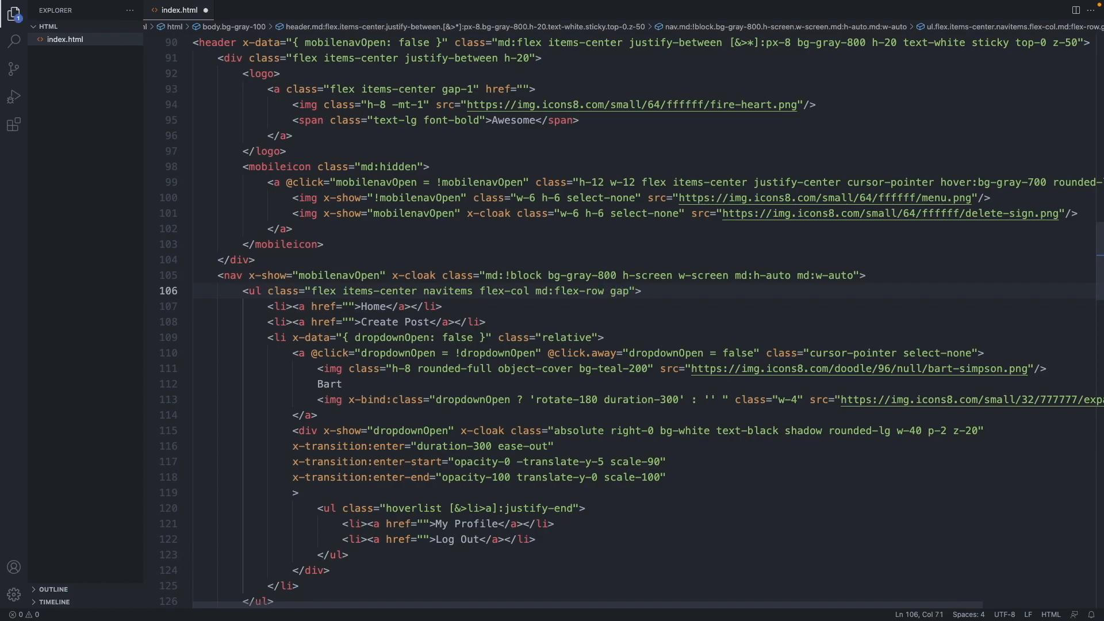
Add gap-8 to the nav list, reload Chrome, and close and reopen the menu
{"action": "type", "text": "-8"}
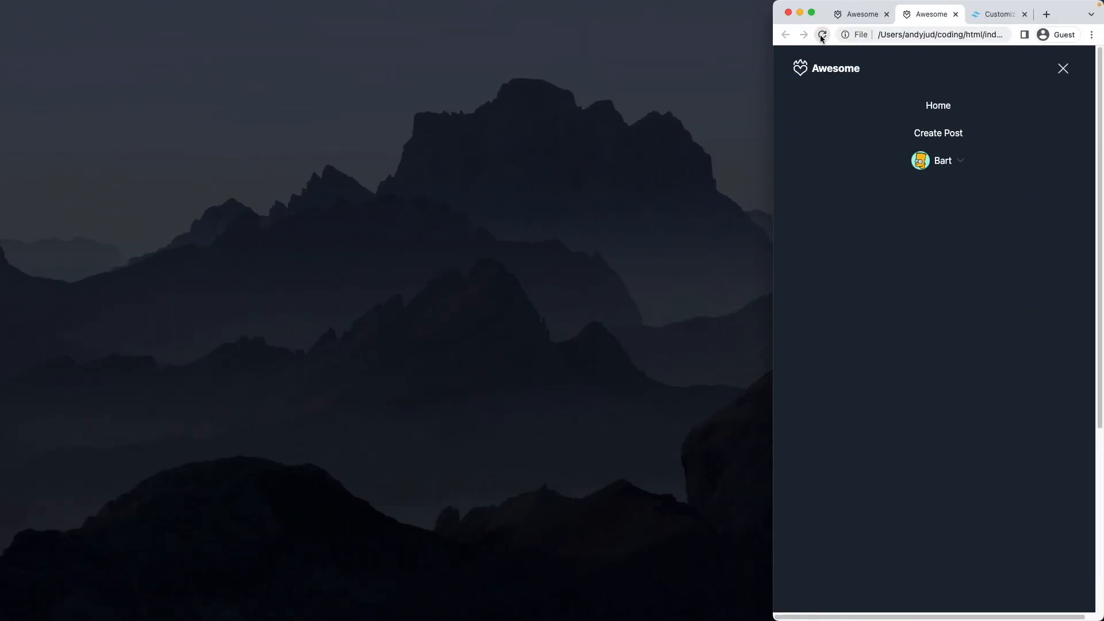
{"action": "left_click", "coordinate": [821, 35]}
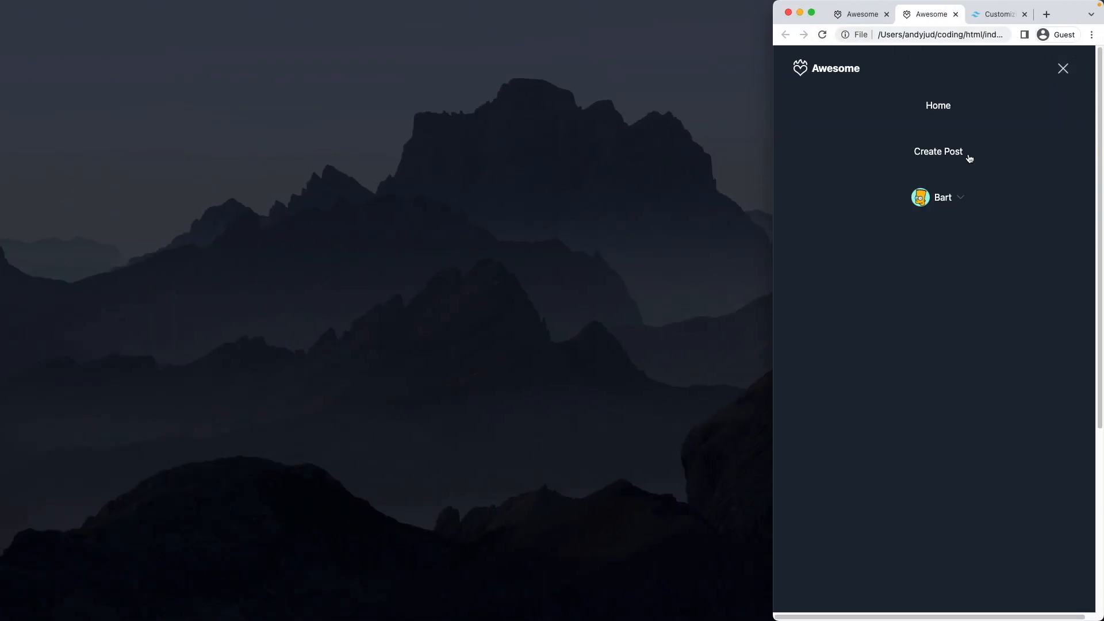
{"action": "left_click", "coordinate": [1063, 68]}
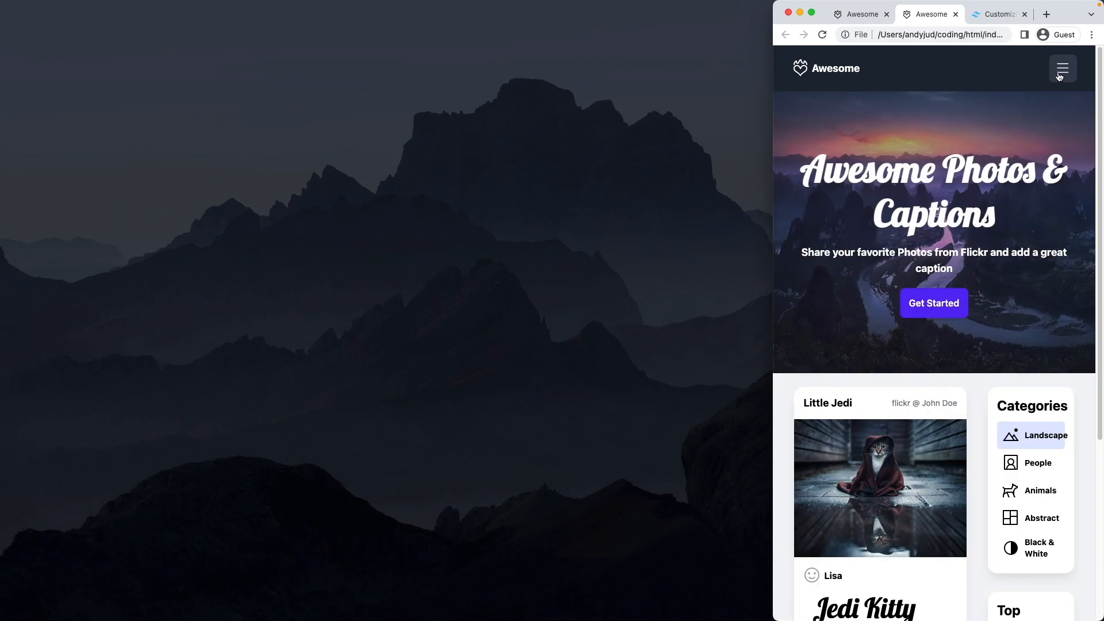
{"action": "left_click", "coordinate": [1062, 69]}
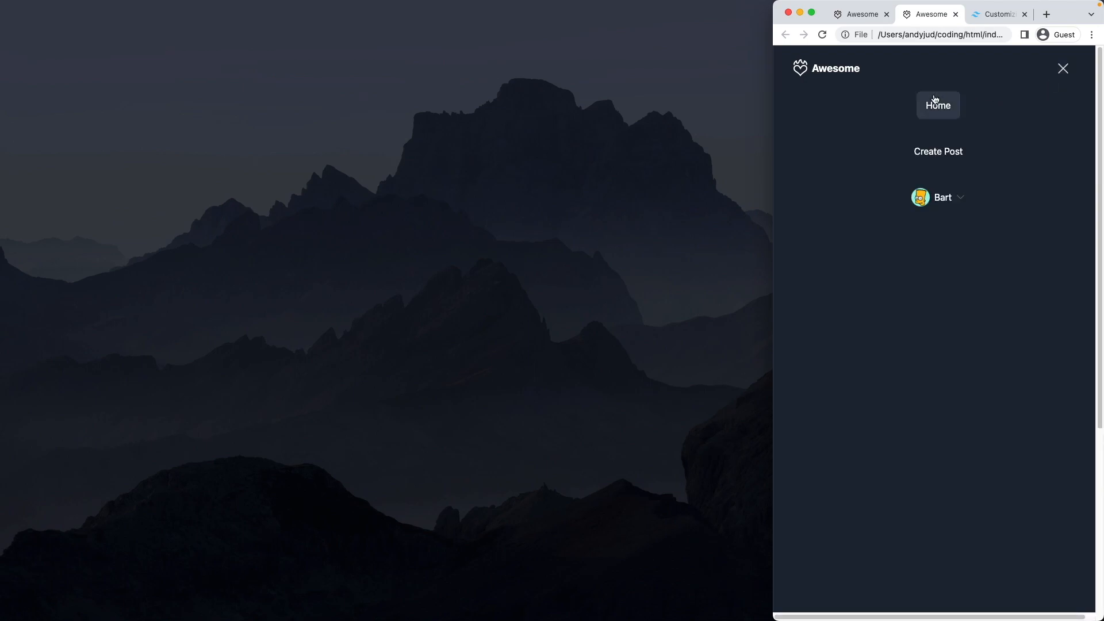
{"action": "mouse_move", "coordinate": [951, 262]}
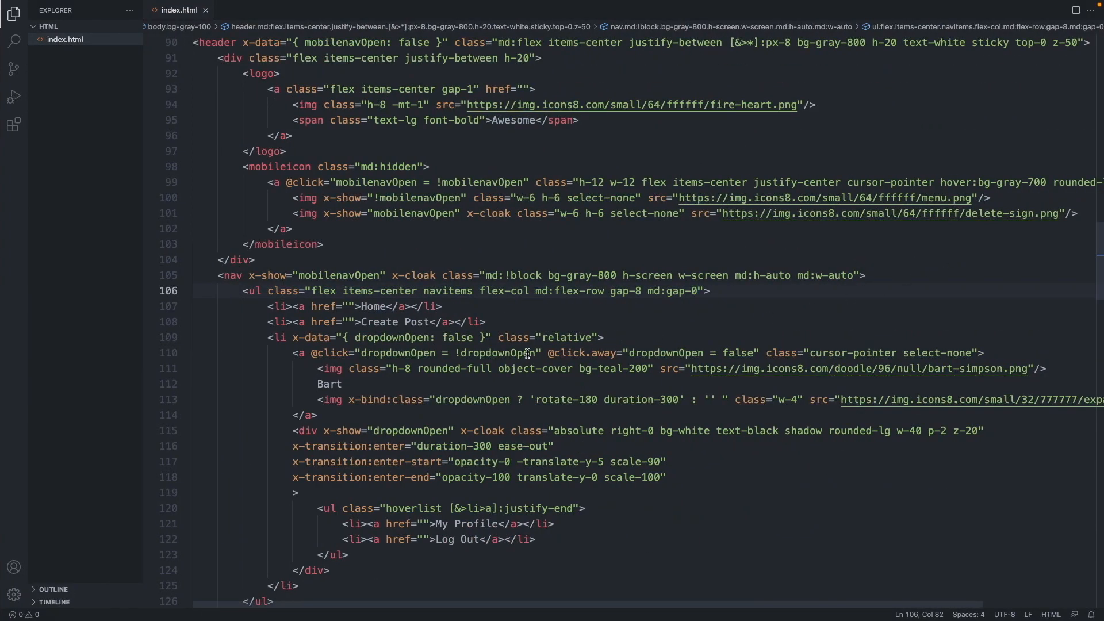
{"action": "mouse_move", "coordinate": [696, 291]}
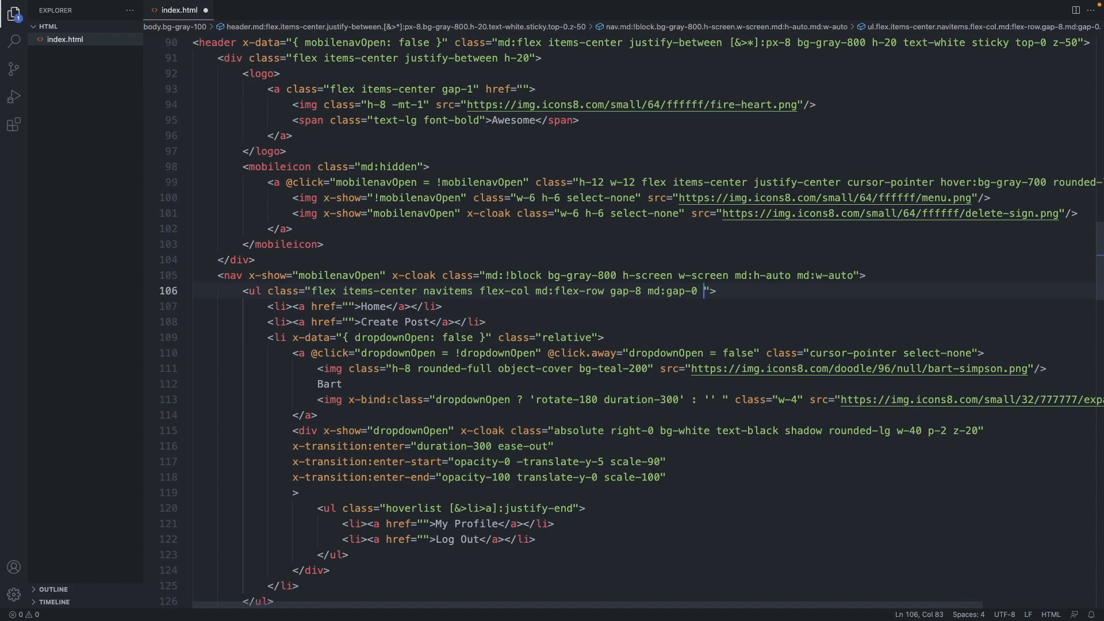
Add justify-center and h-full to the nav list, then toggle Chrome's menu to check centring
{"action": "type", "text": "justify"}
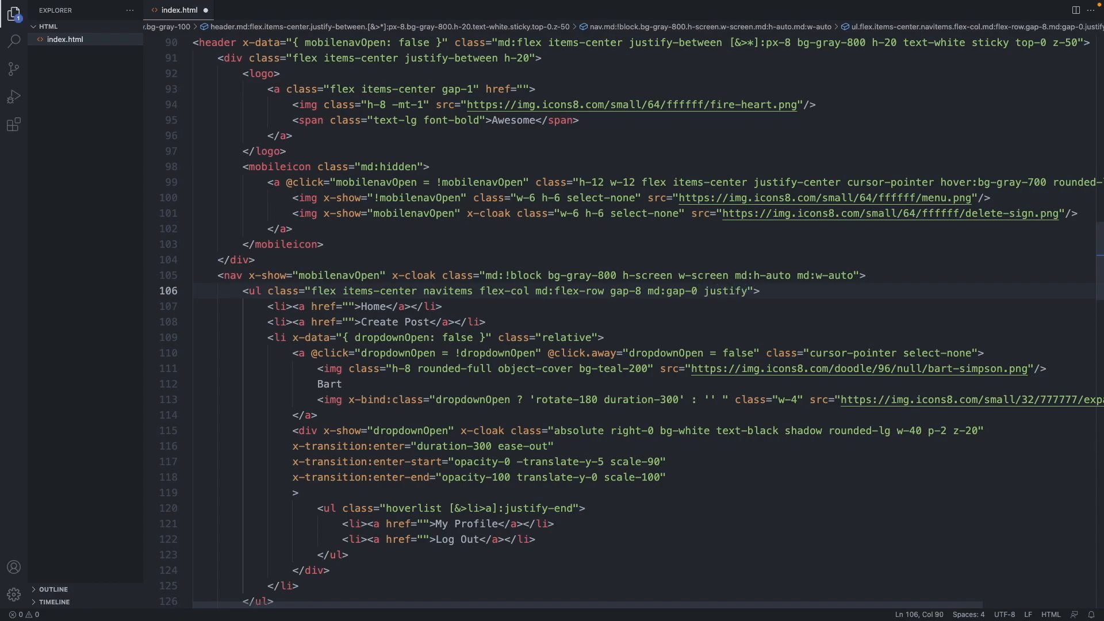
{"action": "type", "text": "ve"}
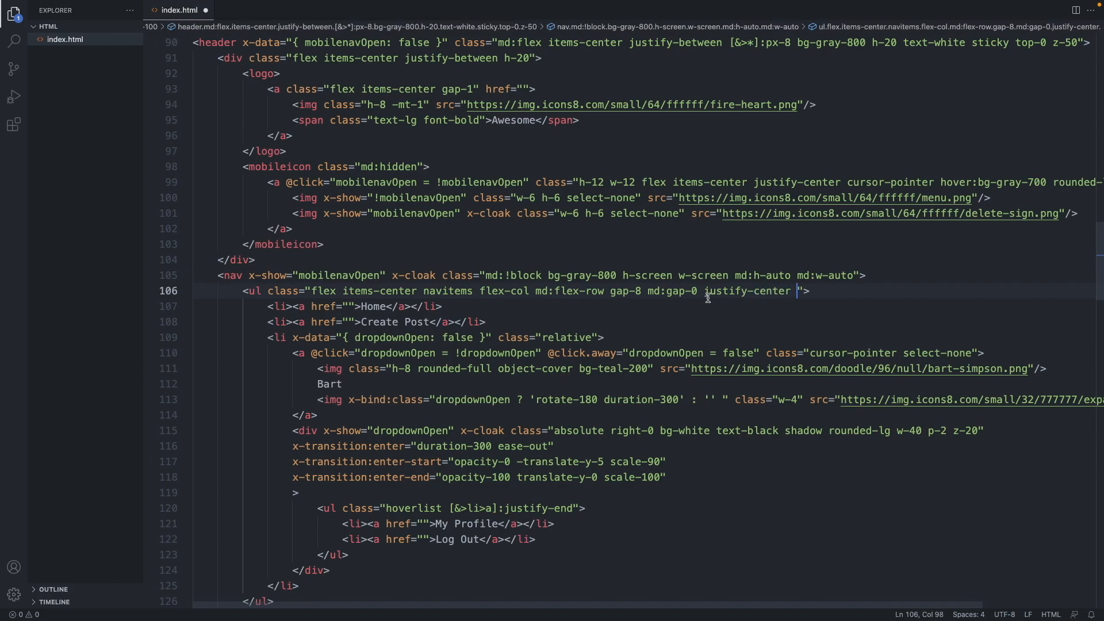
{"action": "mouse_move", "coordinate": [587, 299]}
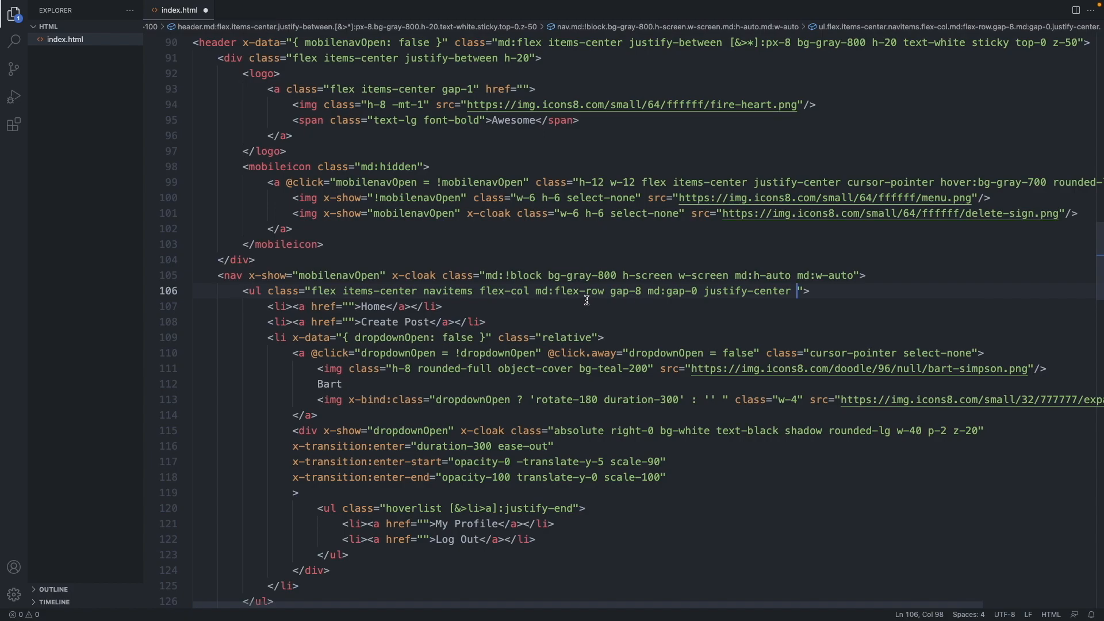
{"action": "double_click", "coordinate": [502, 291]}
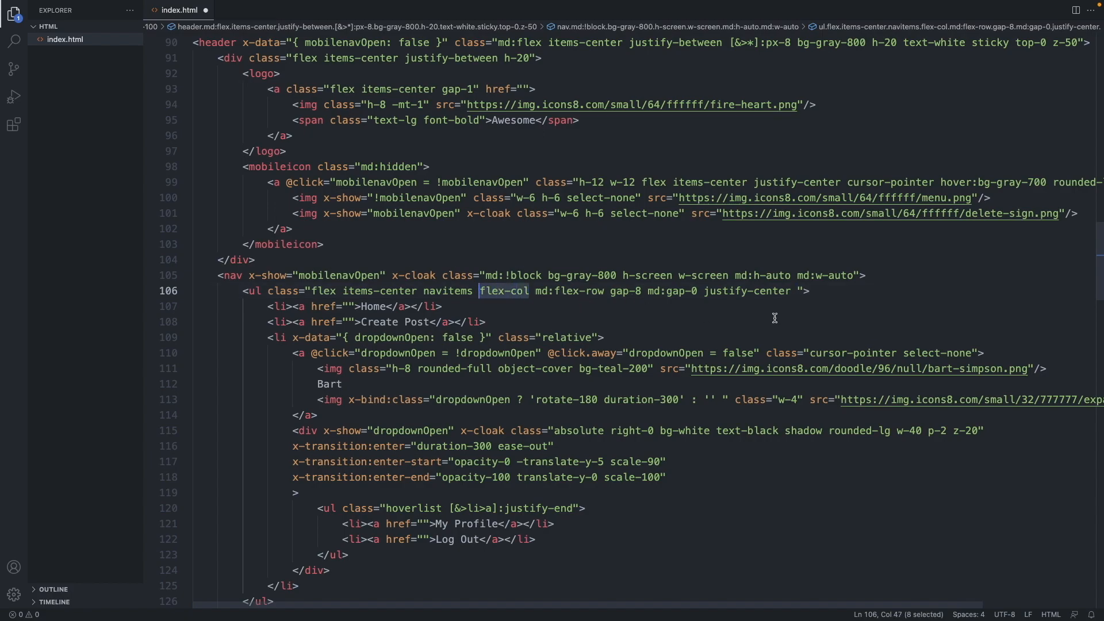
{"action": "mouse_move", "coordinate": [742, 299]}
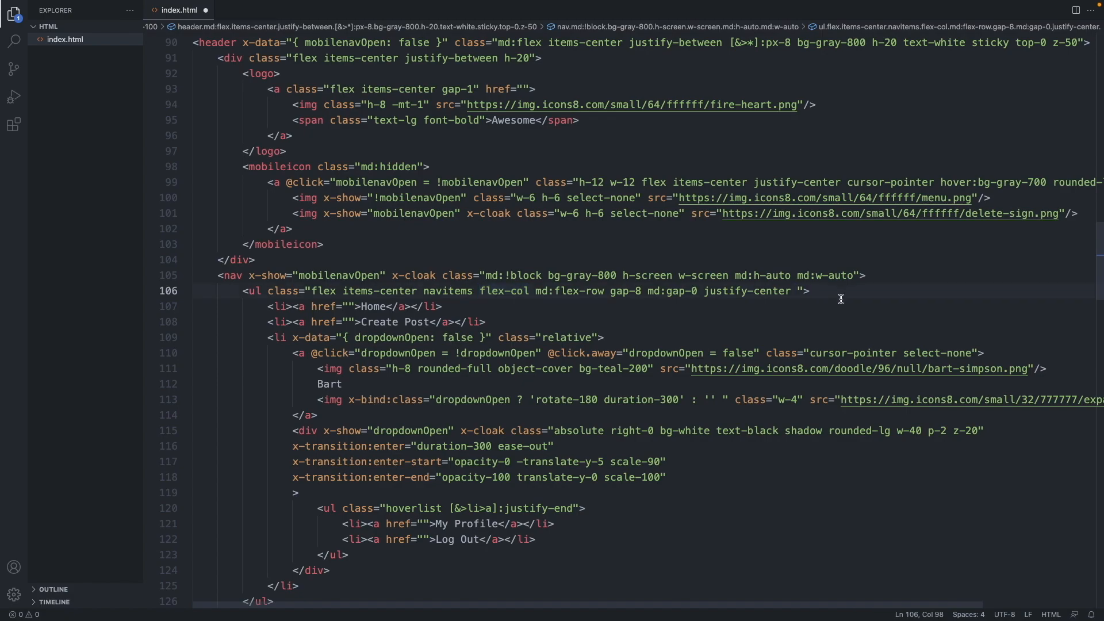
{"action": "type", "text": "h-f"}
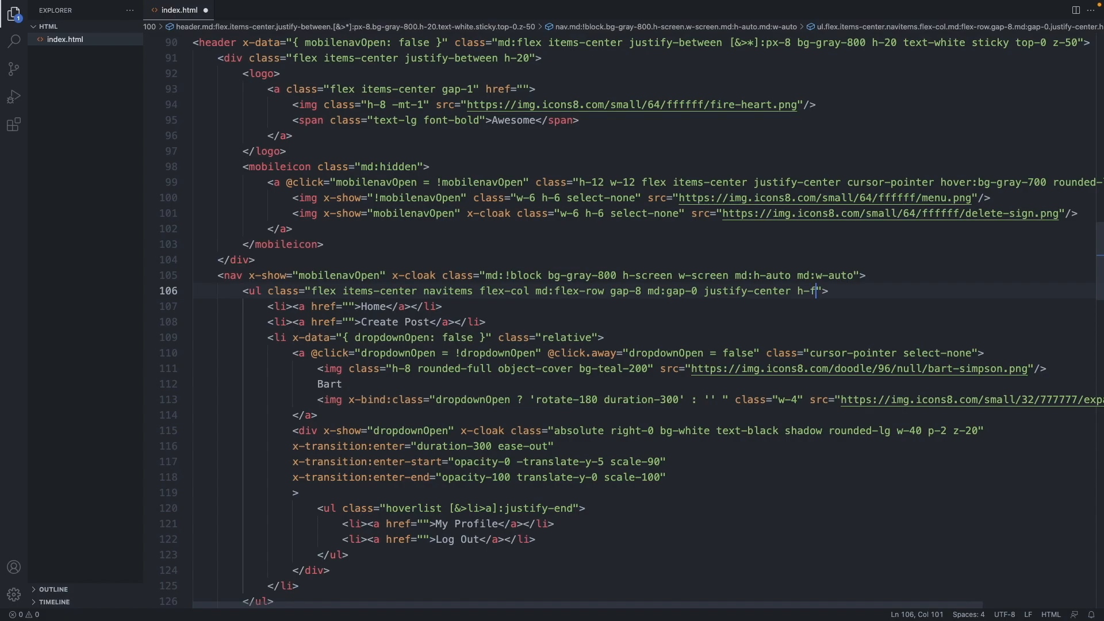
{"action": "type", "text": "ull"}
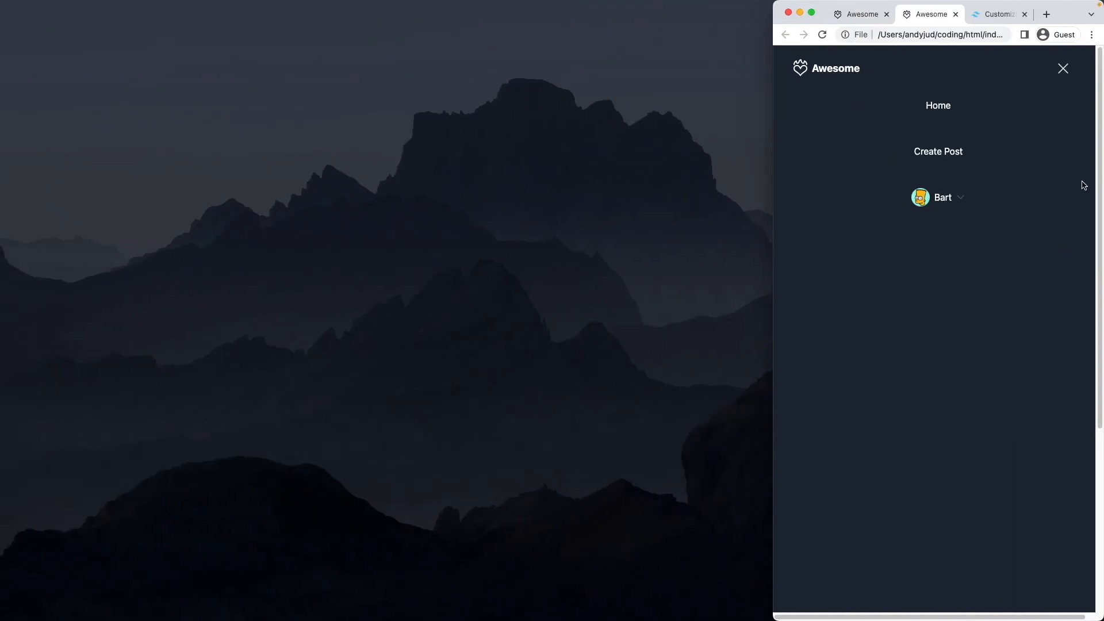
{"action": "left_click", "coordinate": [1063, 69]}
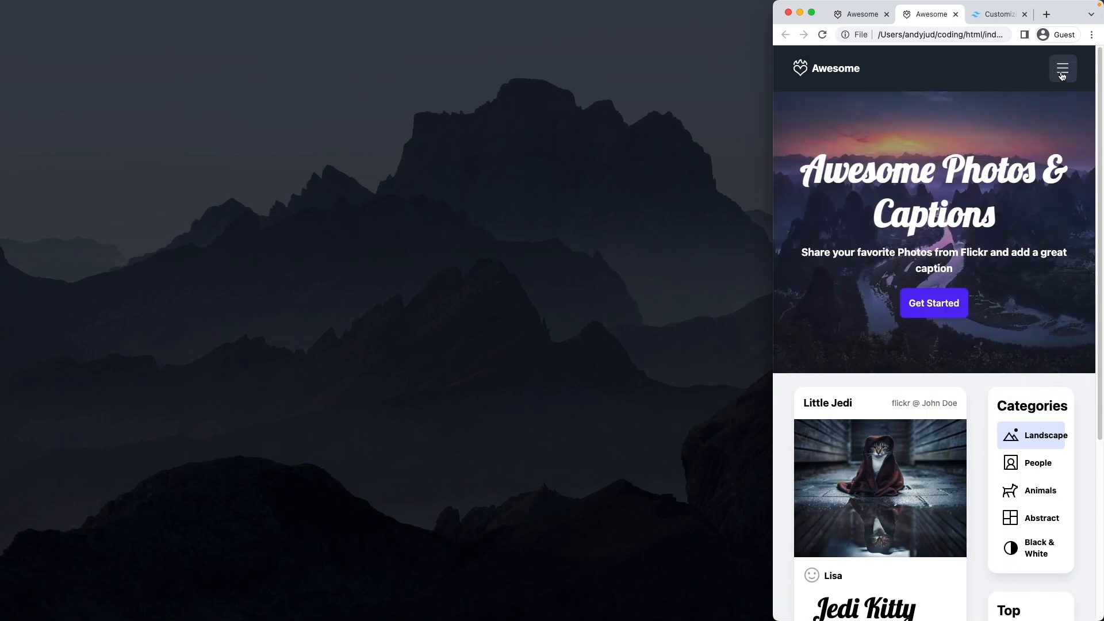
{"action": "left_click", "coordinate": [1063, 68]}
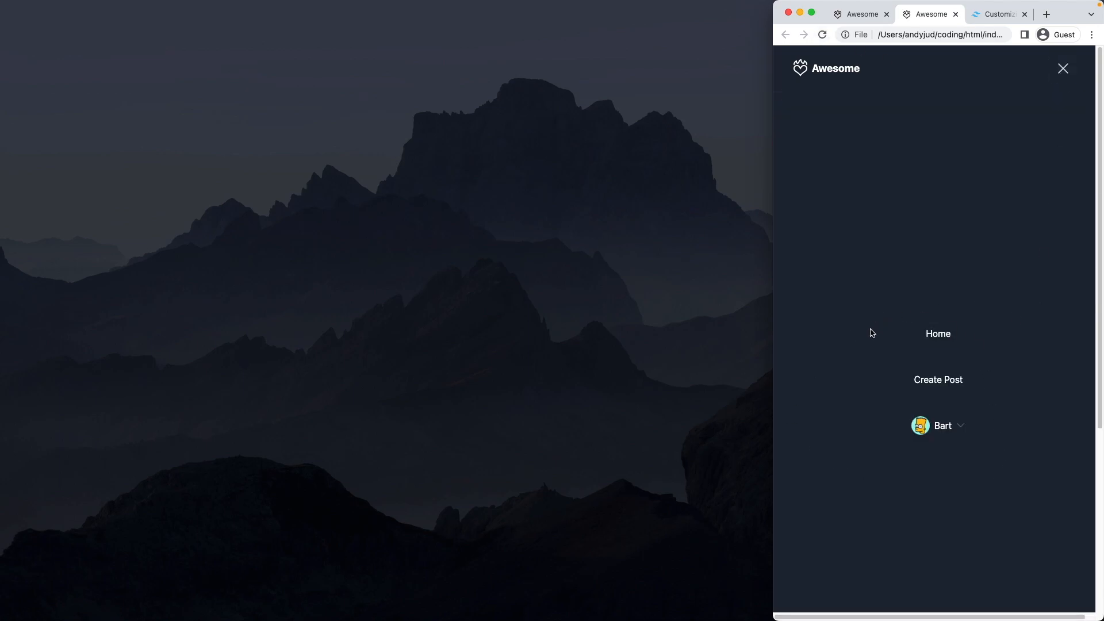
{"action": "mouse_move", "coordinate": [988, 354]}
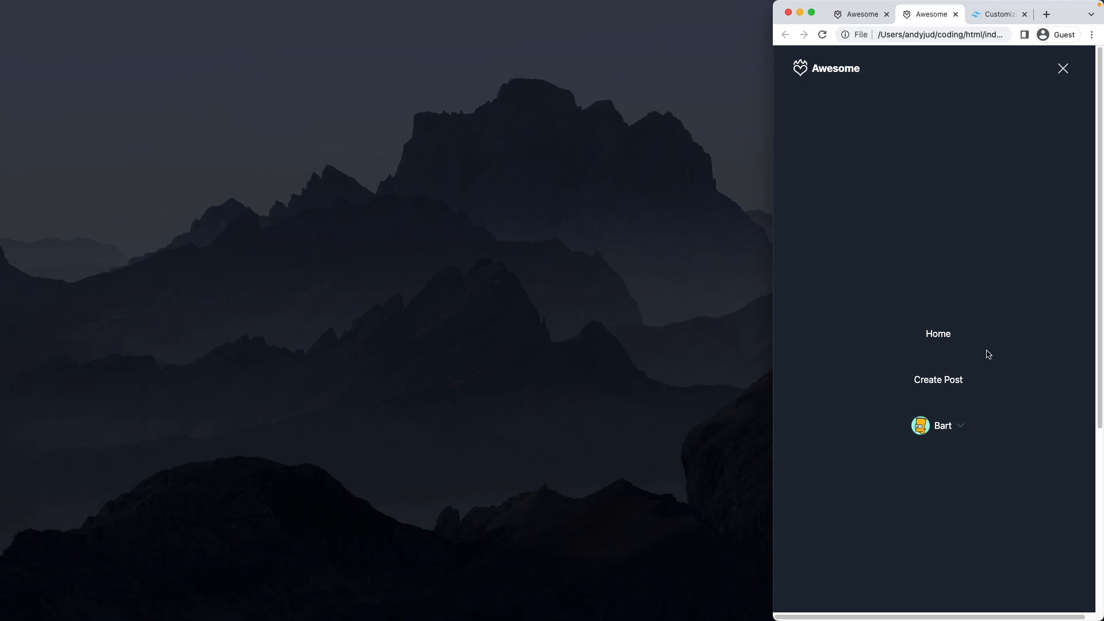
{"action": "mouse_move", "coordinate": [965, 330]}
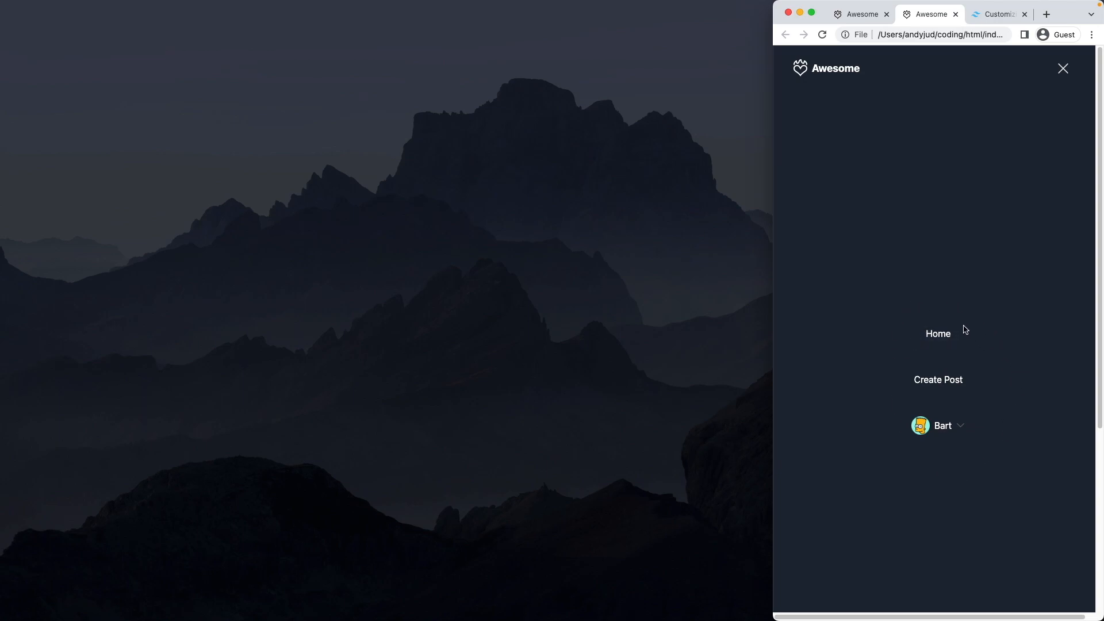
{"action": "mouse_move", "coordinate": [931, 98]}
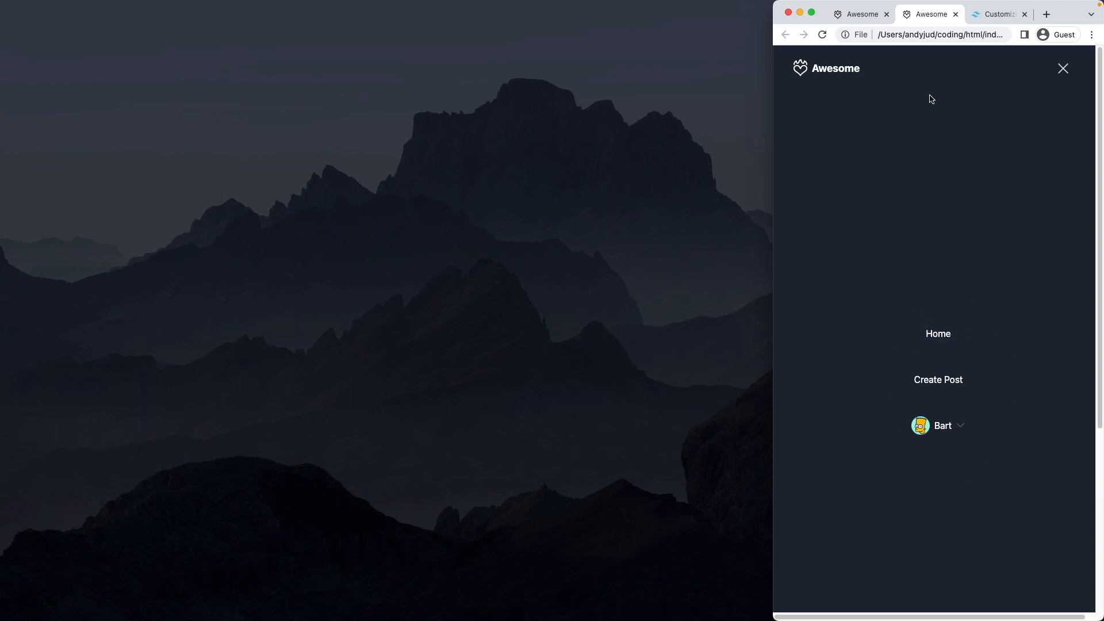
{"action": "mouse_move", "coordinate": [922, 90]}
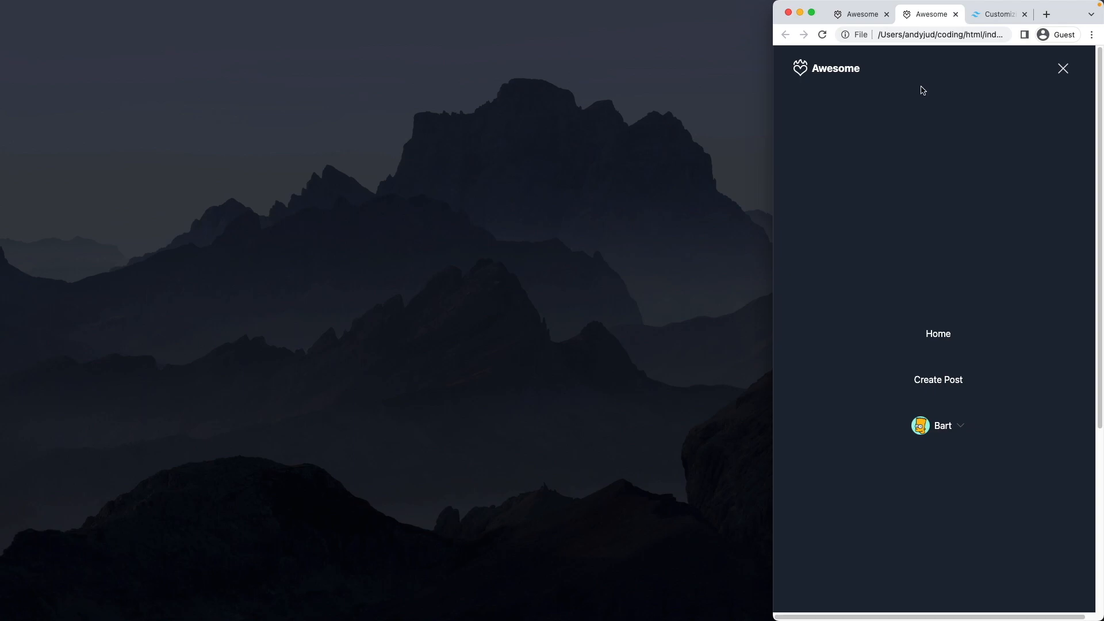
{"action": "mouse_move", "coordinate": [920, 80]}
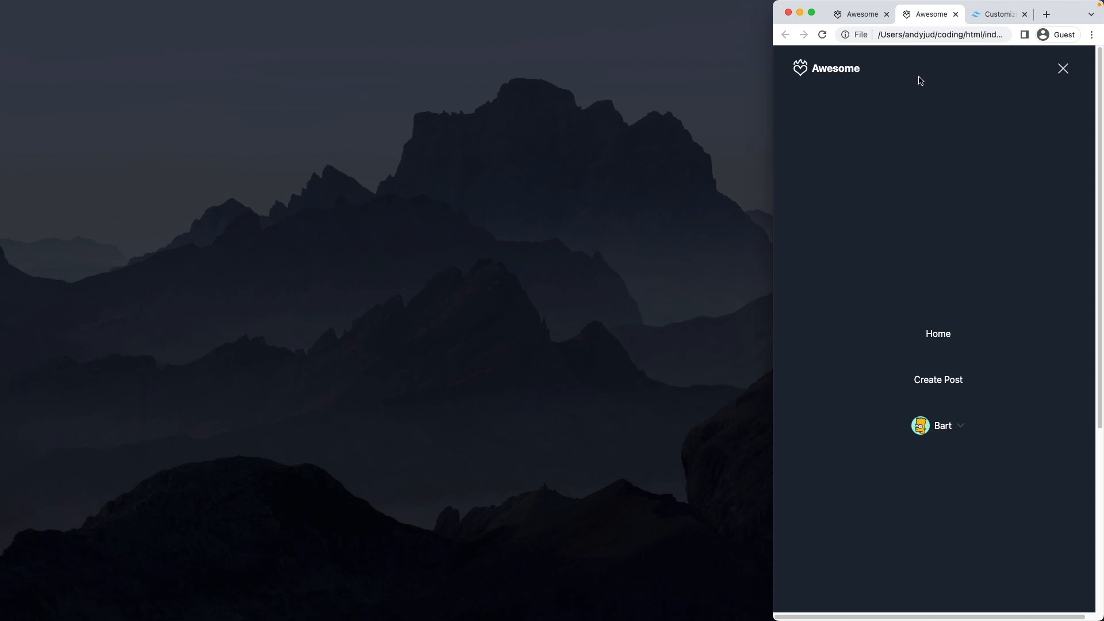
{"action": "mouse_move", "coordinate": [920, 105]}
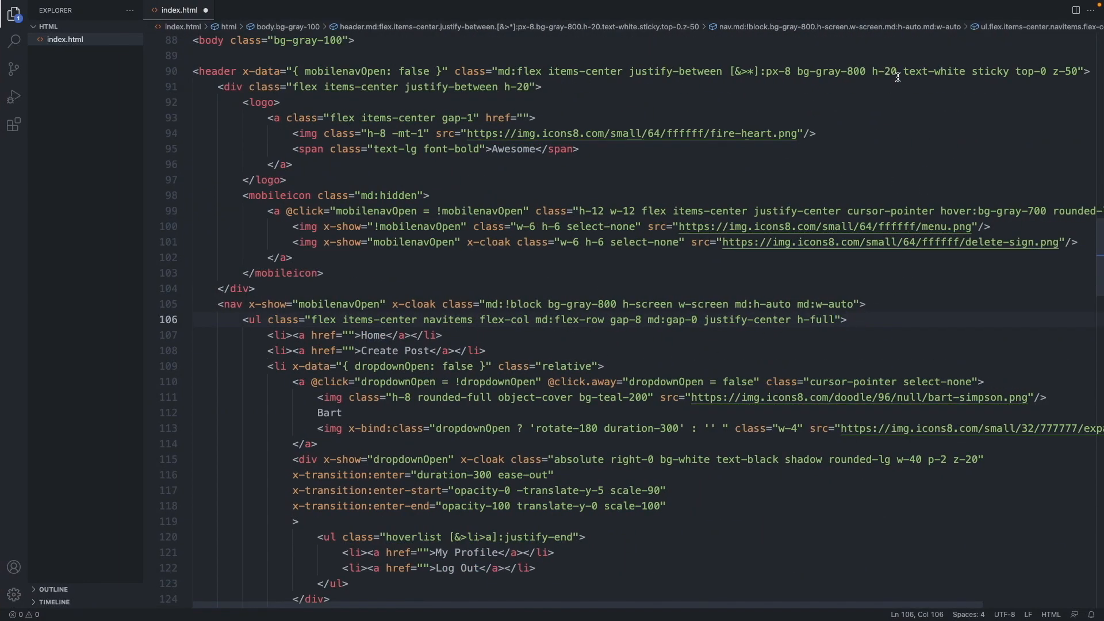
Add -mt-20 and an md margin reset to the nav, then reload and open the menu
{"action": "double_click", "coordinate": [517, 87]}
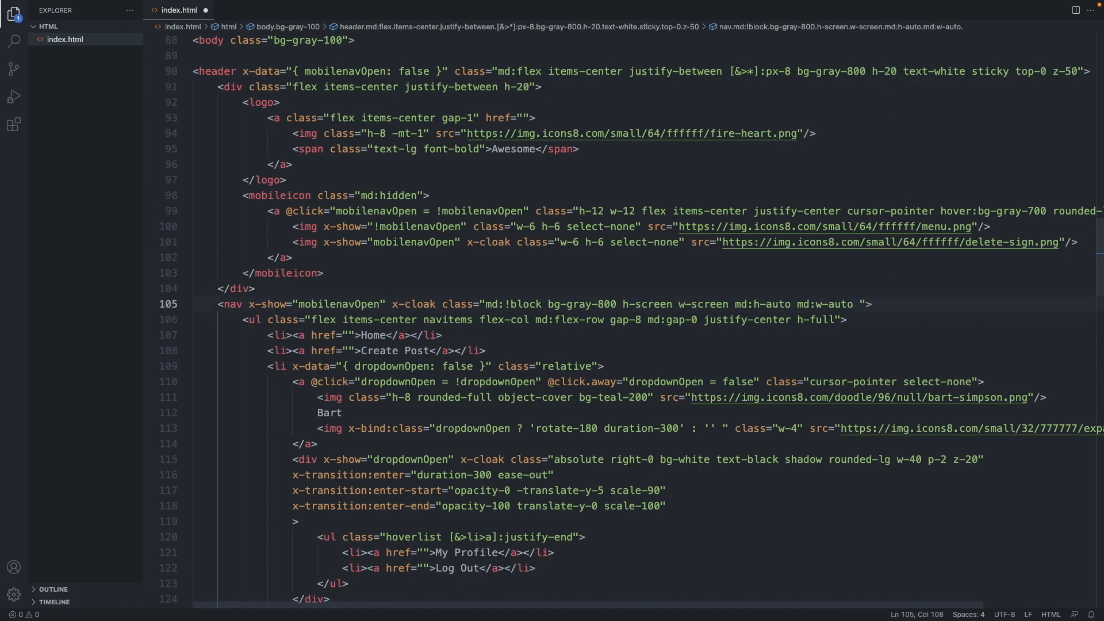
{"action": "type", "text": "-mt"}
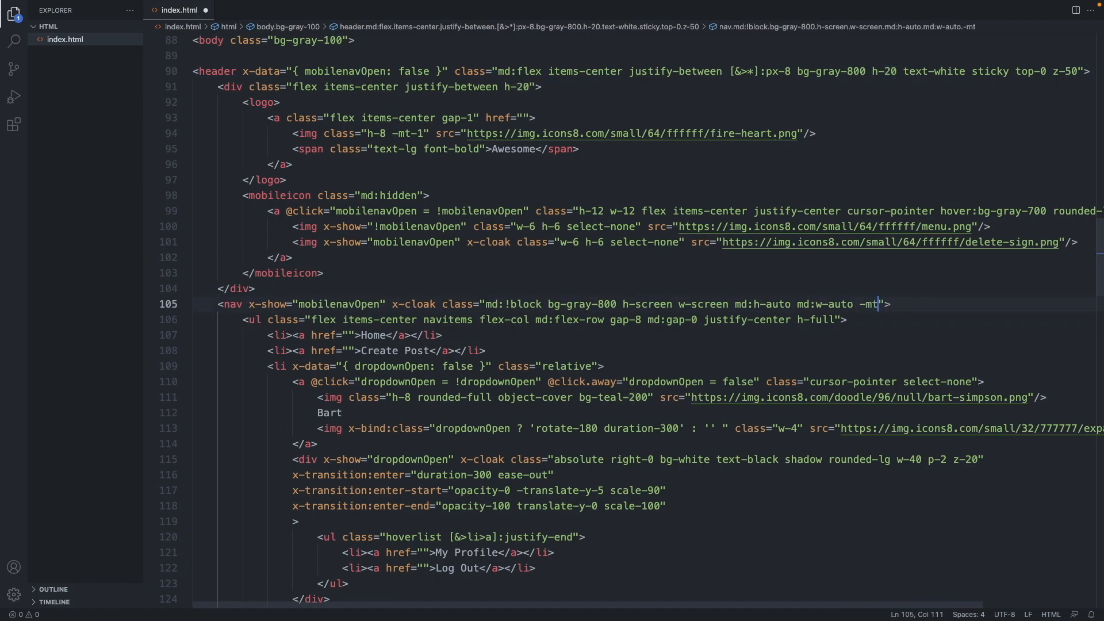
{"action": "type", "text": "20"}
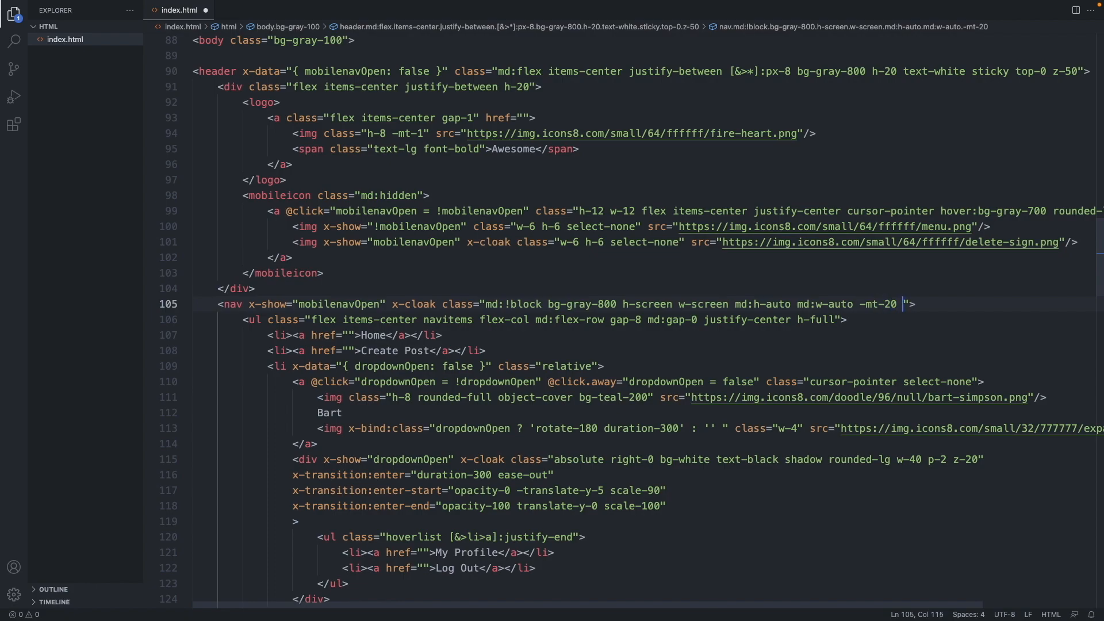
{"action": "type", "text": "md"}
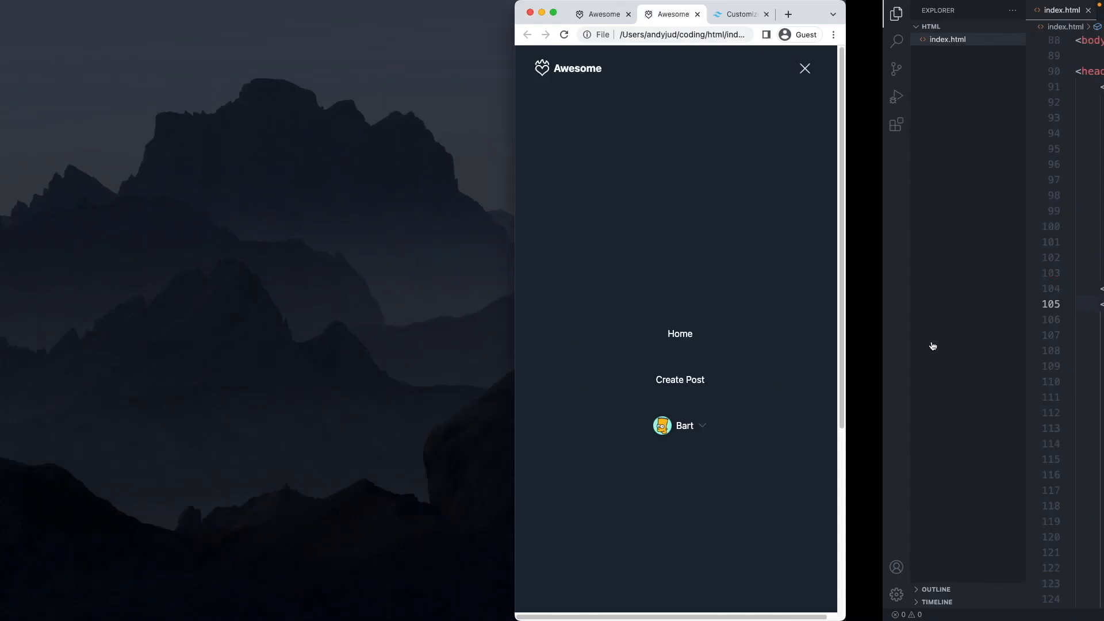
{"action": "left_click", "coordinate": [805, 68]}
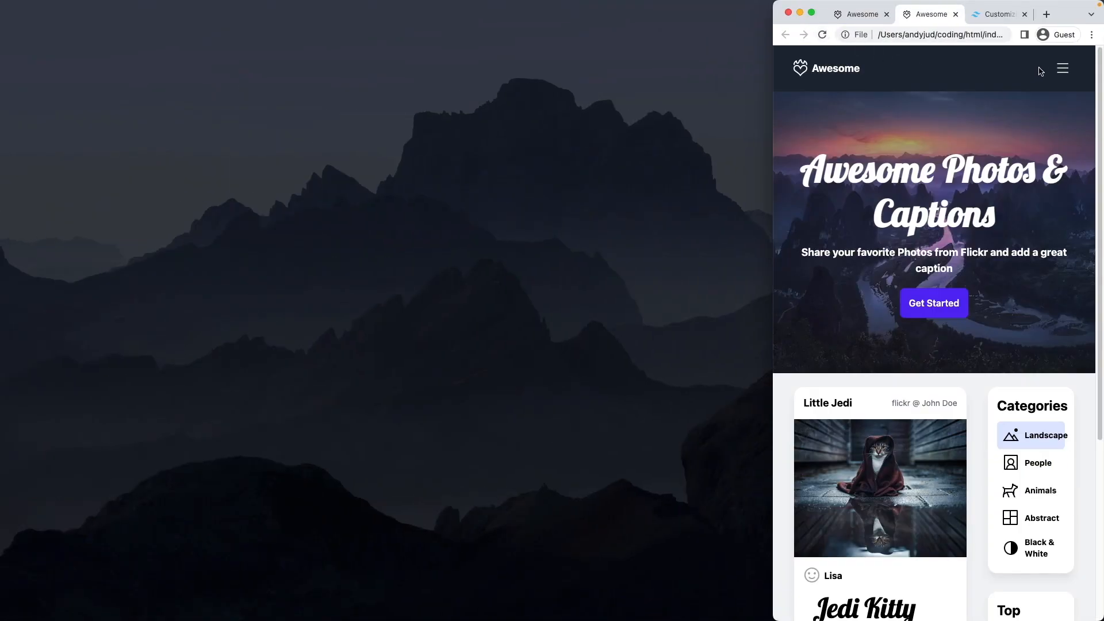
{"action": "left_click", "coordinate": [1062, 68]}
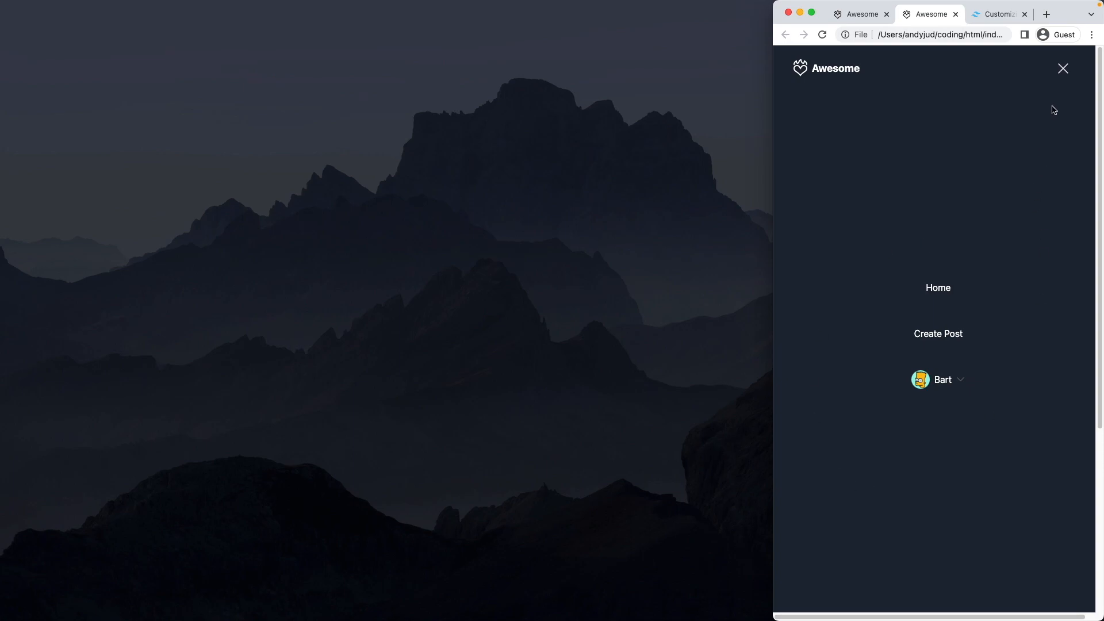
{"action": "mouse_move", "coordinate": [938, 287]}
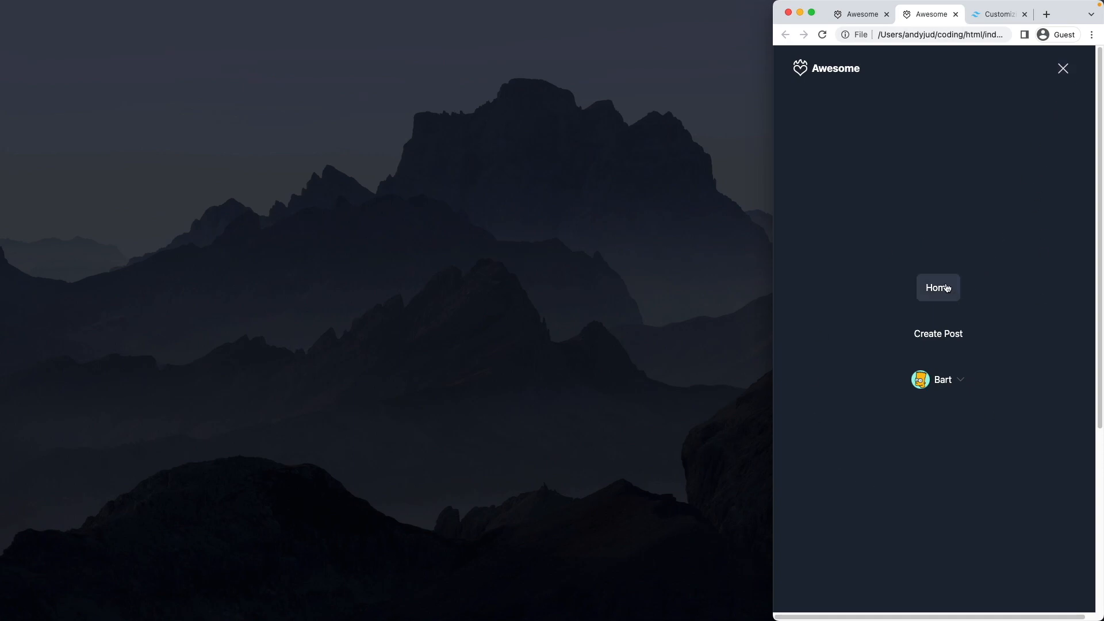
{"action": "mouse_move", "coordinate": [885, 614]}
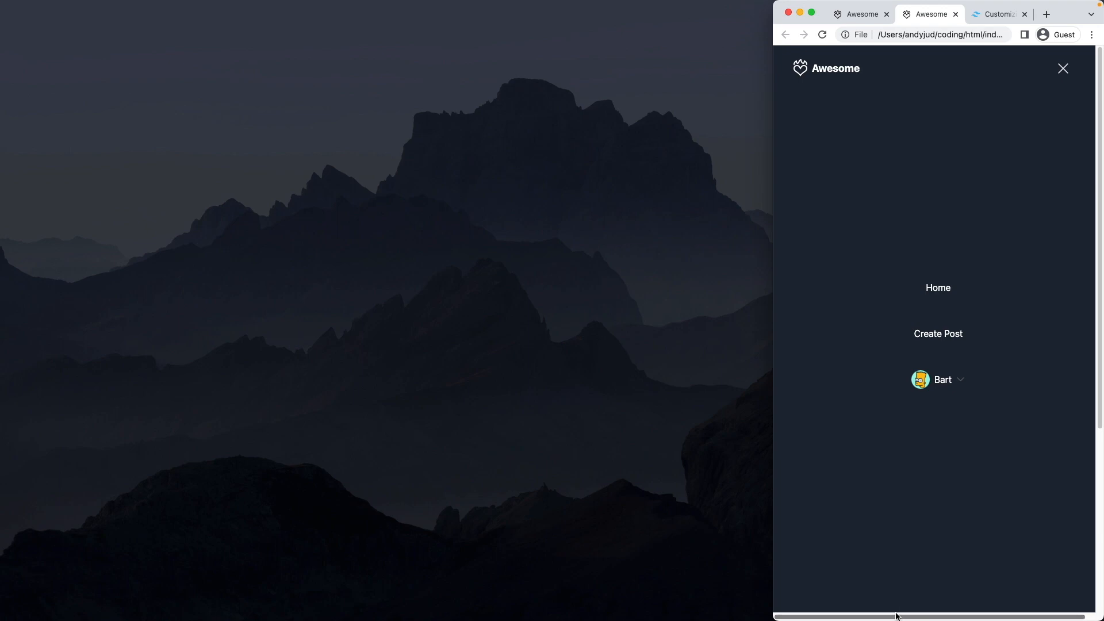
{"action": "mouse_move", "coordinate": [1006, 316]}
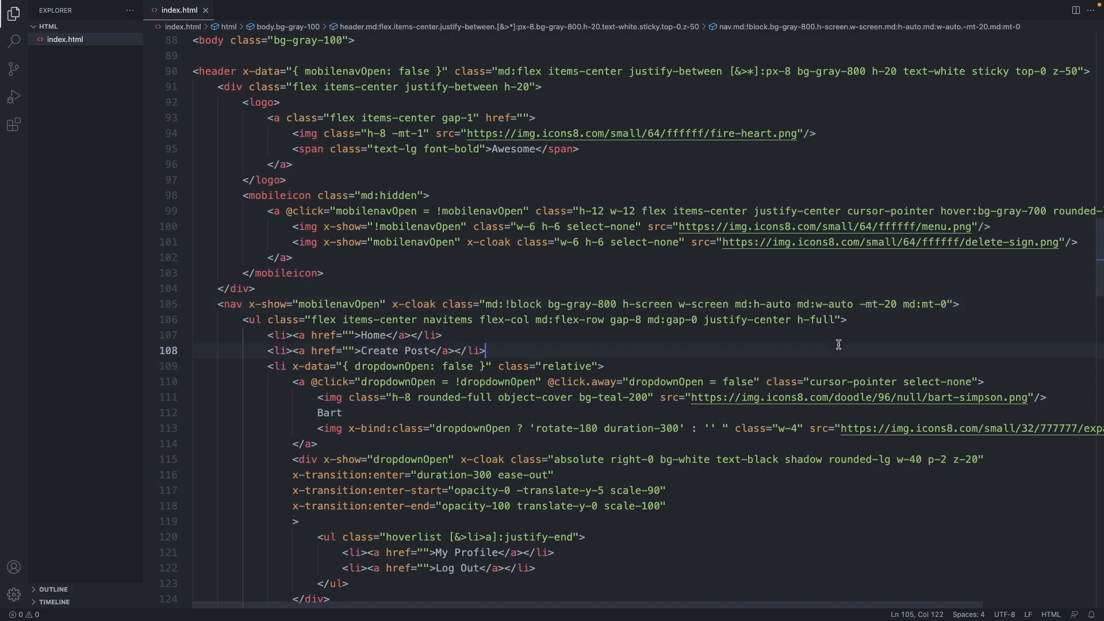
Add -translate-y-10 md:translate-y-0 to the nav list, then toggle Chrome's menu to check
{"action": "left_click", "coordinate": [836, 320]}
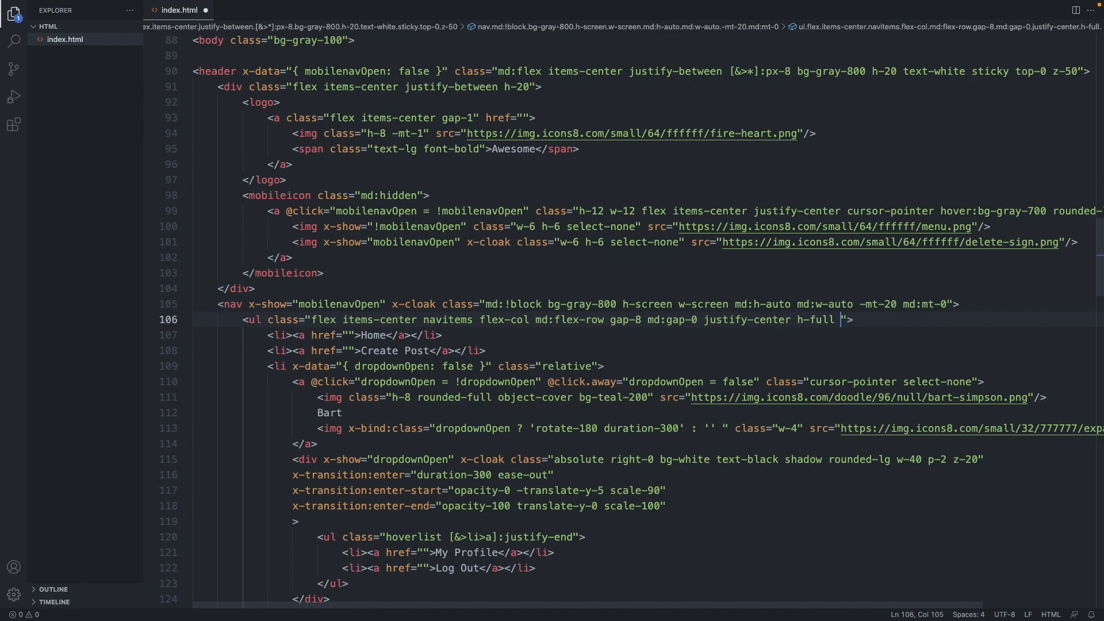
{"action": "type", "text": "-tran"}
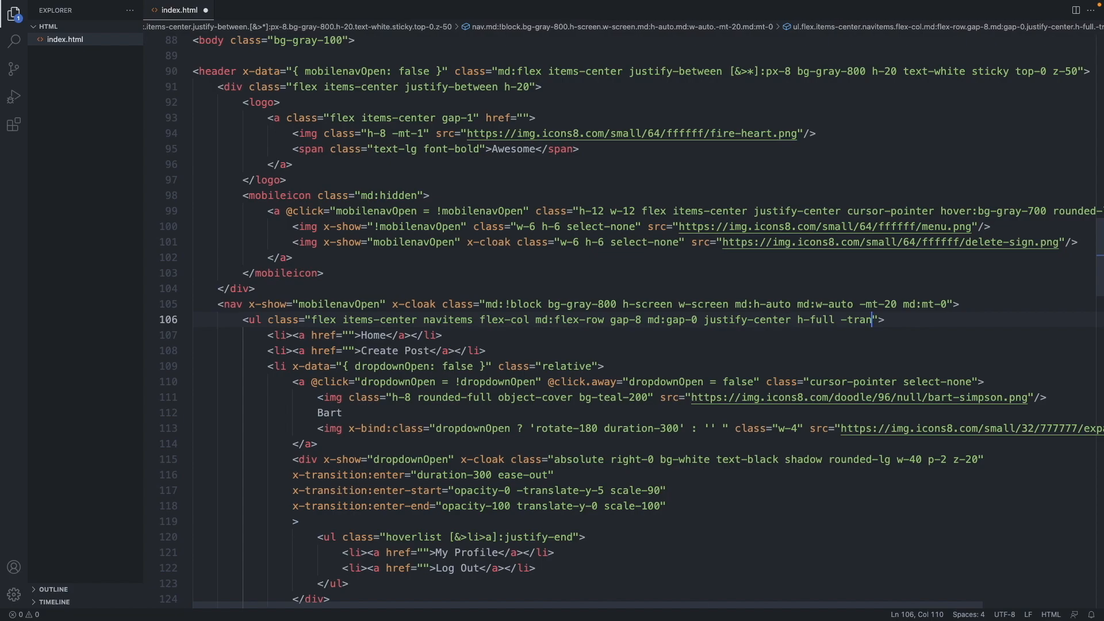
{"action": "type", "text": "slate-y"}
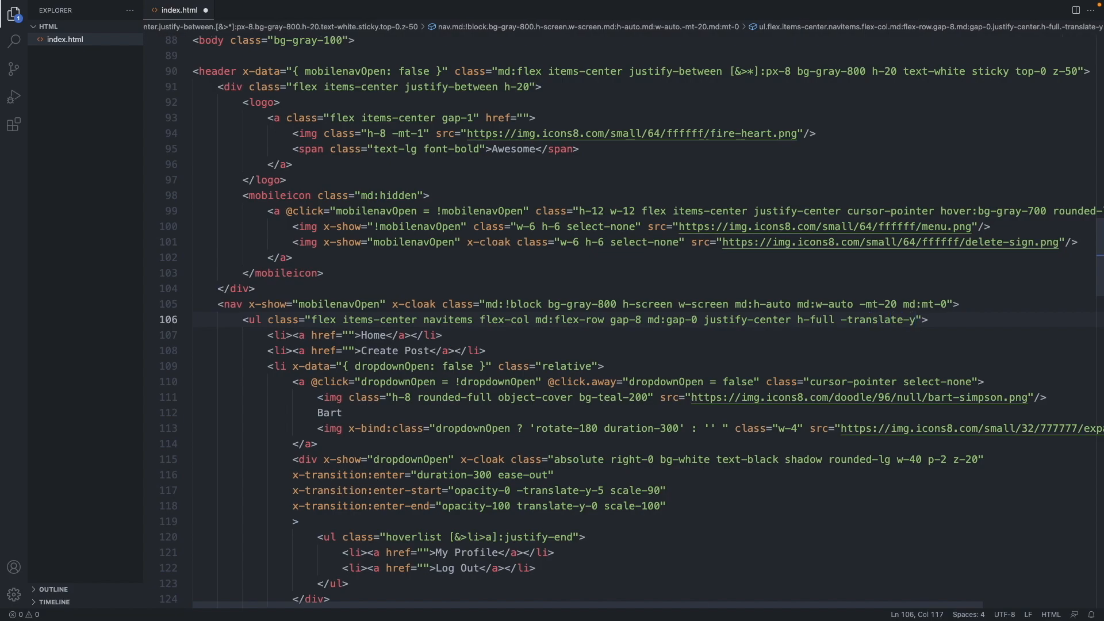
{"action": "type", "text": "-10 md:translate-y"}
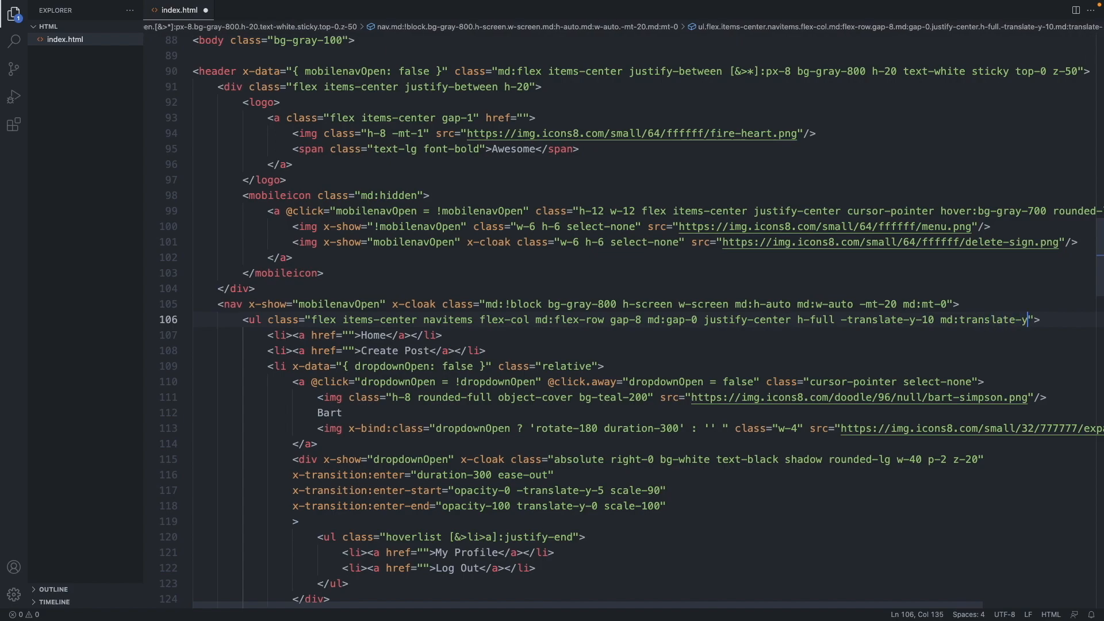
{"action": "type", "text": "-0"}
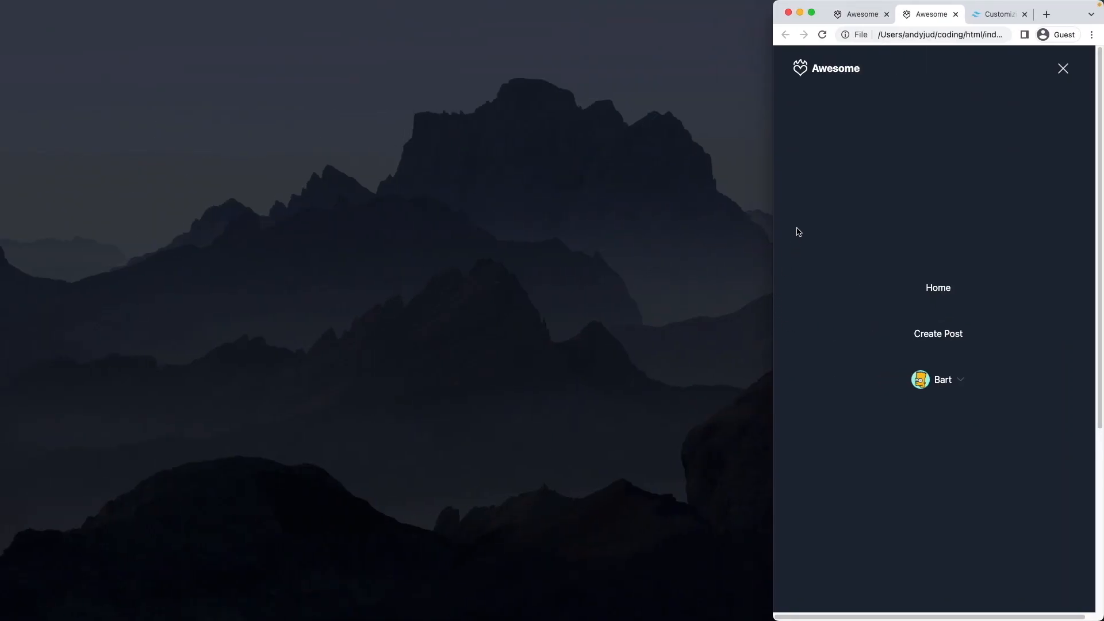
{"action": "left_click", "coordinate": [1063, 68]}
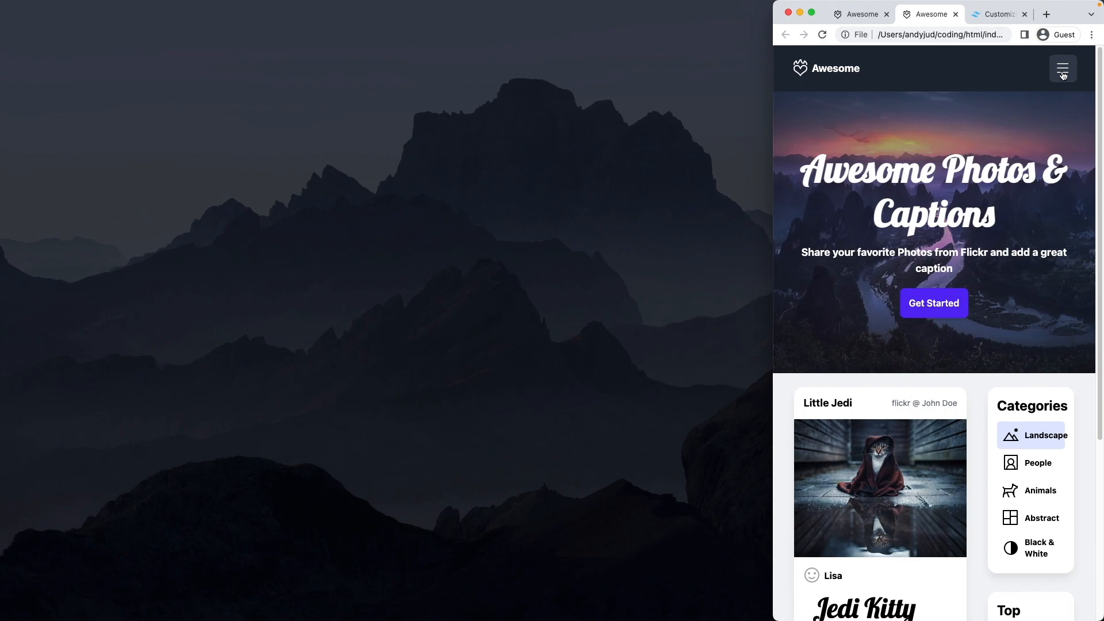
{"action": "left_click", "coordinate": [1063, 69]}
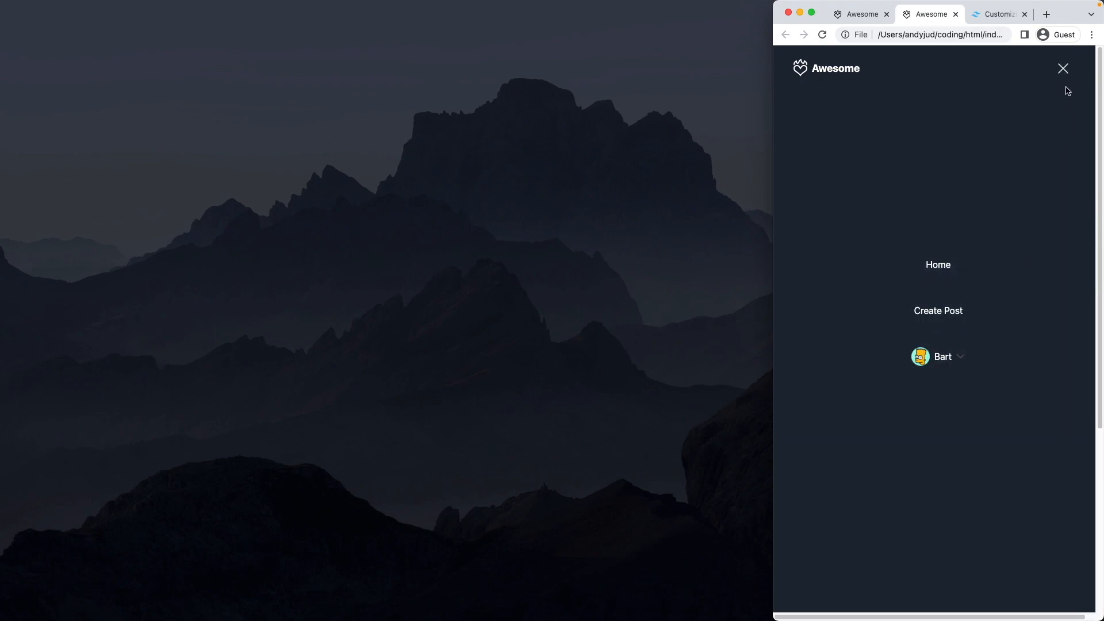
{"action": "mouse_move", "coordinate": [1062, 69]}
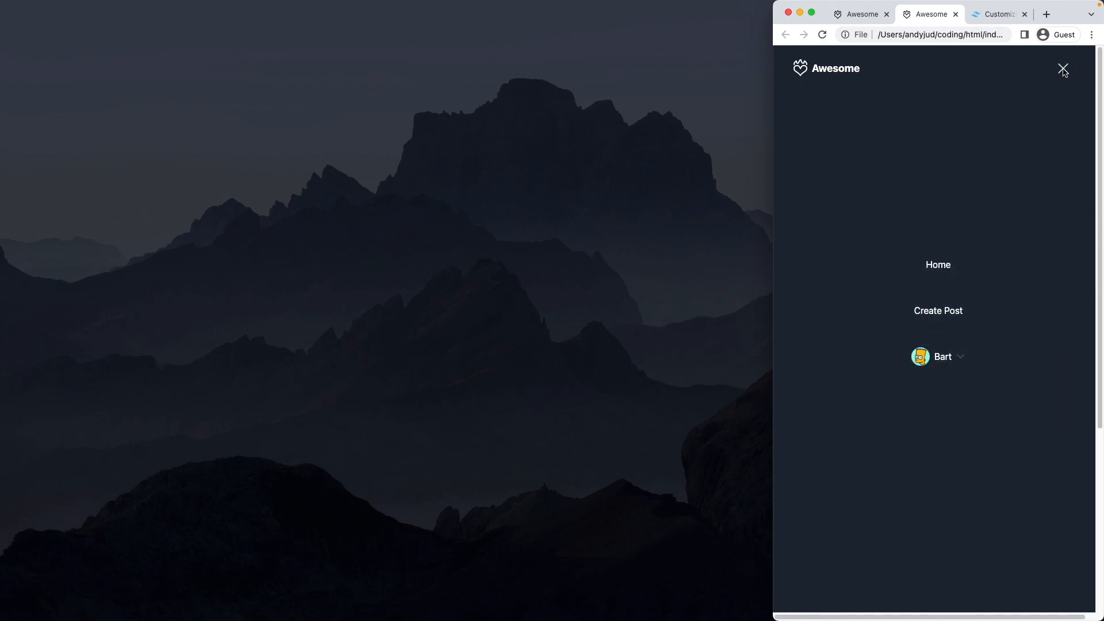
{"action": "mouse_move", "coordinate": [747, 388]}
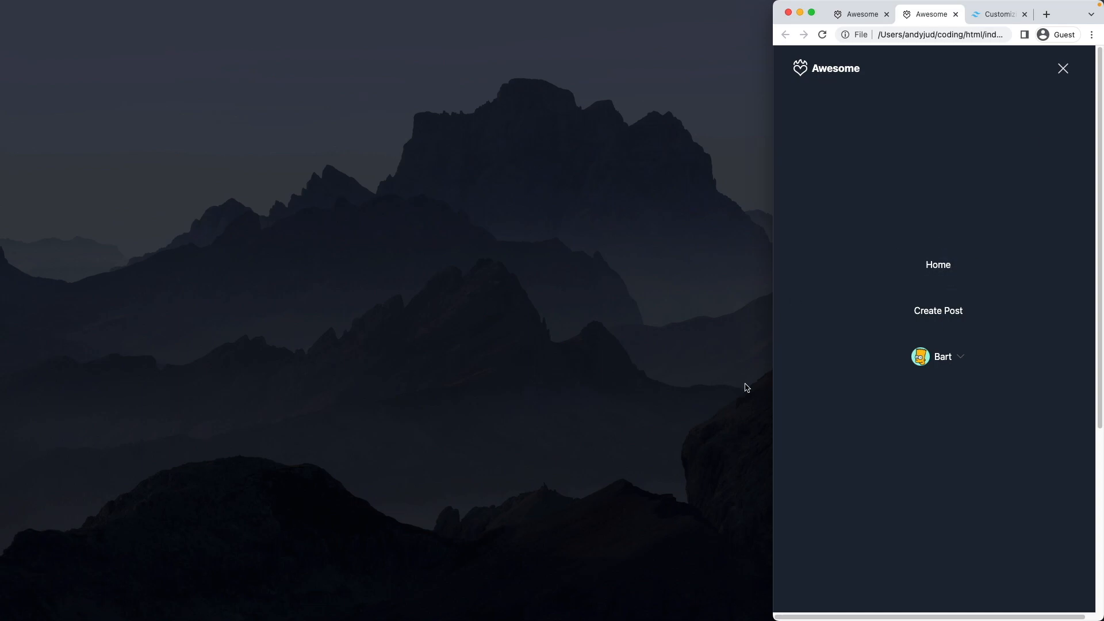
{"action": "mouse_move", "coordinate": [892, 264]}
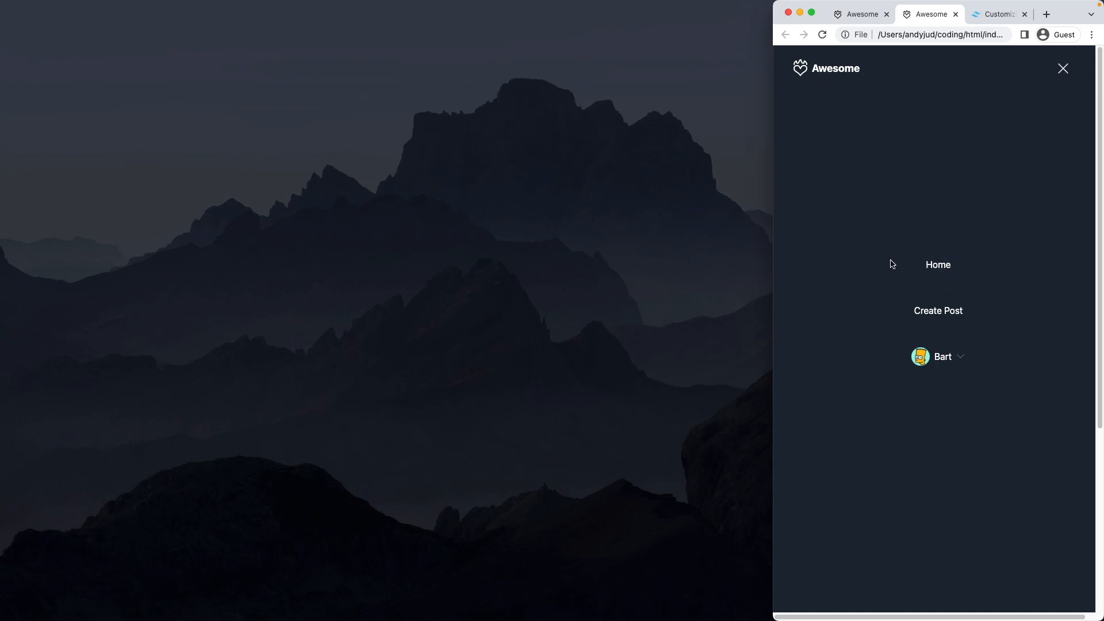
{"action": "mouse_move", "coordinate": [868, 273]}
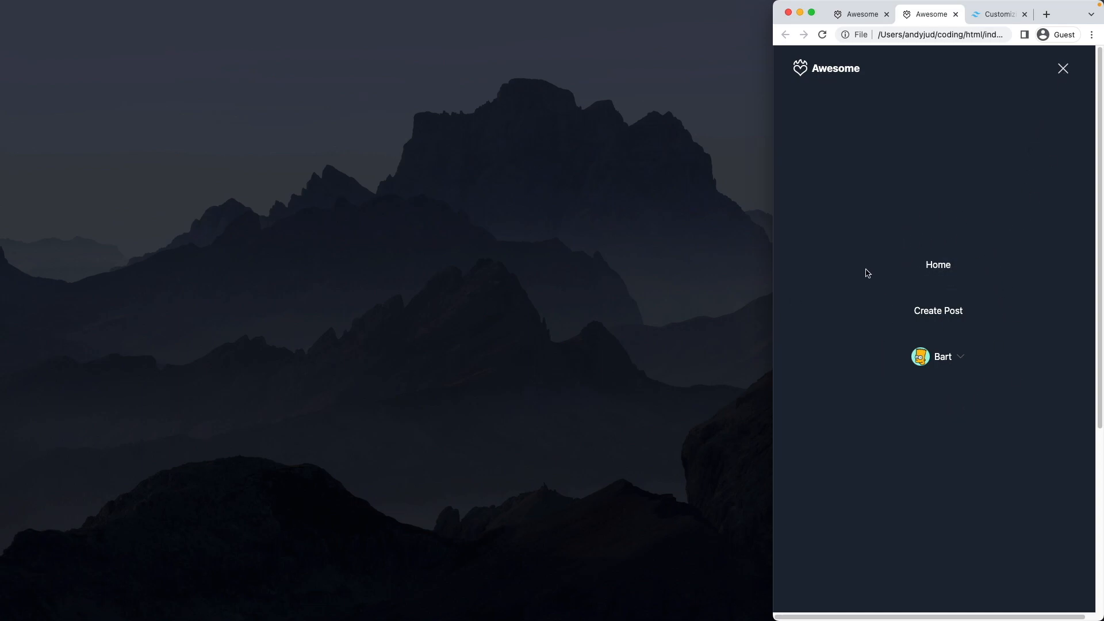
{"action": "mouse_move", "coordinate": [1064, 69]}
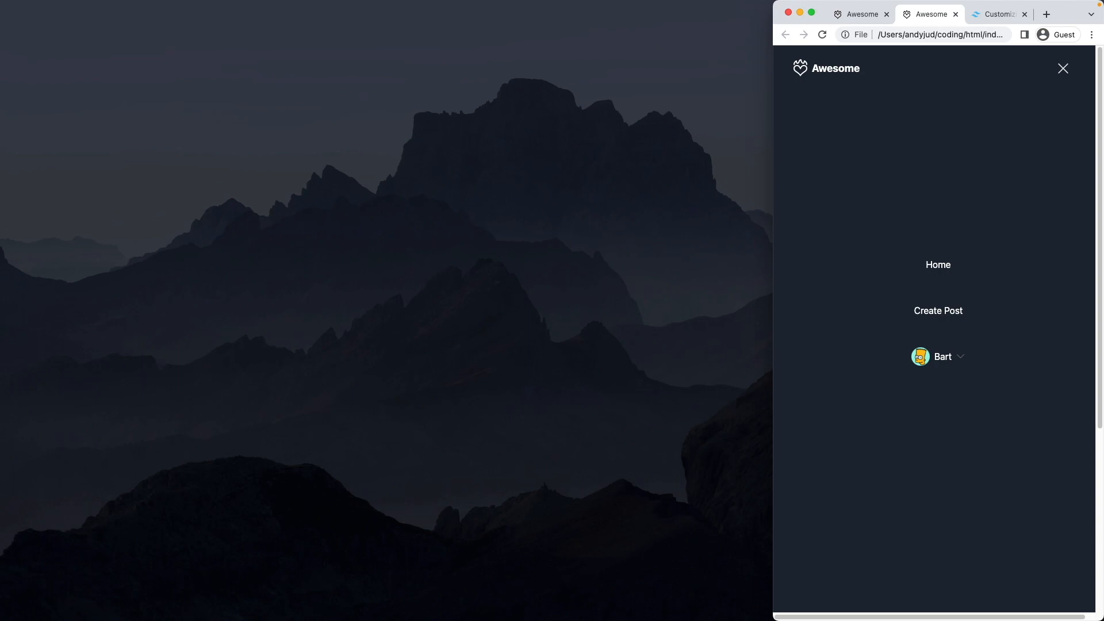
{"action": "mouse_move", "coordinate": [987, 301]}
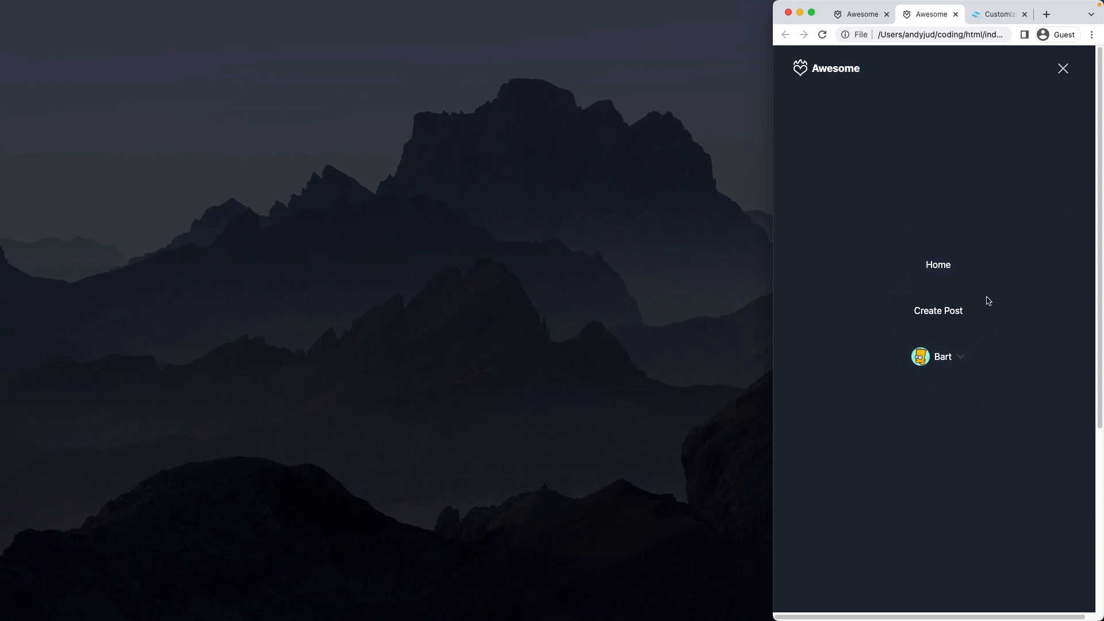
{"action": "mouse_move", "coordinate": [971, 275]}
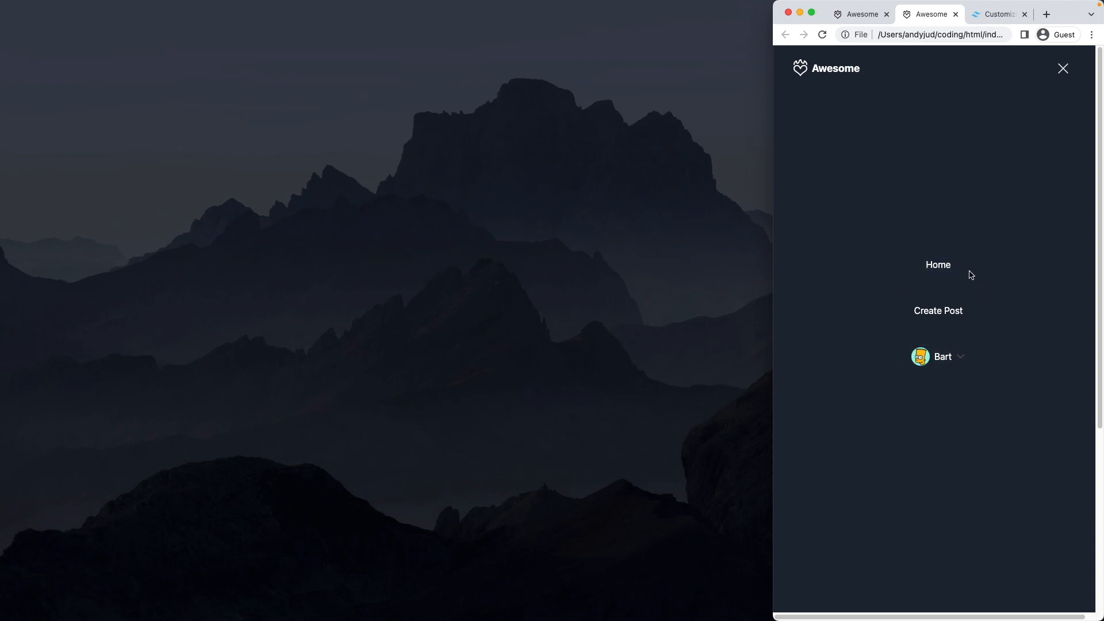
{"action": "mouse_move", "coordinate": [972, 276]}
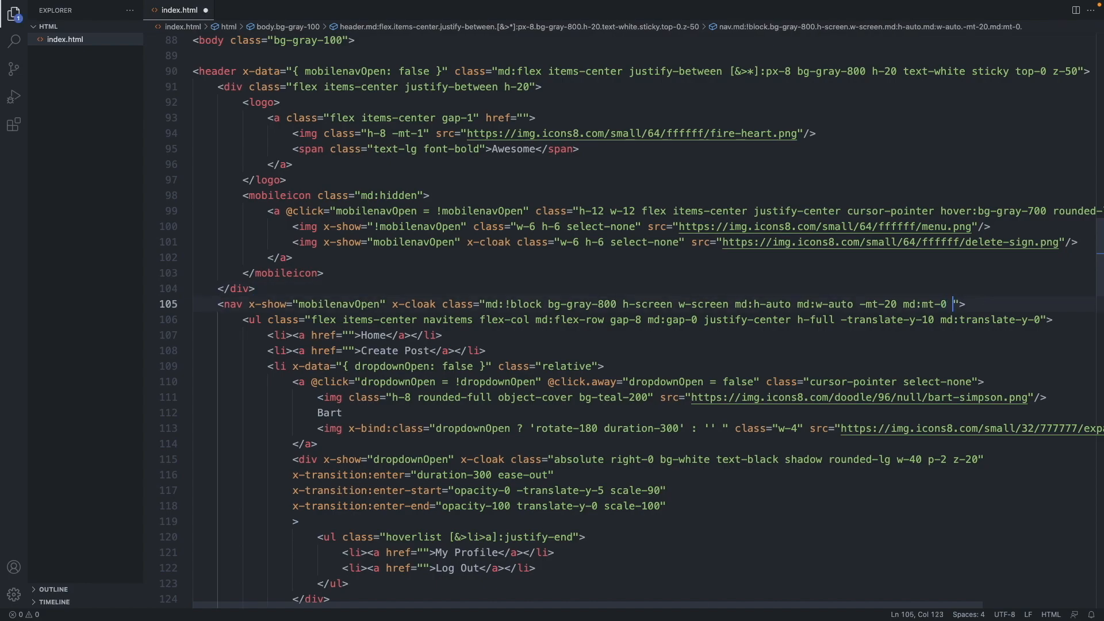
Append absolute md:relative z-[-1] to the nav element's classes
{"action": "type", "text": "absolu"}
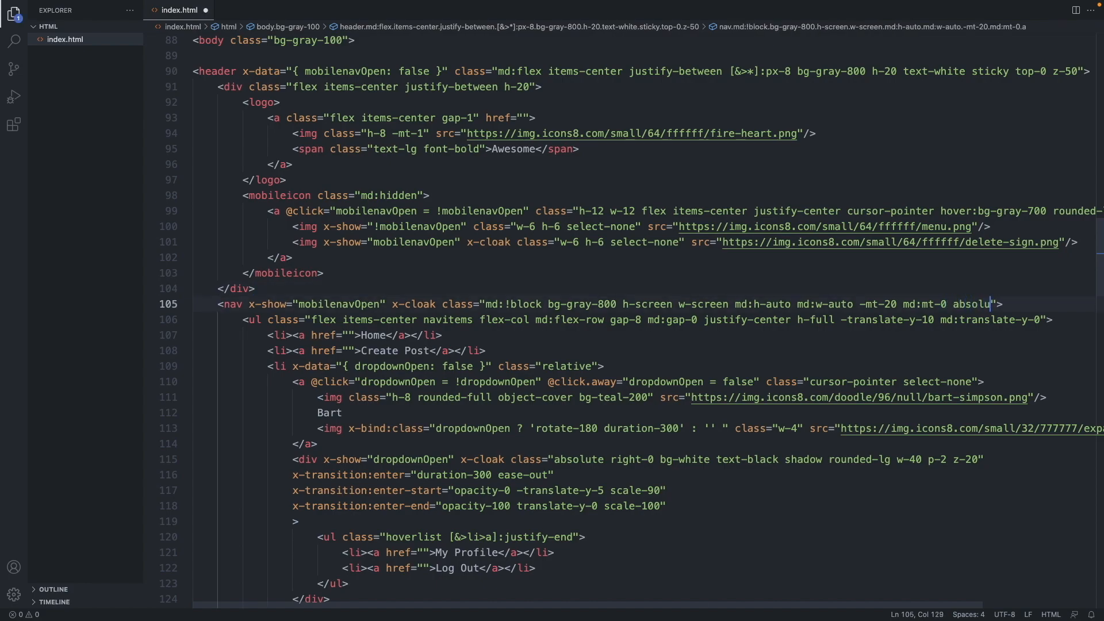
{"action": "type", "text": "te"}
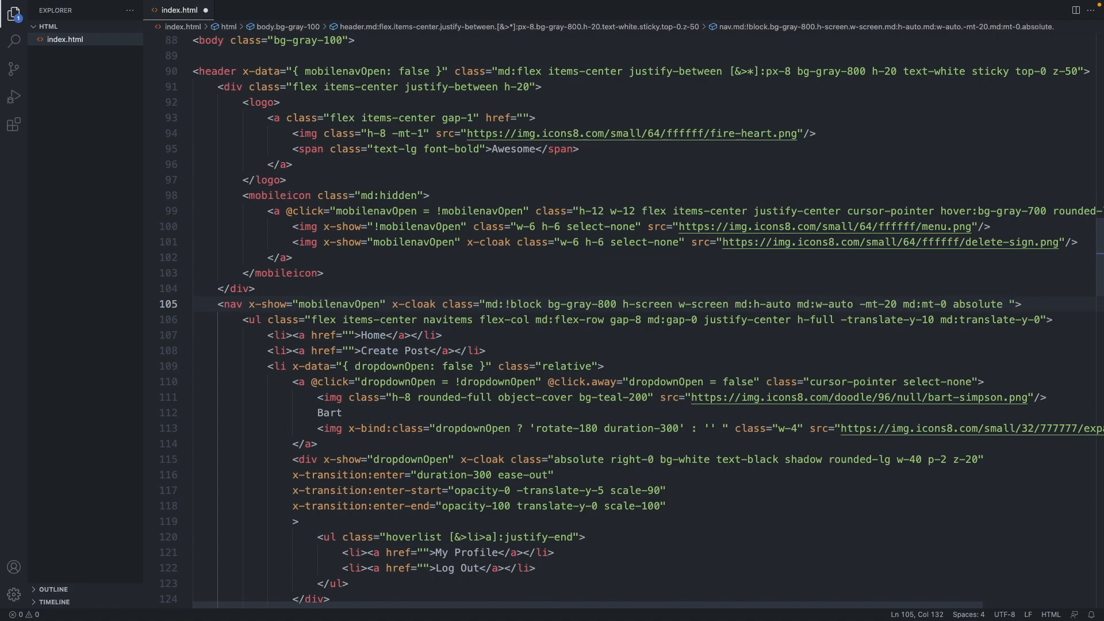
{"action": "type", "text": "md"}
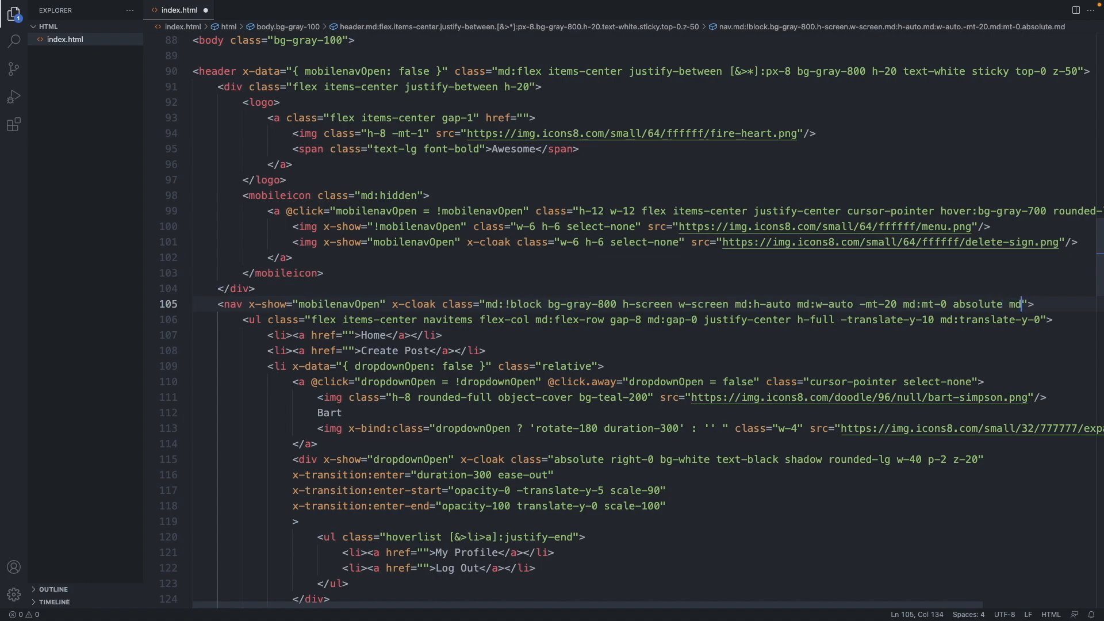
{"action": "type", "text": "r"}
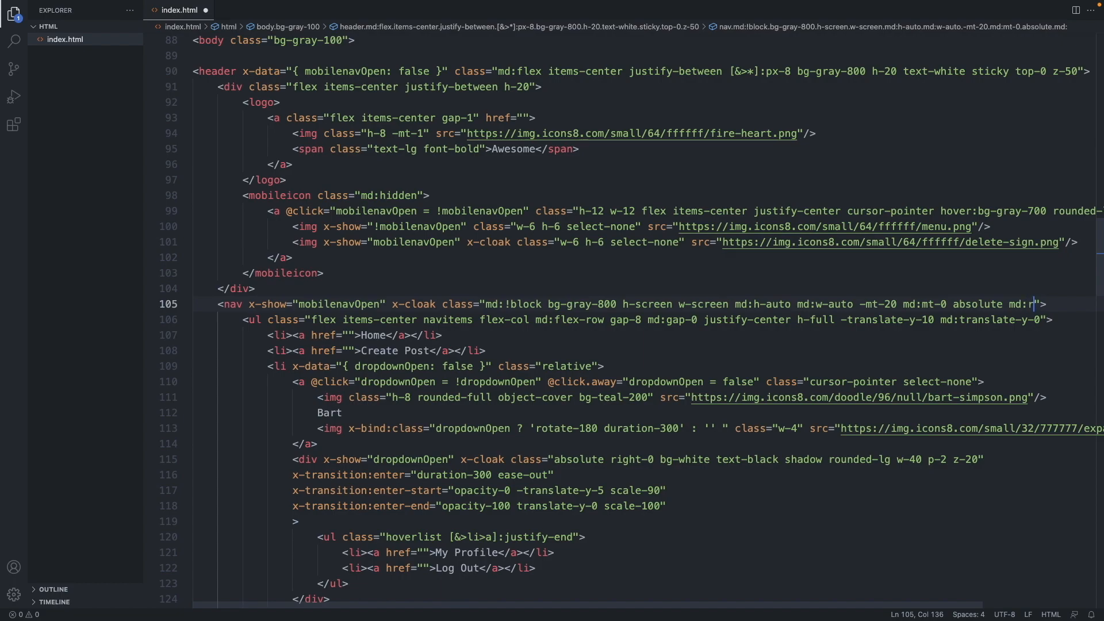
{"action": "type", "text": "elative z-["}
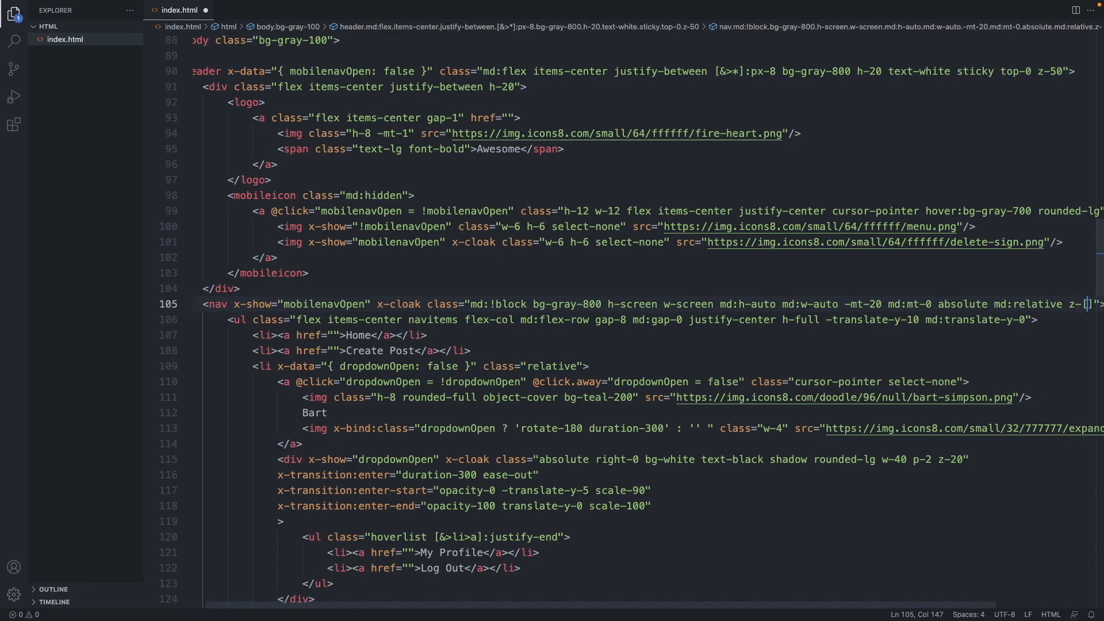
{"action": "type", "text": "-1"}
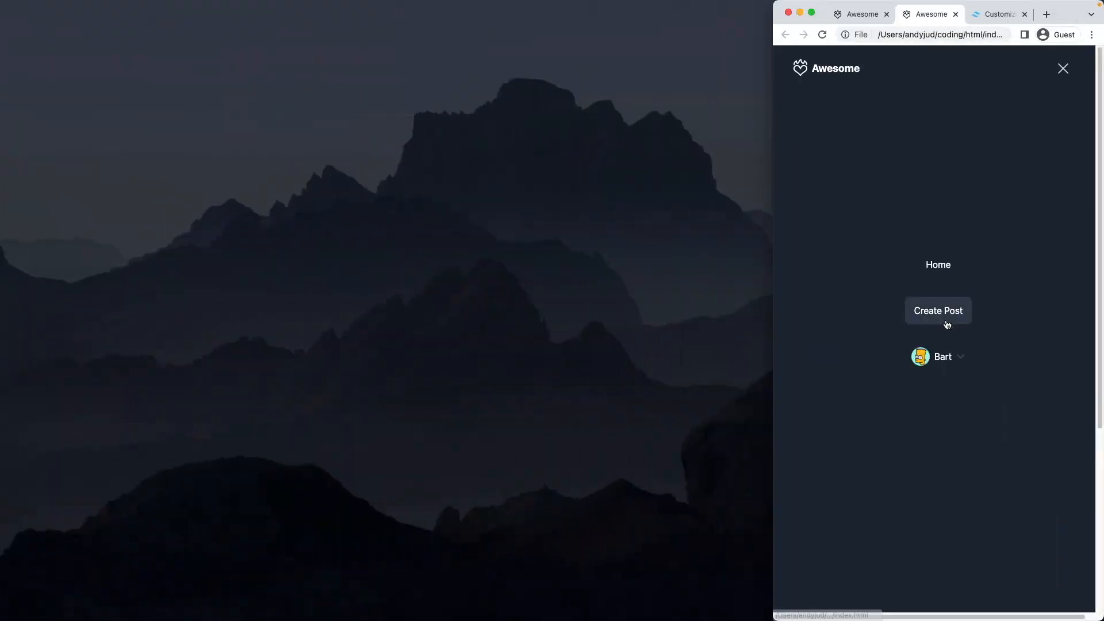
Reload the finished Awesome Photos site to replay the title fade, and toggle its mobile menu
{"action": "left_click", "coordinate": [1063, 69]}
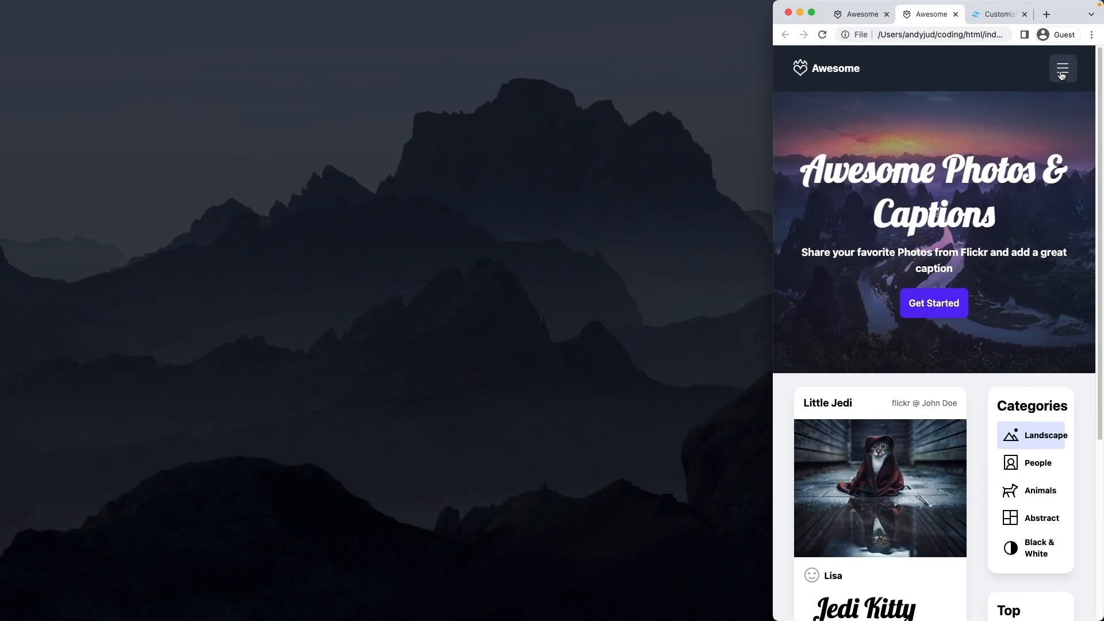
{"action": "mouse_move", "coordinate": [1060, 90]}
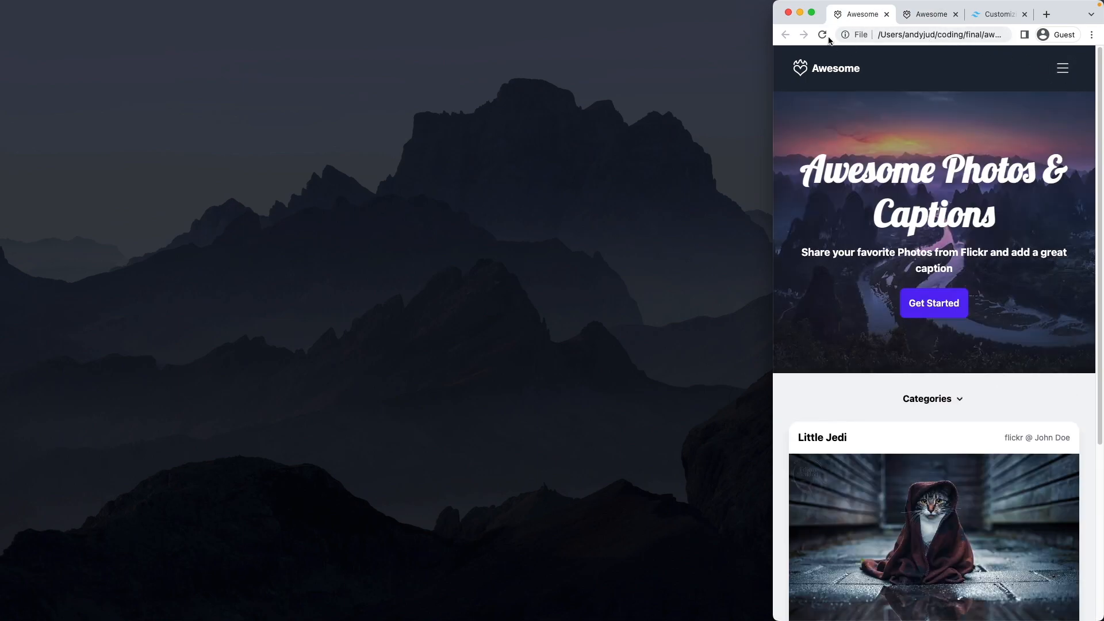
{"action": "left_click", "coordinate": [822, 35]}
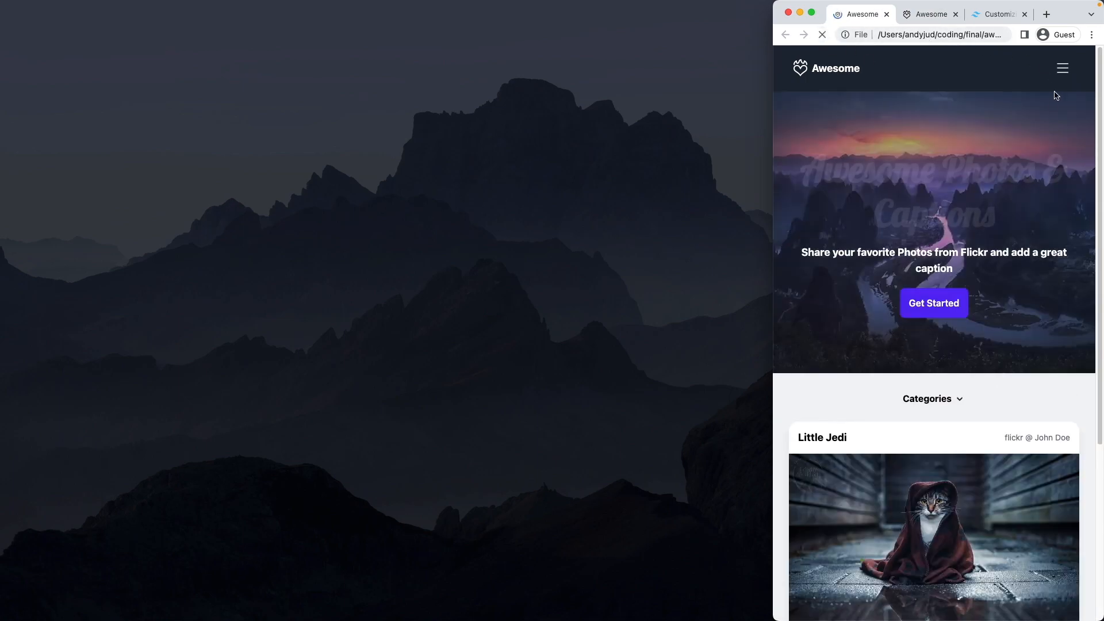
{"action": "left_click", "coordinate": [1062, 69]}
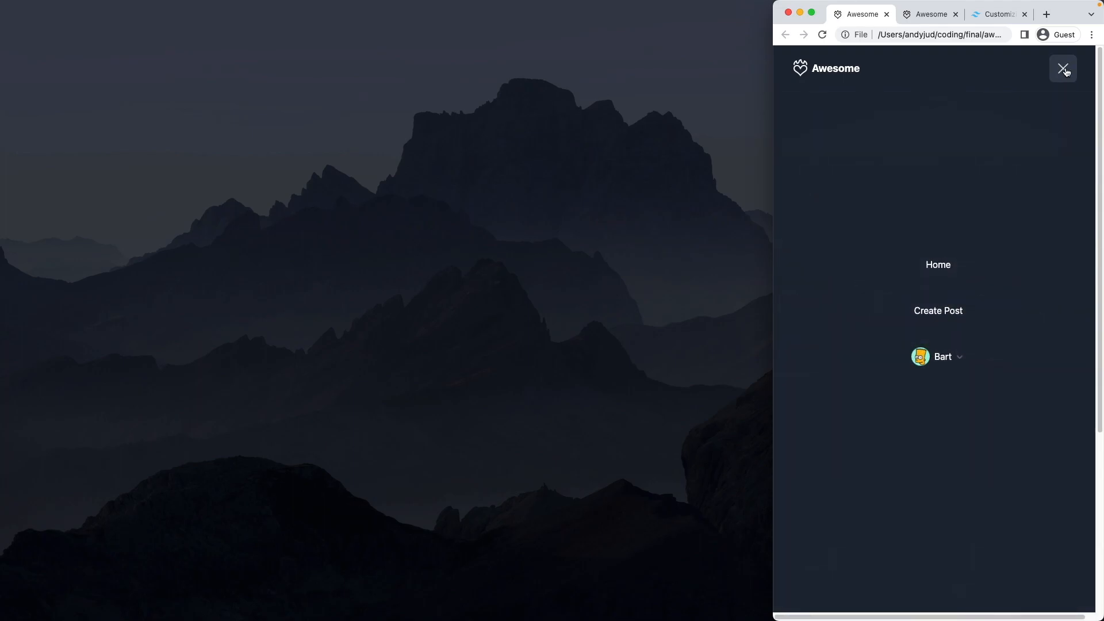
{"action": "left_click", "coordinate": [1063, 69]}
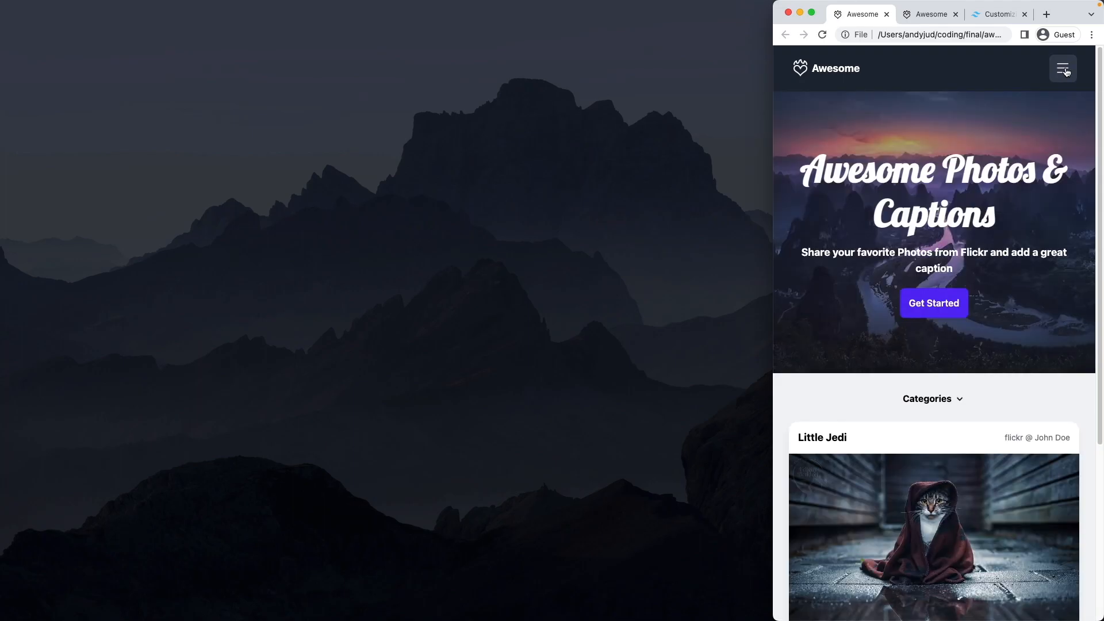
{"action": "mouse_move", "coordinate": [962, 31]}
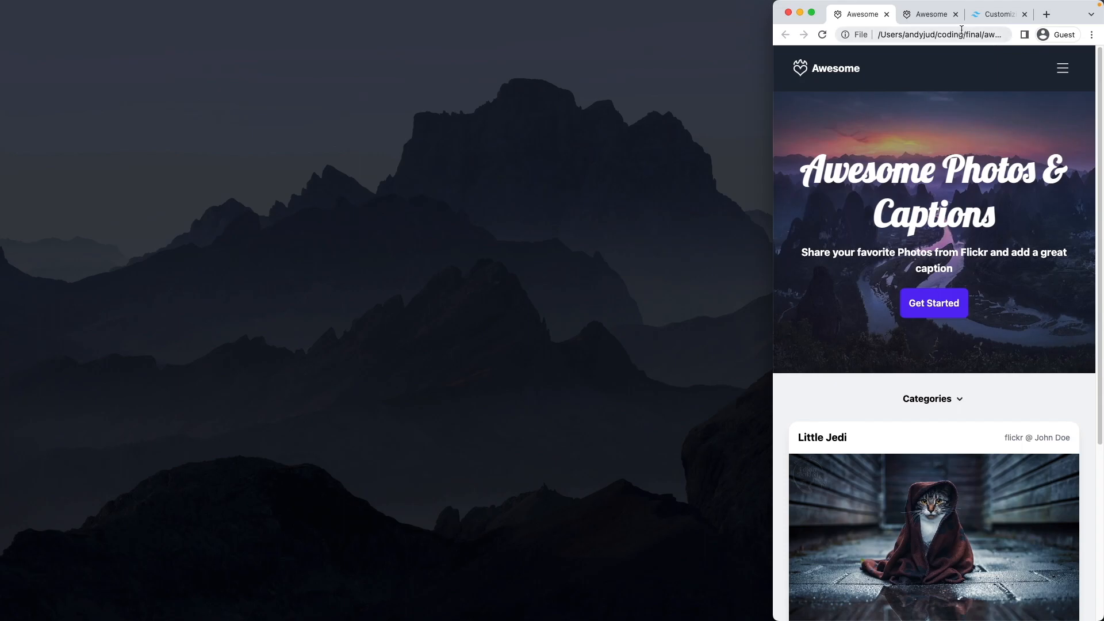
{"action": "left_click", "coordinate": [930, 14]}
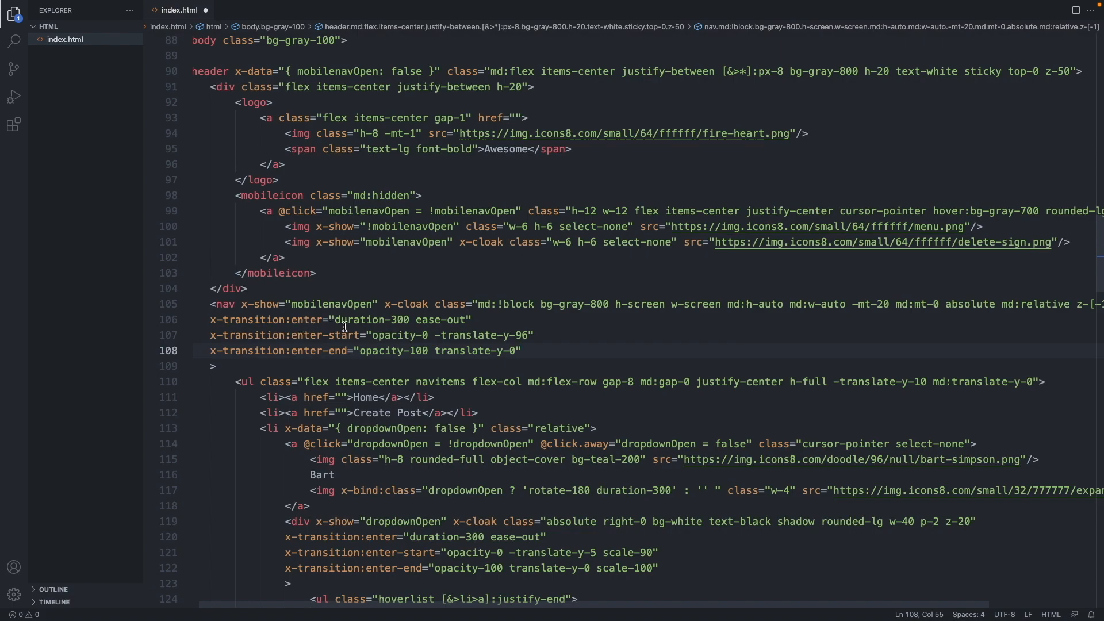
{"action": "mouse_move", "coordinate": [444, 321]}
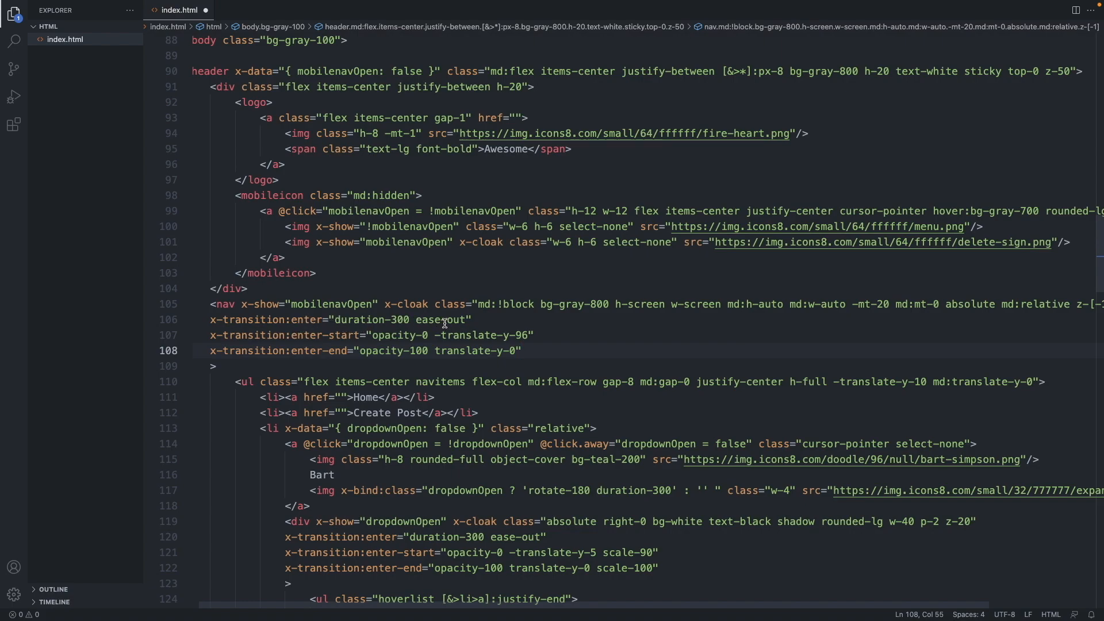
{"action": "mouse_move", "coordinate": [333, 334]}
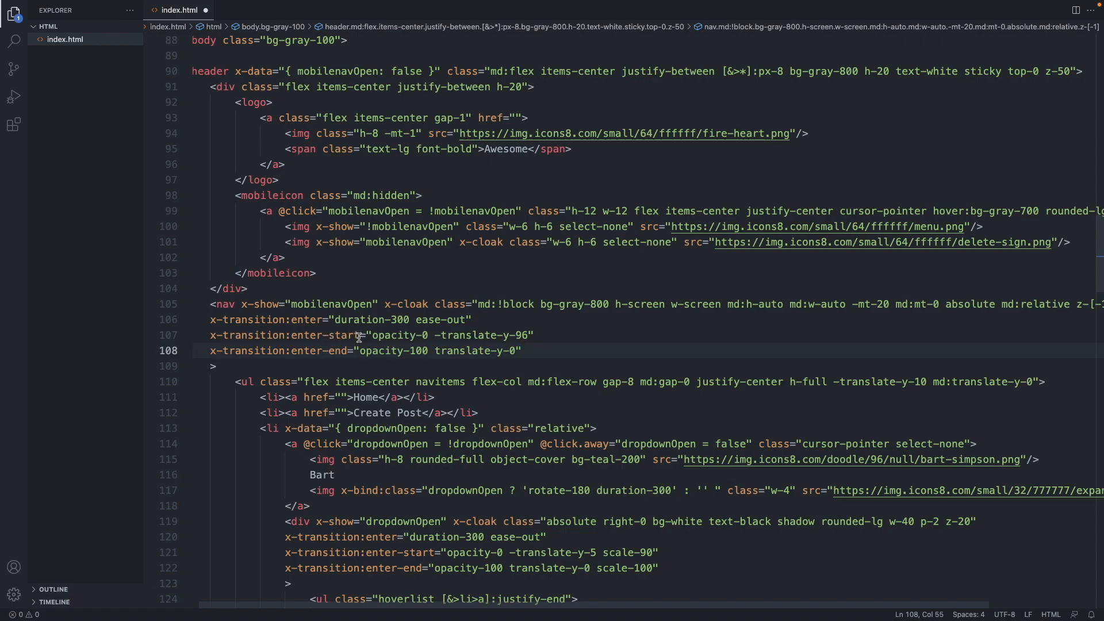
Write the nav's enter transition from opacity-0 -translate-y-96 to opacity-100 translate-y-0
{"action": "left_click", "coordinate": [458, 335]}
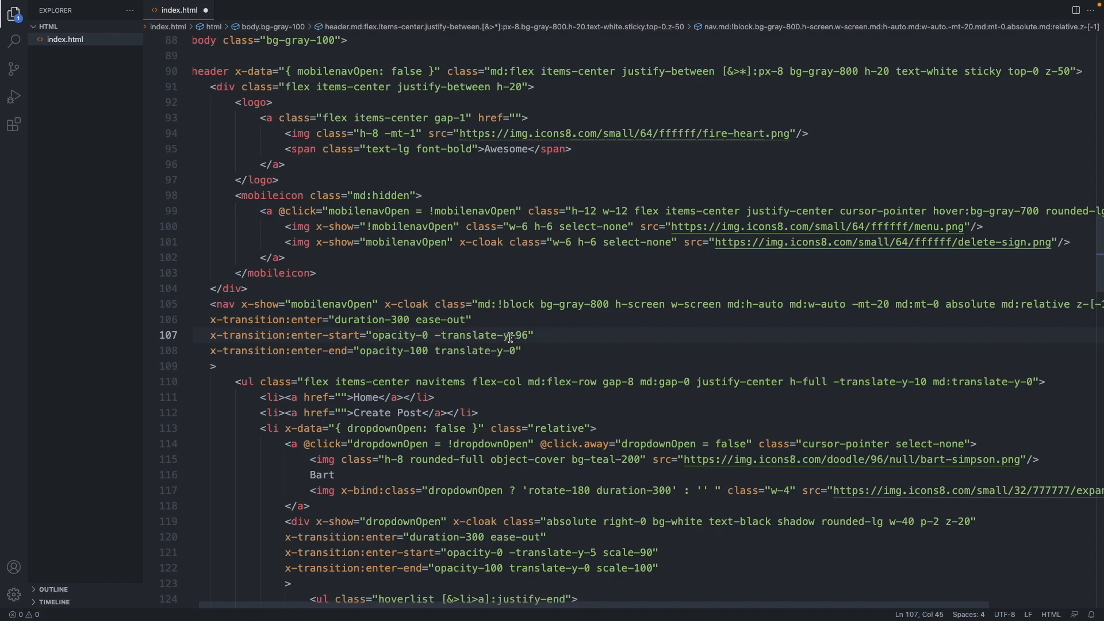
{"action": "double_click", "coordinate": [500, 335]}
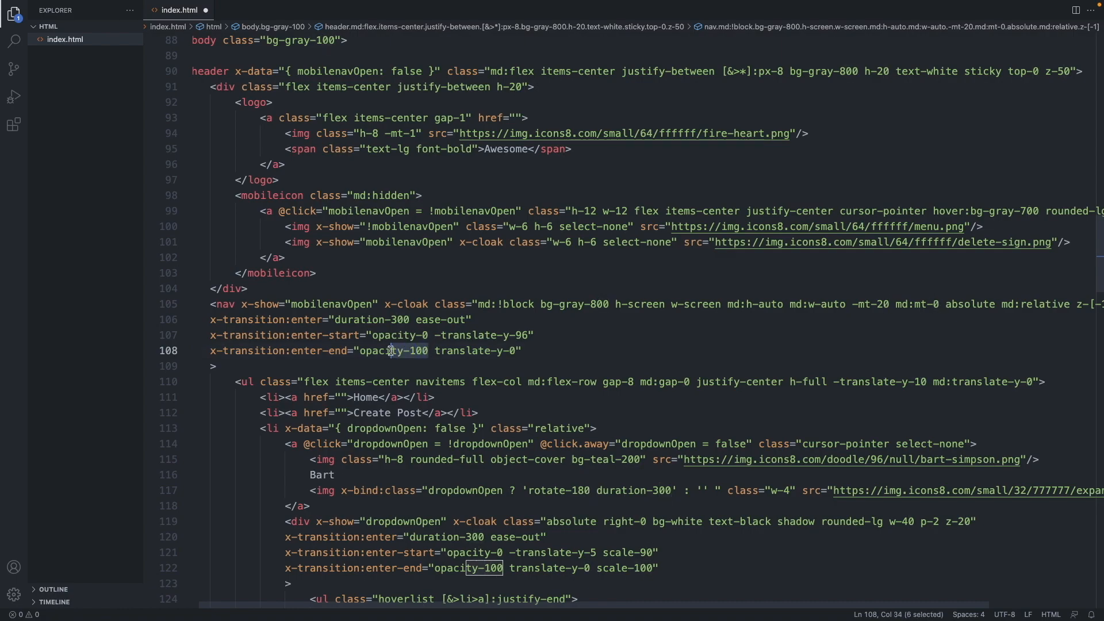
{"action": "double_click", "coordinate": [466, 350]}
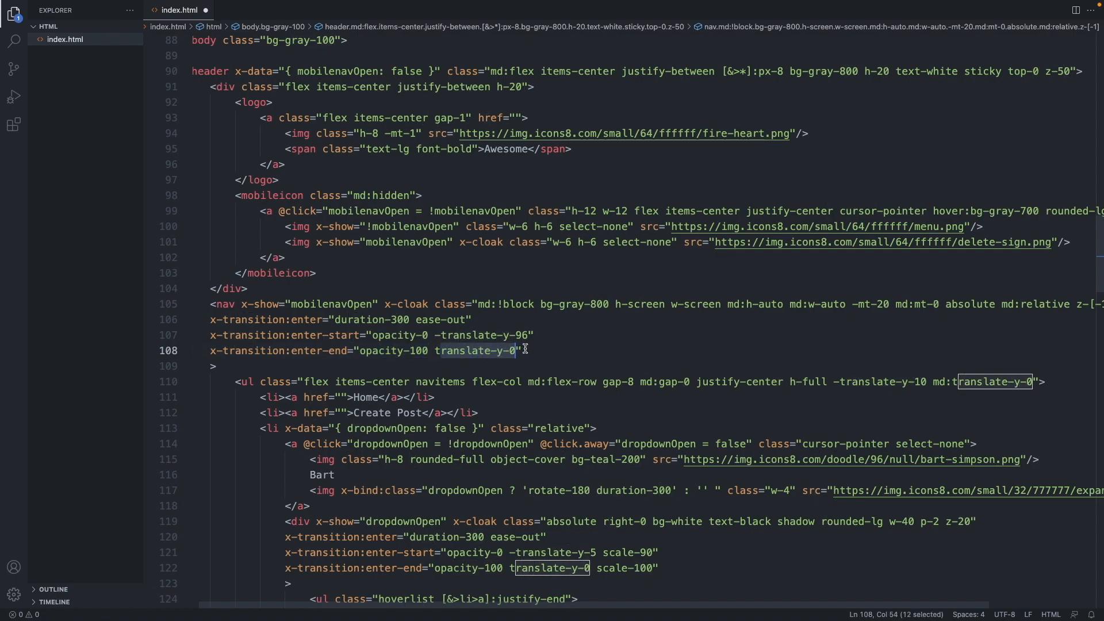
{"action": "left_click", "coordinate": [524, 351]}
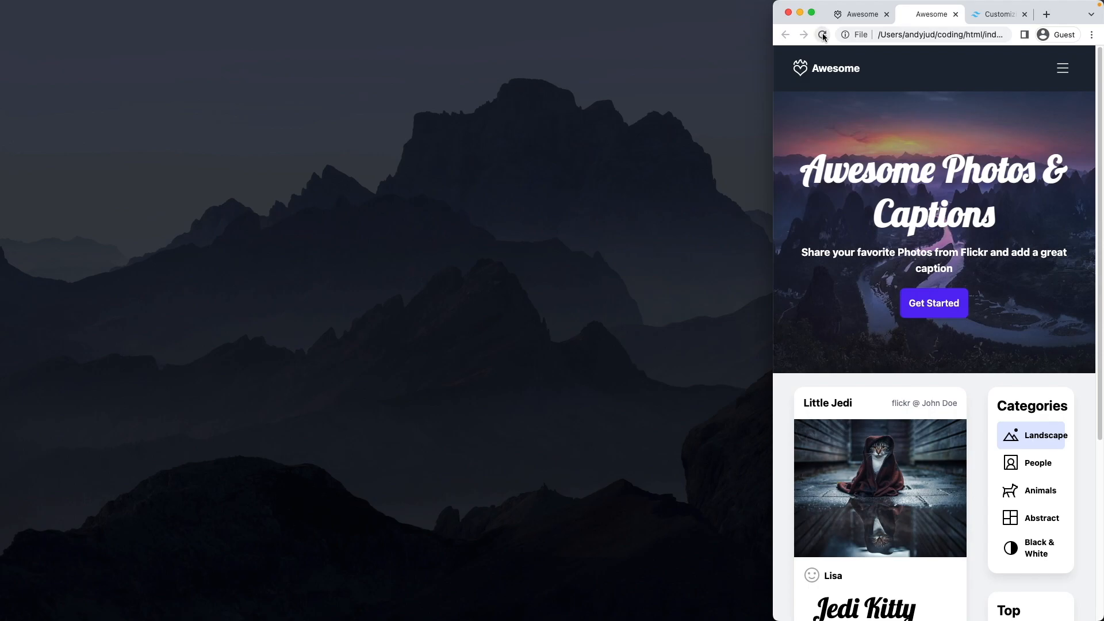
Test the sliding mobile menu in Chrome, close it, then select the hero title
{"action": "left_click", "coordinate": [1063, 68]}
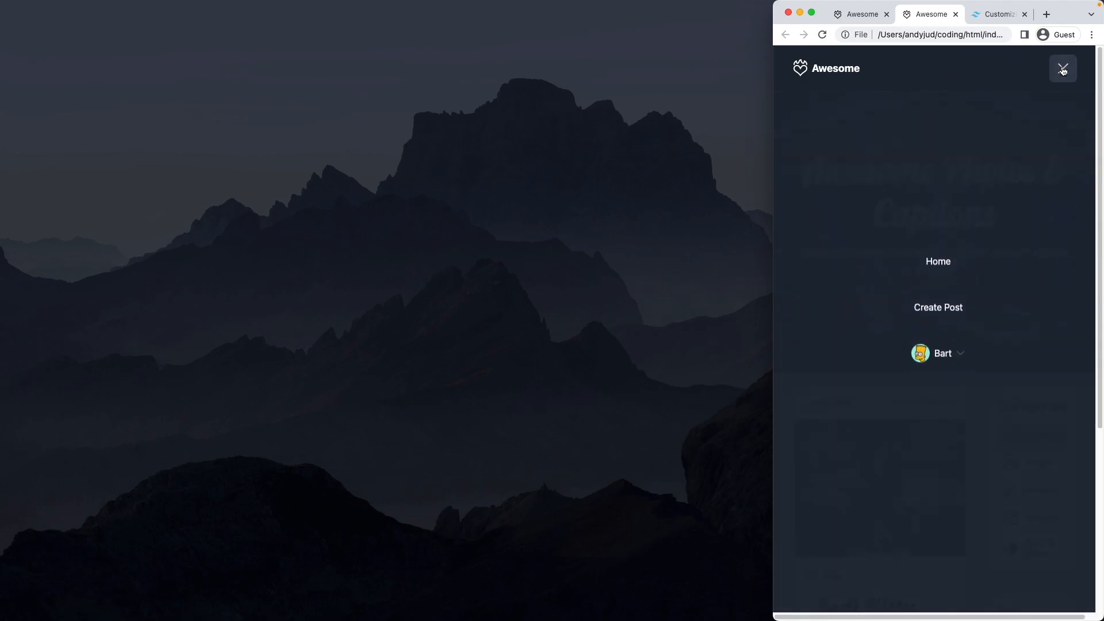
{"action": "left_click", "coordinate": [1063, 69]}
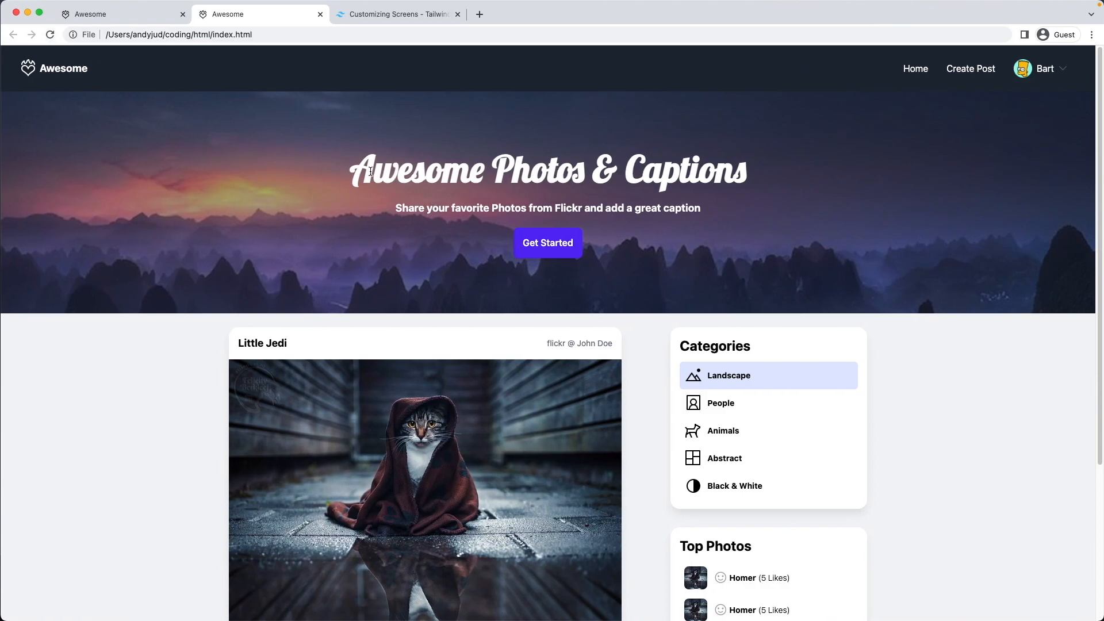
{"action": "mouse_move", "coordinate": [128, 66]}
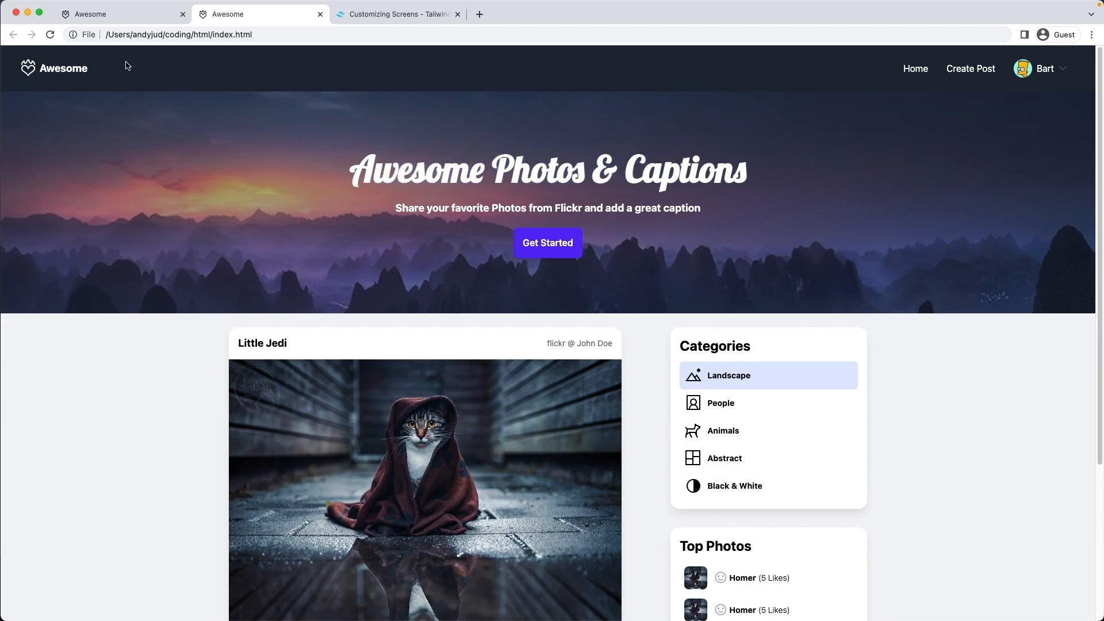
{"action": "mouse_move", "coordinate": [219, 128]}
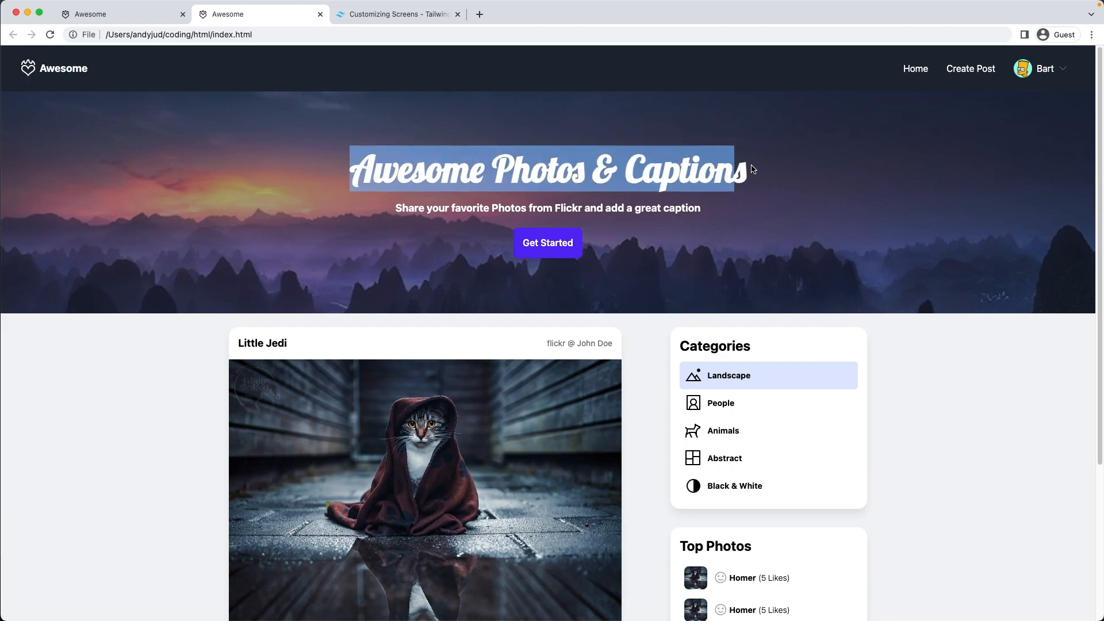
{"action": "left_click", "coordinate": [752, 167]}
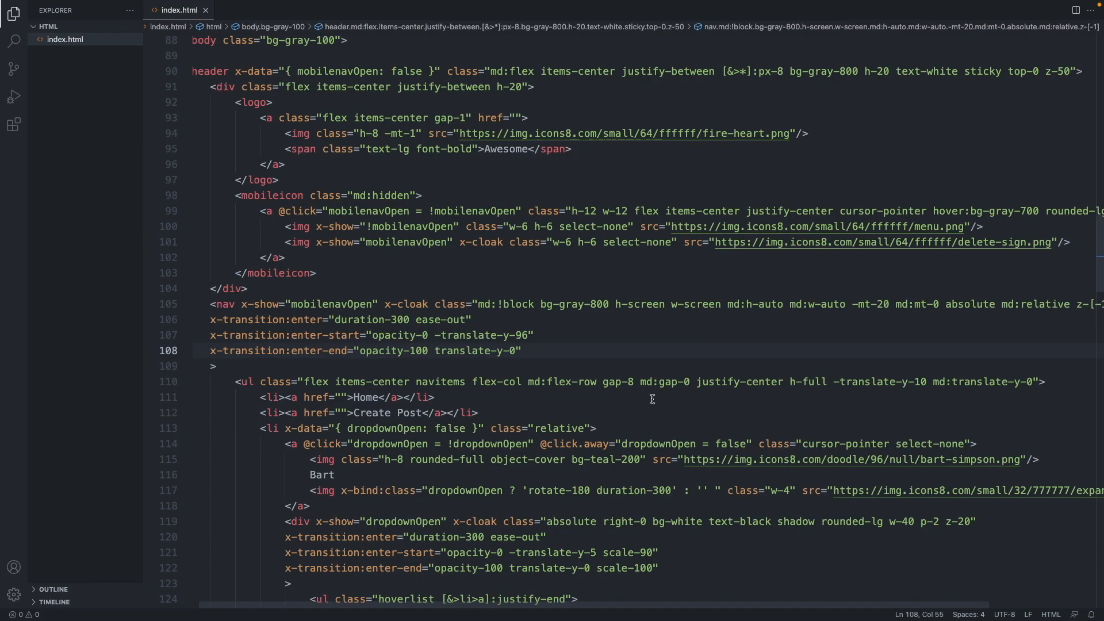
Give the hero h1 'Awesome Photos & Captions' the class titleBlip
{"action": "scroll", "scroll_direction": "down", "scroll_amount": 3}
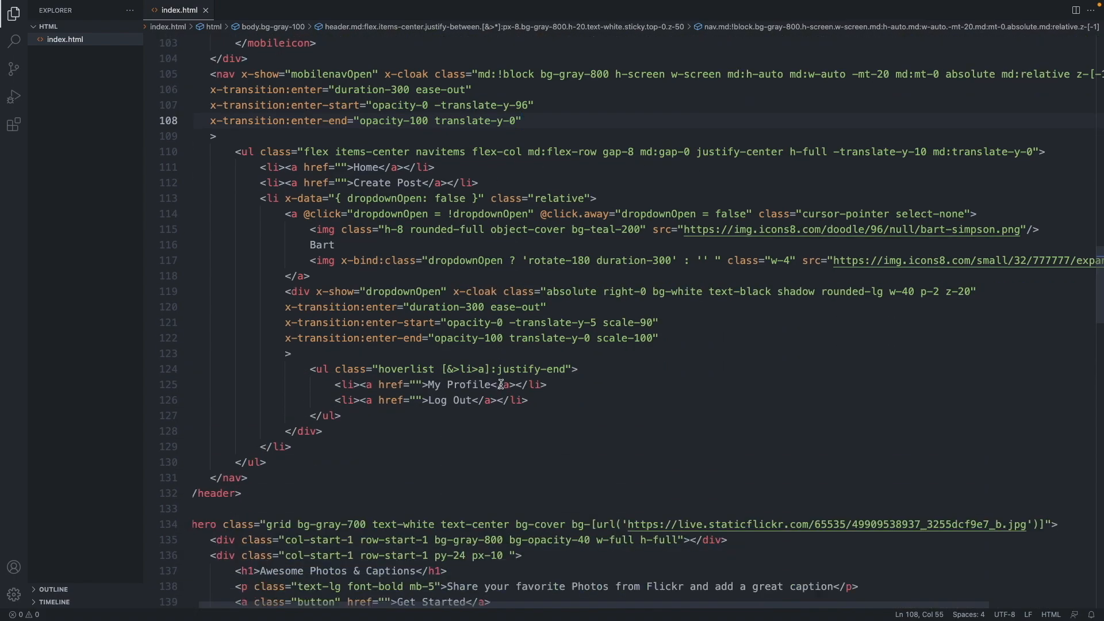
{"action": "scroll", "scroll_direction": "down", "scroll_amount": 3}
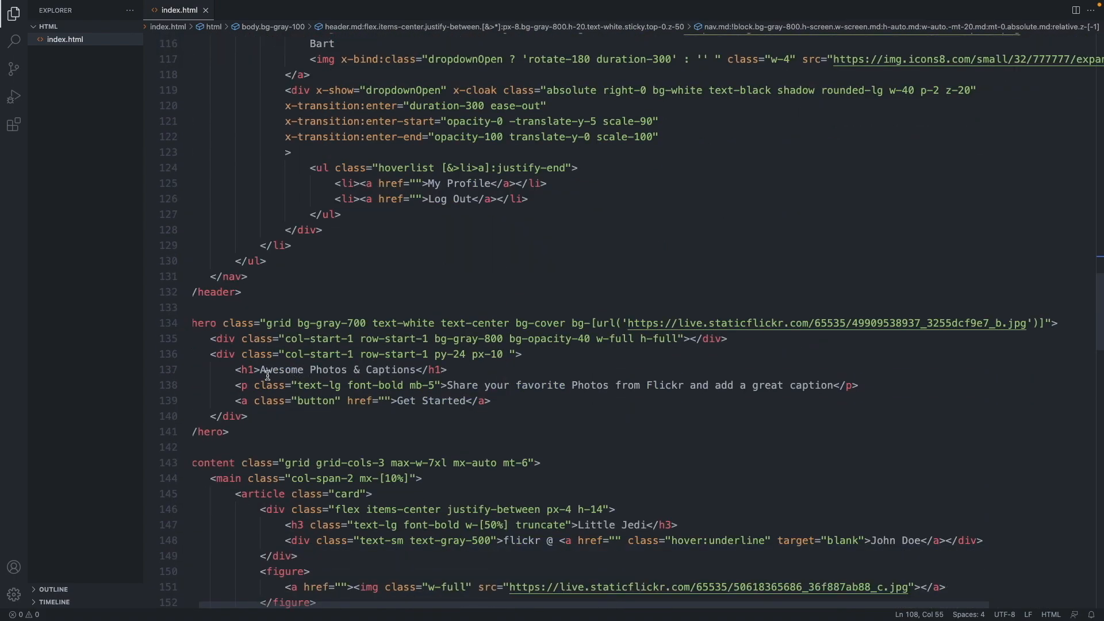
{"action": "left_click", "coordinate": [260, 369]}
{"action": "type", "text": " class=\""}
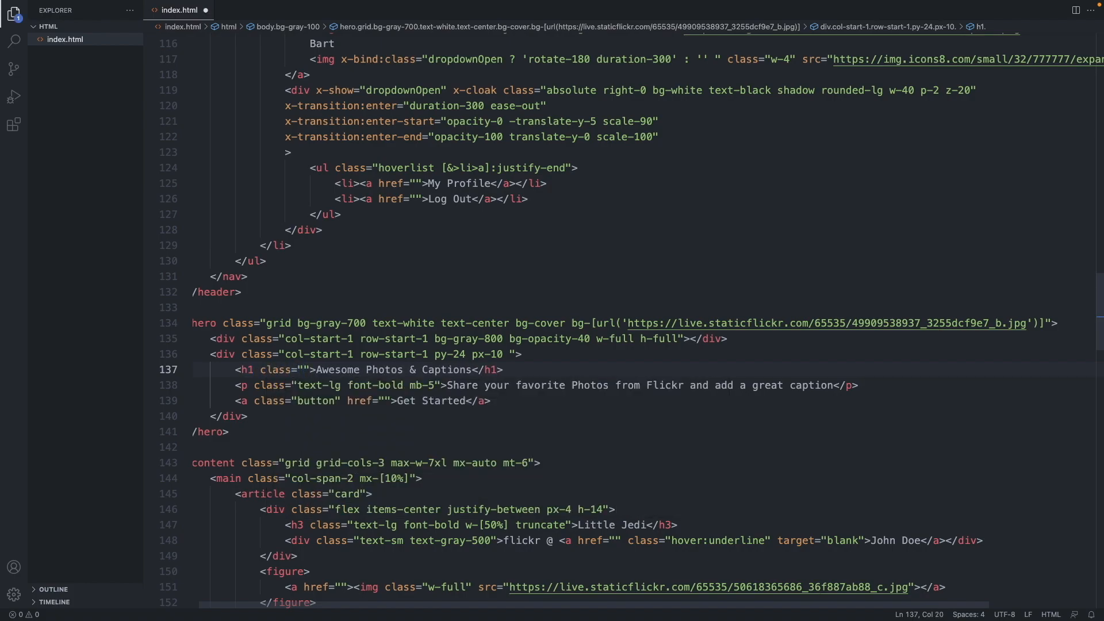
{"action": "type", "text": "title"}
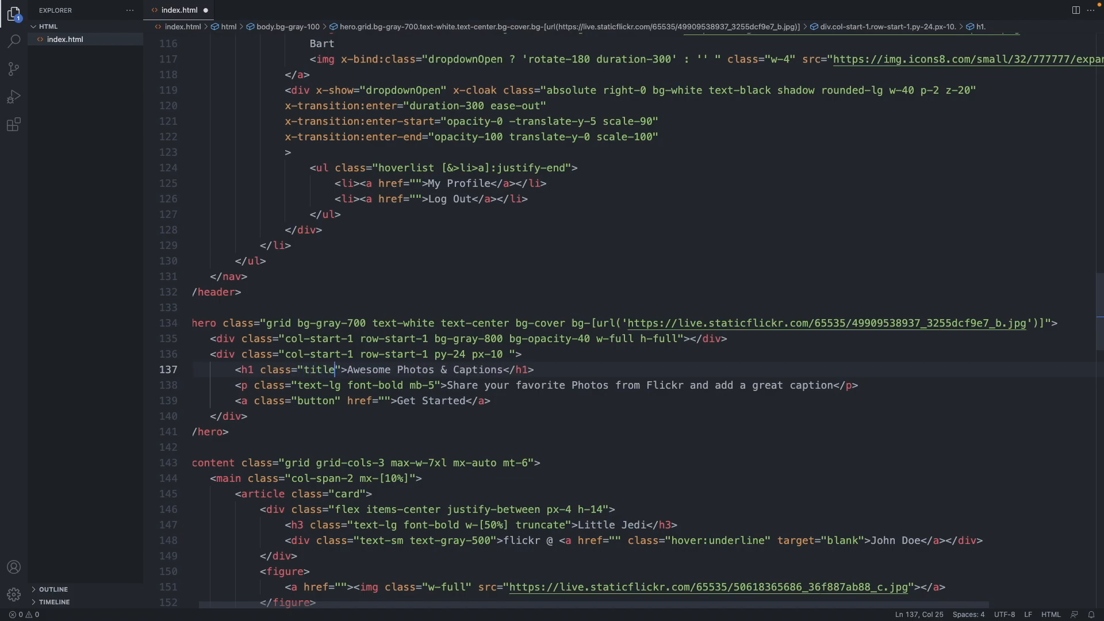
{"action": "type", "text": "Blip"}
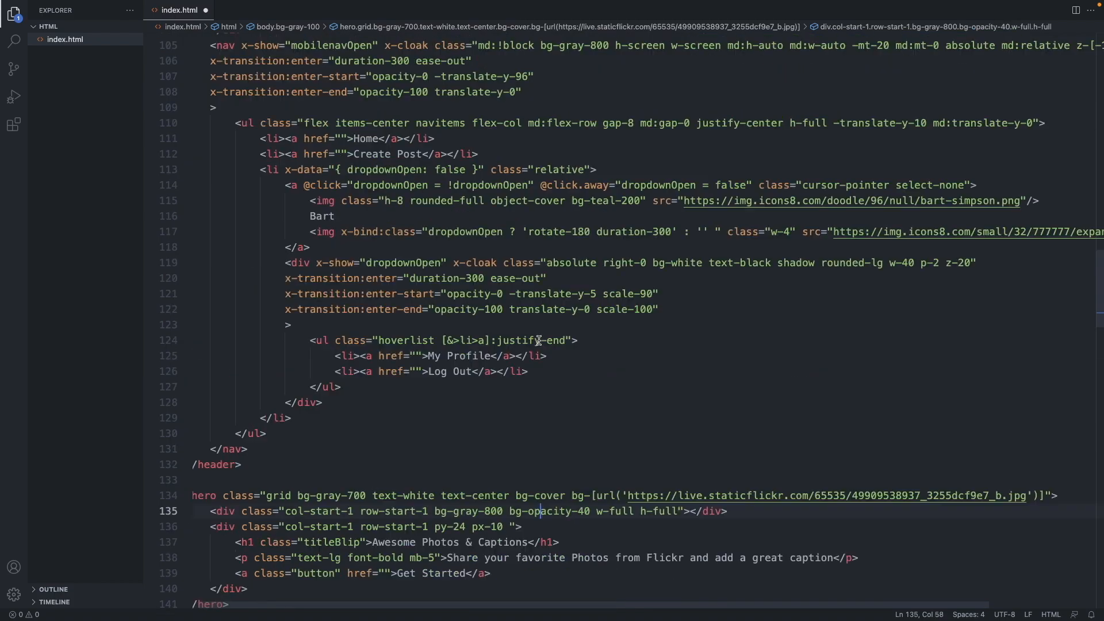
Add a .titleBlip rule with a 1s fadeIn animation and 0%/10%/100% opacity keyframes, then save
{"action": "scroll", "scroll_direction": "up", "scroll_amount": 3}
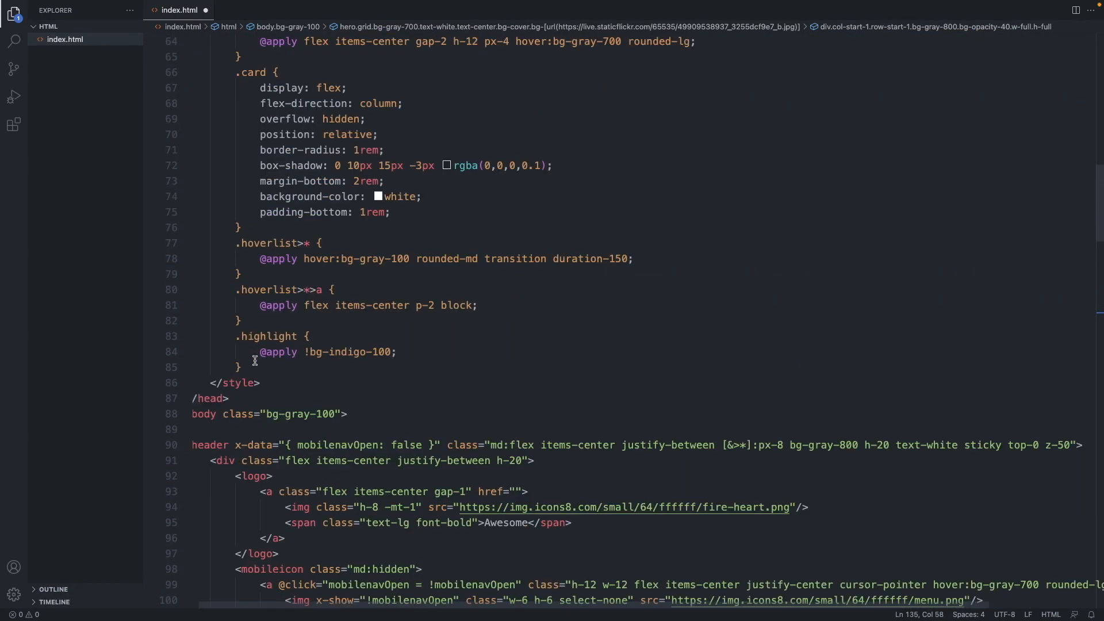
{"action": "left_click", "coordinate": [254, 361]}
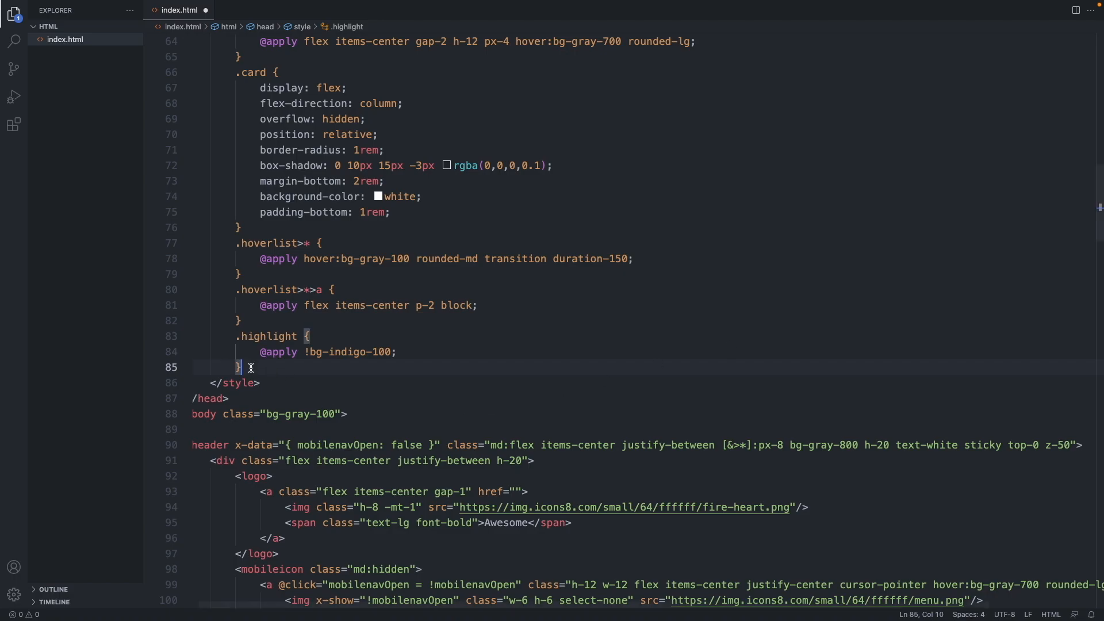
{"action": "type", "text": ".titleBlip {"}
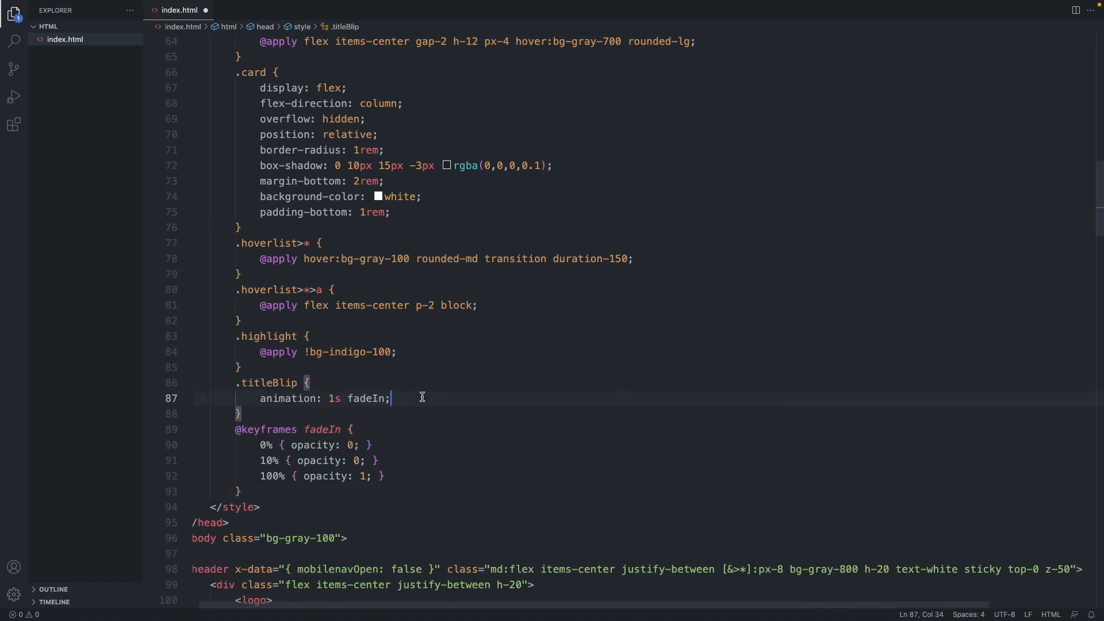
{"action": "double_click", "coordinate": [331, 398]}
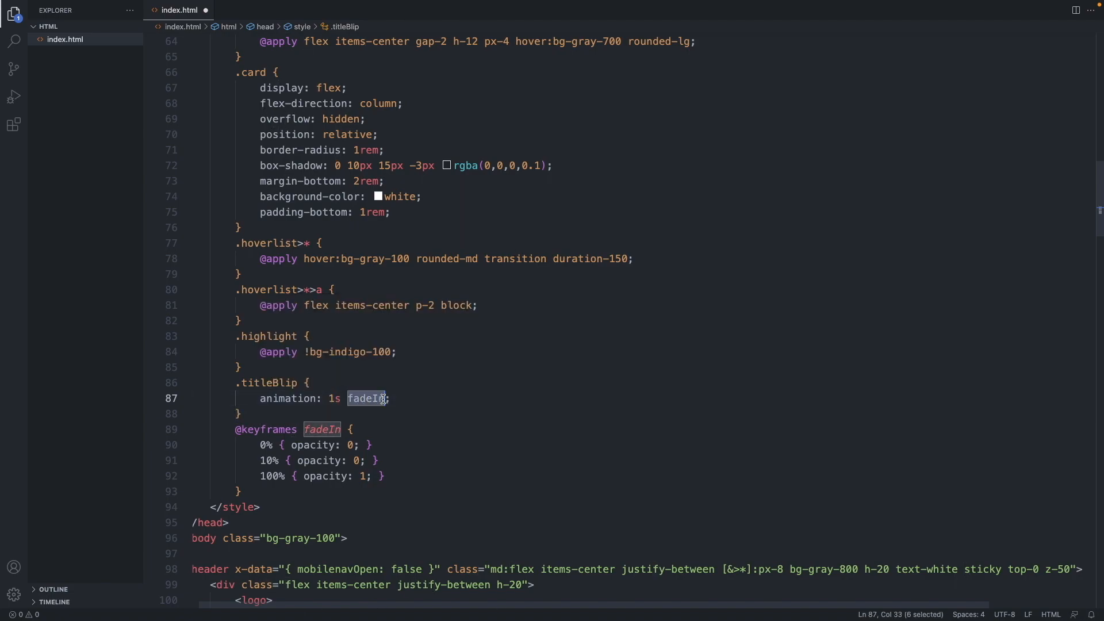
{"action": "mouse_move", "coordinate": [251, 429]}
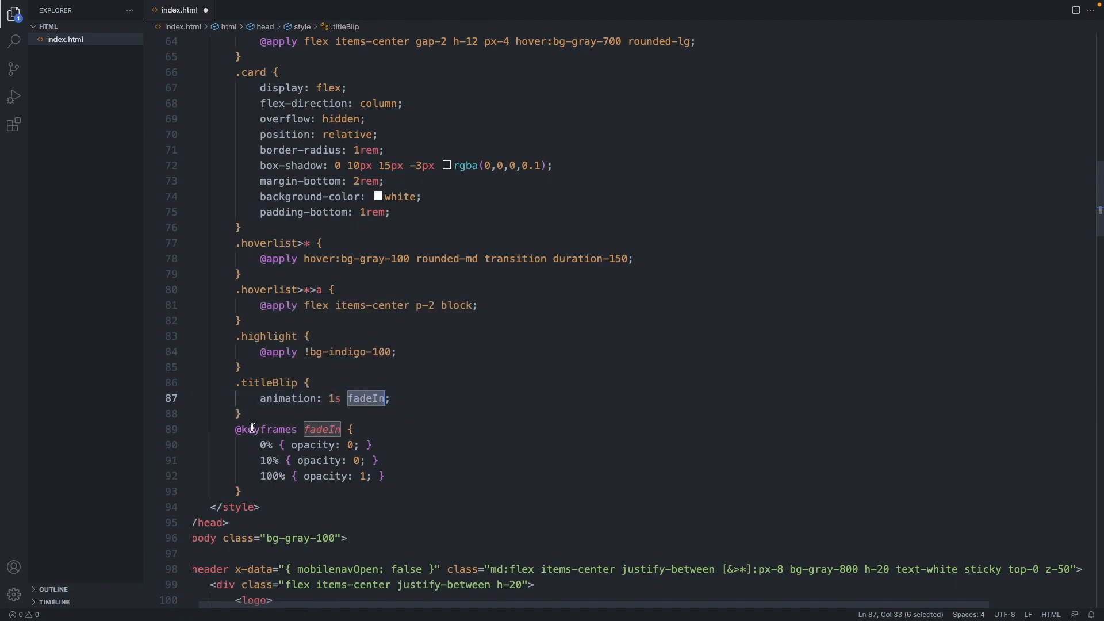
{"action": "double_click", "coordinate": [266, 429]}
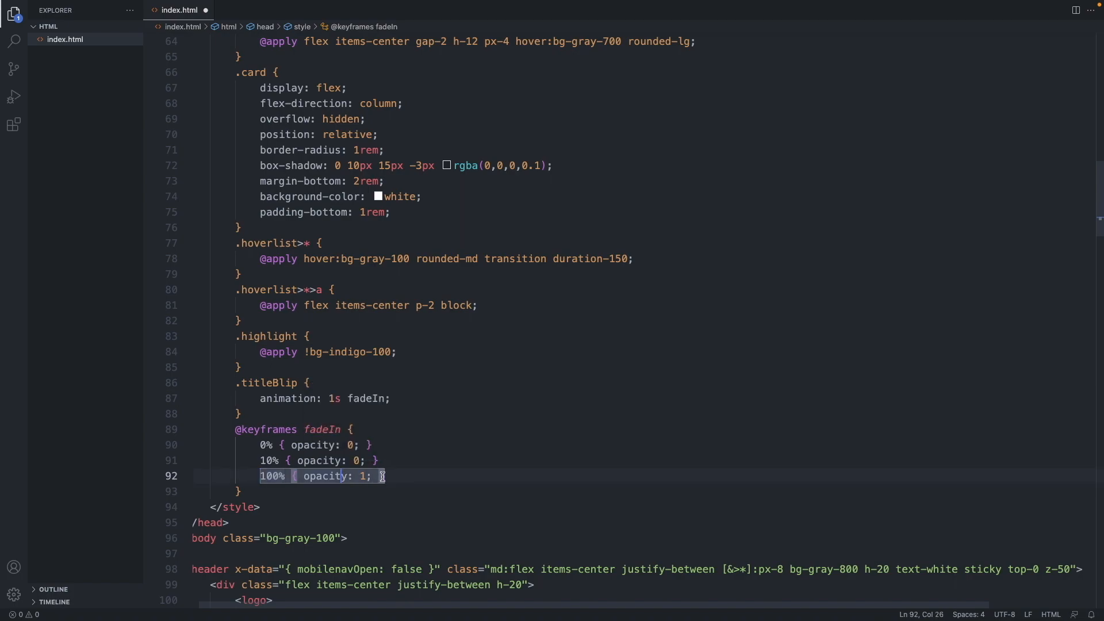
{"action": "left_click", "coordinate": [397, 475]}
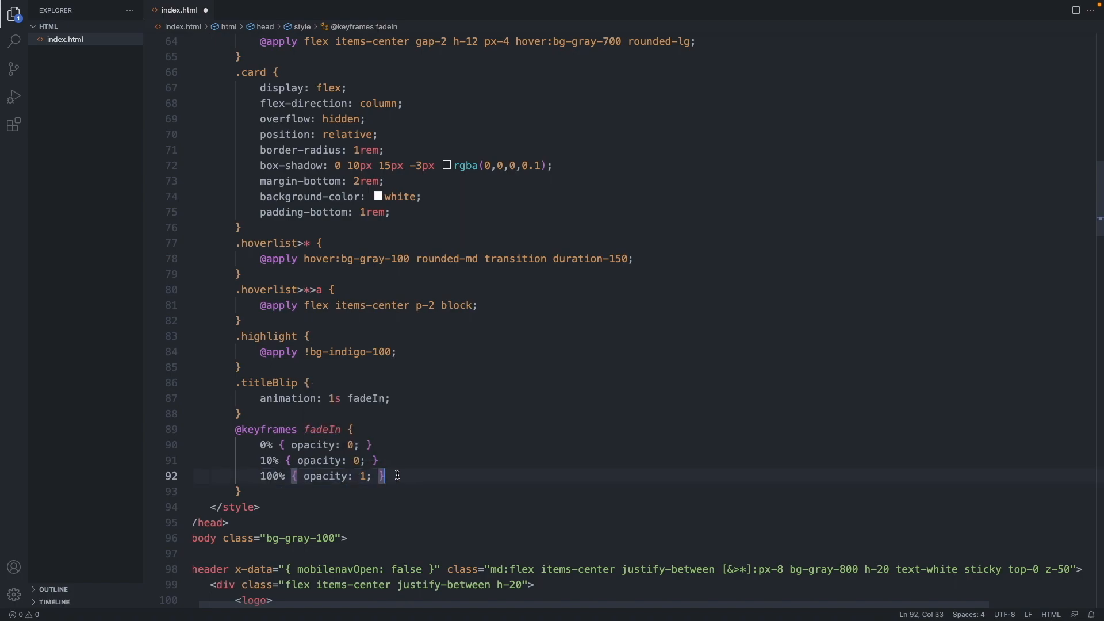
{"action": "key", "text": "ctrl+s"}
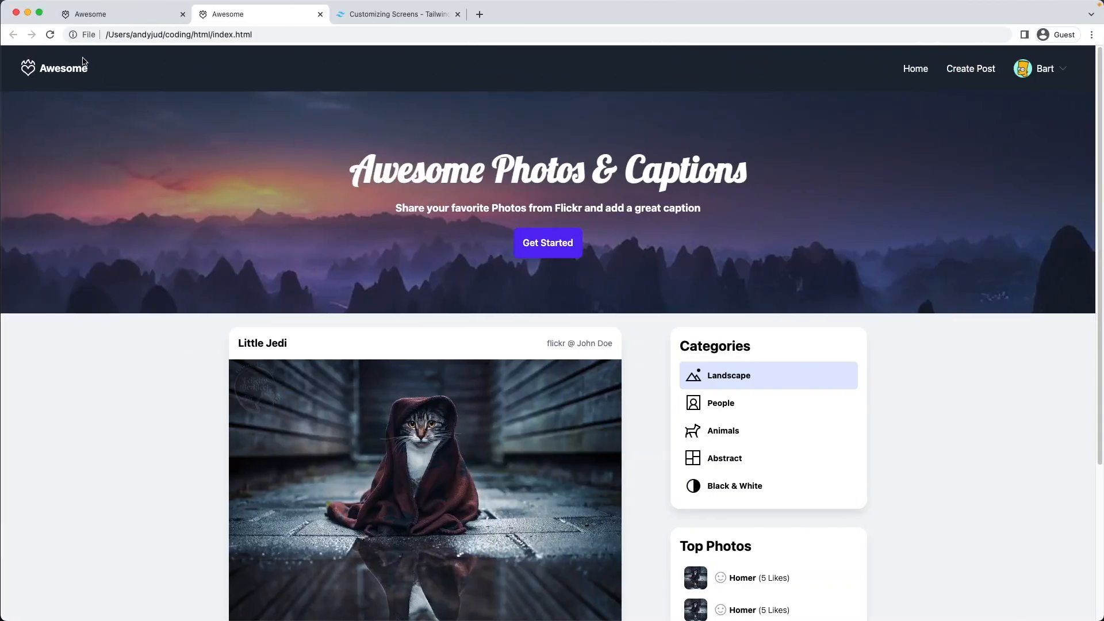
Reload Chrome three times to replay the hero title's fade-in
{"action": "left_click", "coordinate": [50, 34]}
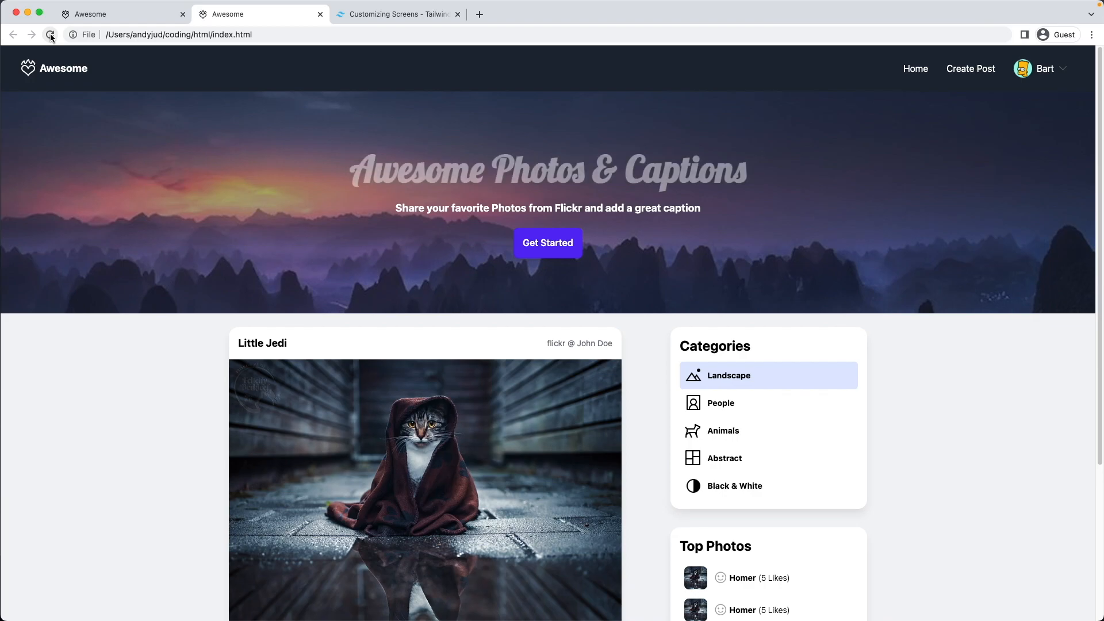
{"action": "left_click", "coordinate": [50, 34]}
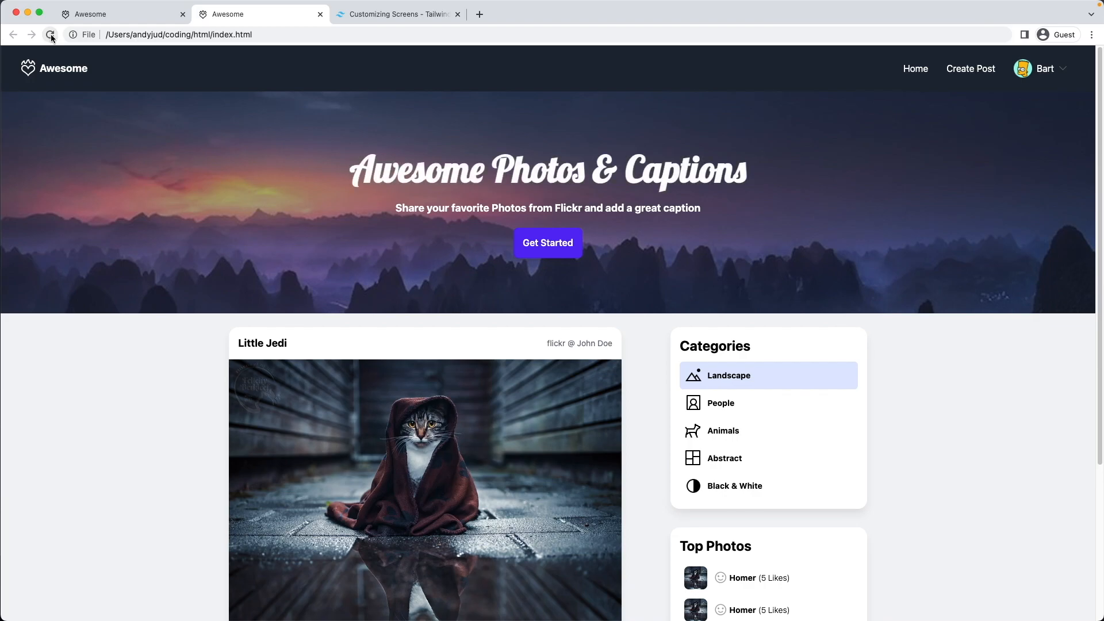
{"action": "left_click", "coordinate": [50, 34]}
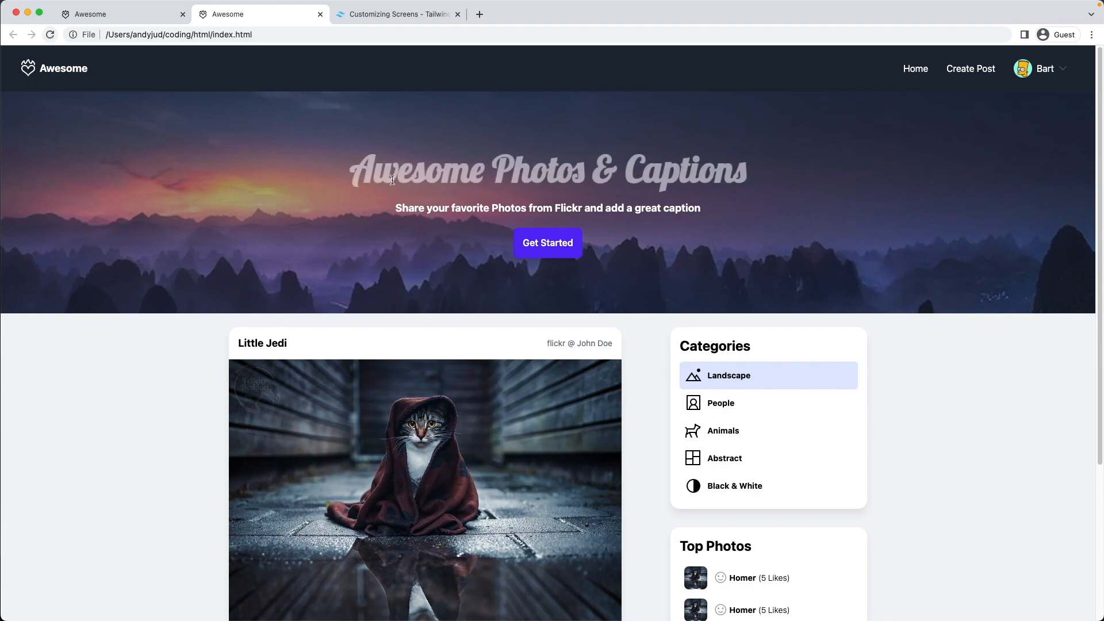